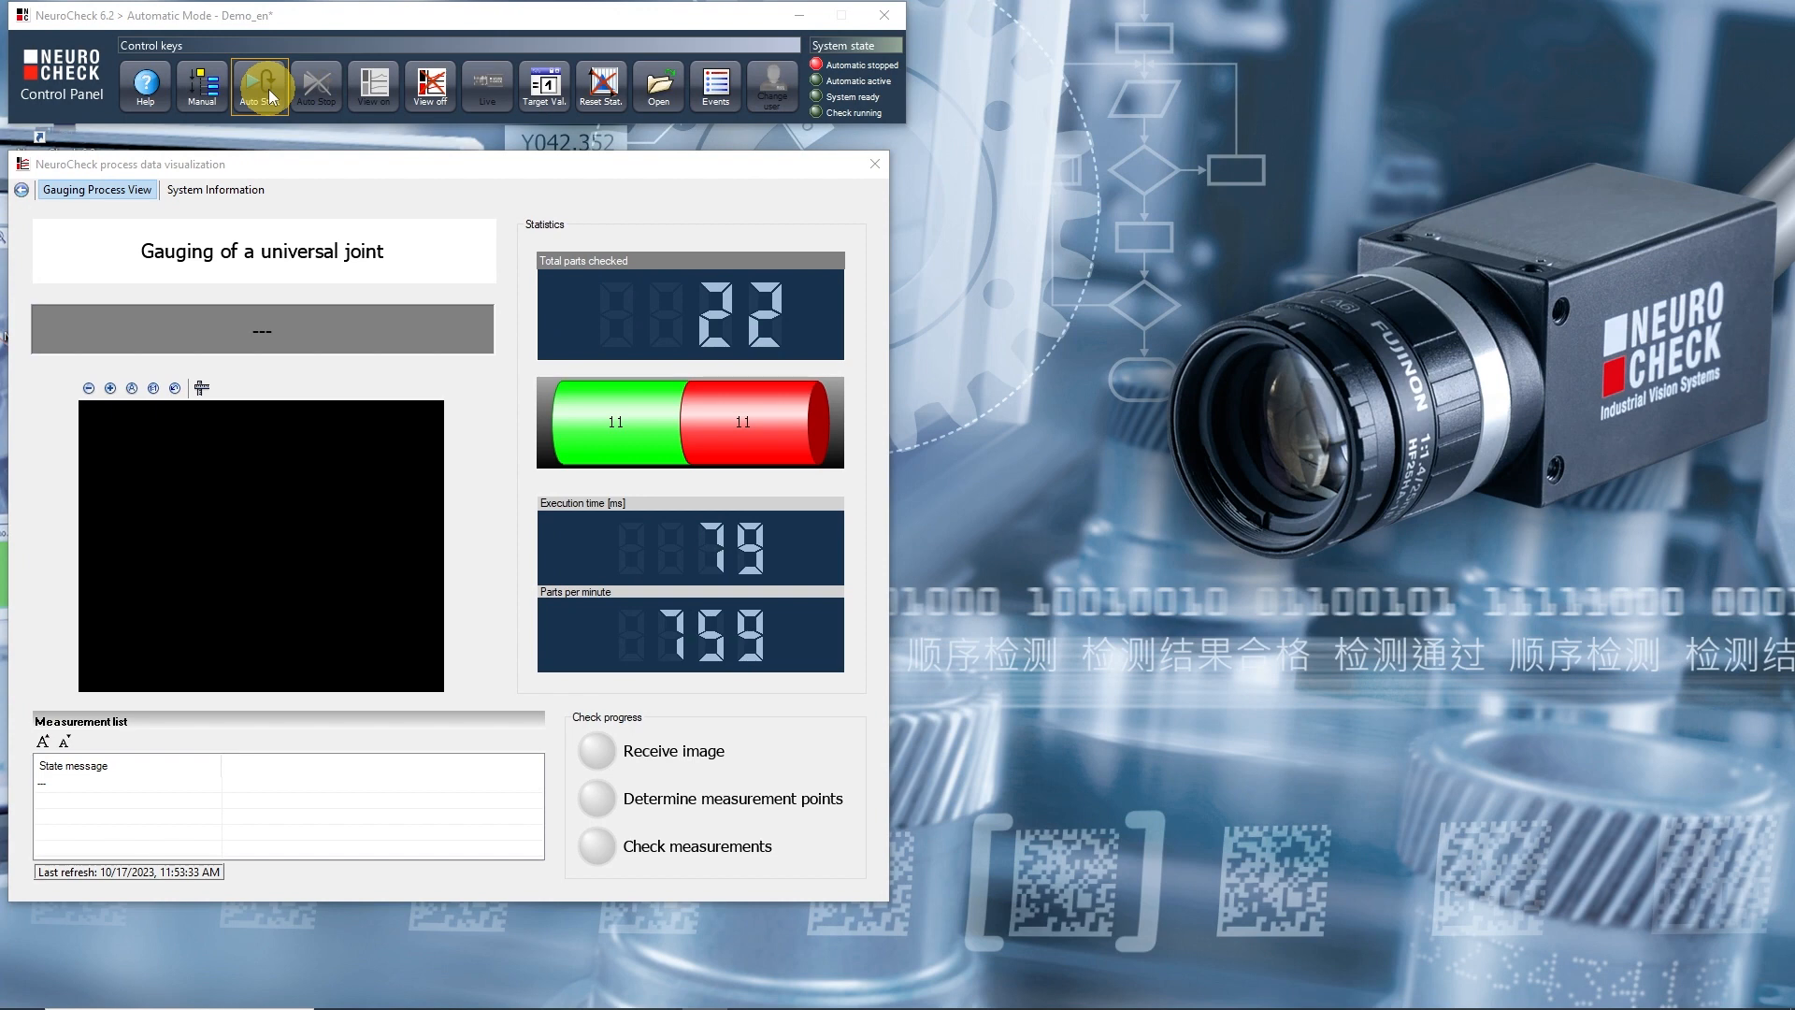
Step: Stop the automatic-mode process view and return to the Demo check routine
click(258, 85)
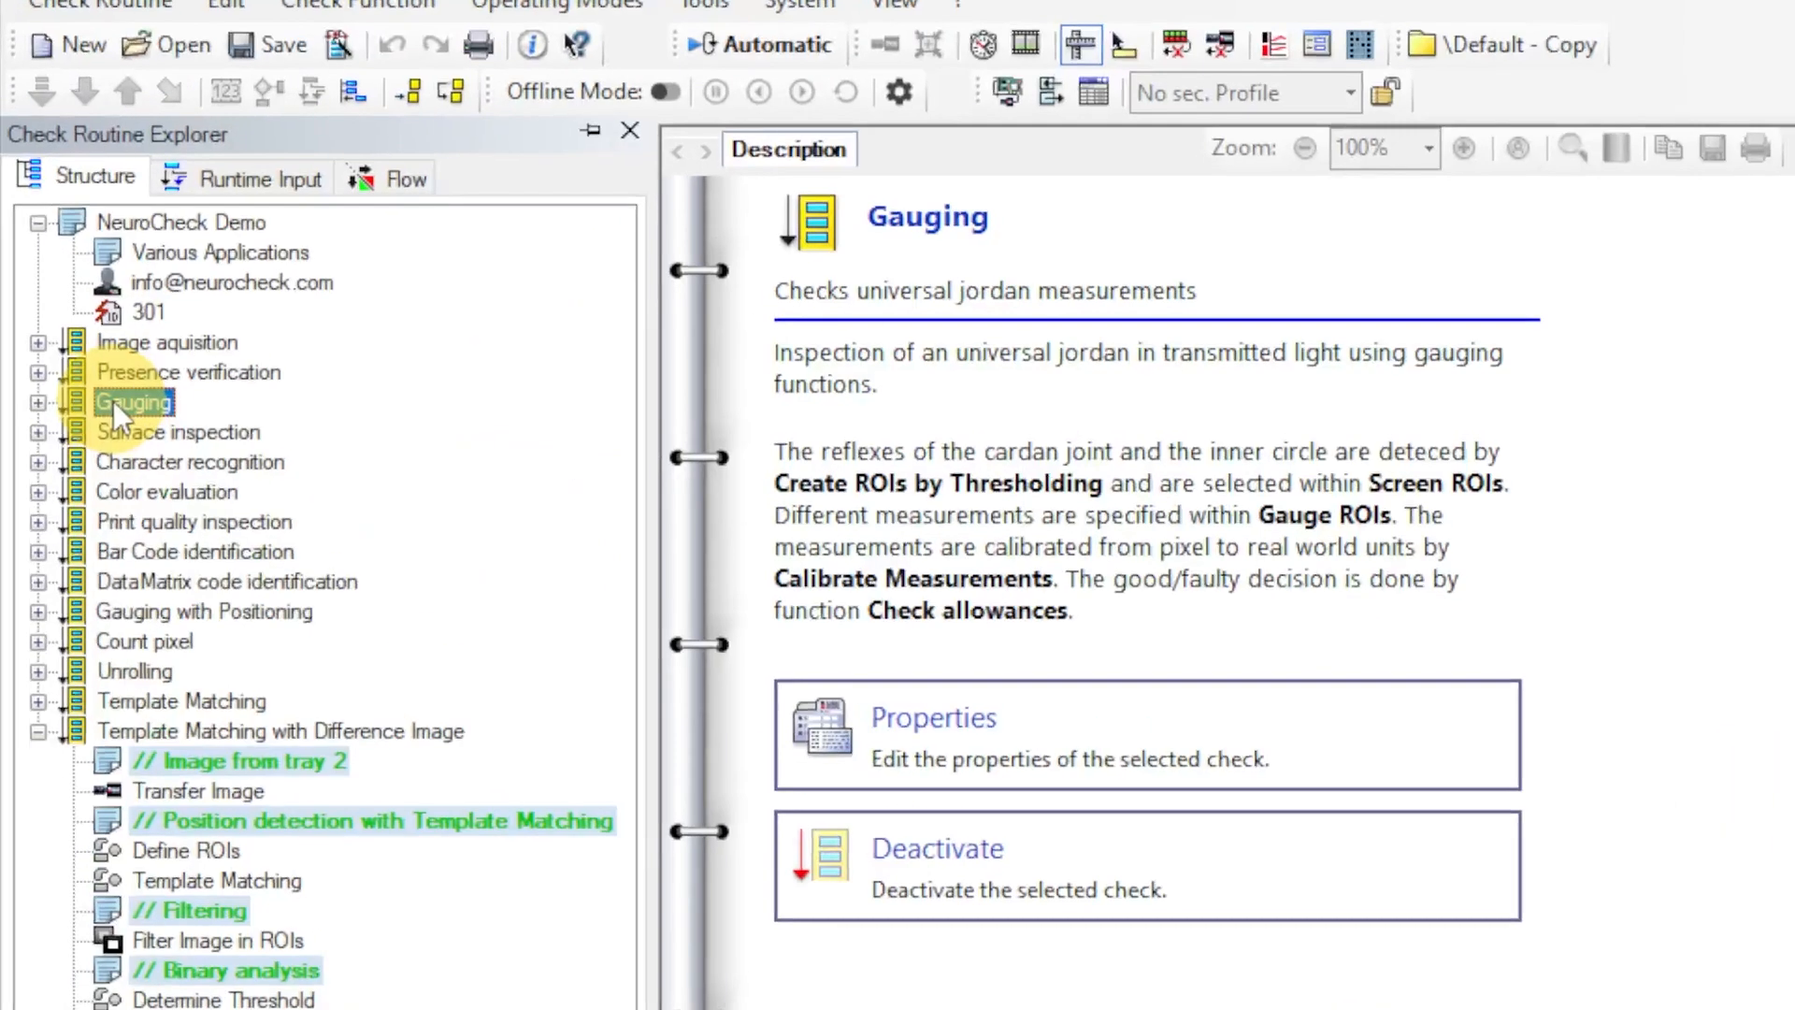
Step: Run the Gauging check function by function from Transfer Image through Check Allowances
click(38, 402)
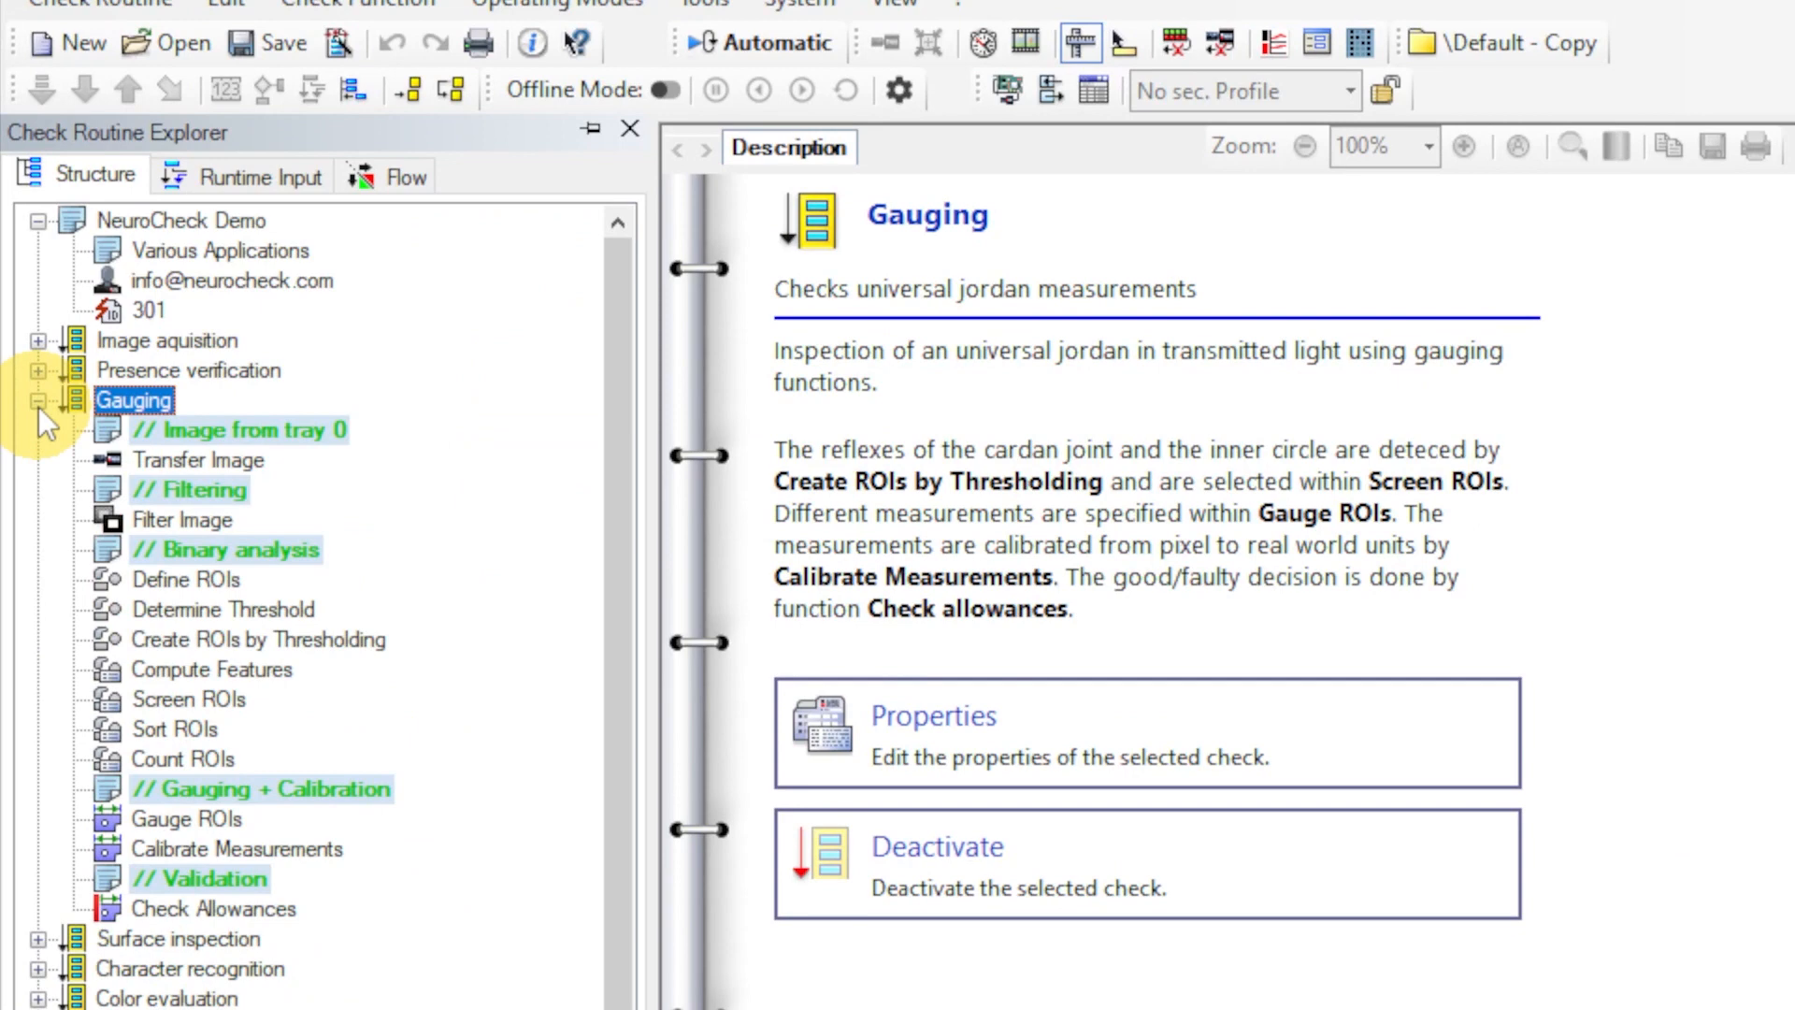
mouse_move(172, 447)
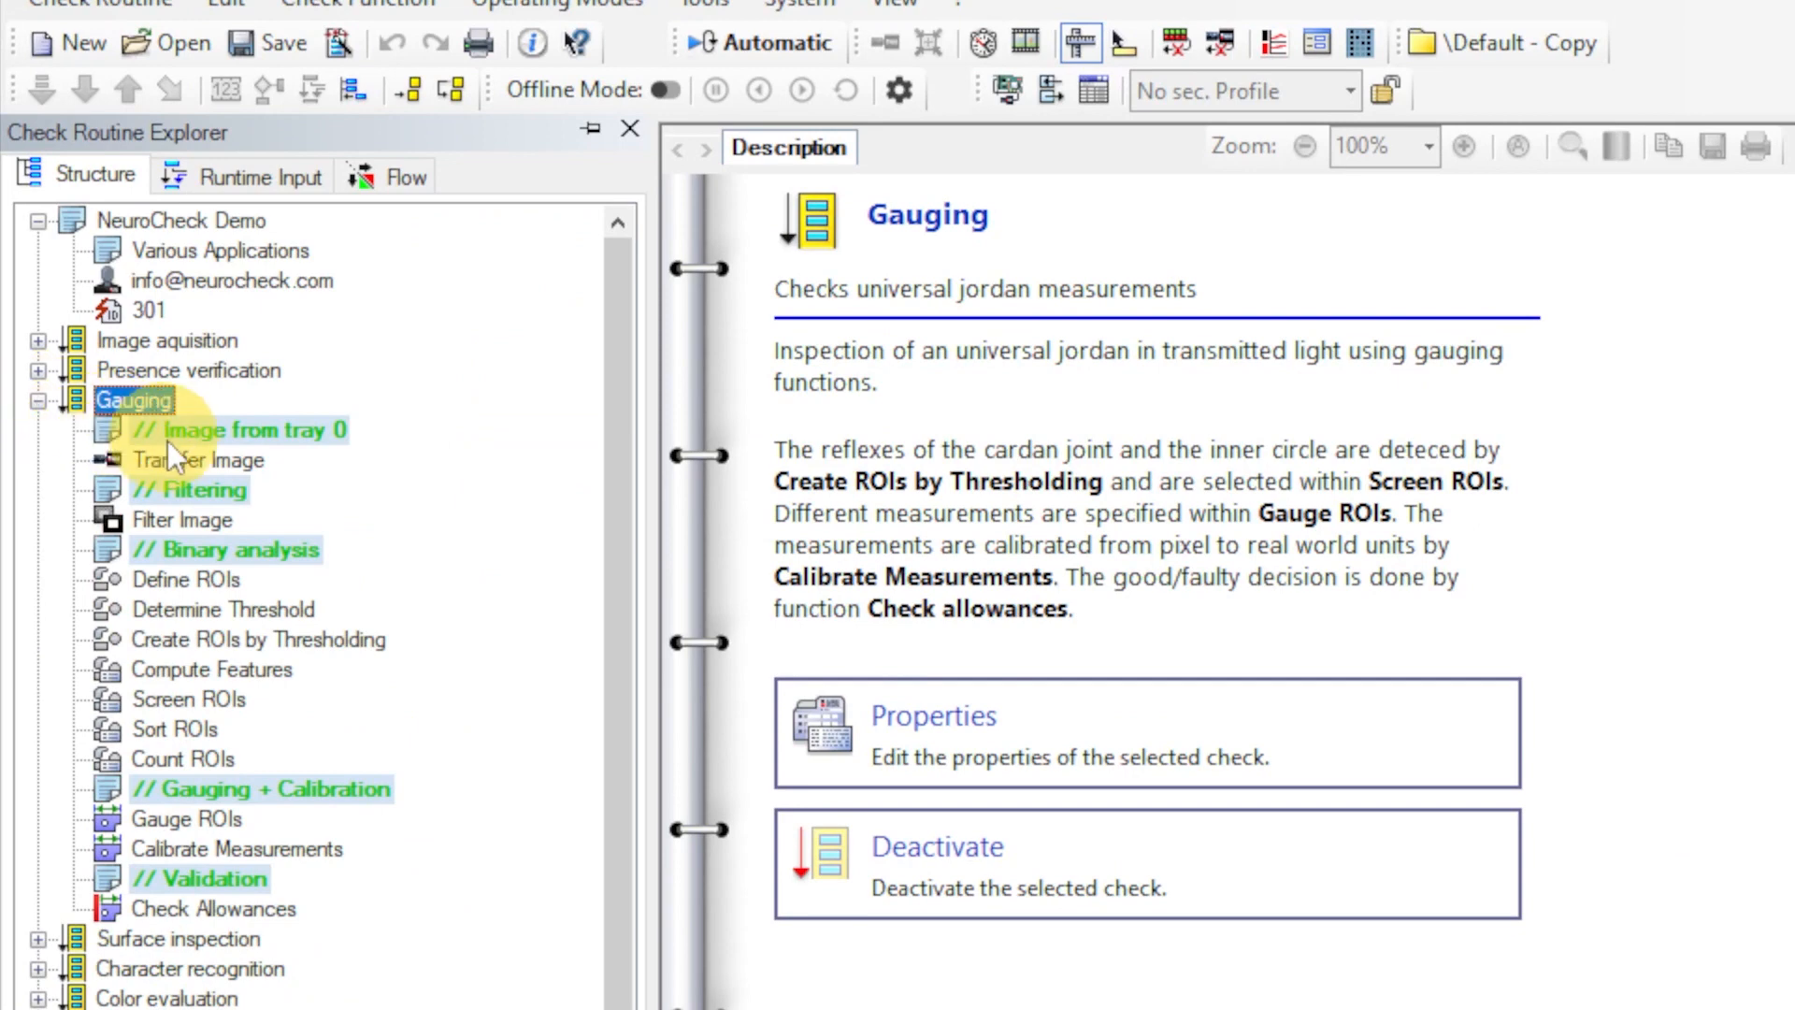
click(197, 459)
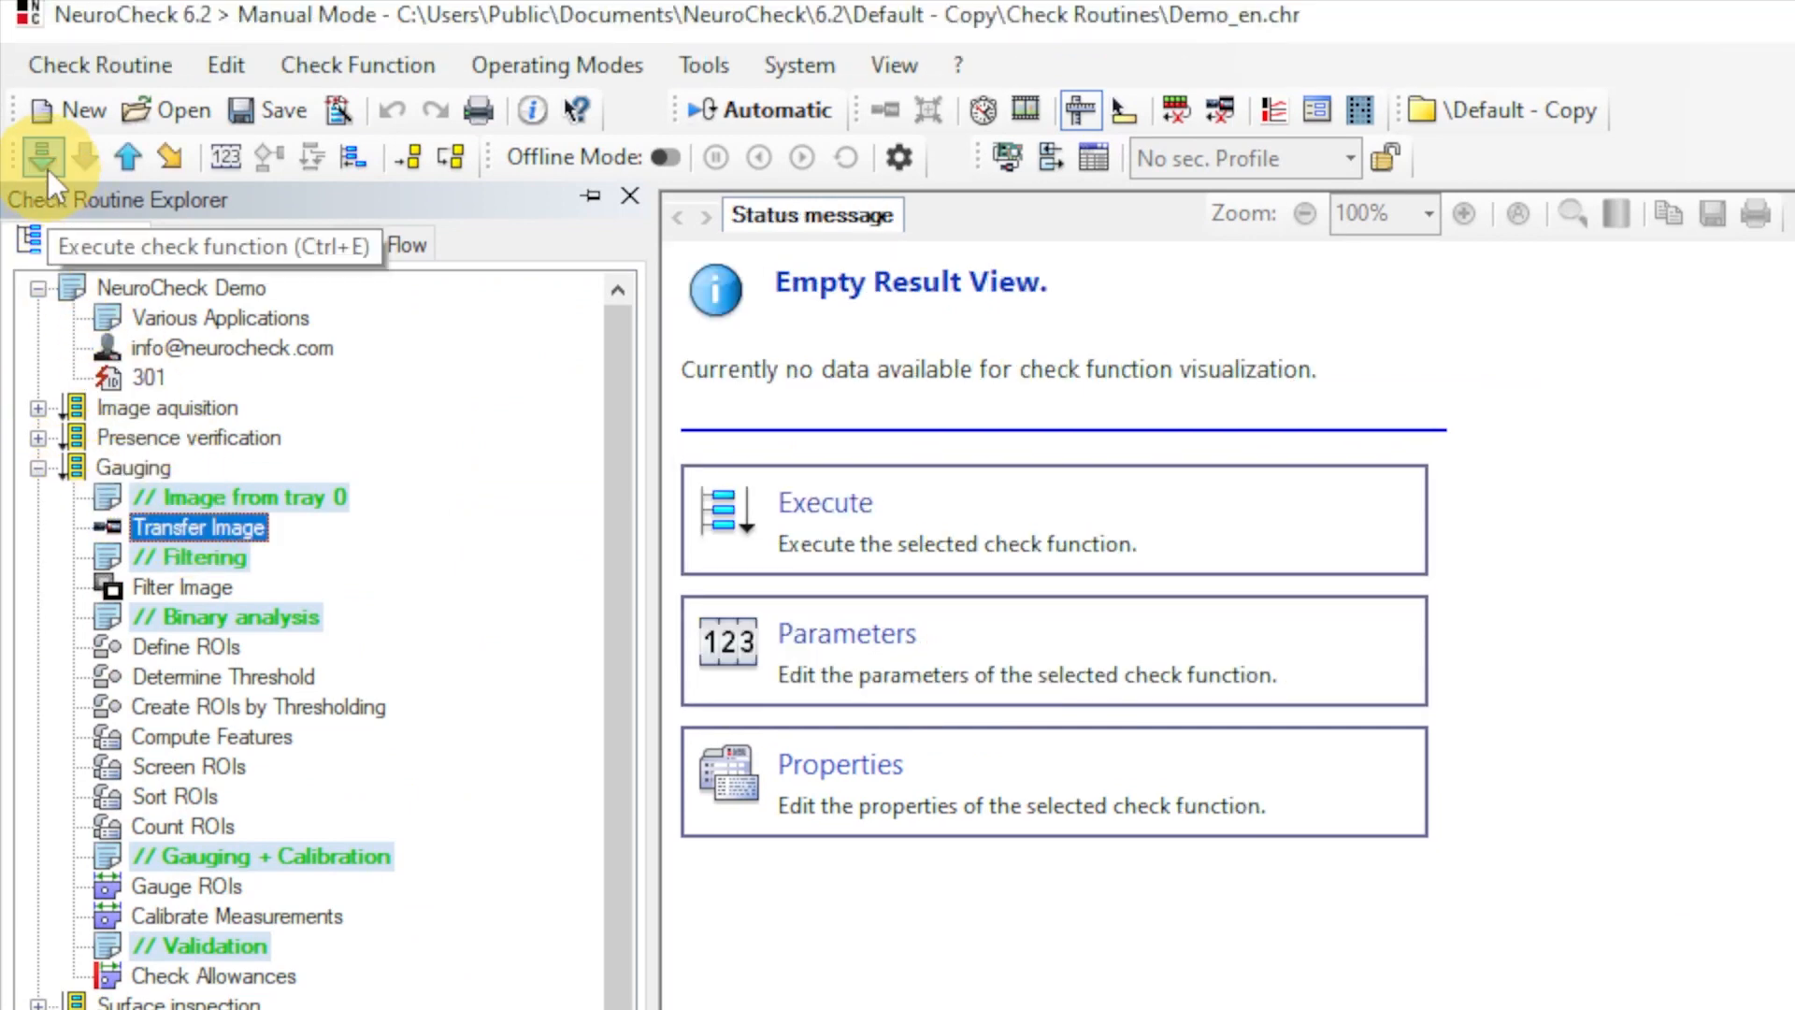
click(42, 157)
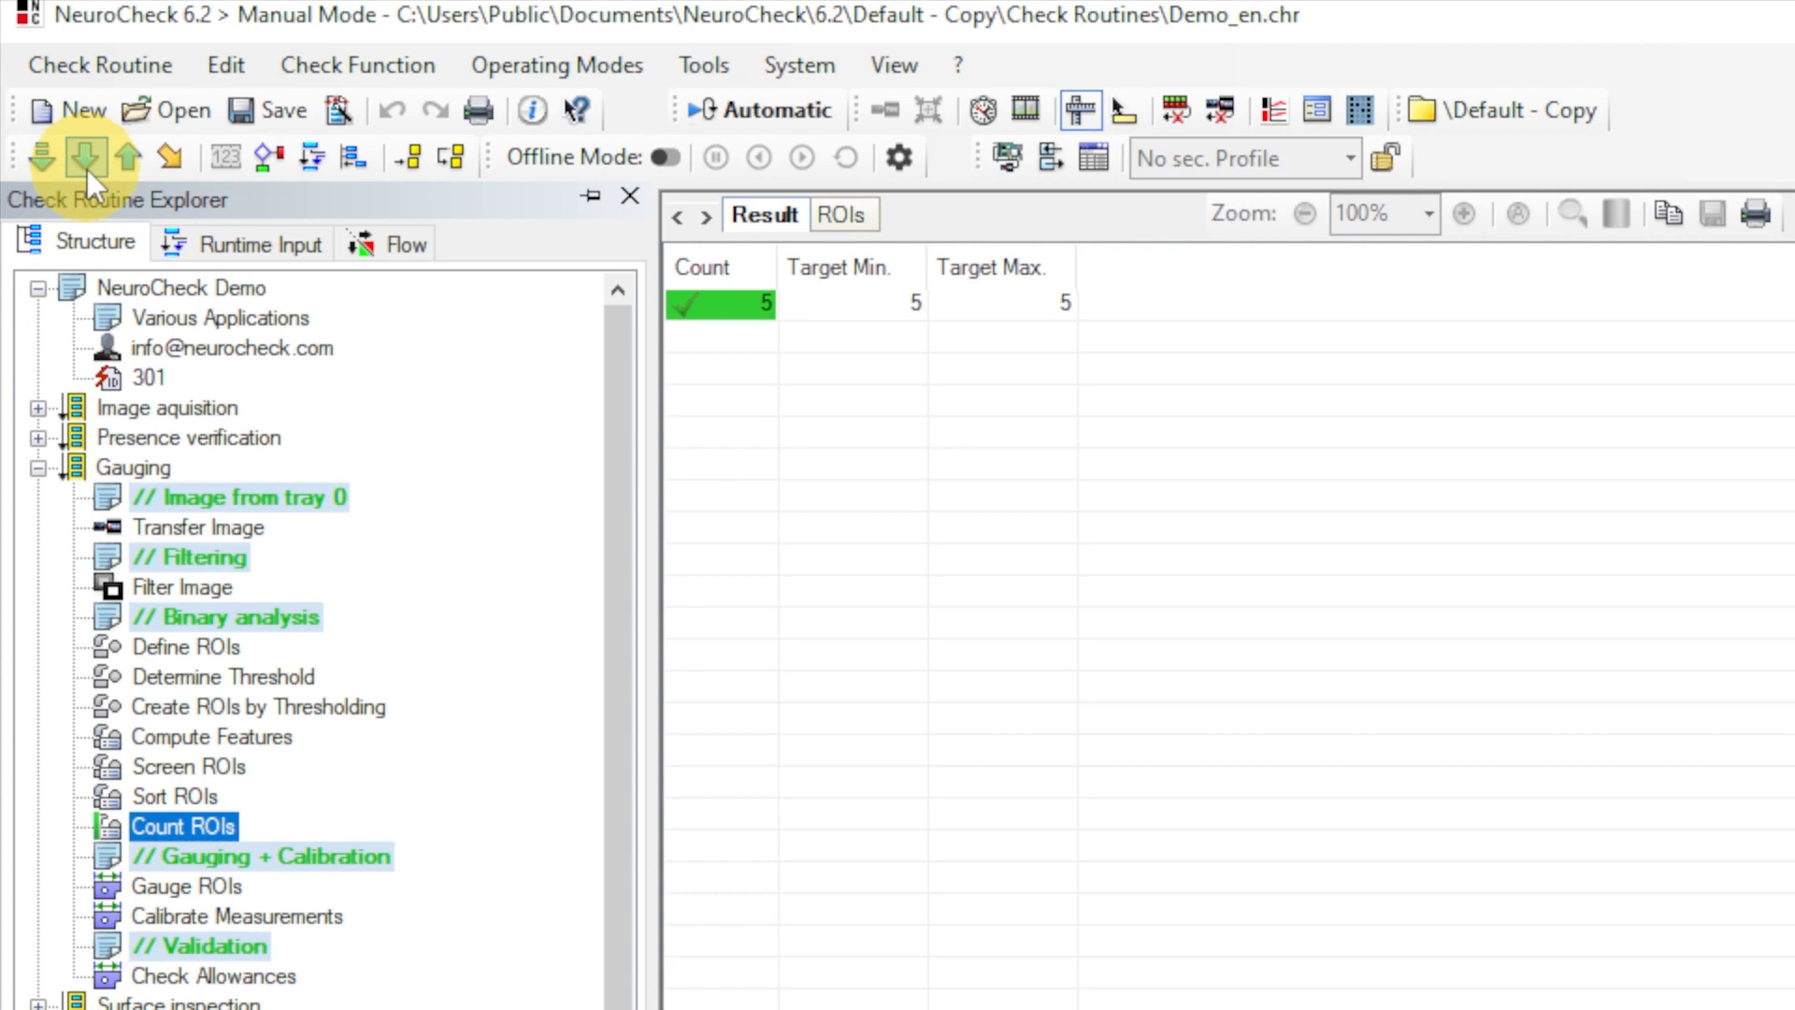
click(86, 157)
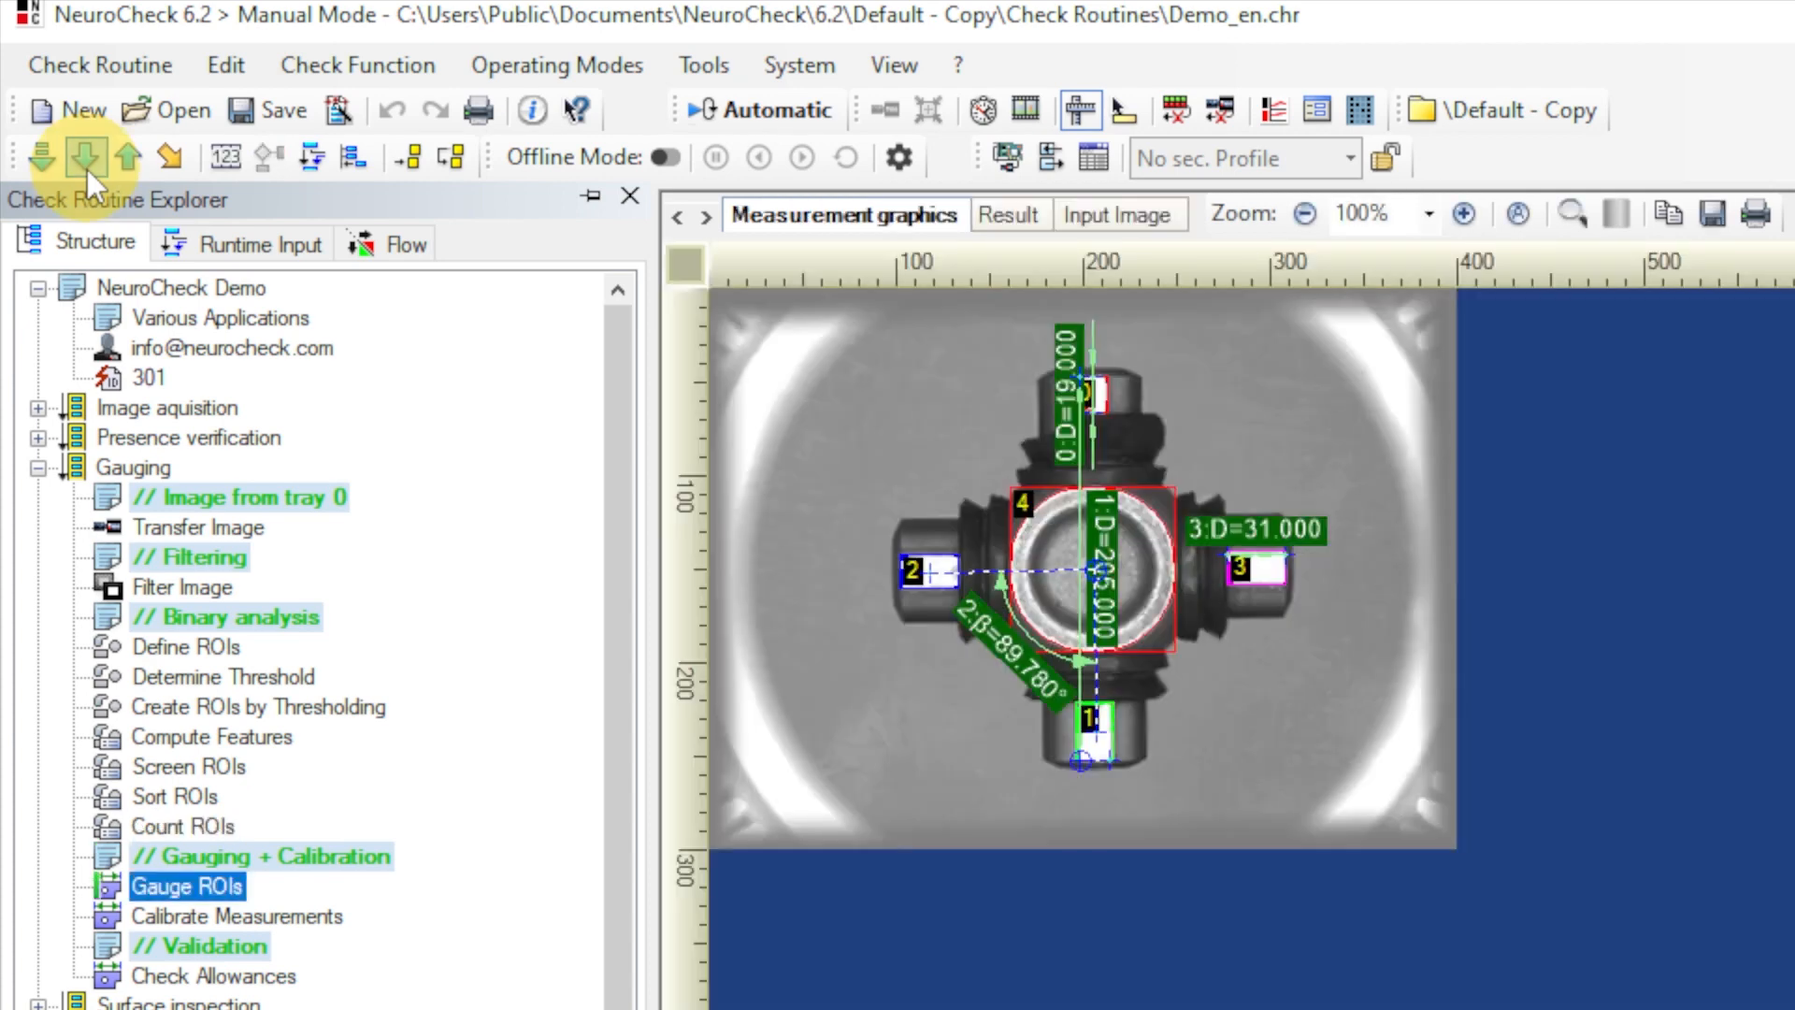
click(237, 916)
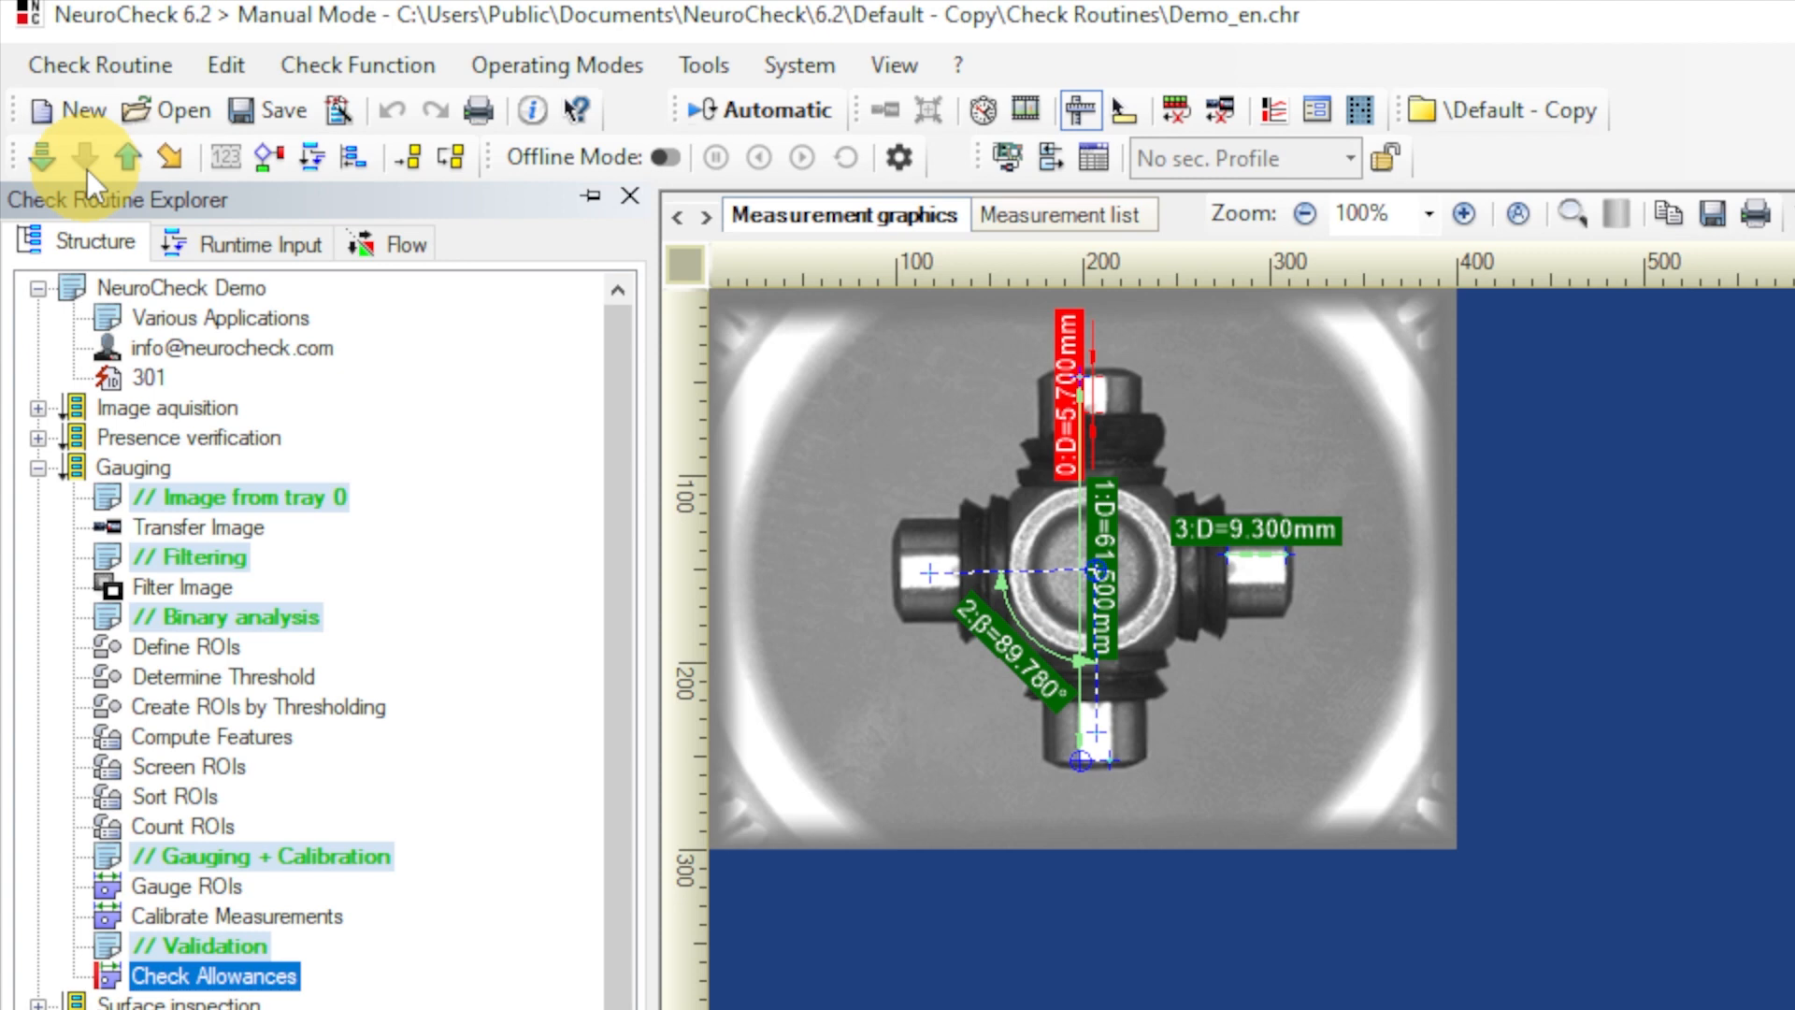
mouse_move(1280, 110)
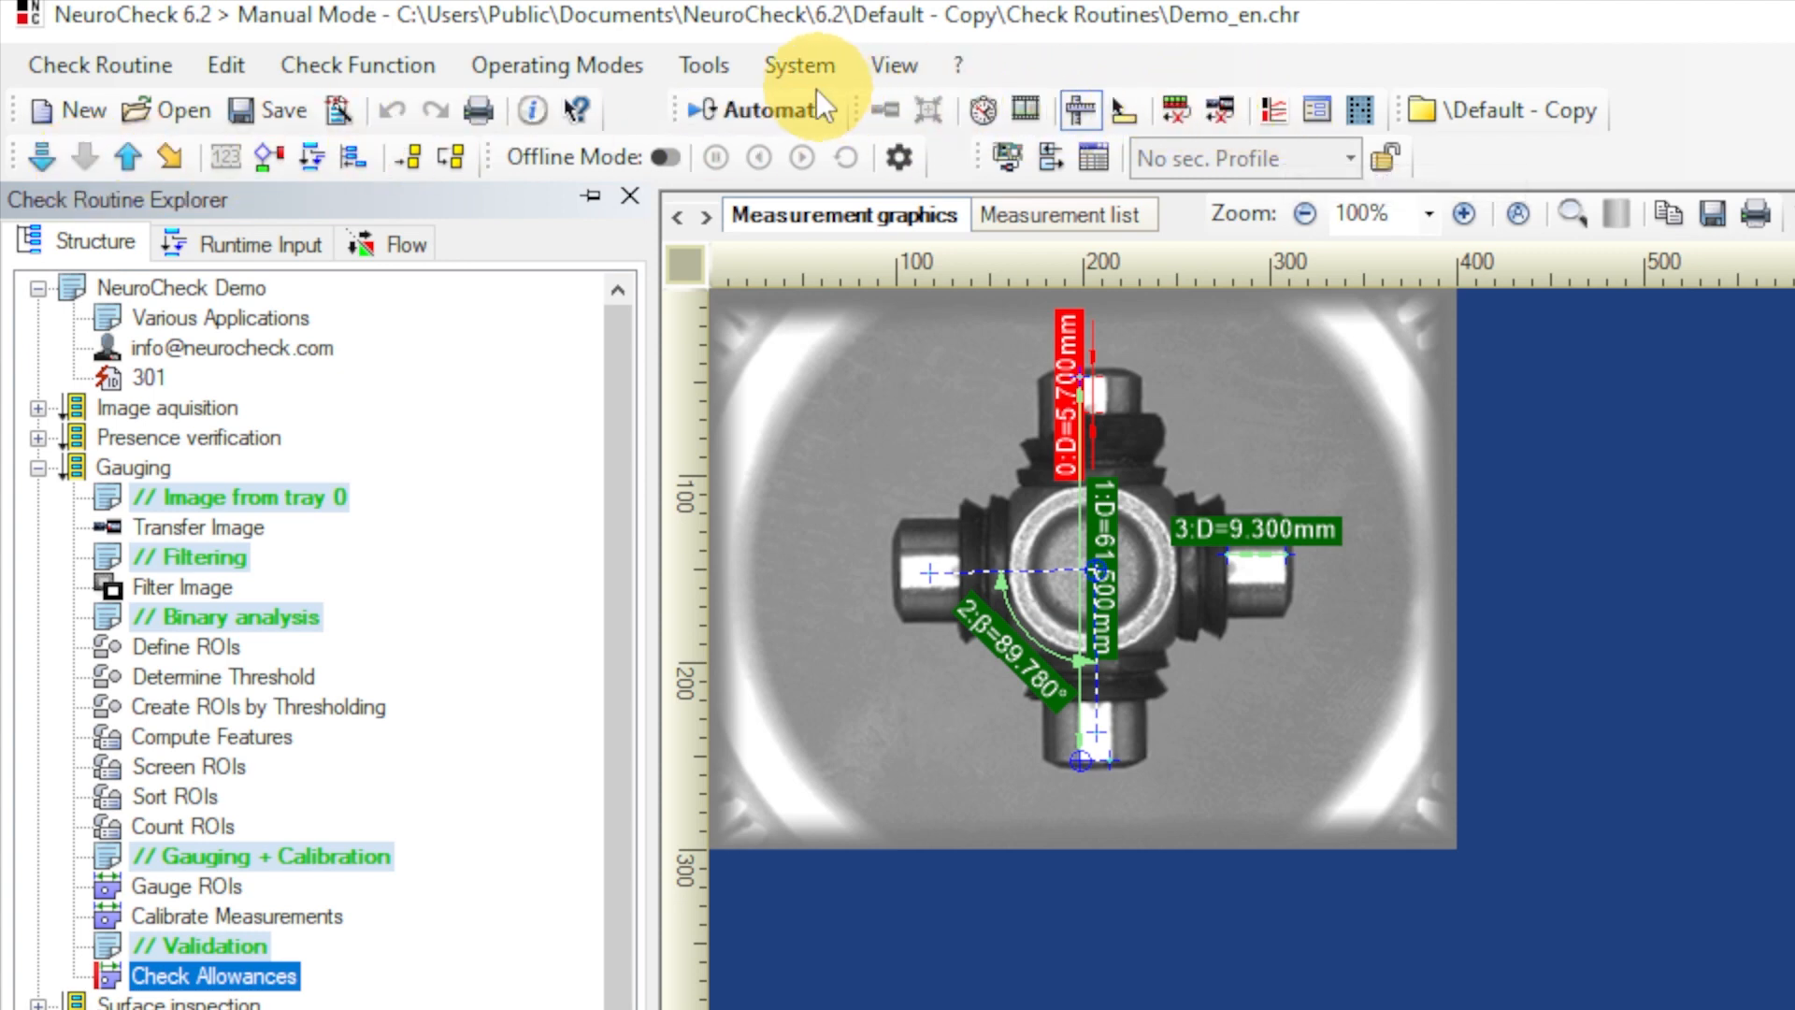
Step: Launch the Process View Designer from Tools and load Demo.pvx
click(703, 63)
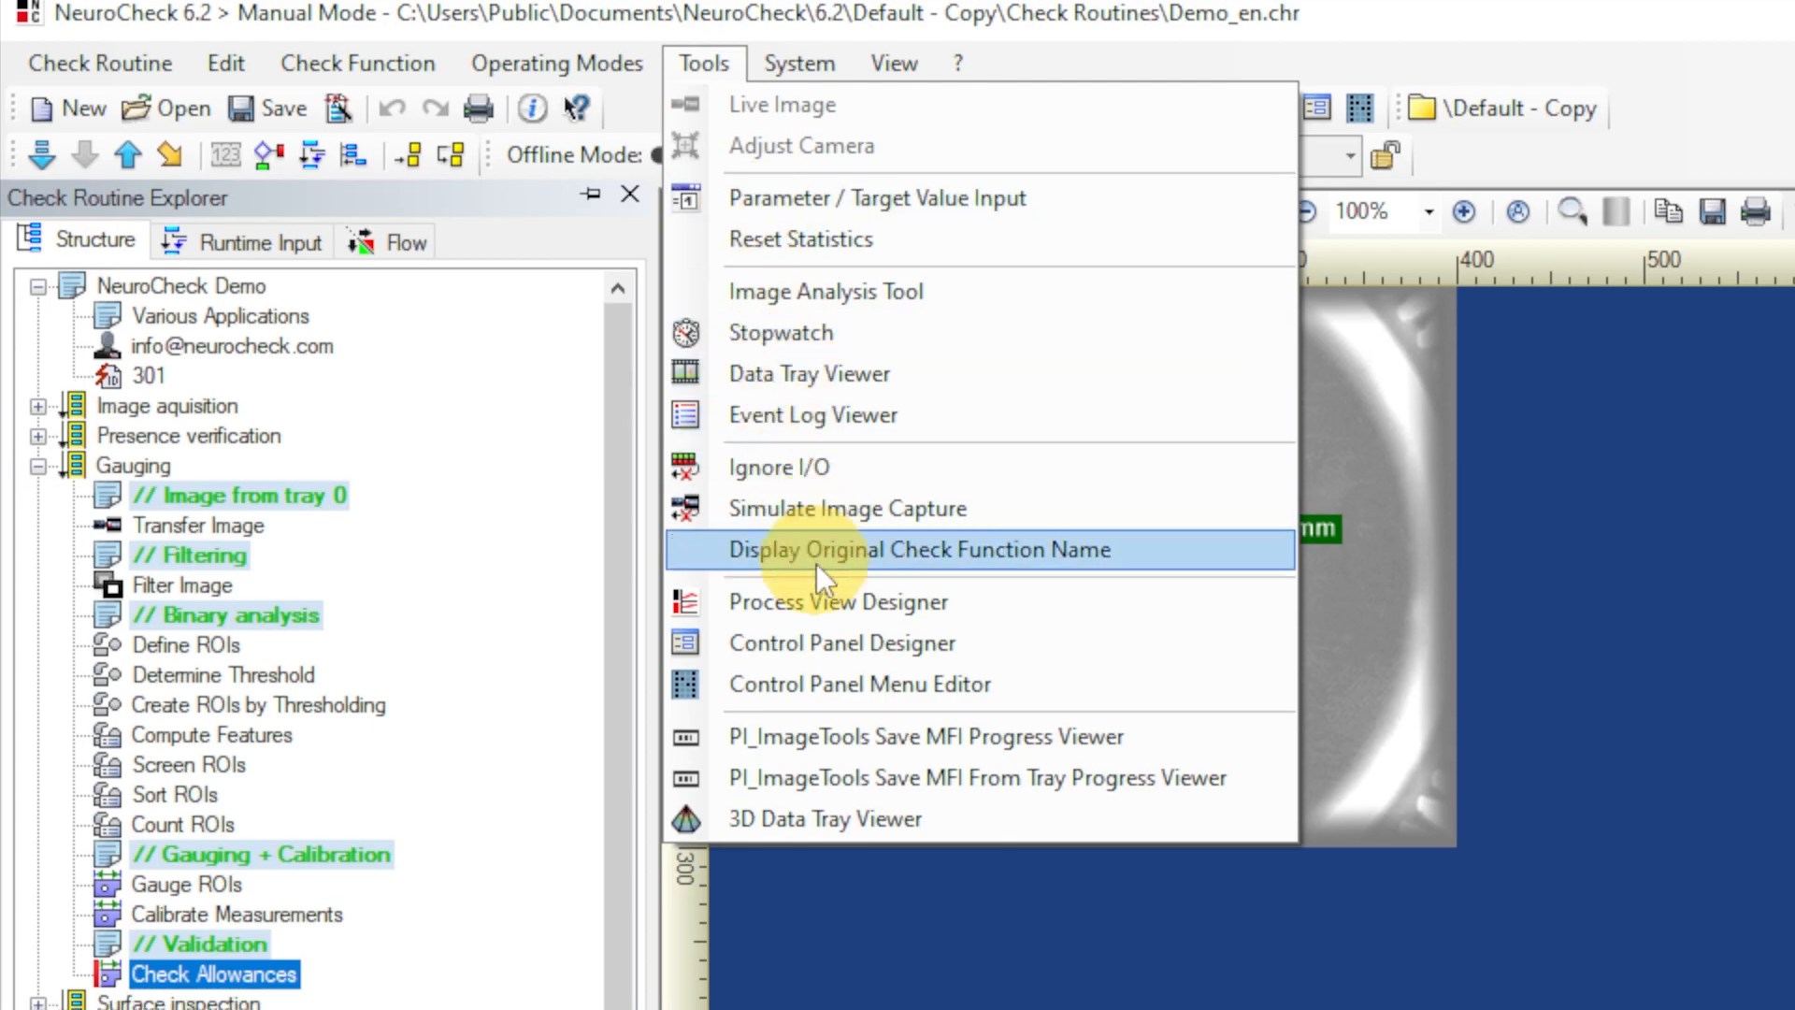
click(838, 601)
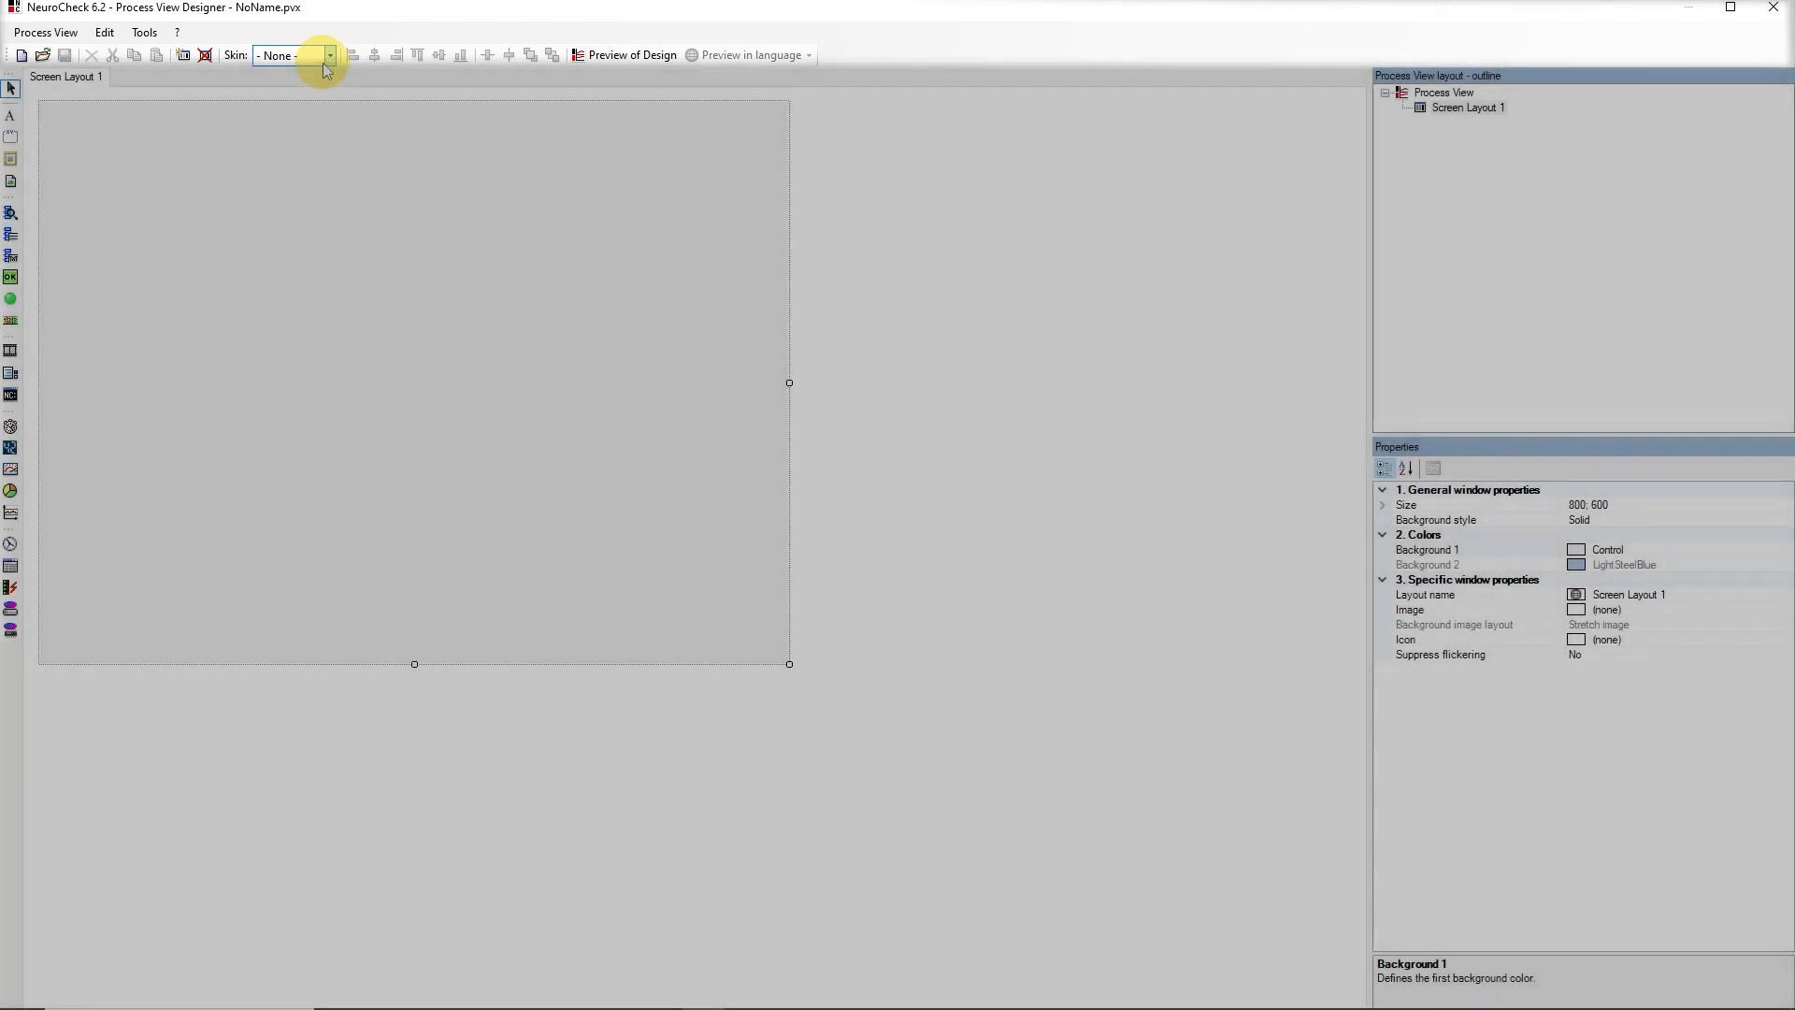
mouse_move(11, 321)
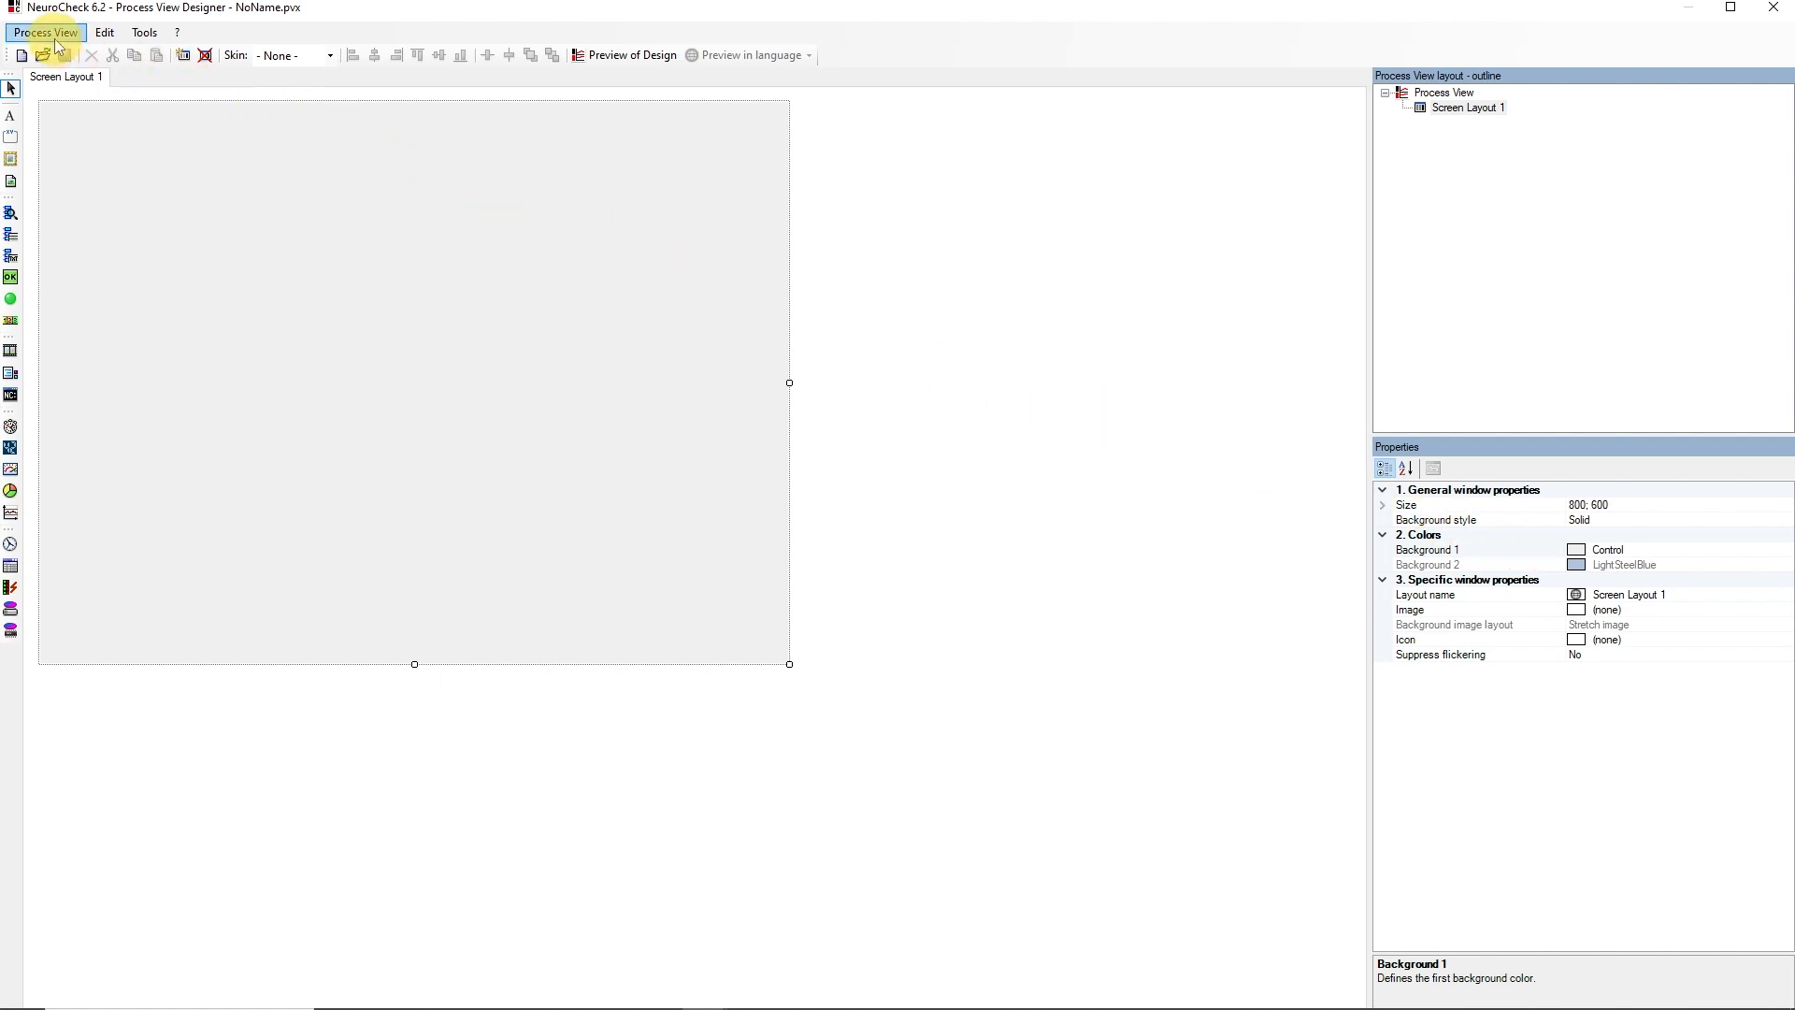
click(45, 32)
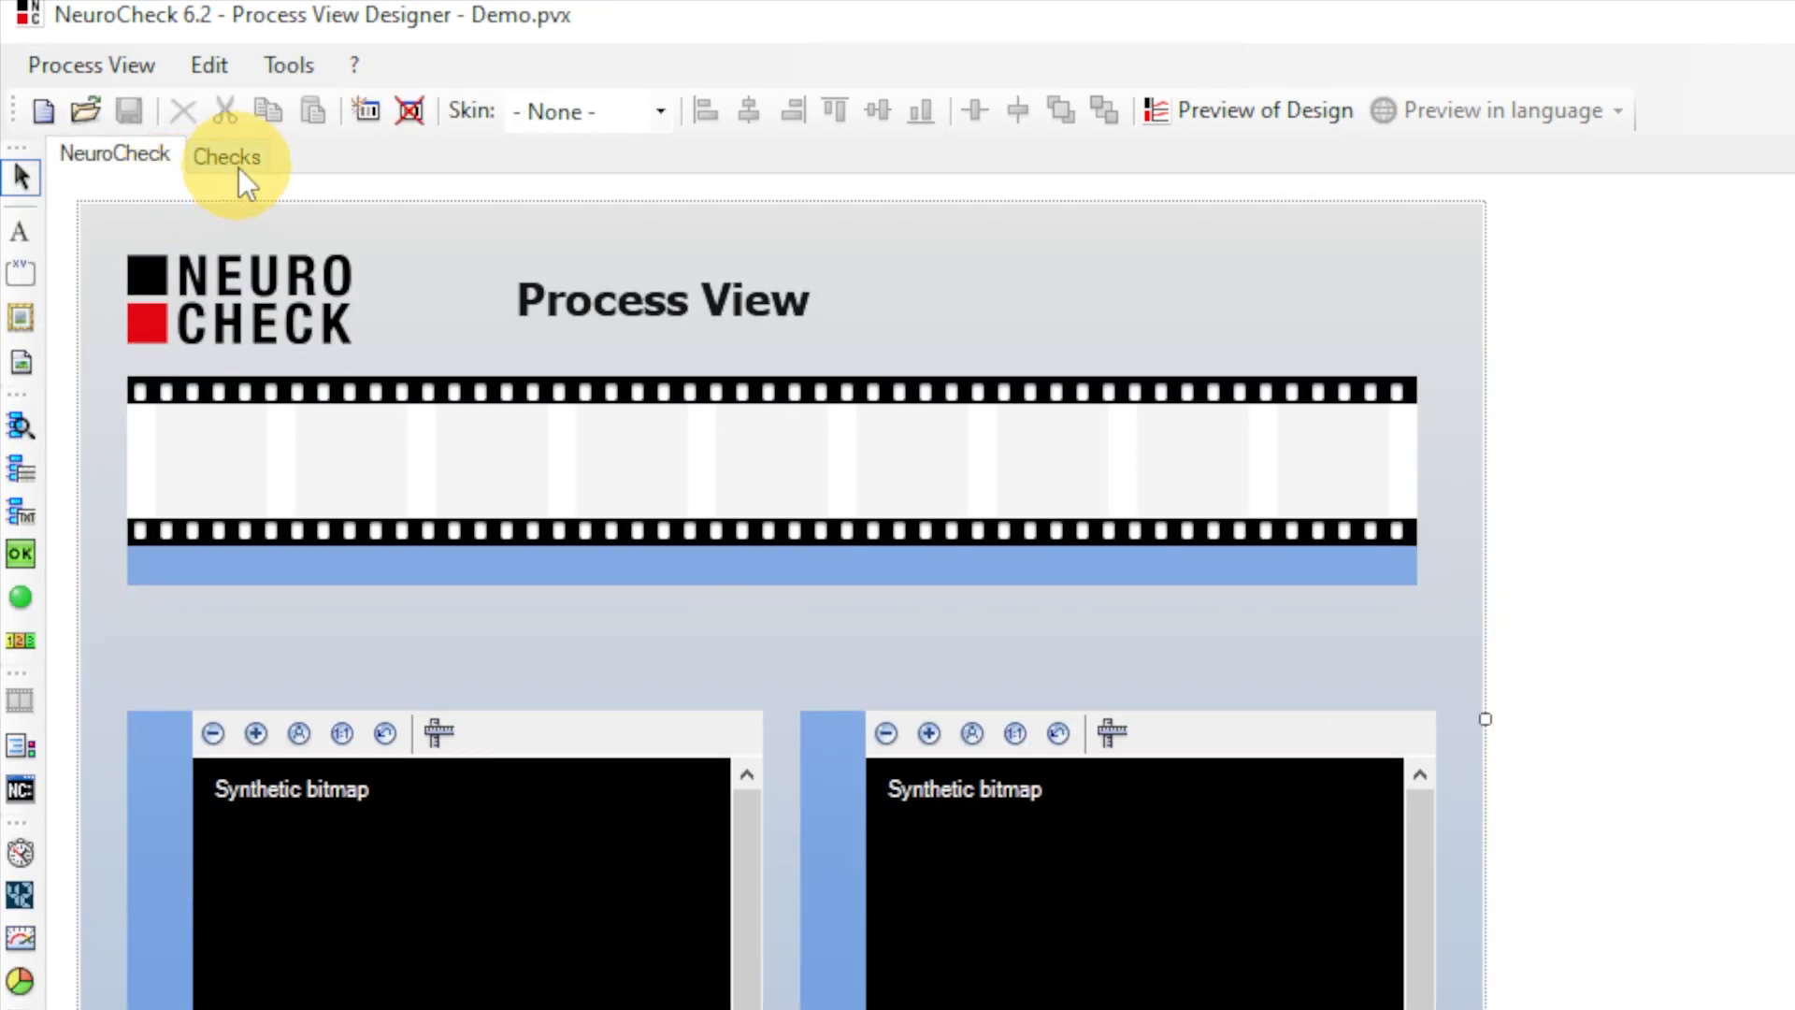
Step: Close Demo.pvx and start a new empty process view (NoName.pvx)
click(91, 64)
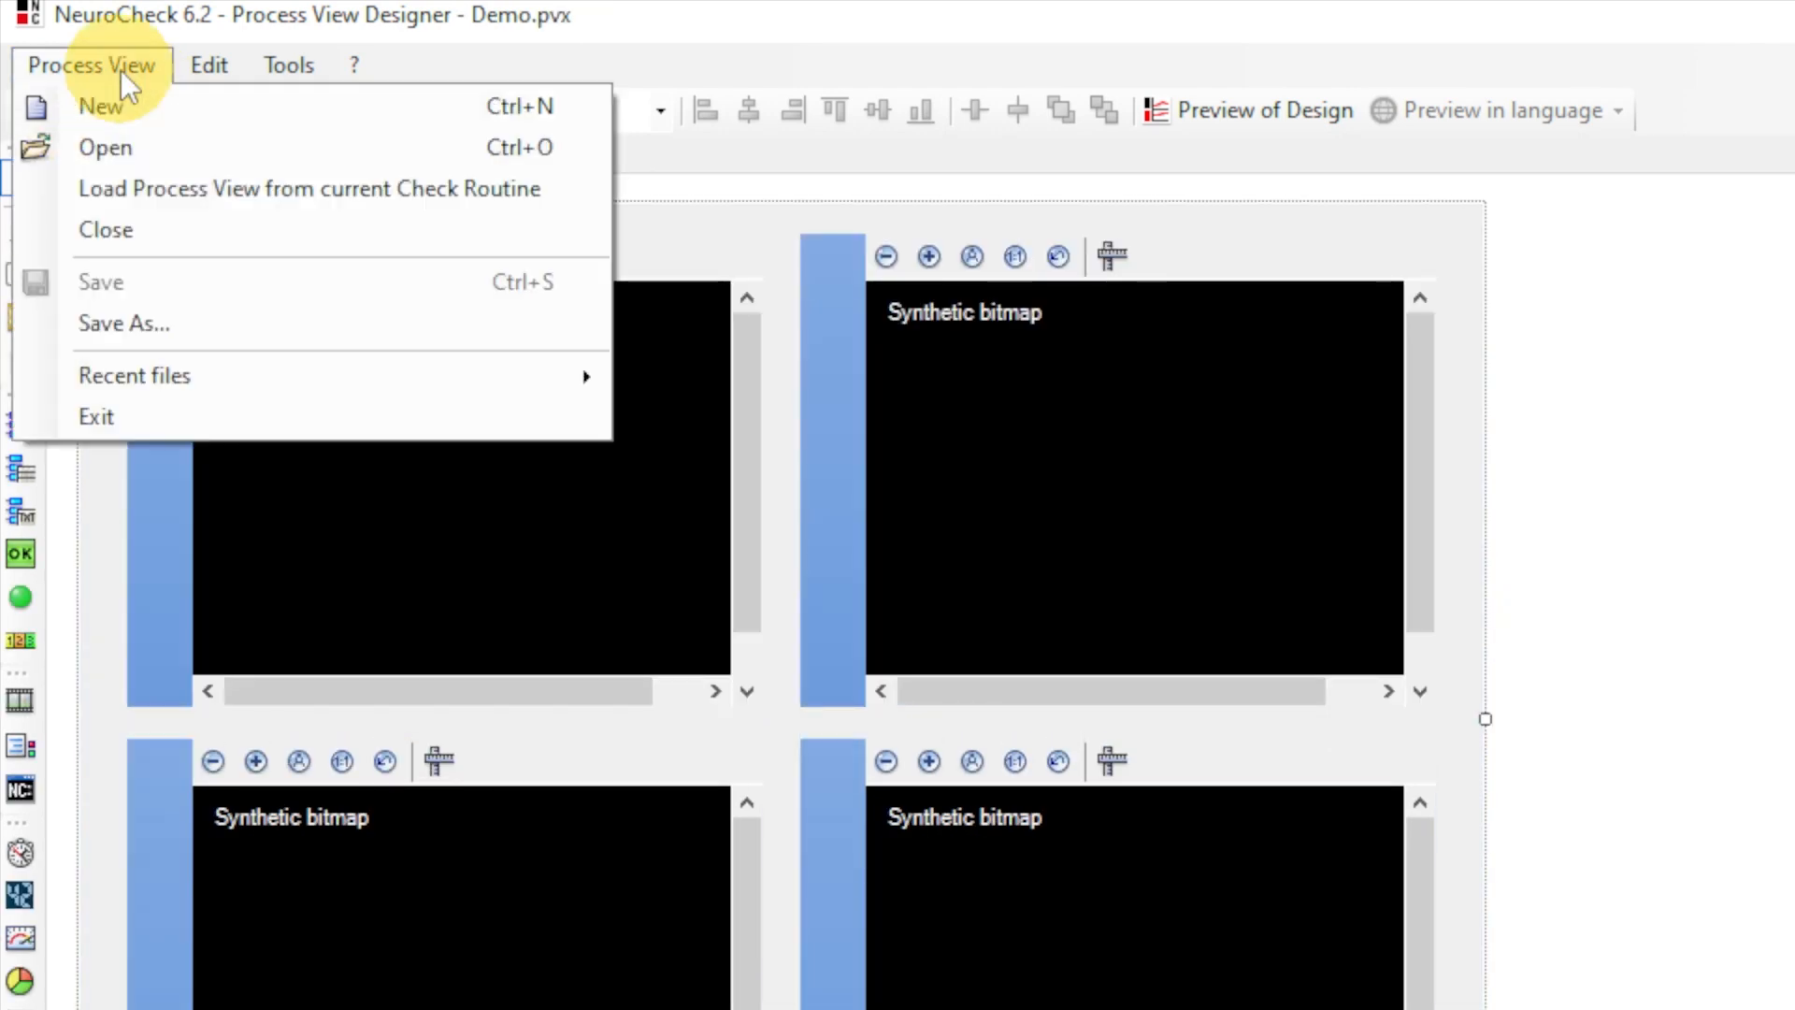
click(106, 147)
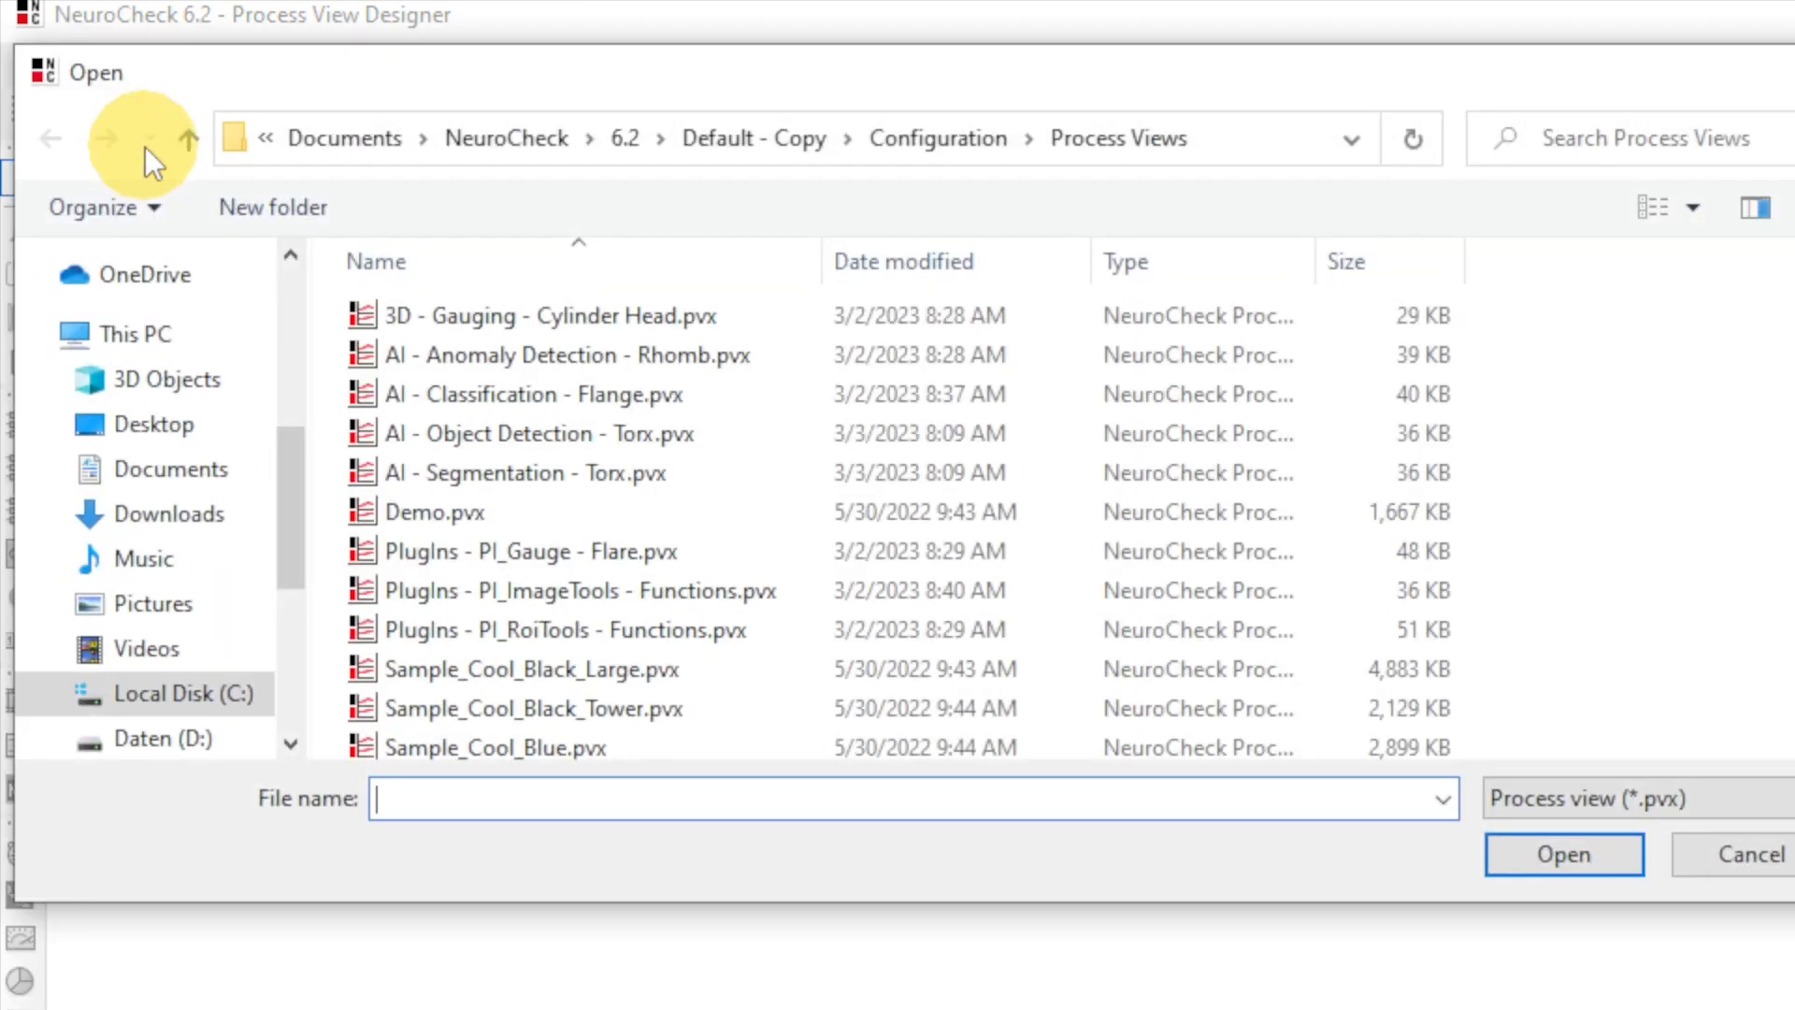
click(529, 393)
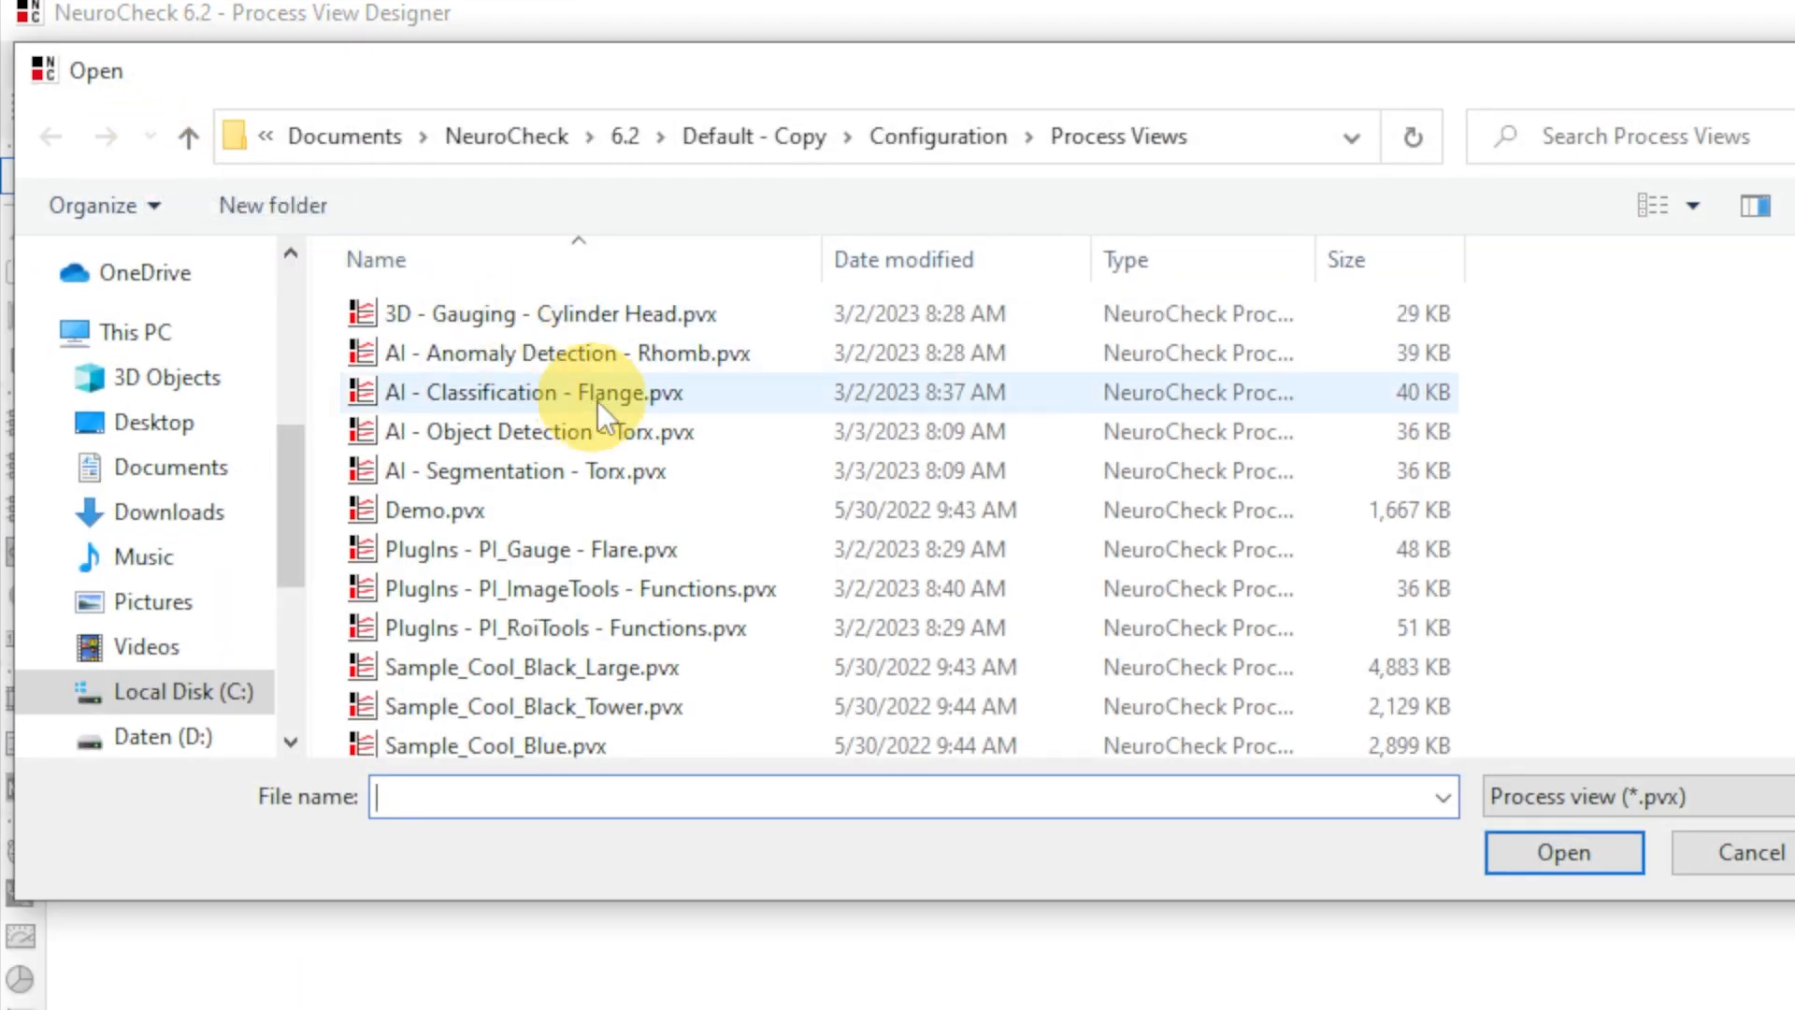
scroll(down, 3)
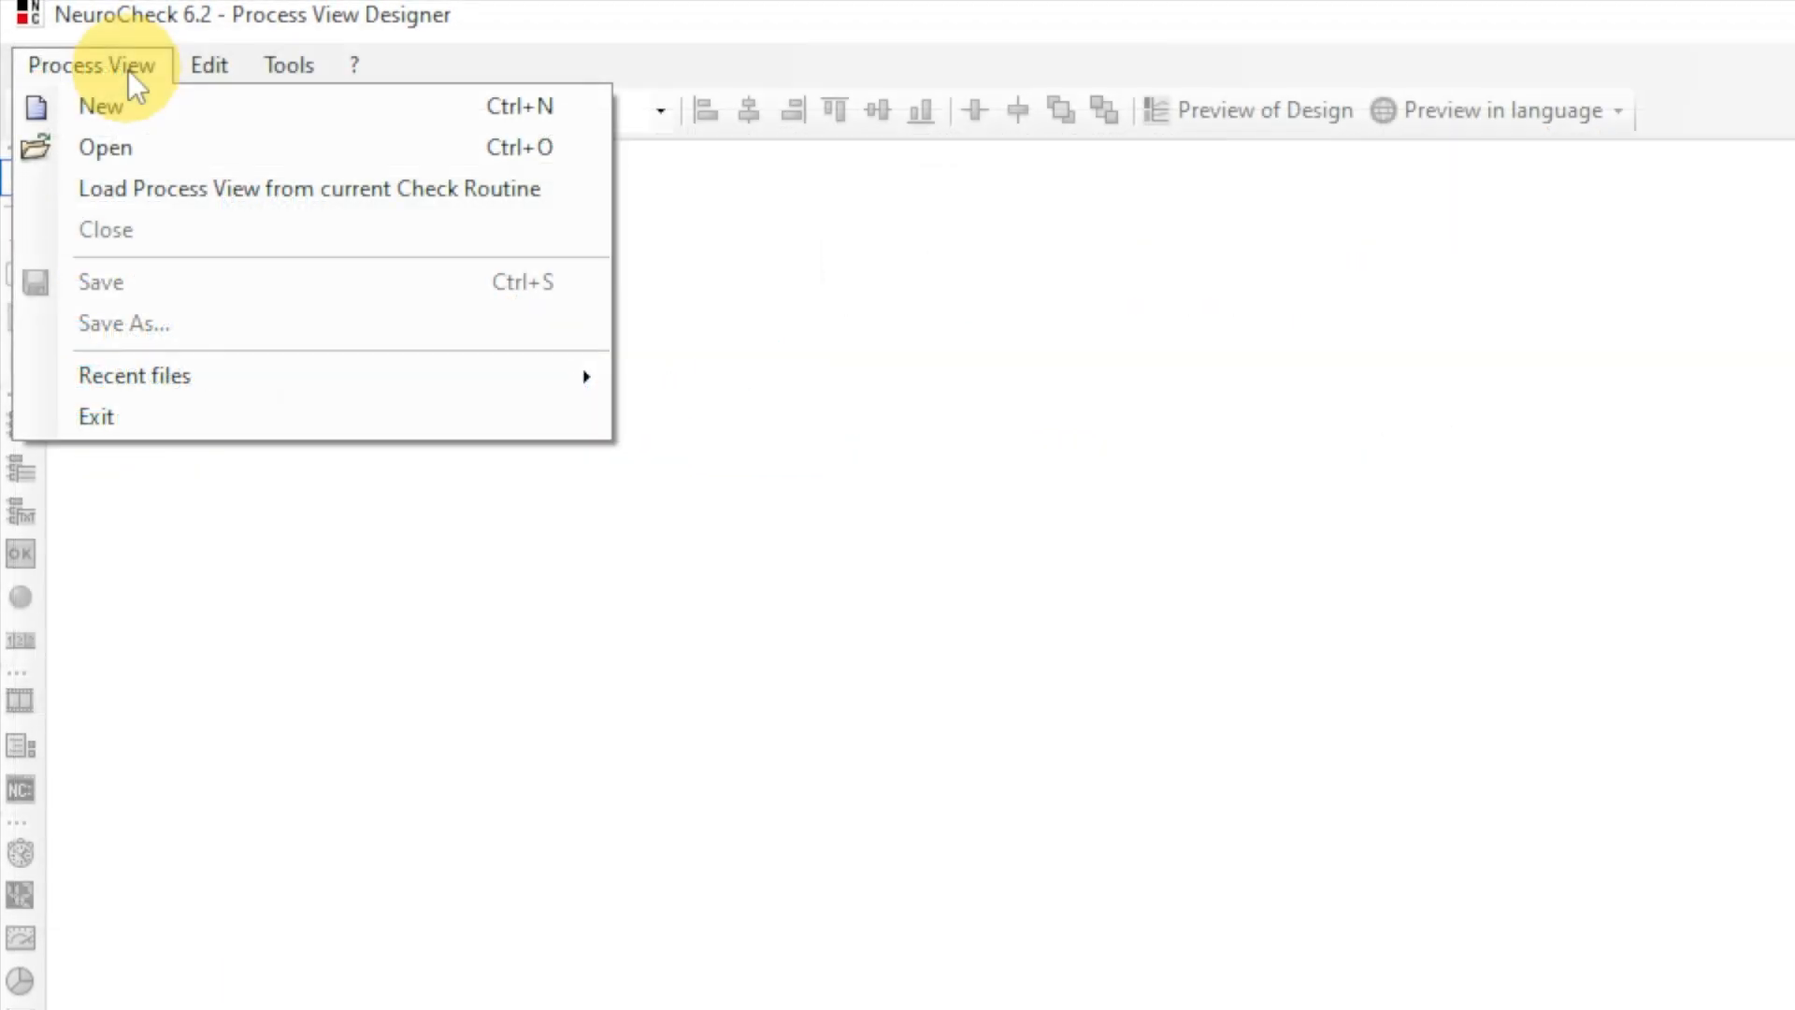
mouse_move(126, 105)
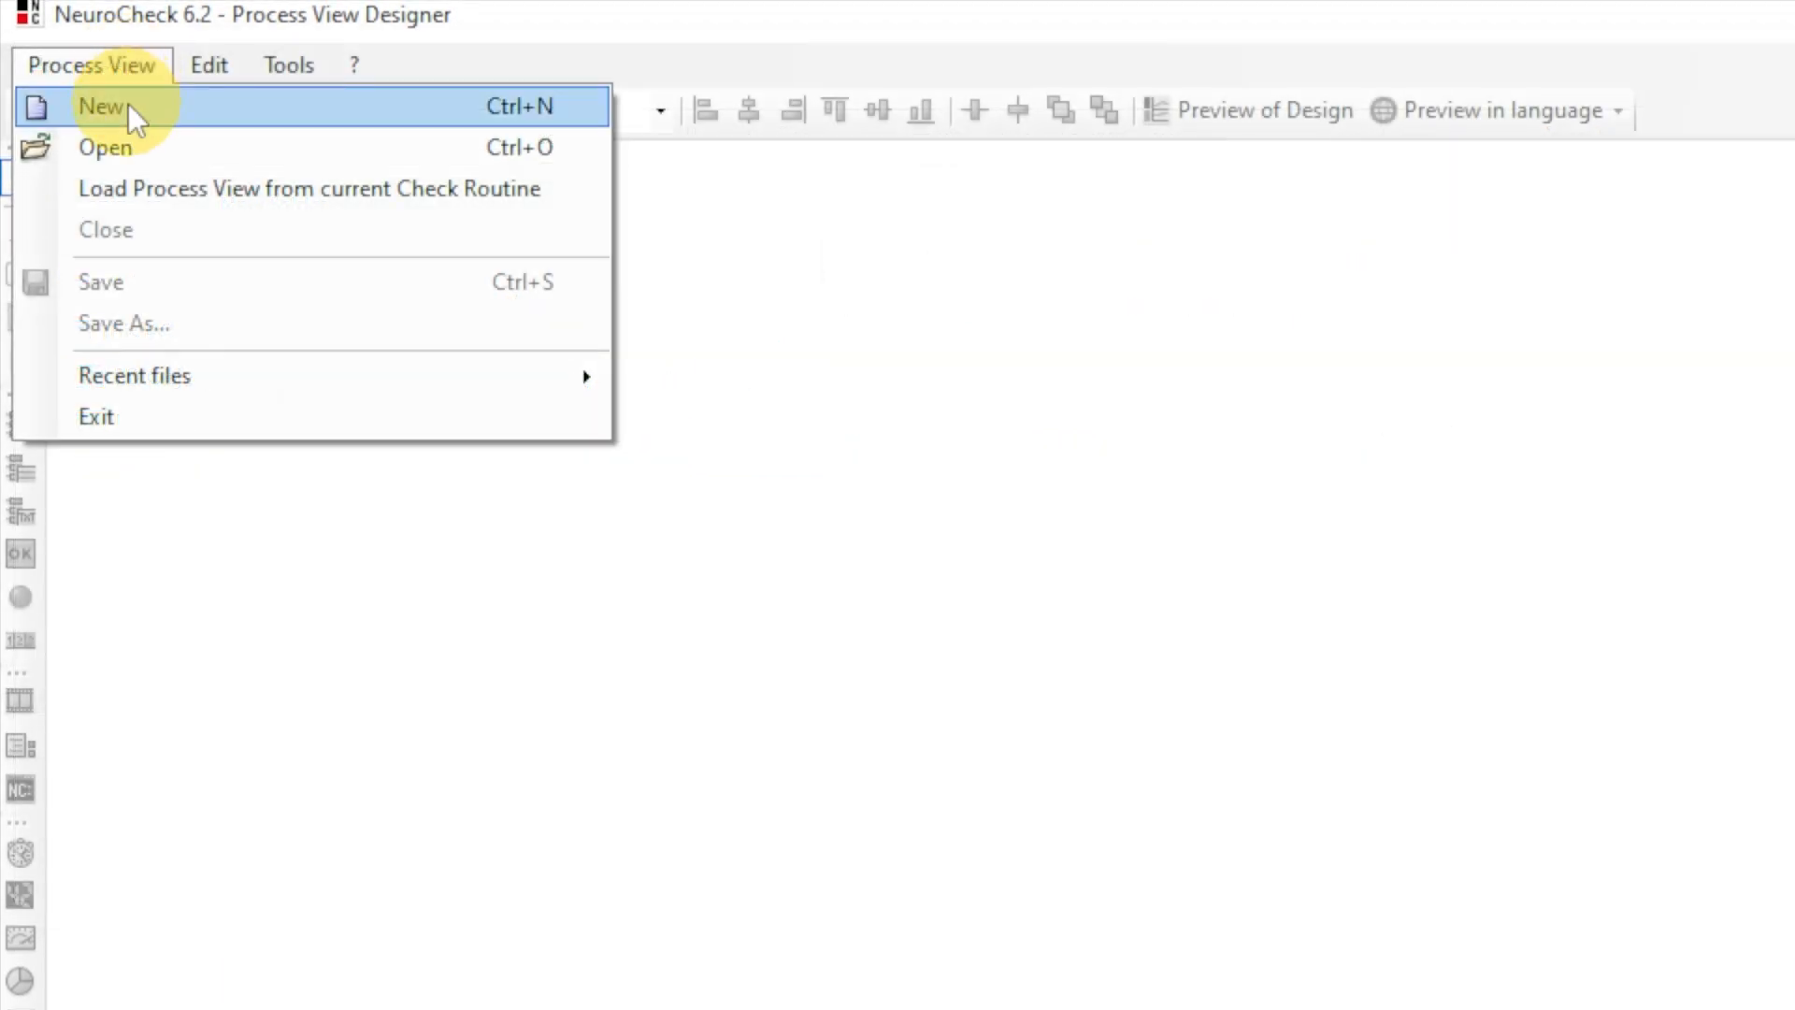
click(102, 106)
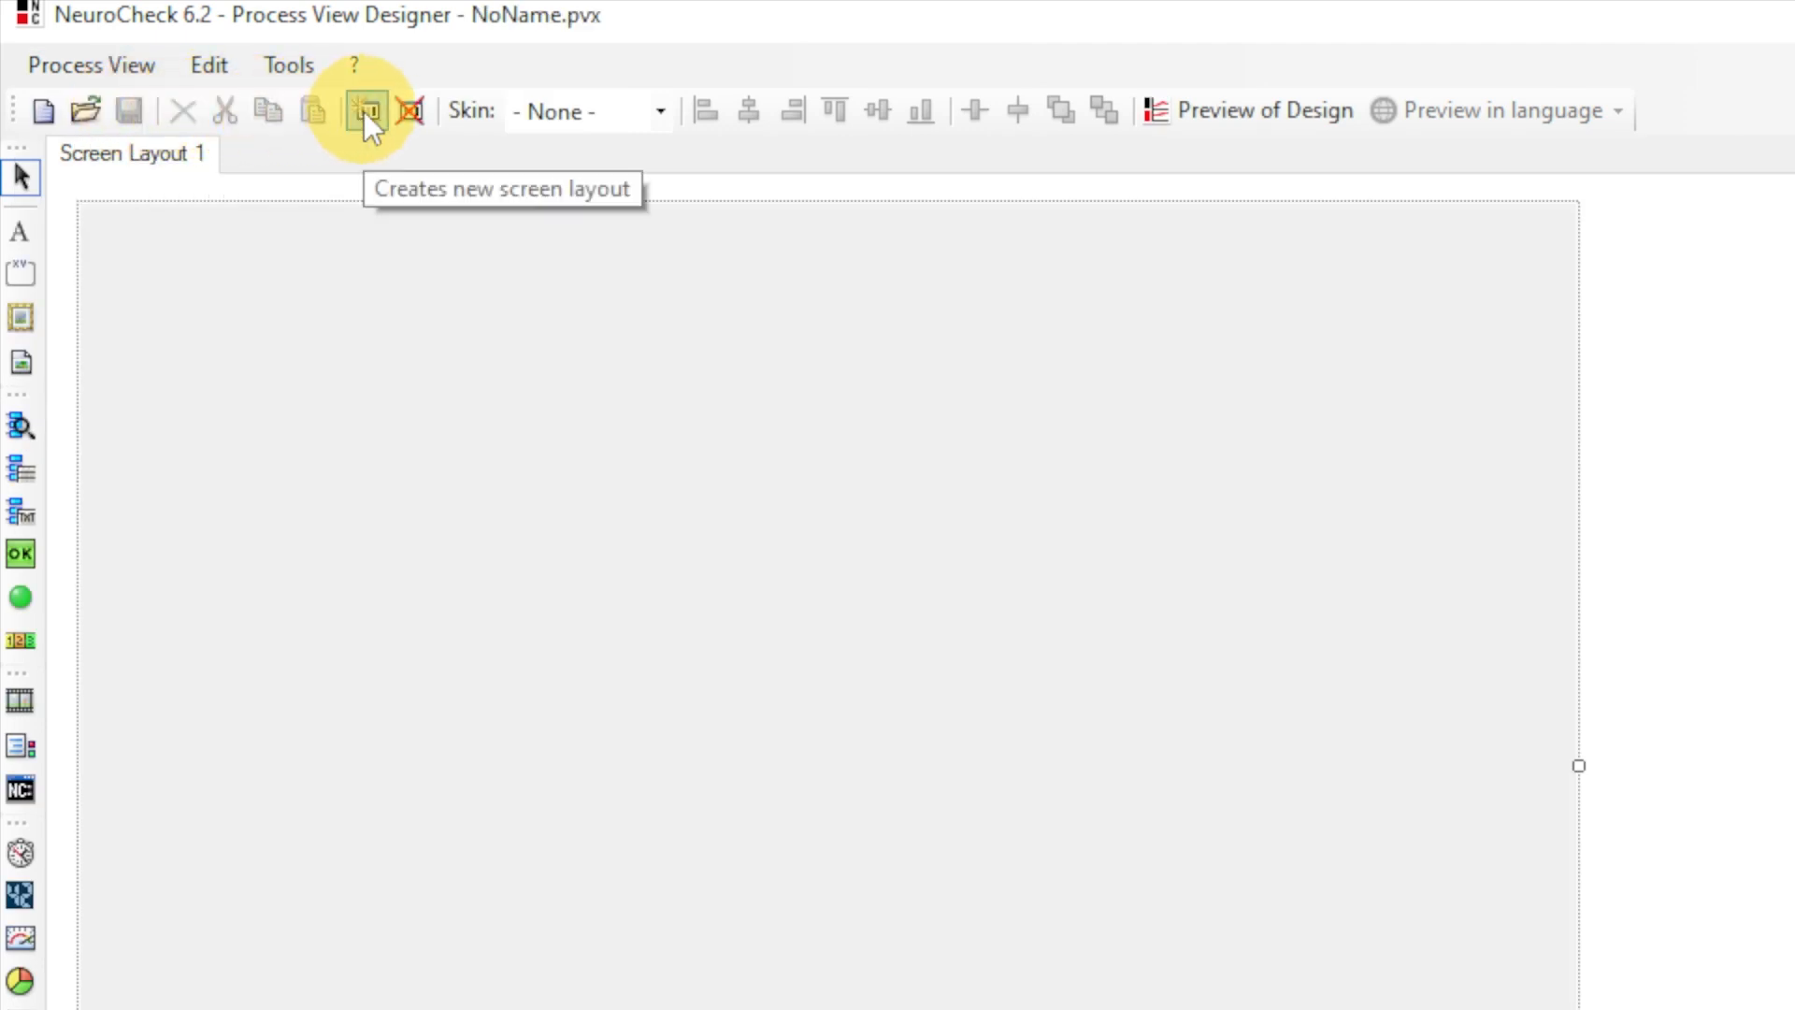
Step: Add a second screen layout and name it System Information
click(367, 110)
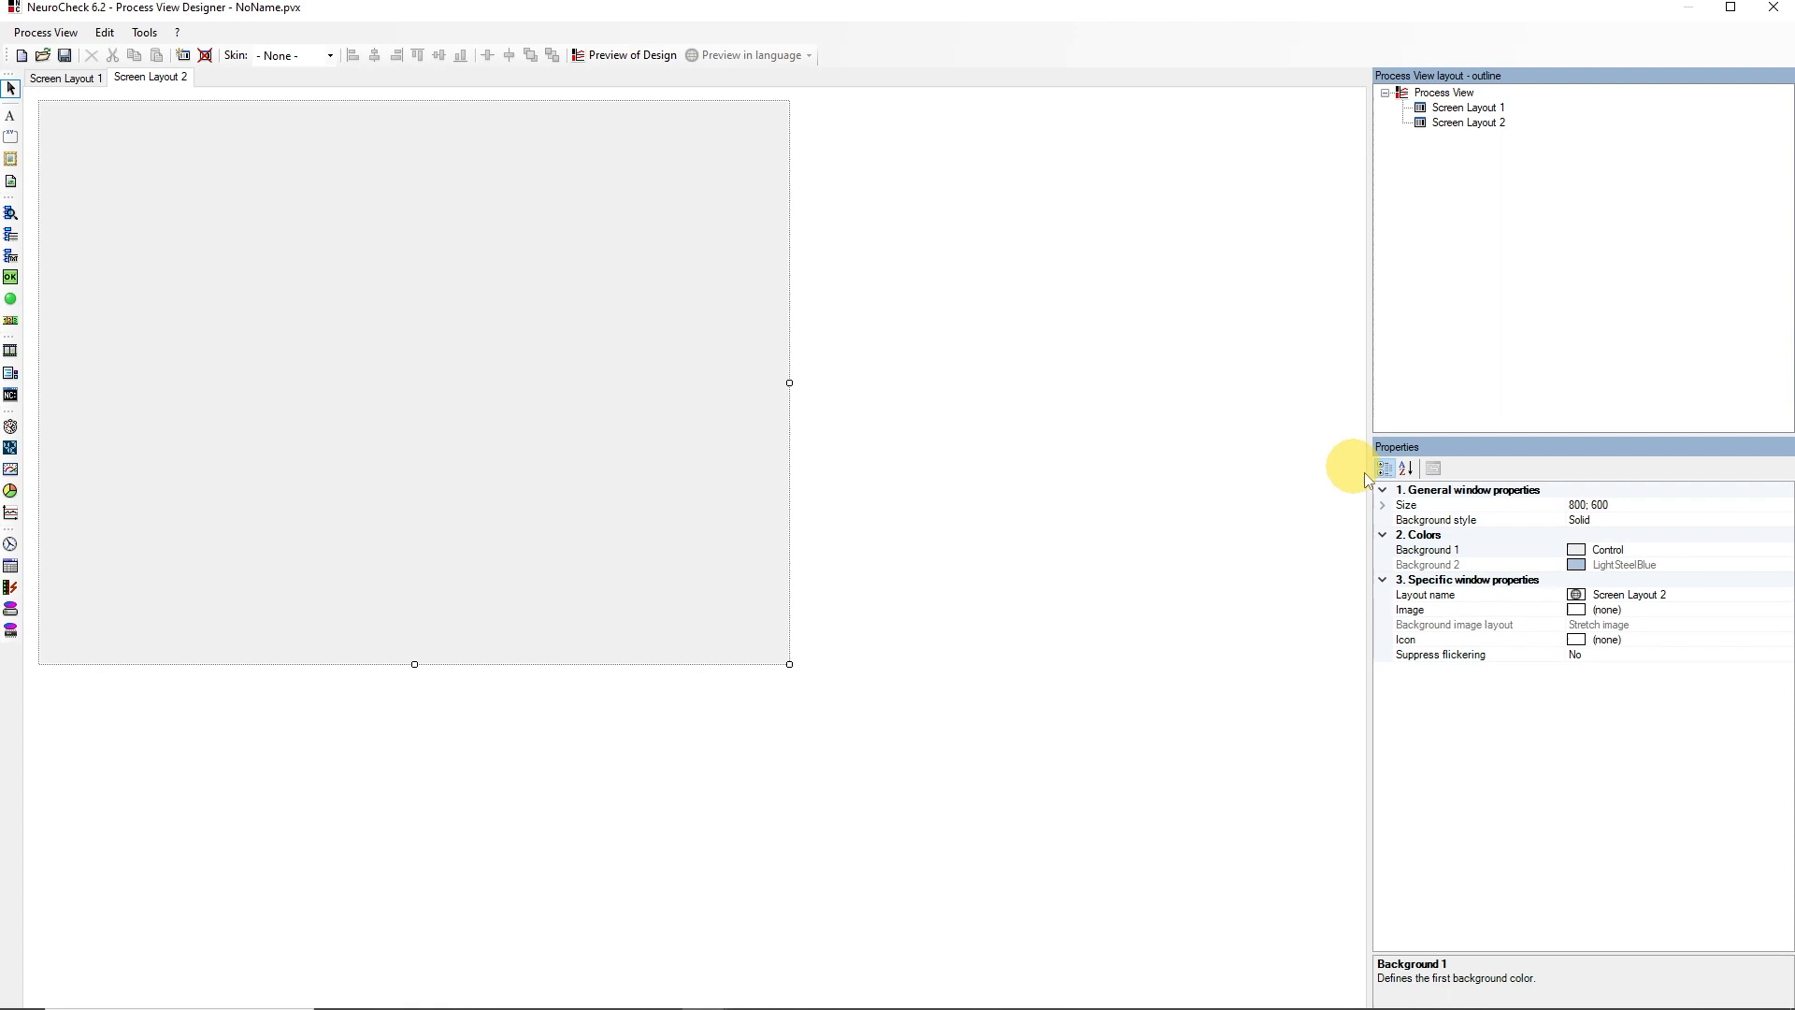
click(1425, 594)
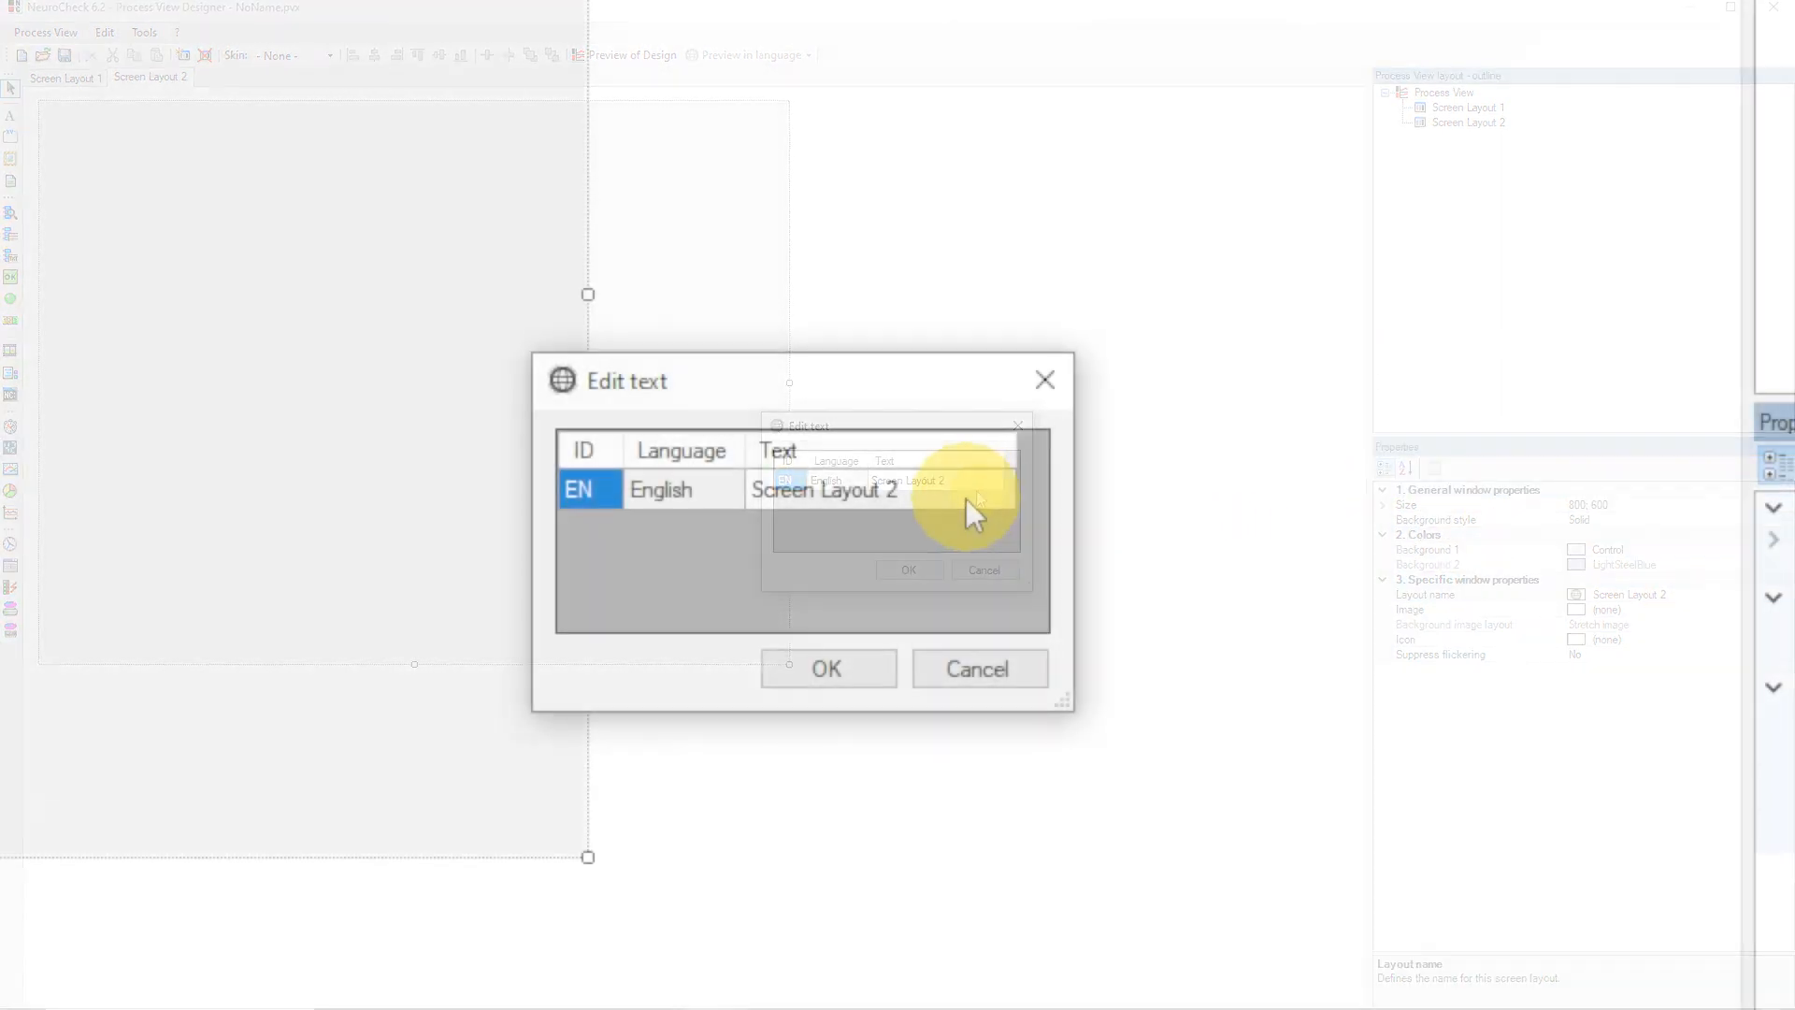
text(System Informati)
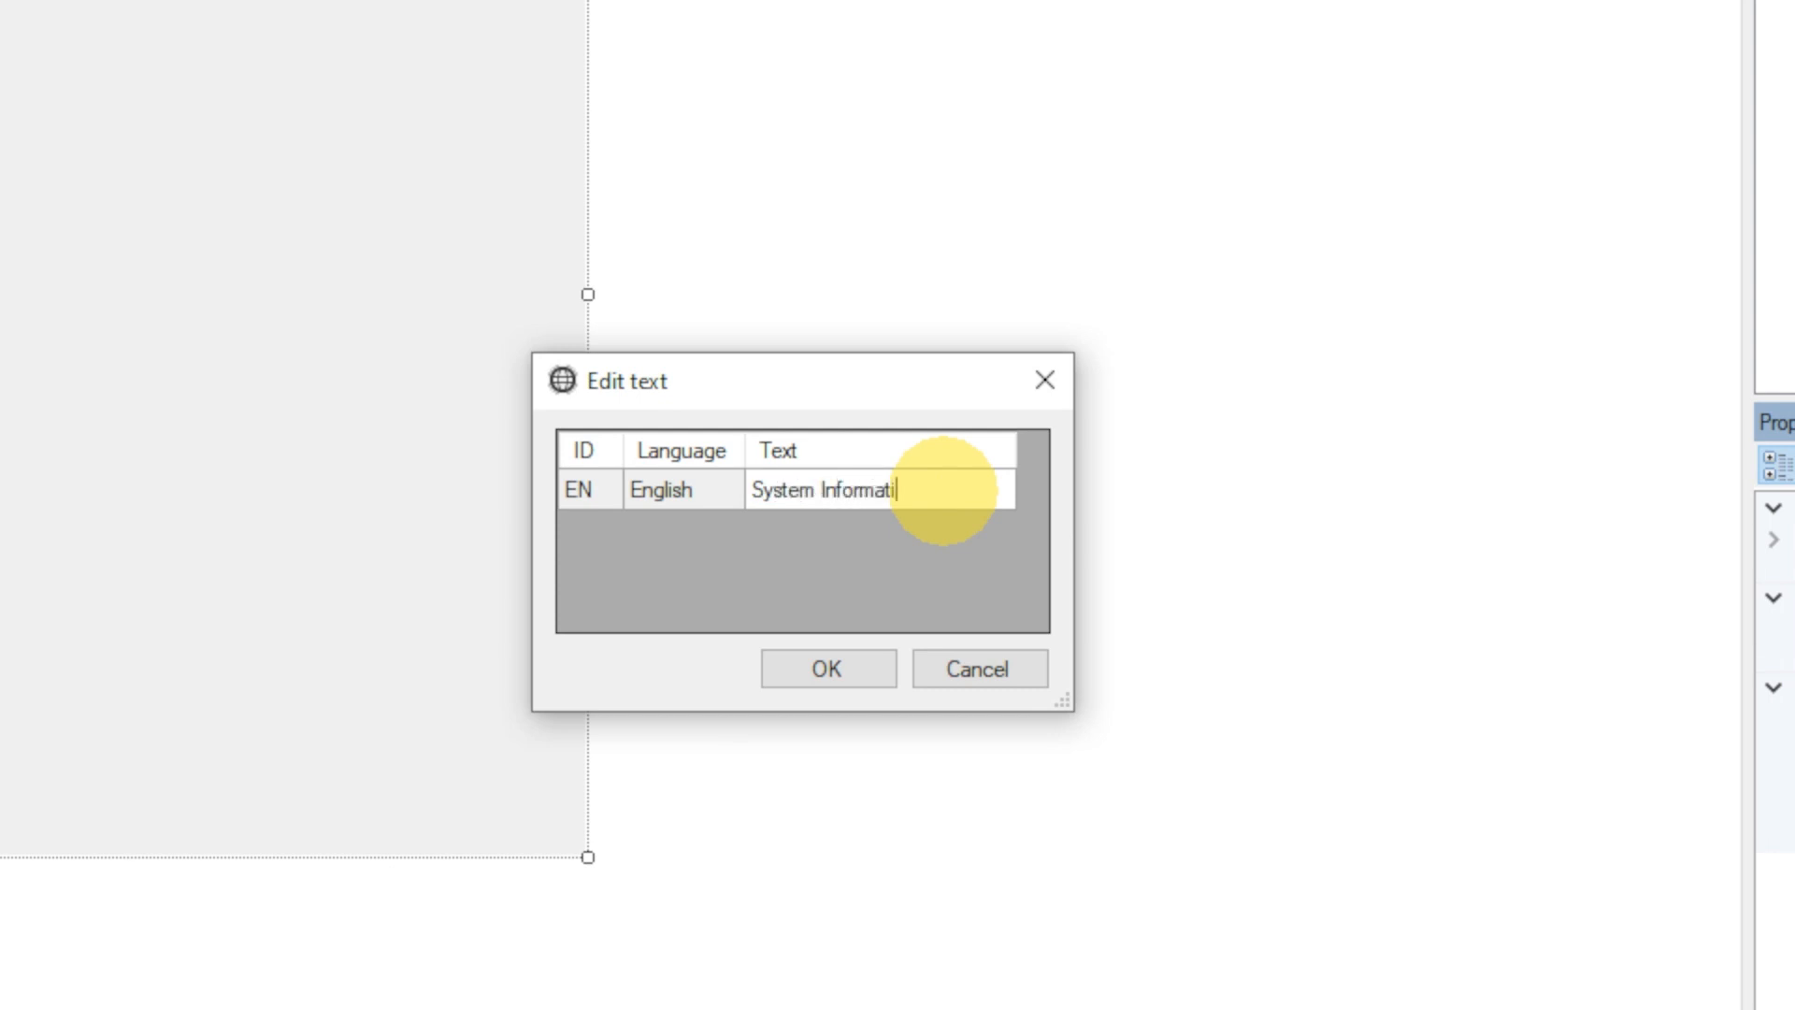
click(827, 667)
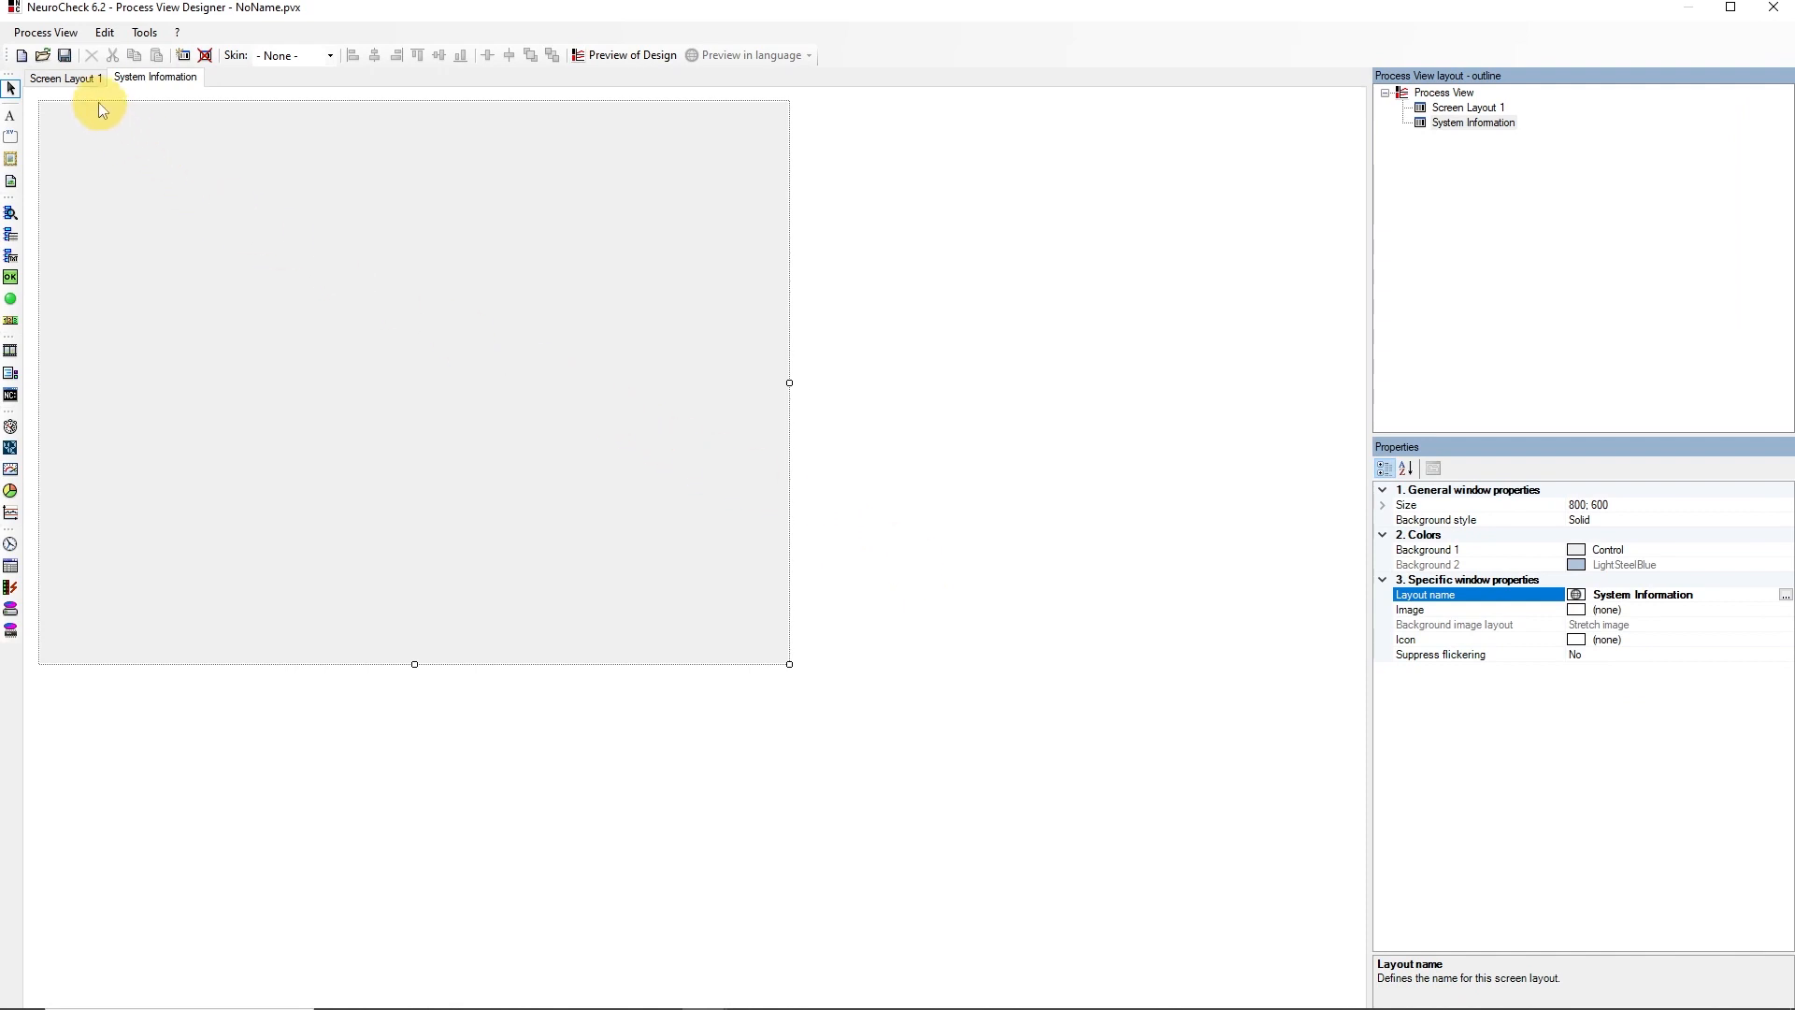
Step: Name Screen Layout 1 Gauging Process View
click(65, 78)
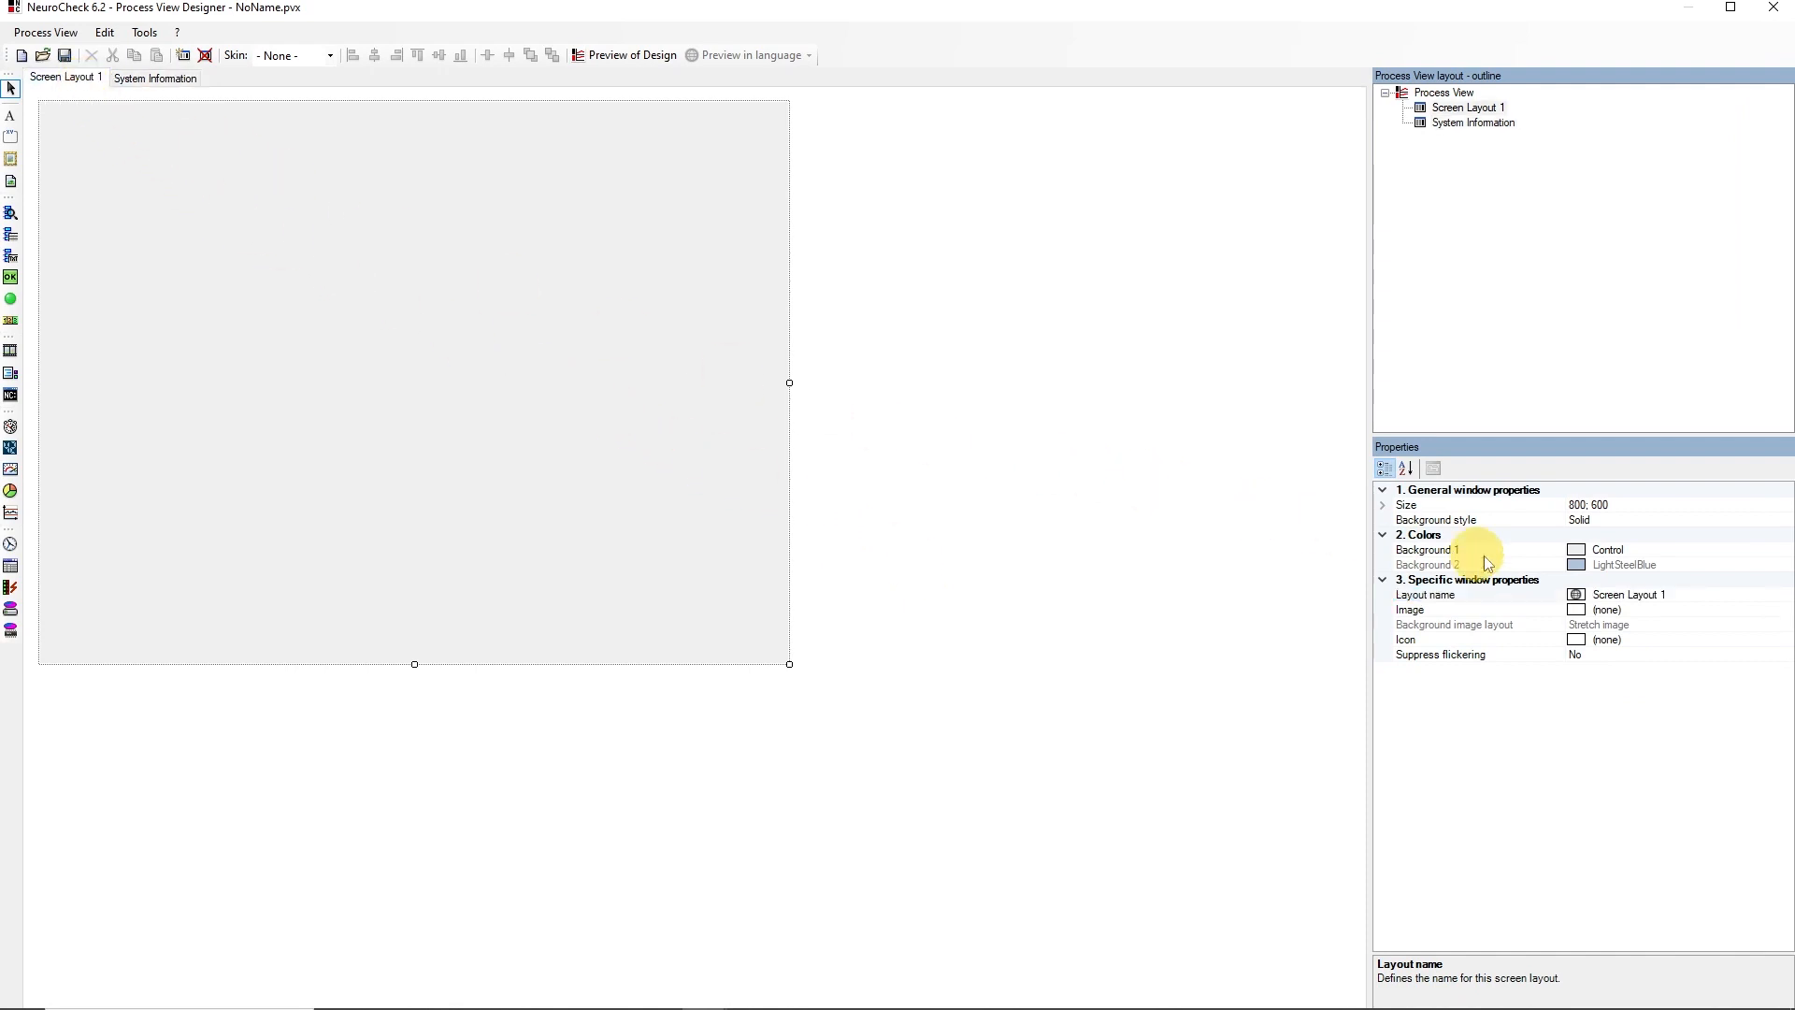
click(1629, 595)
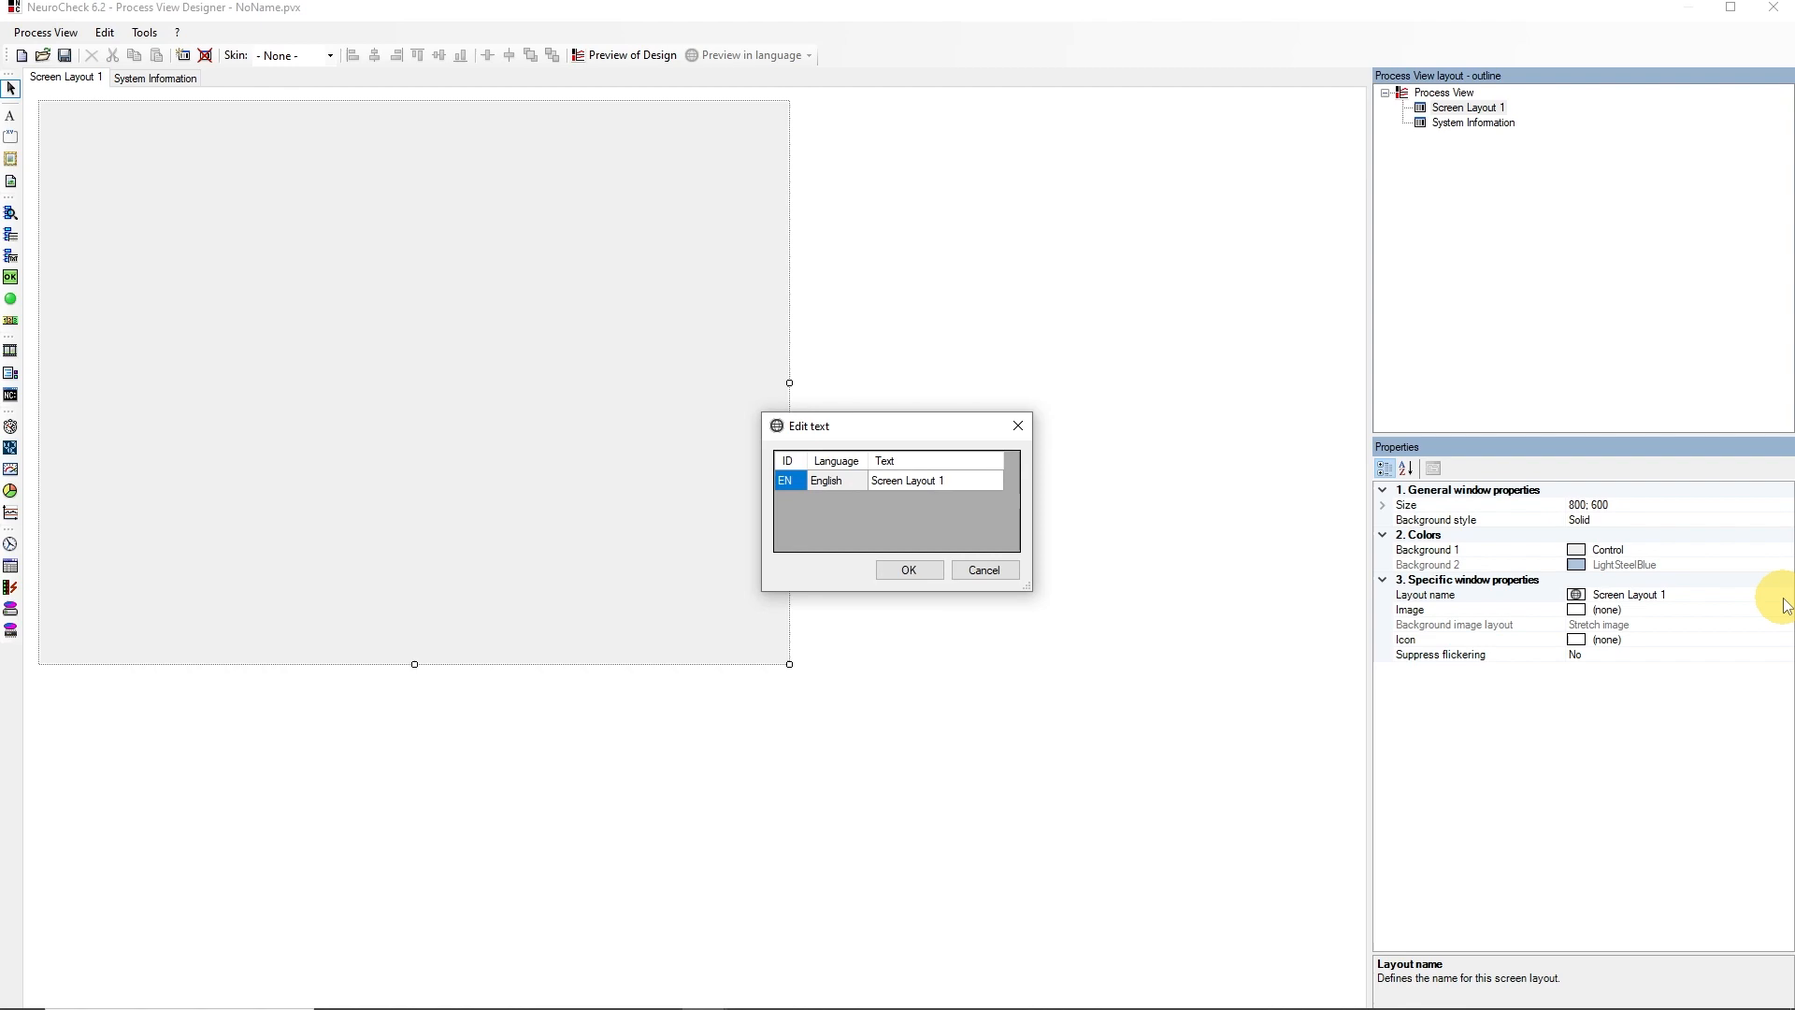
text(Gauging Process)
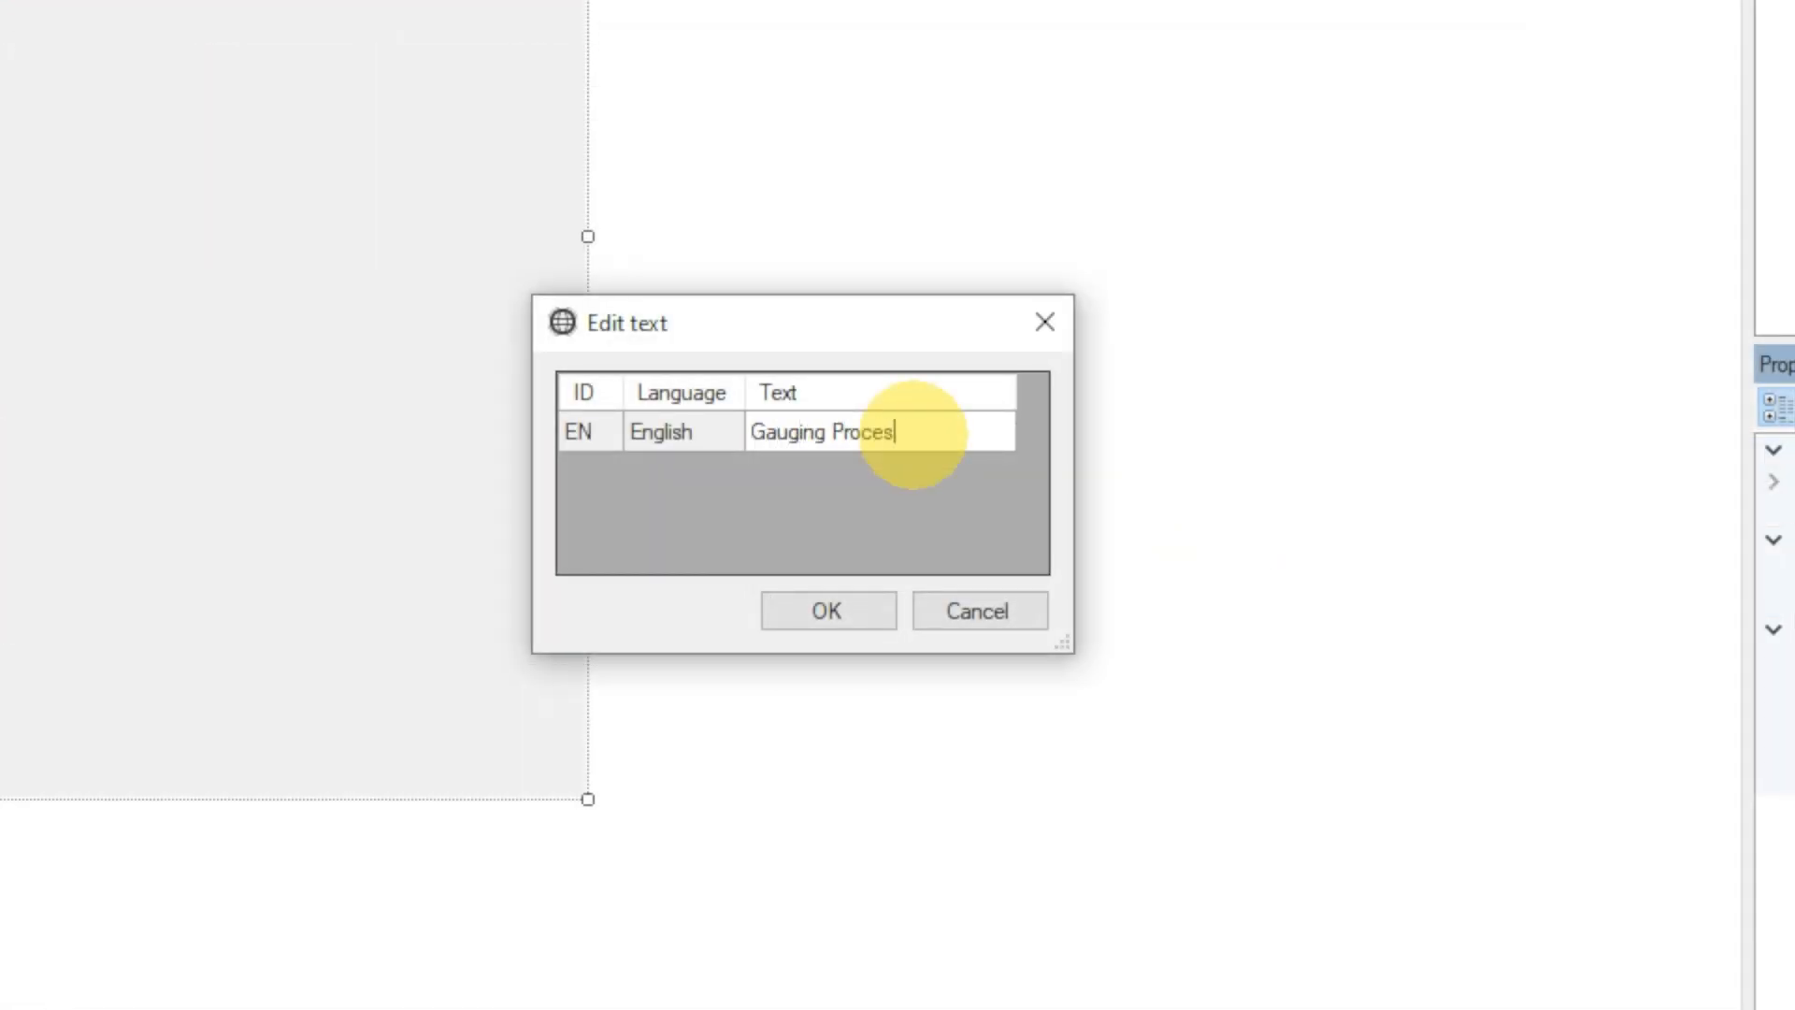
text(View)
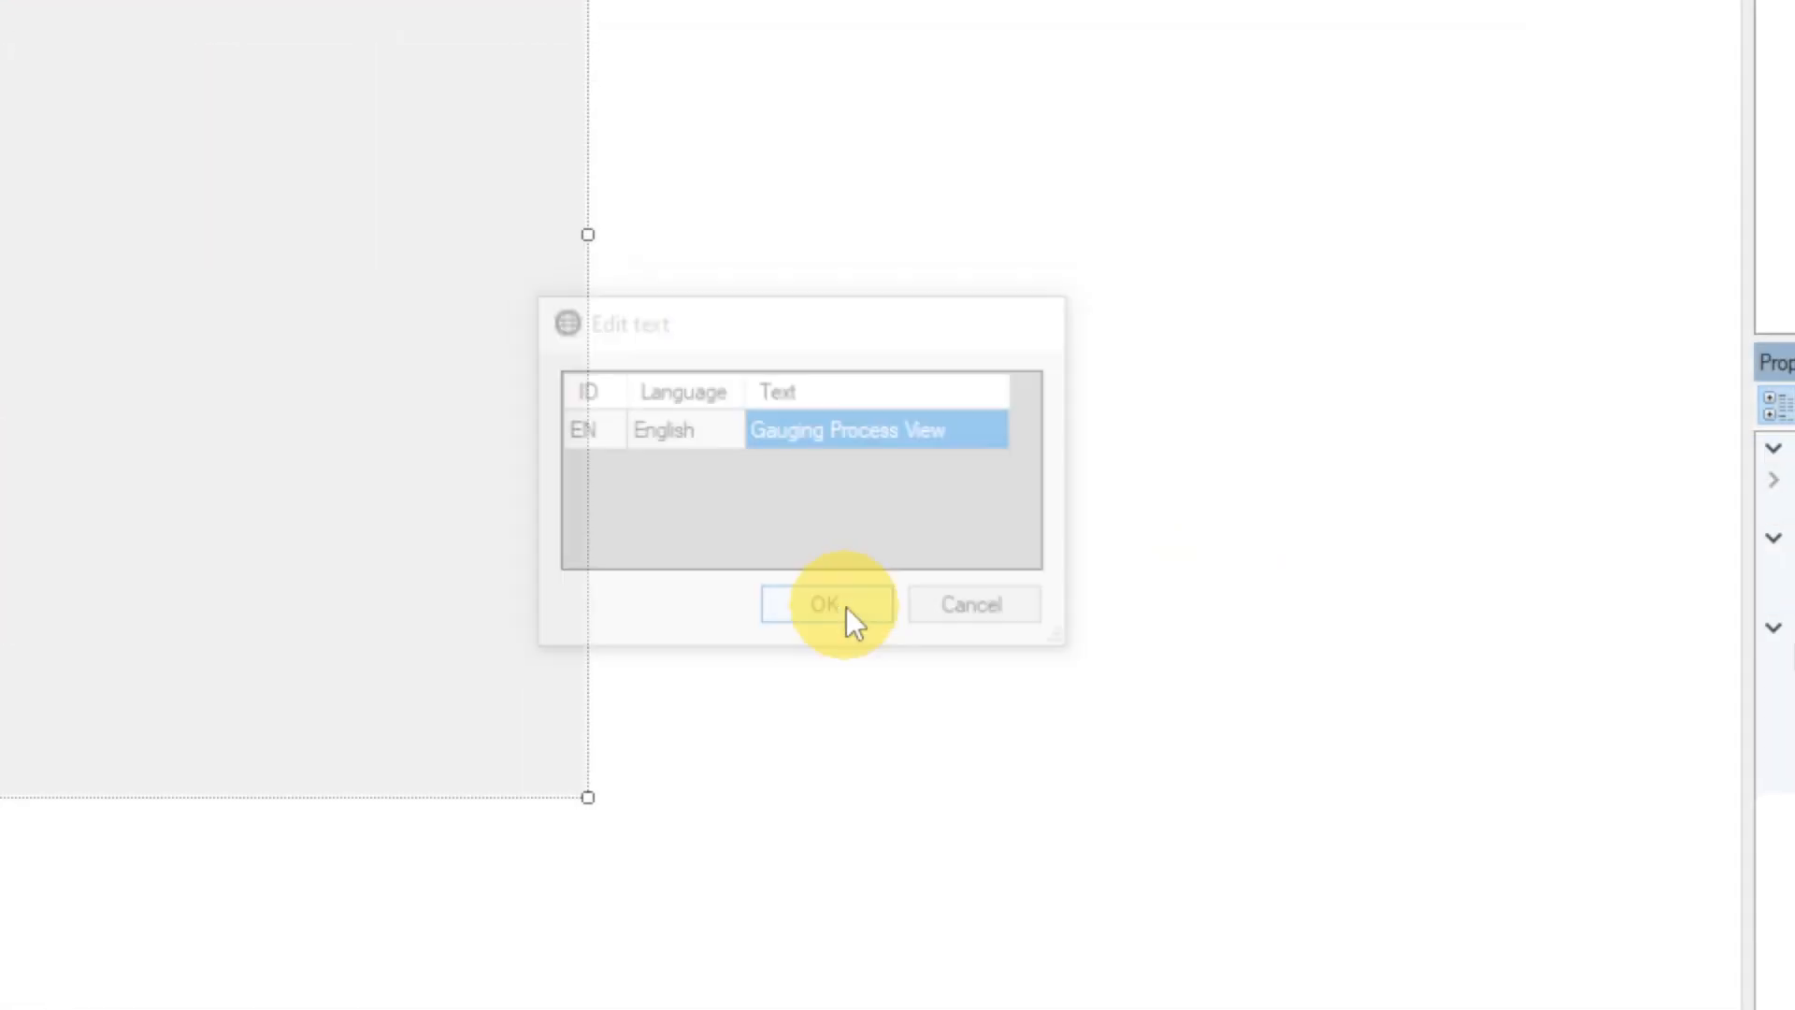
click(825, 603)
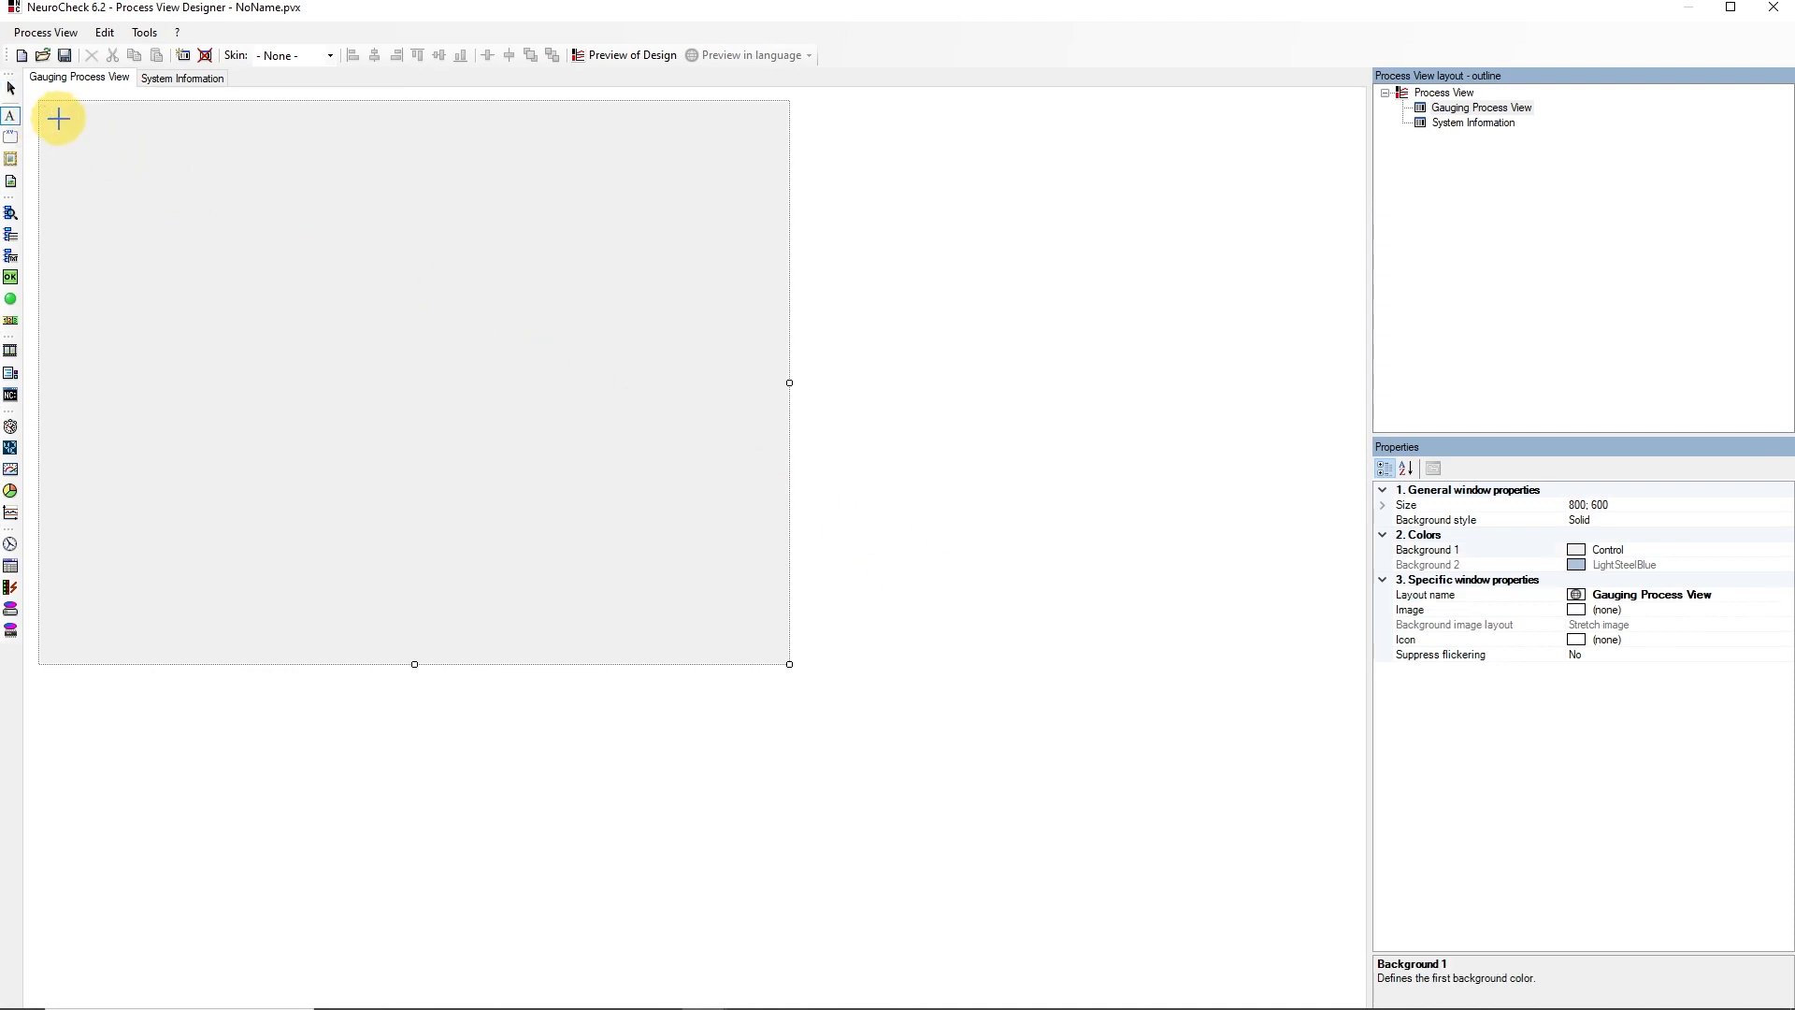
Step: Draw a 'Gauging of a universal joint' title label across the top and duplicate it
drag(57, 119, 561, 183)
text(Gauging)
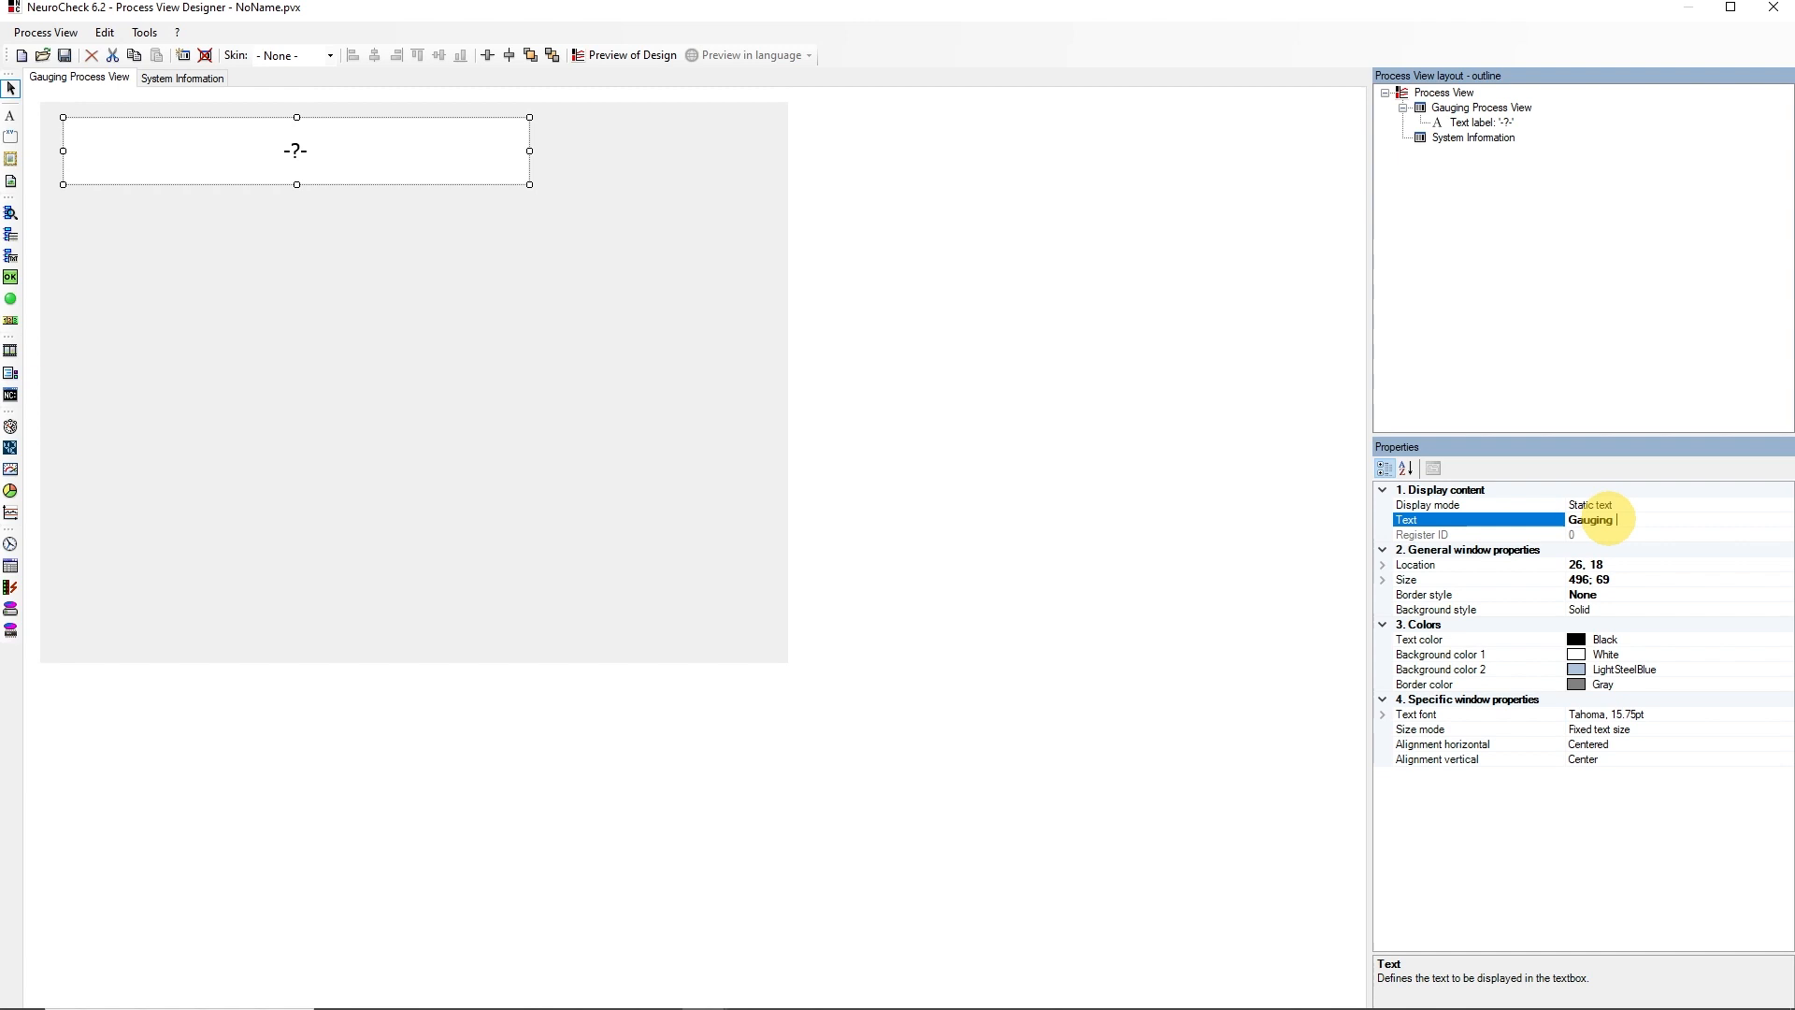
text(of a universal joint)
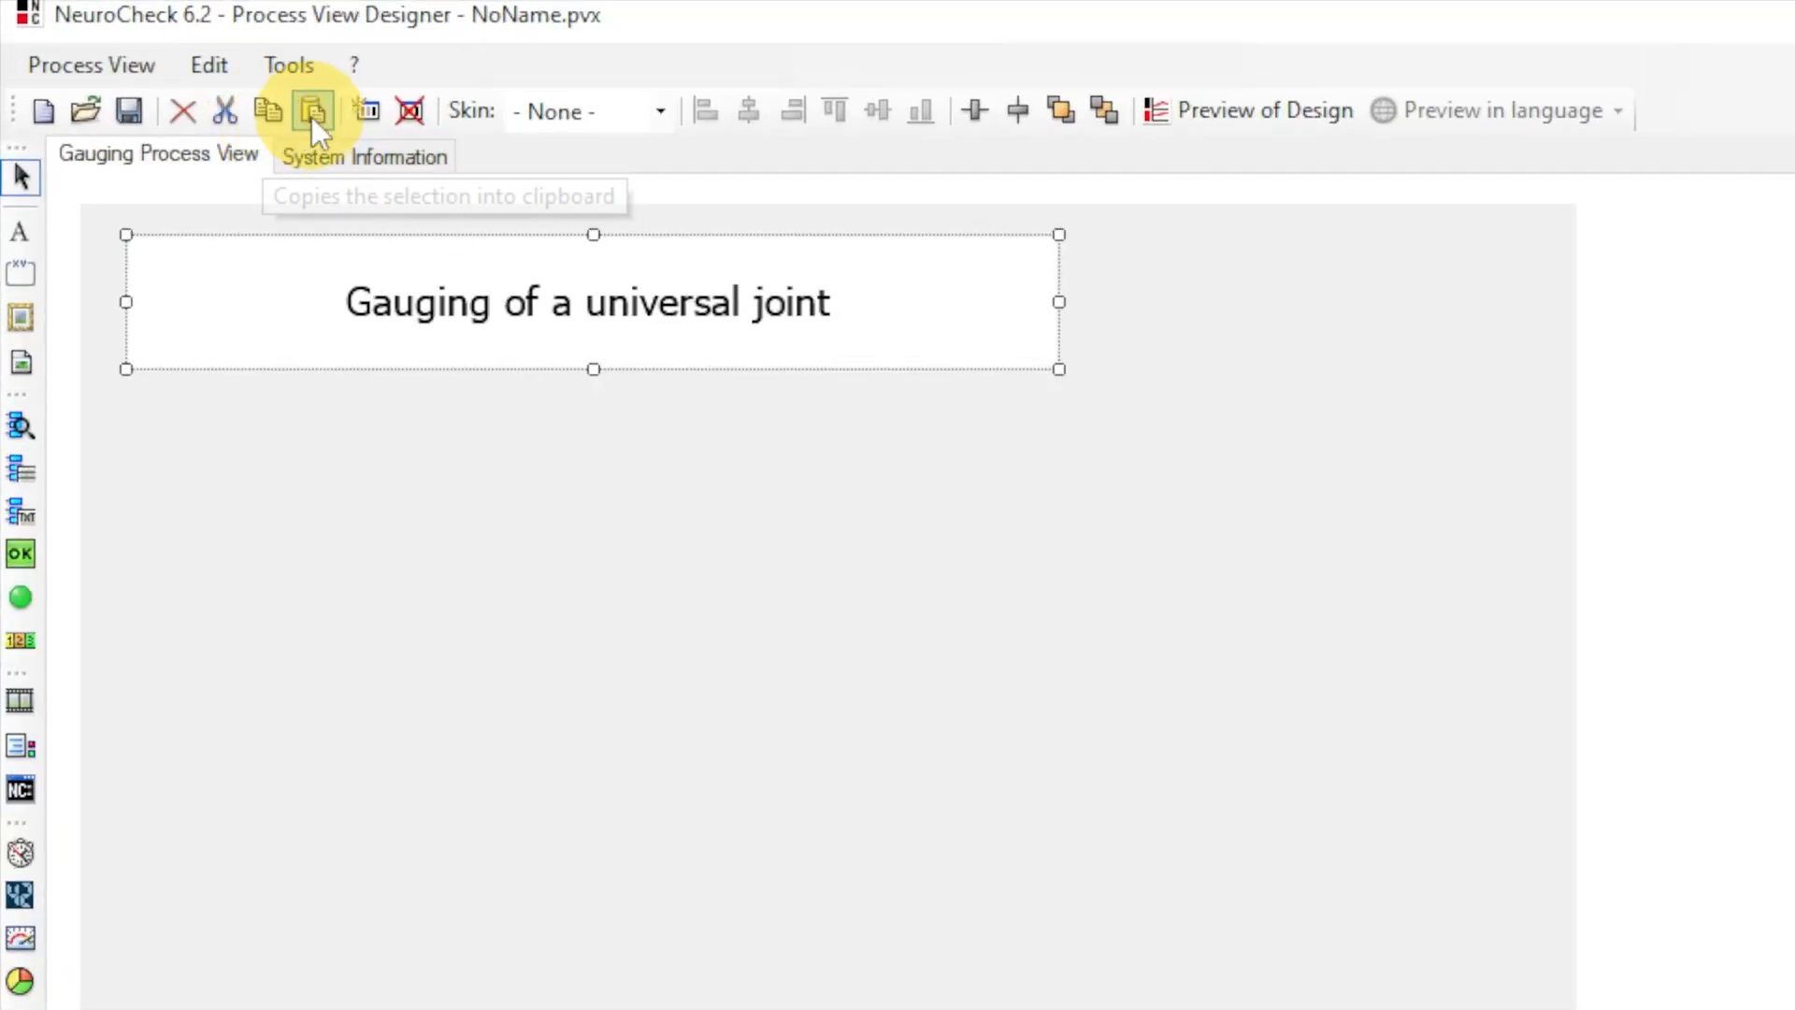
click(312, 111)
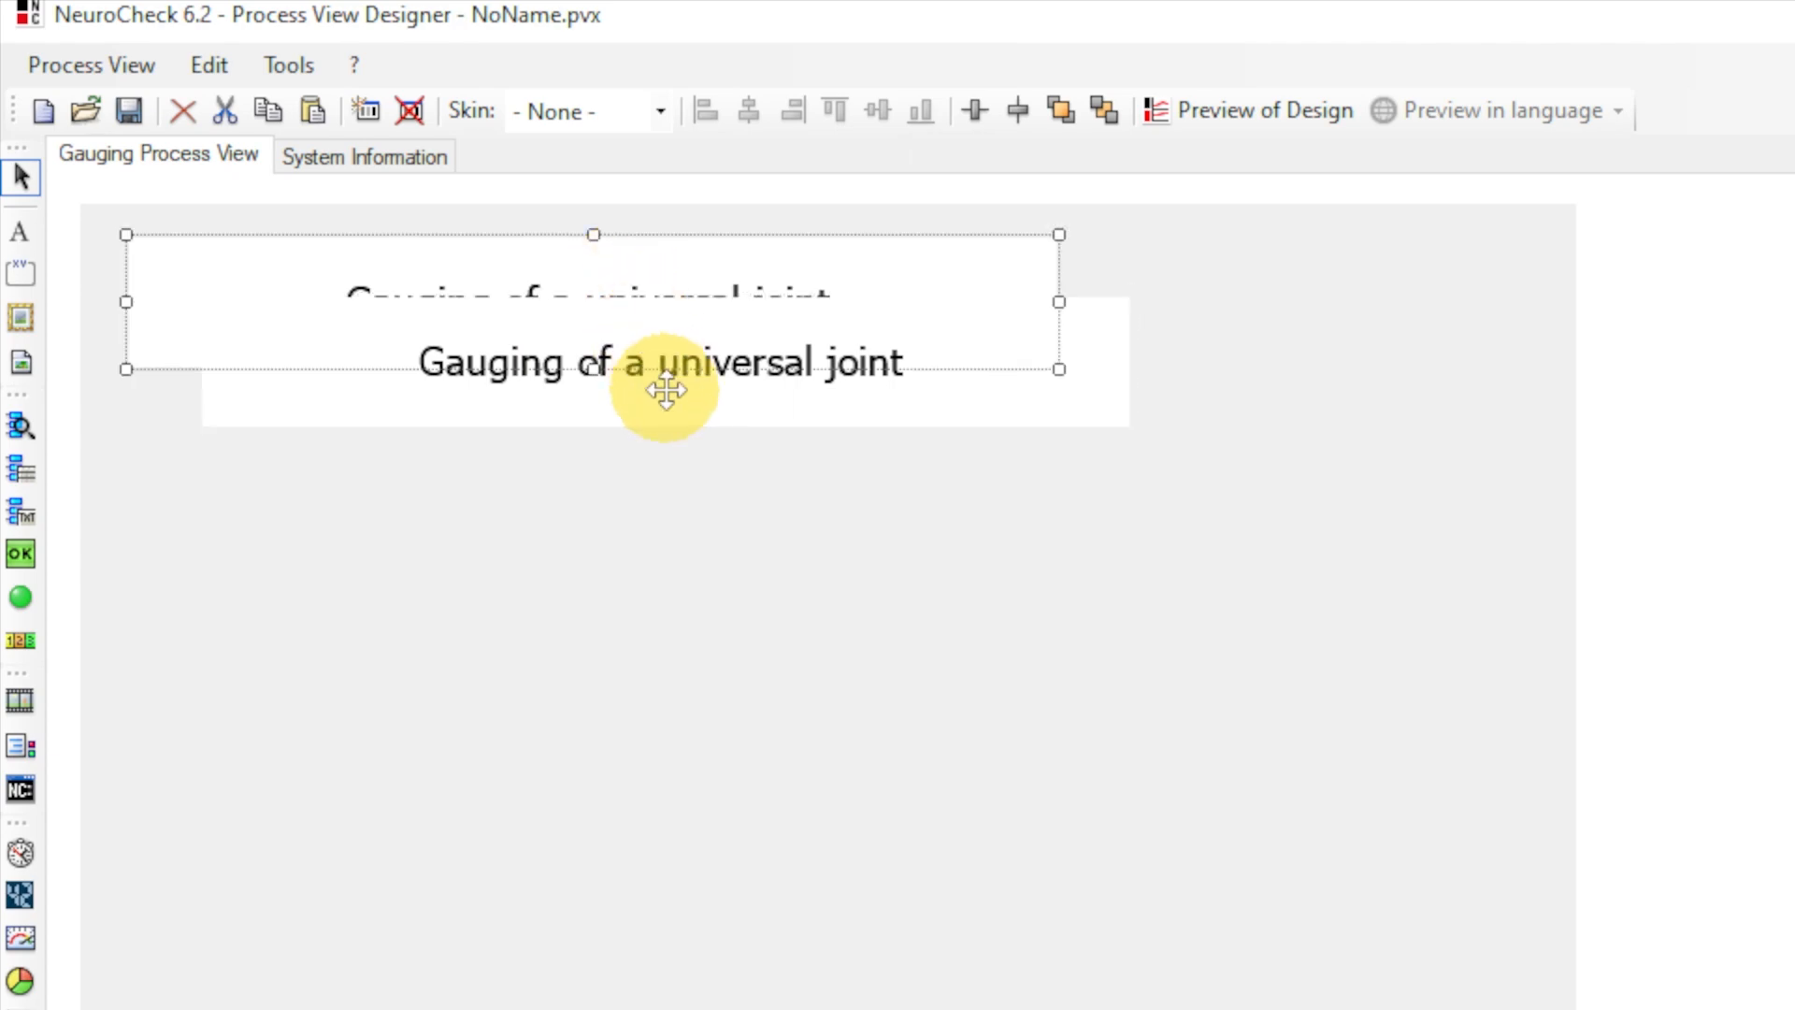
Step: Align the two title labels centrally, bring one to front and keep a single label
click(748, 111)
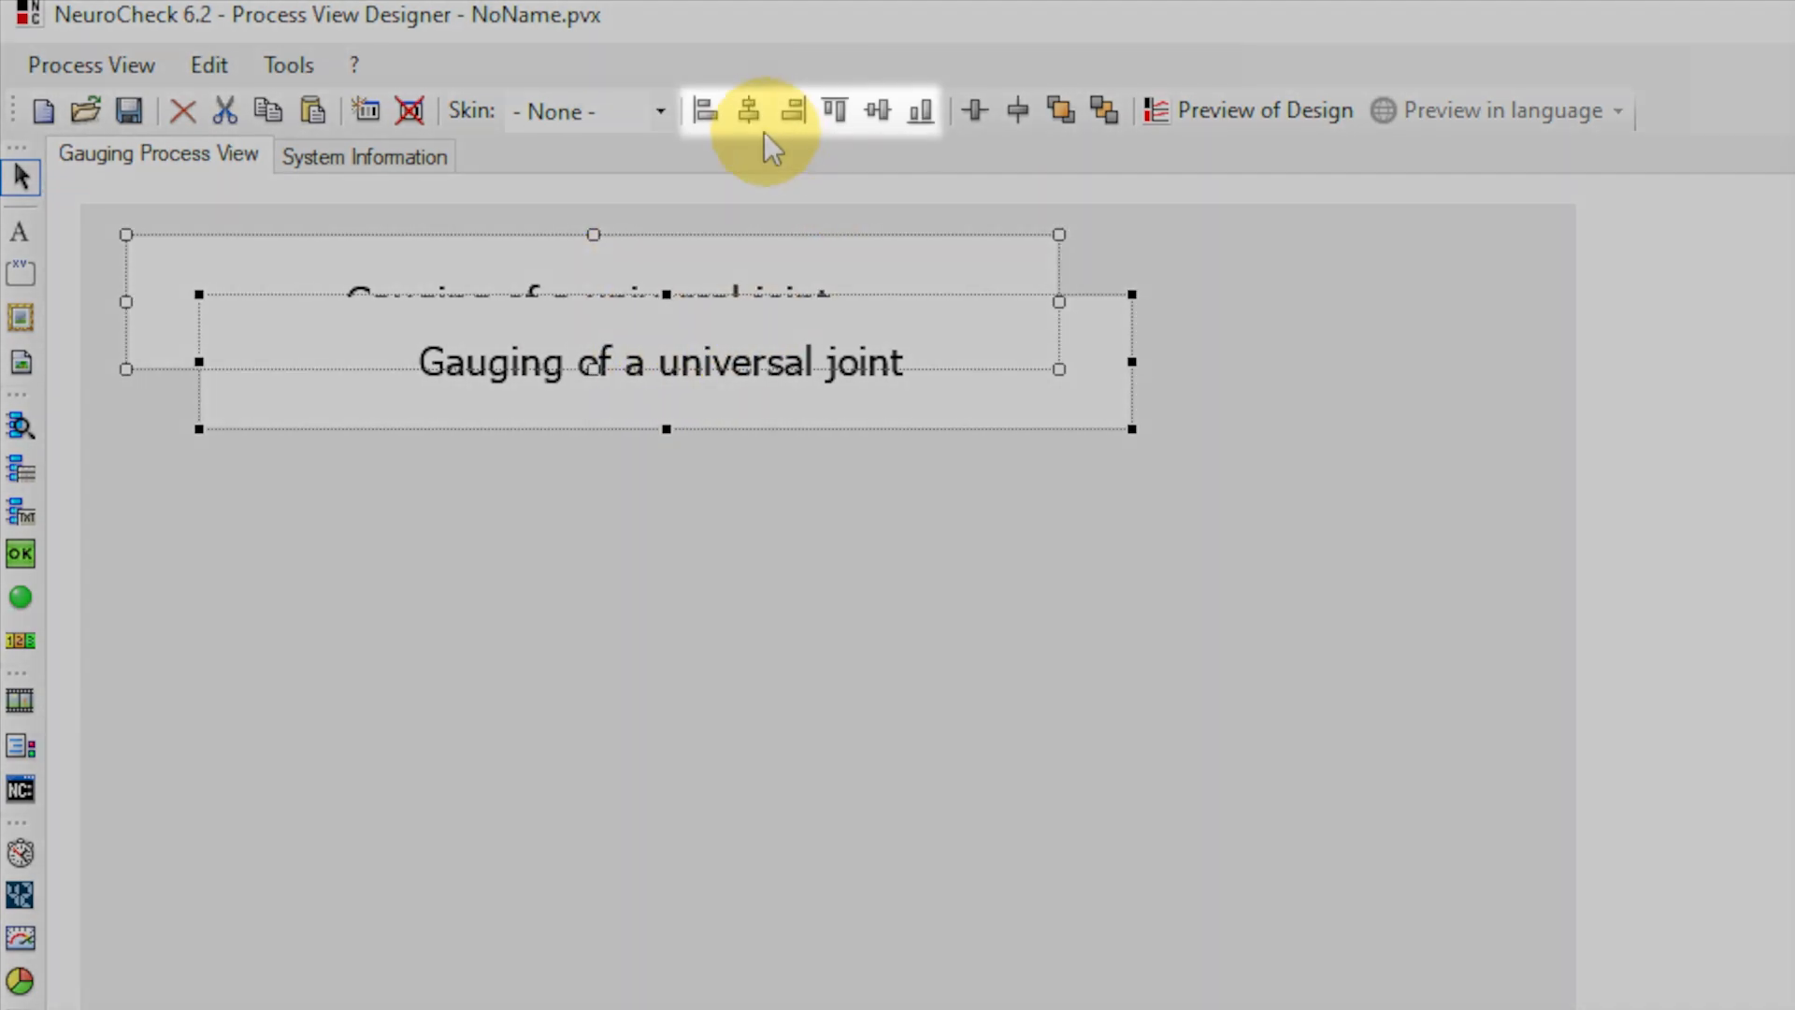
click(746, 111)
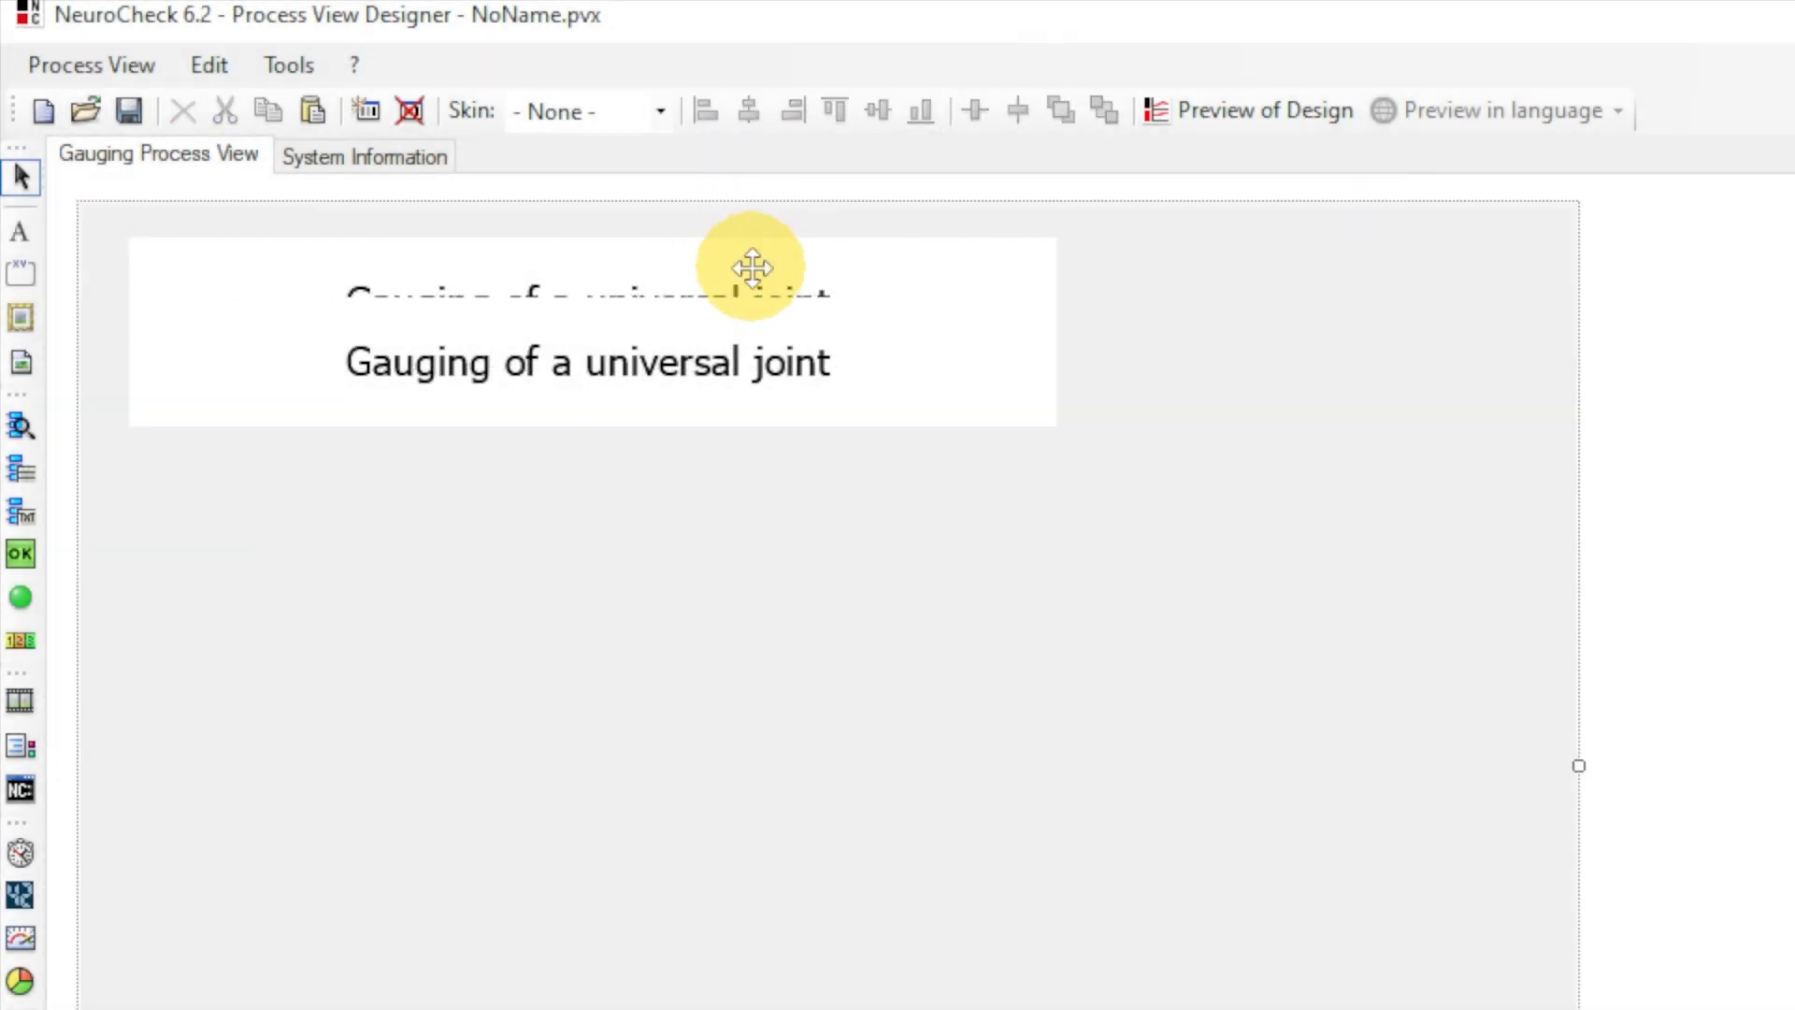
click(1057, 111)
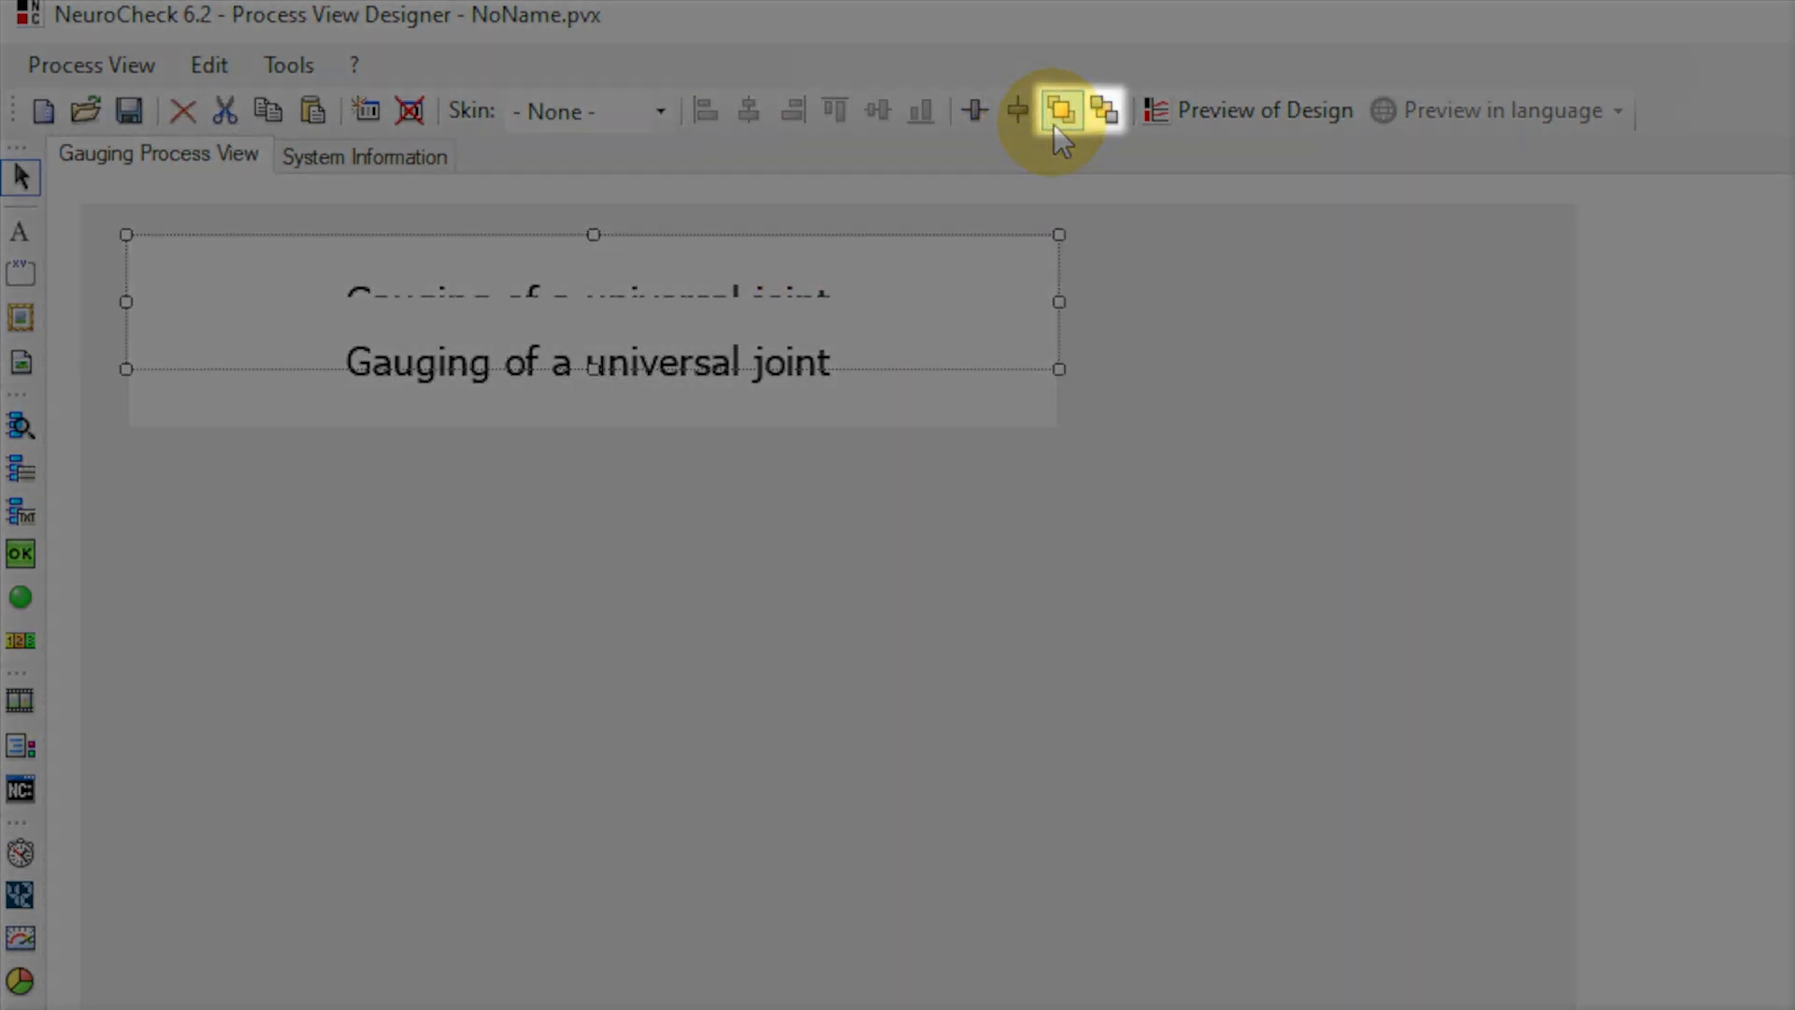
click(1061, 111)
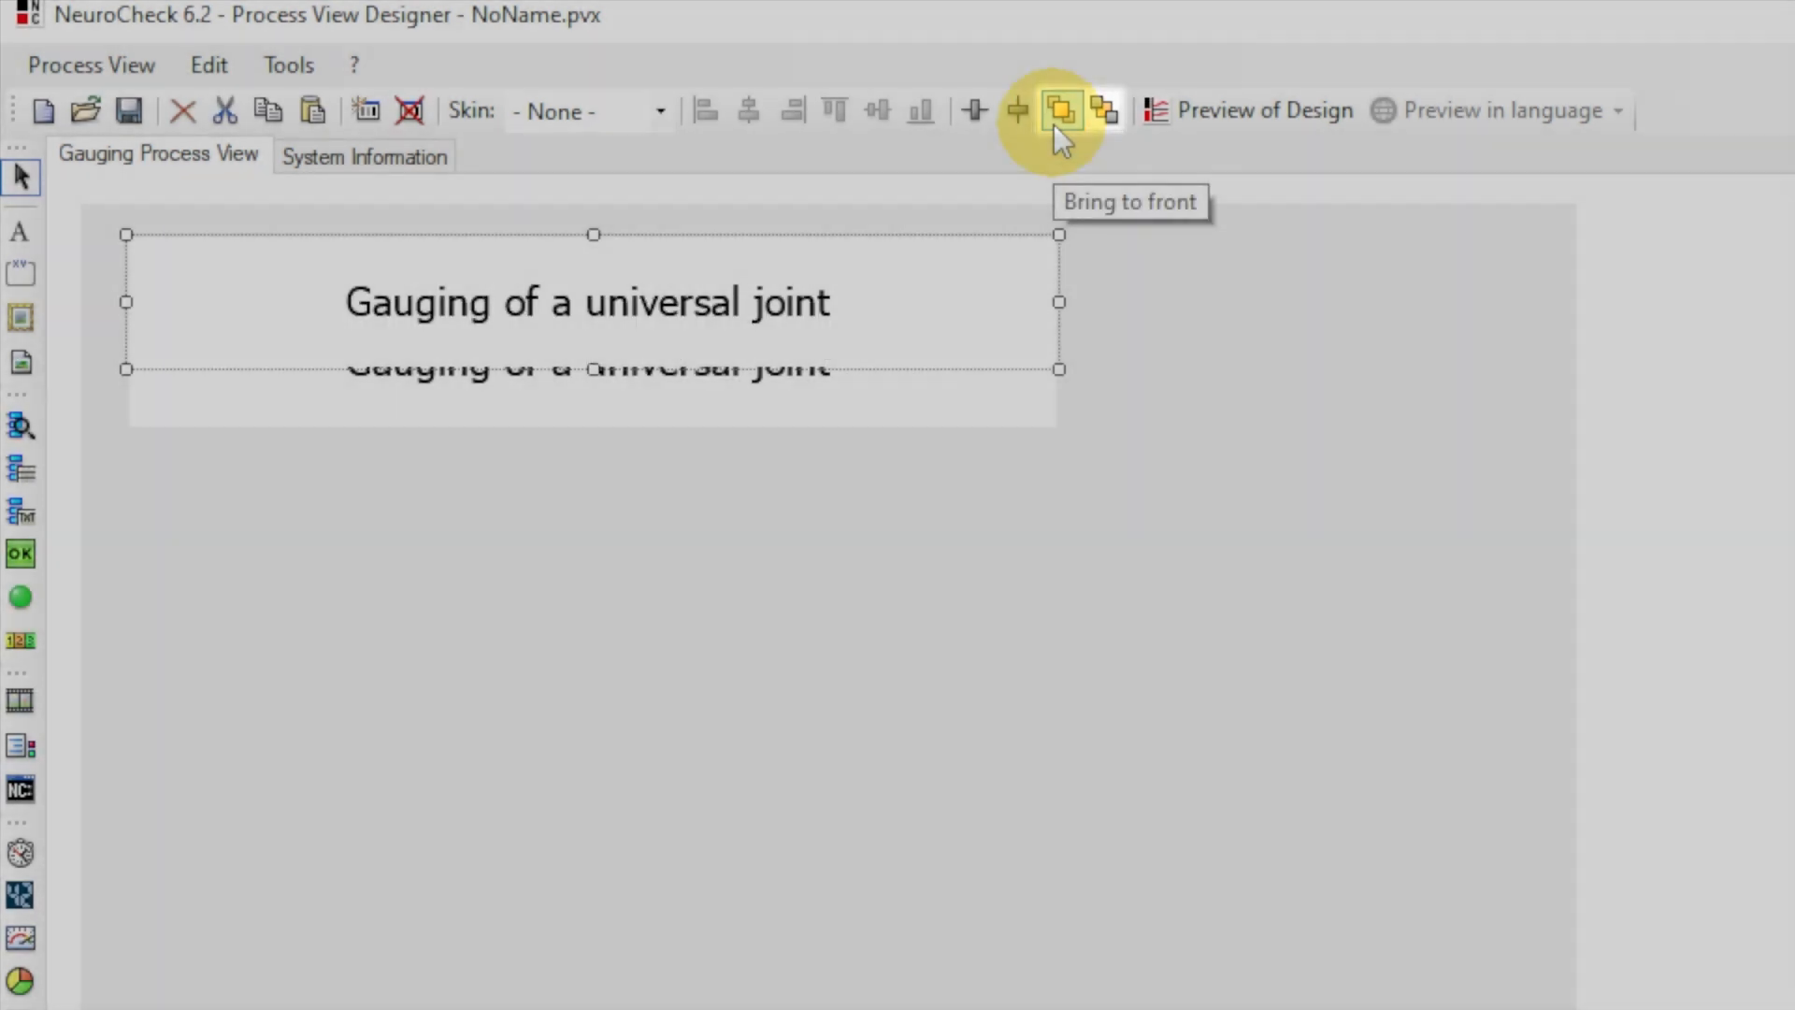
click(1103, 110)
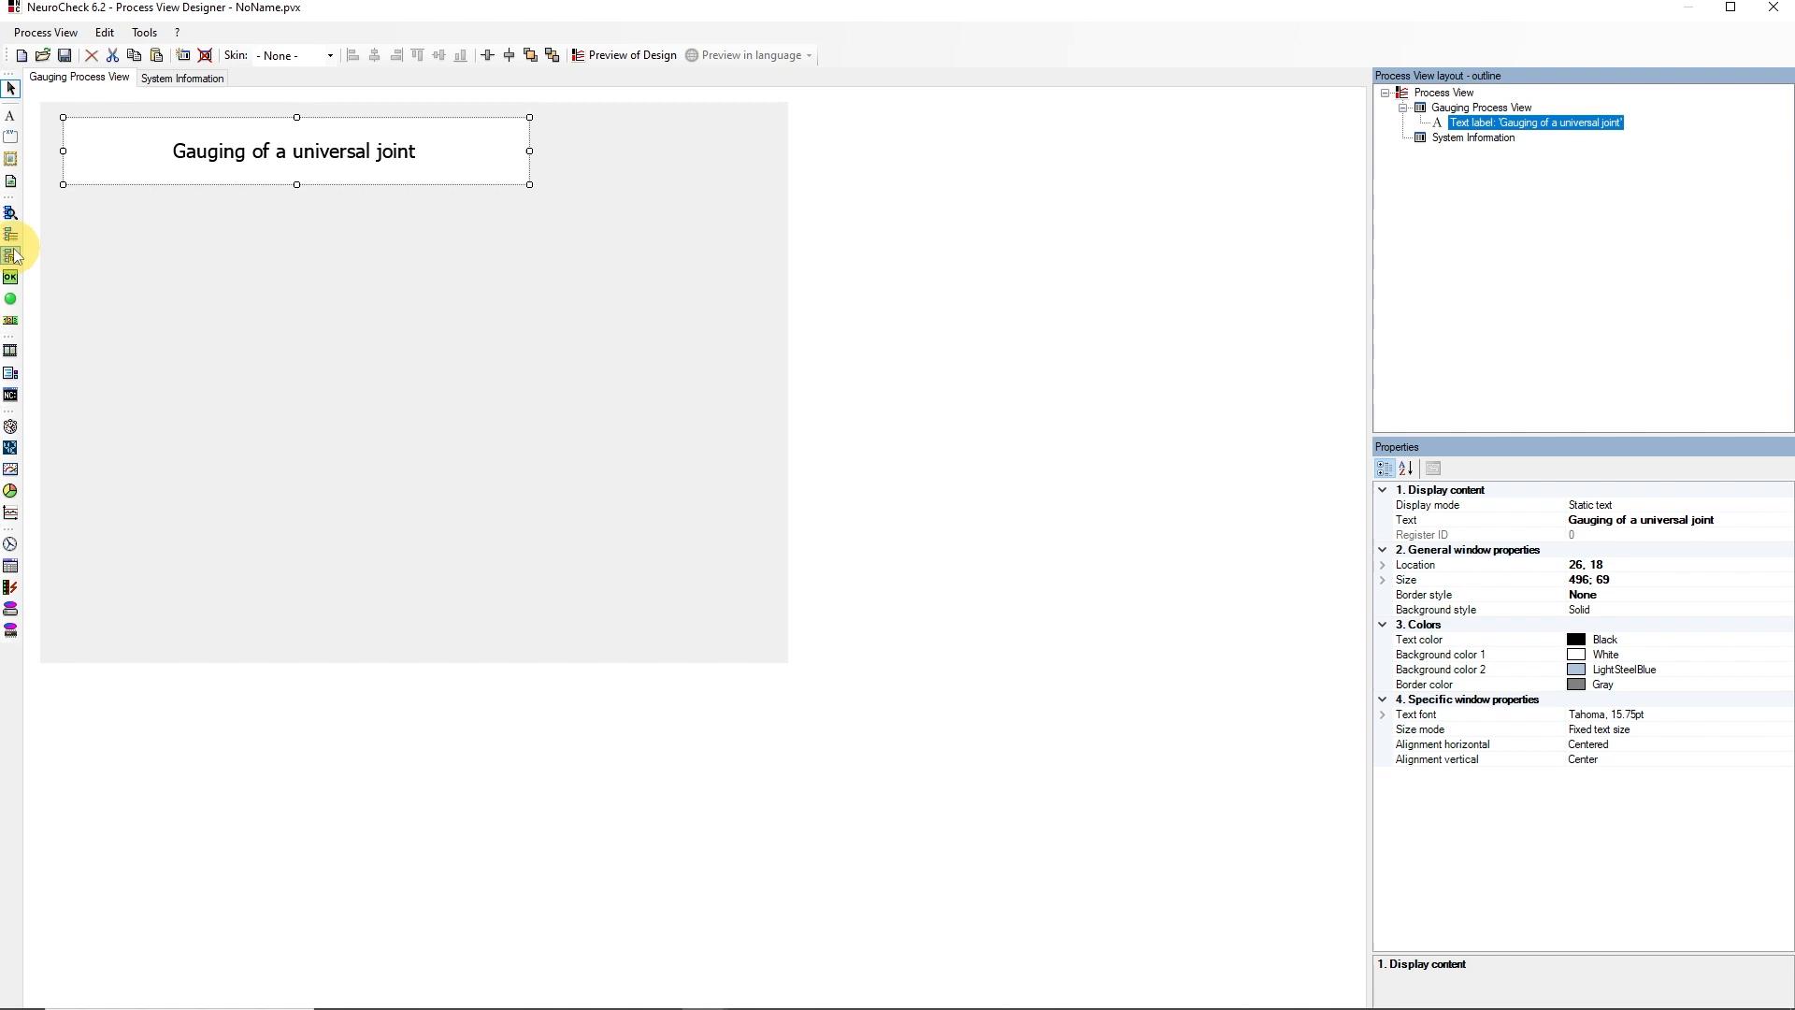
mouse_move(11, 277)
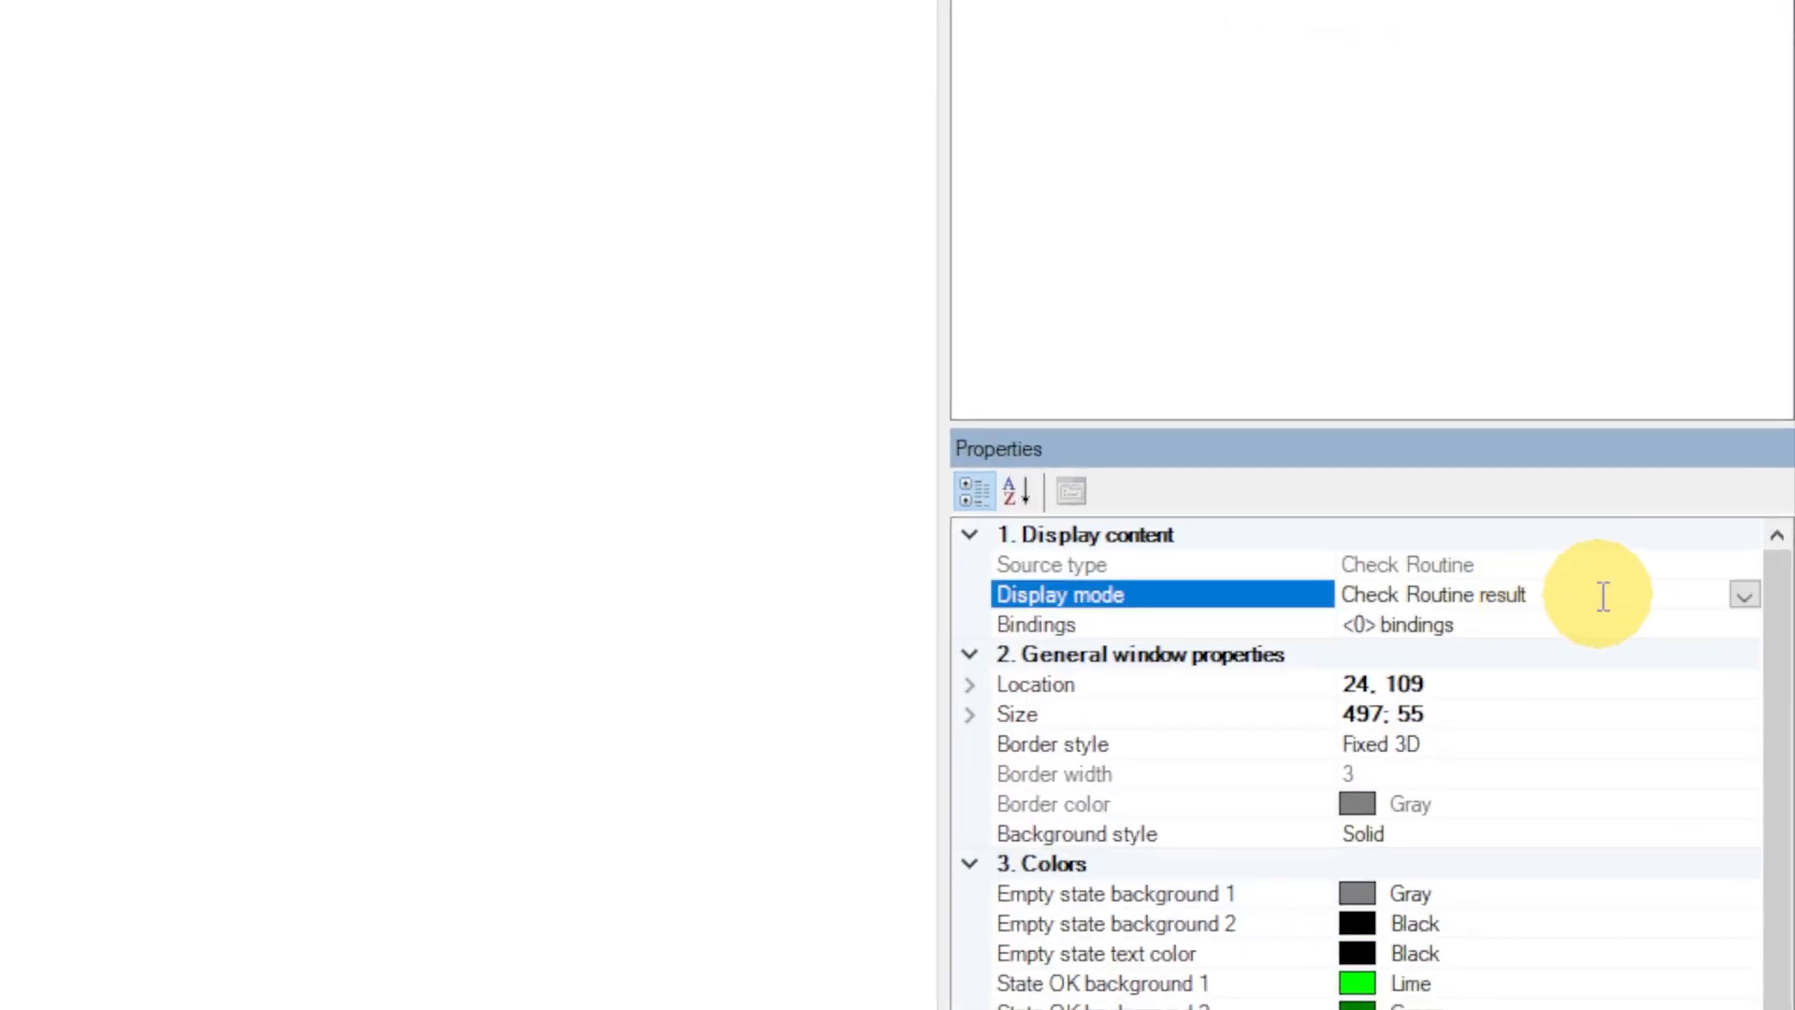
Step: Set the result status display mode and bind it to the Gauging [25000] check routine
click(1432, 595)
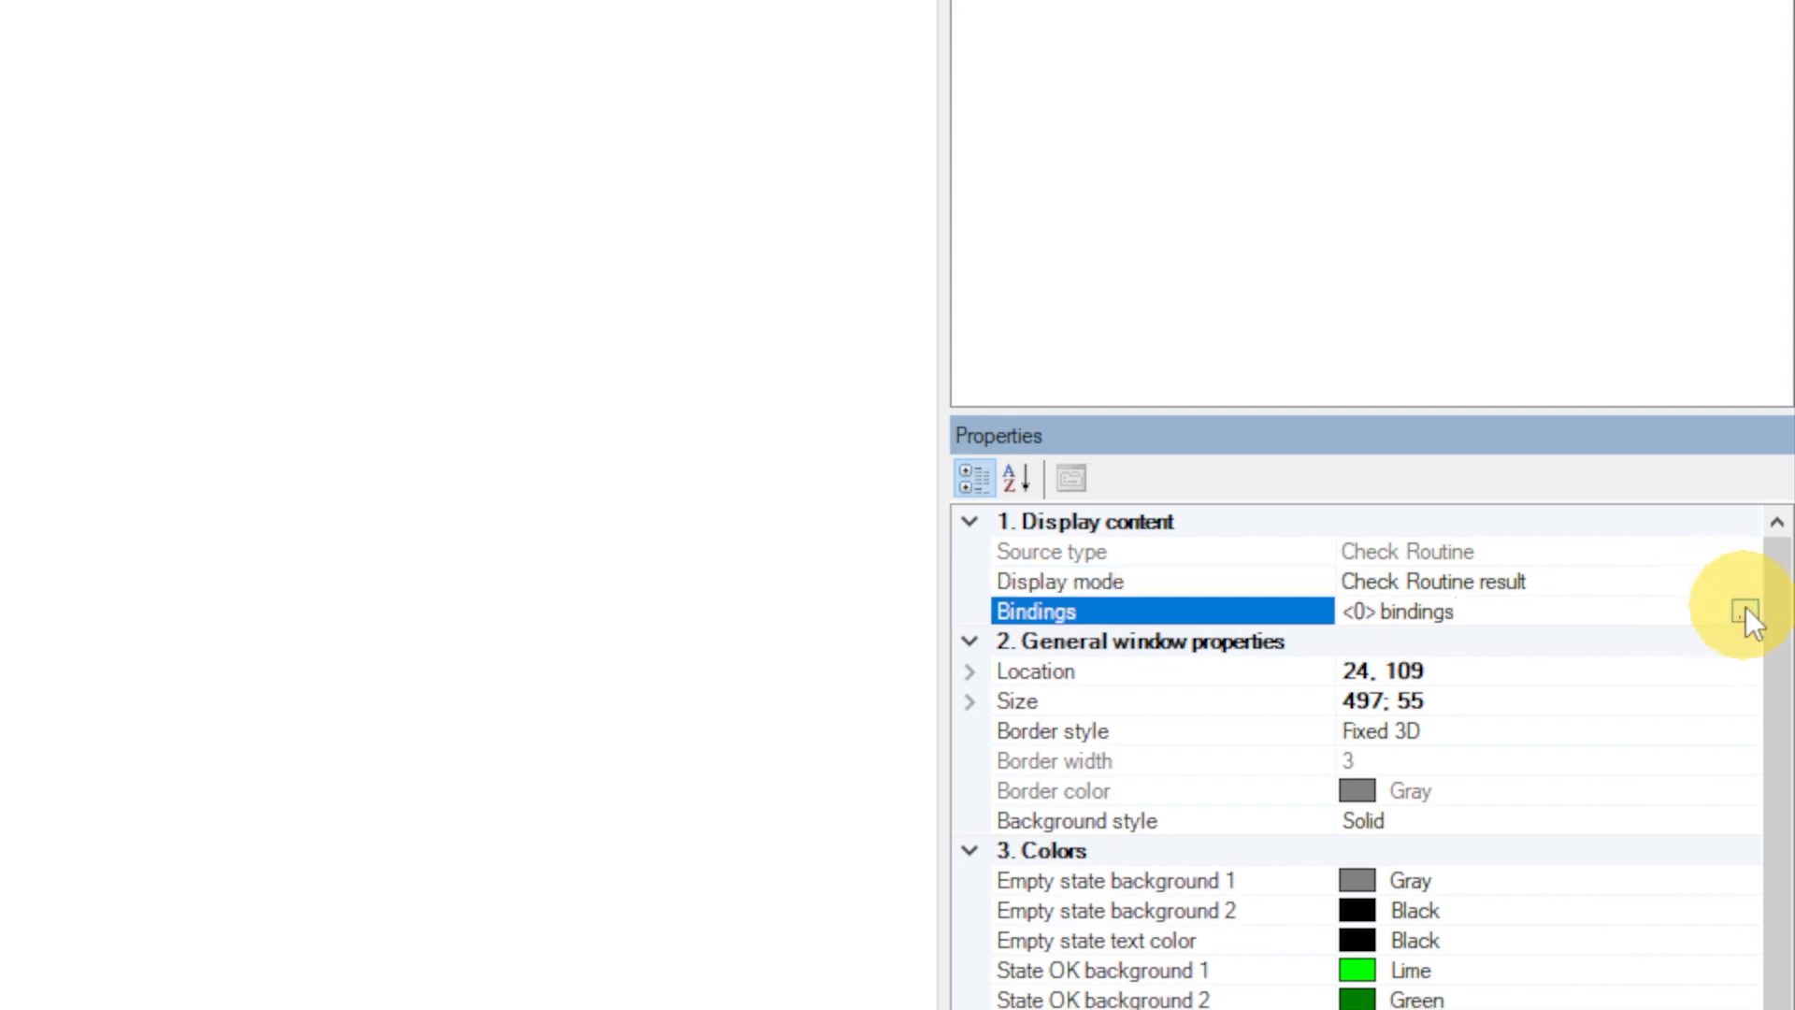
click(1741, 610)
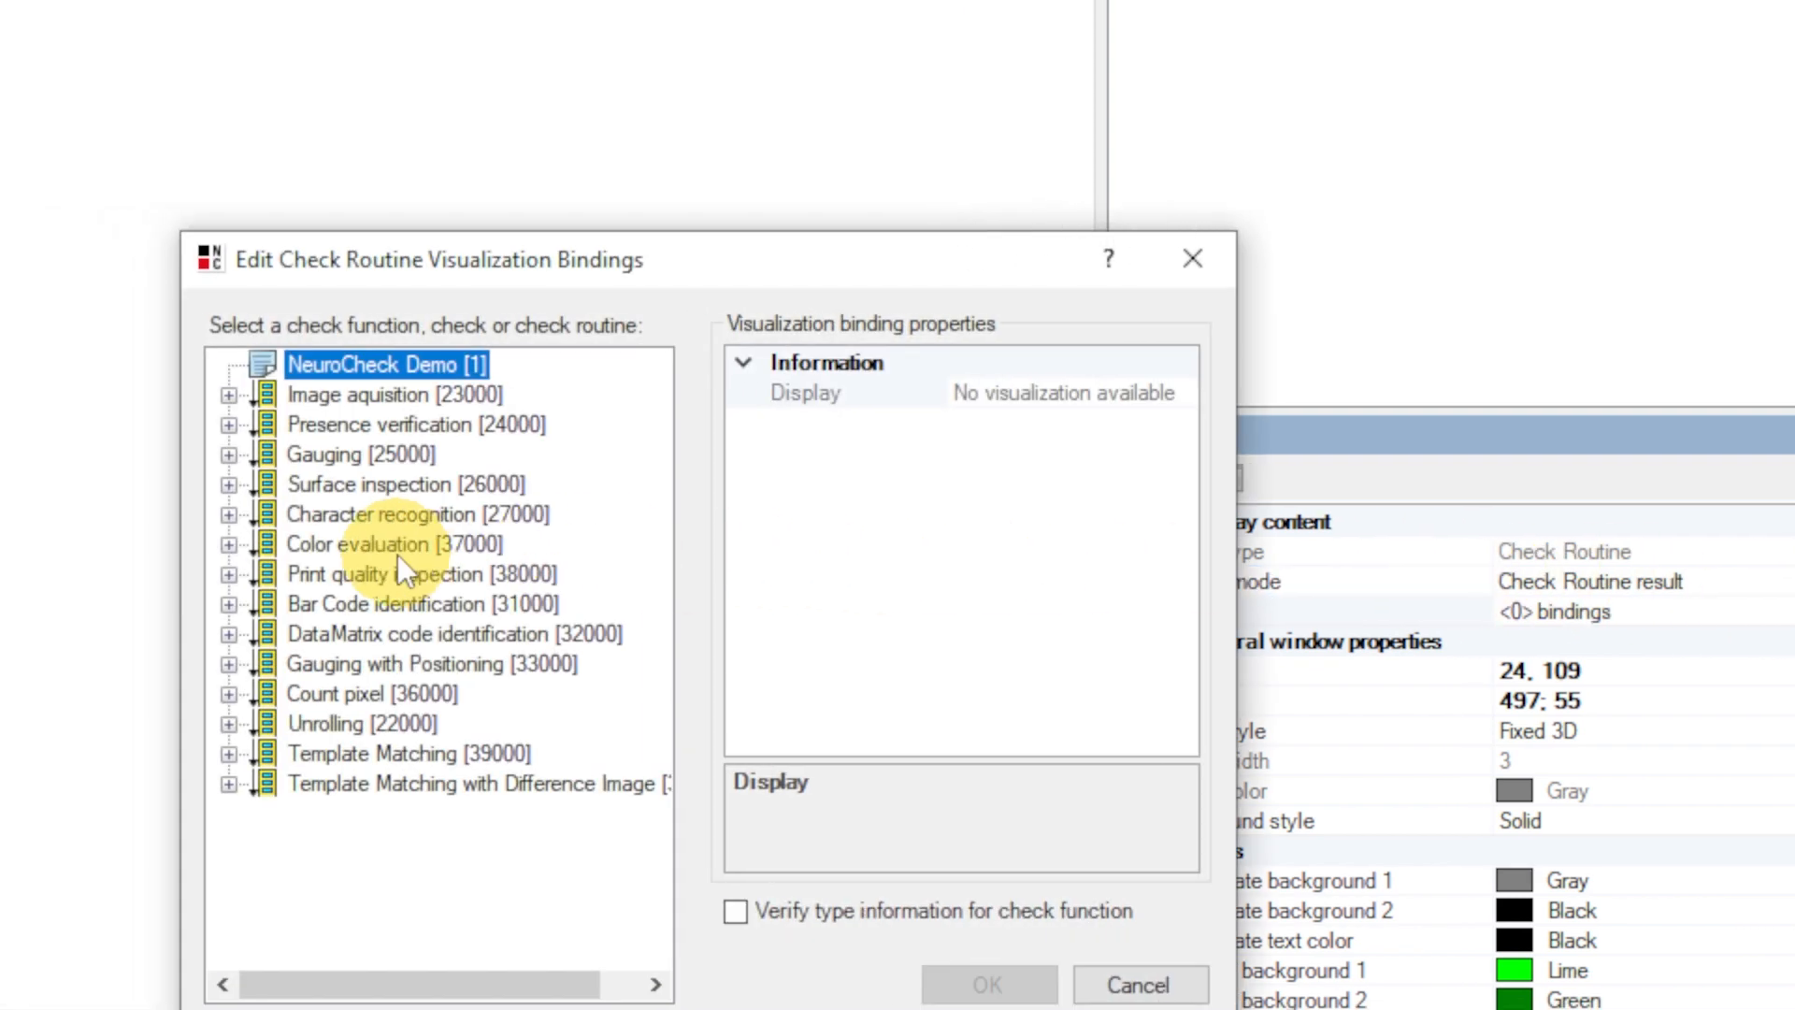
click(229, 454)
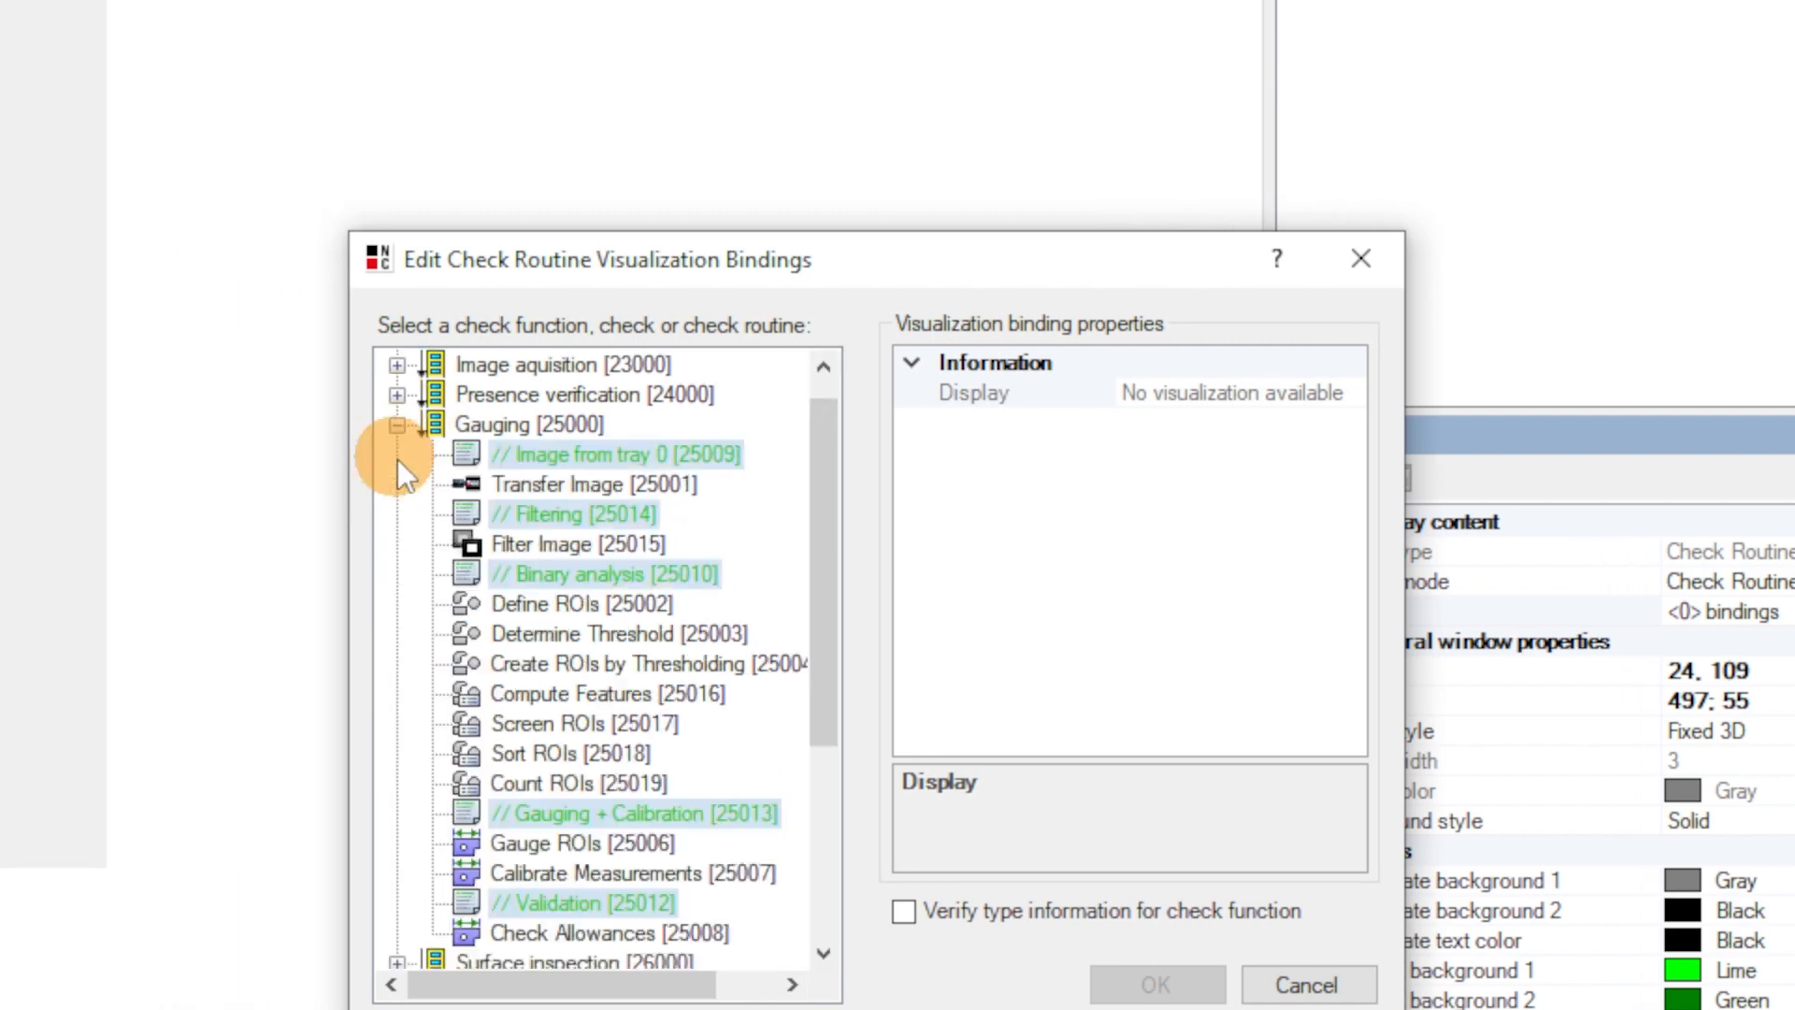
click(617, 454)
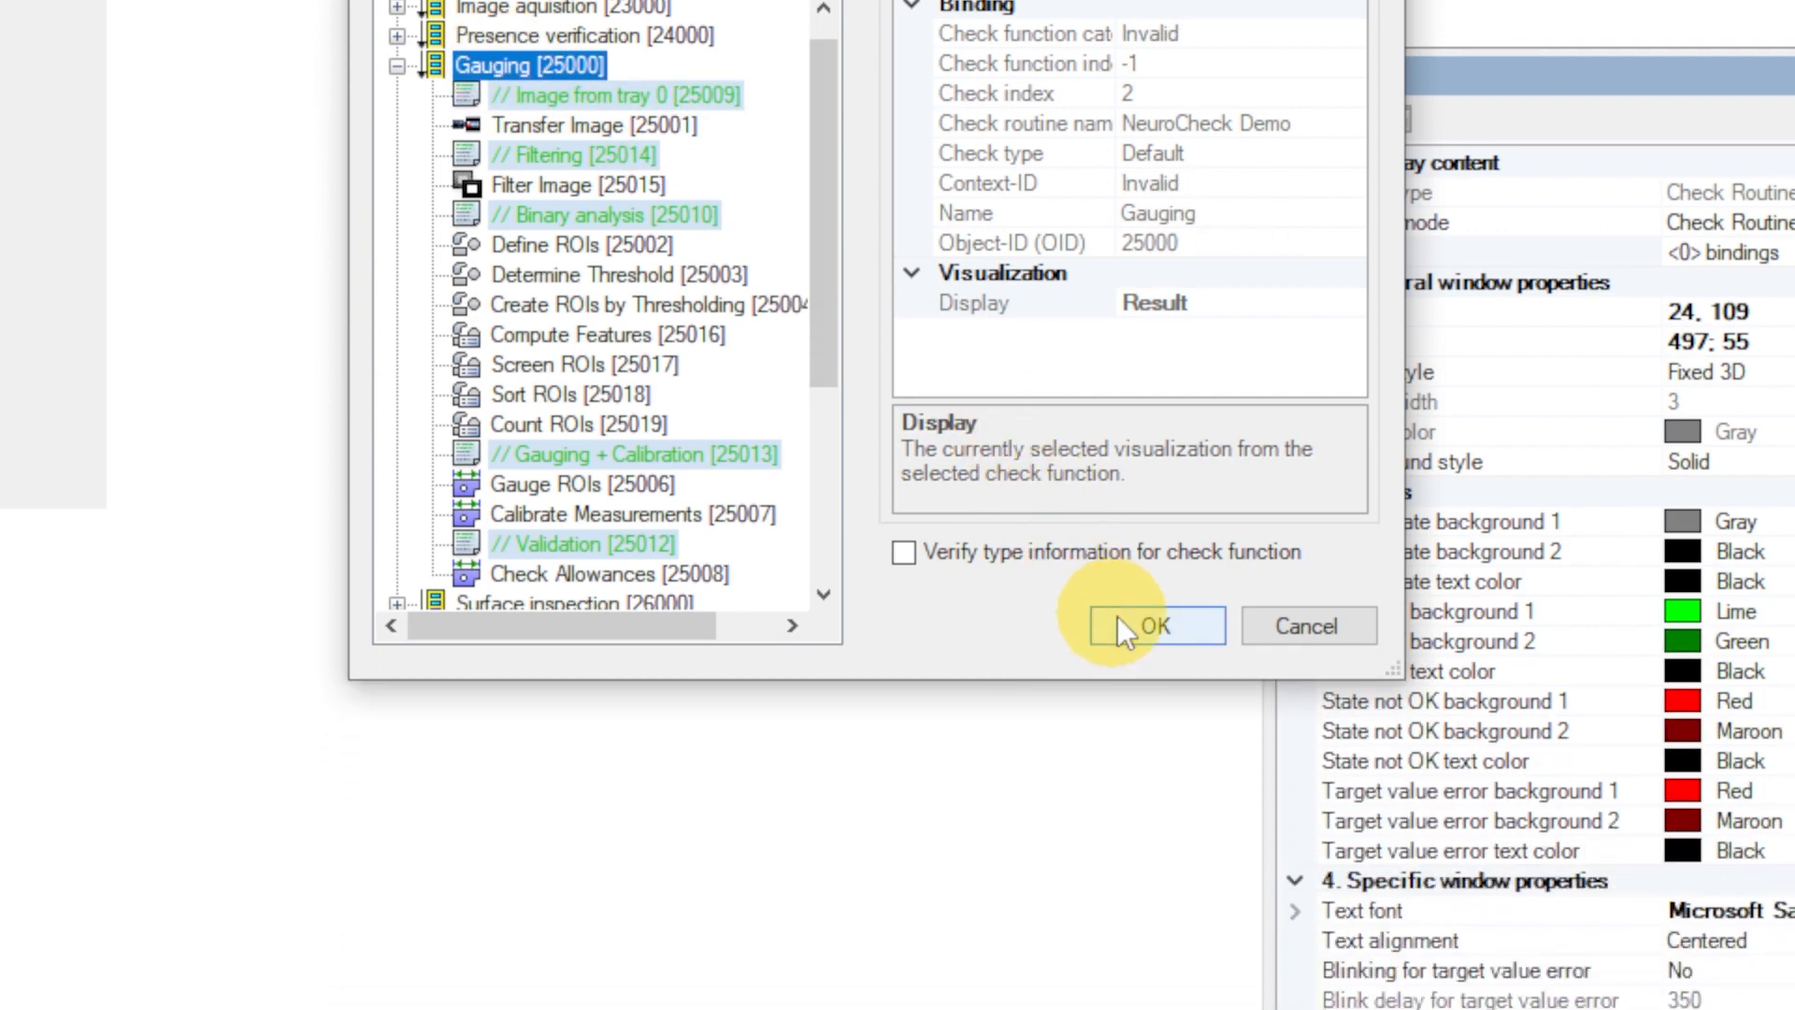
click(1153, 626)
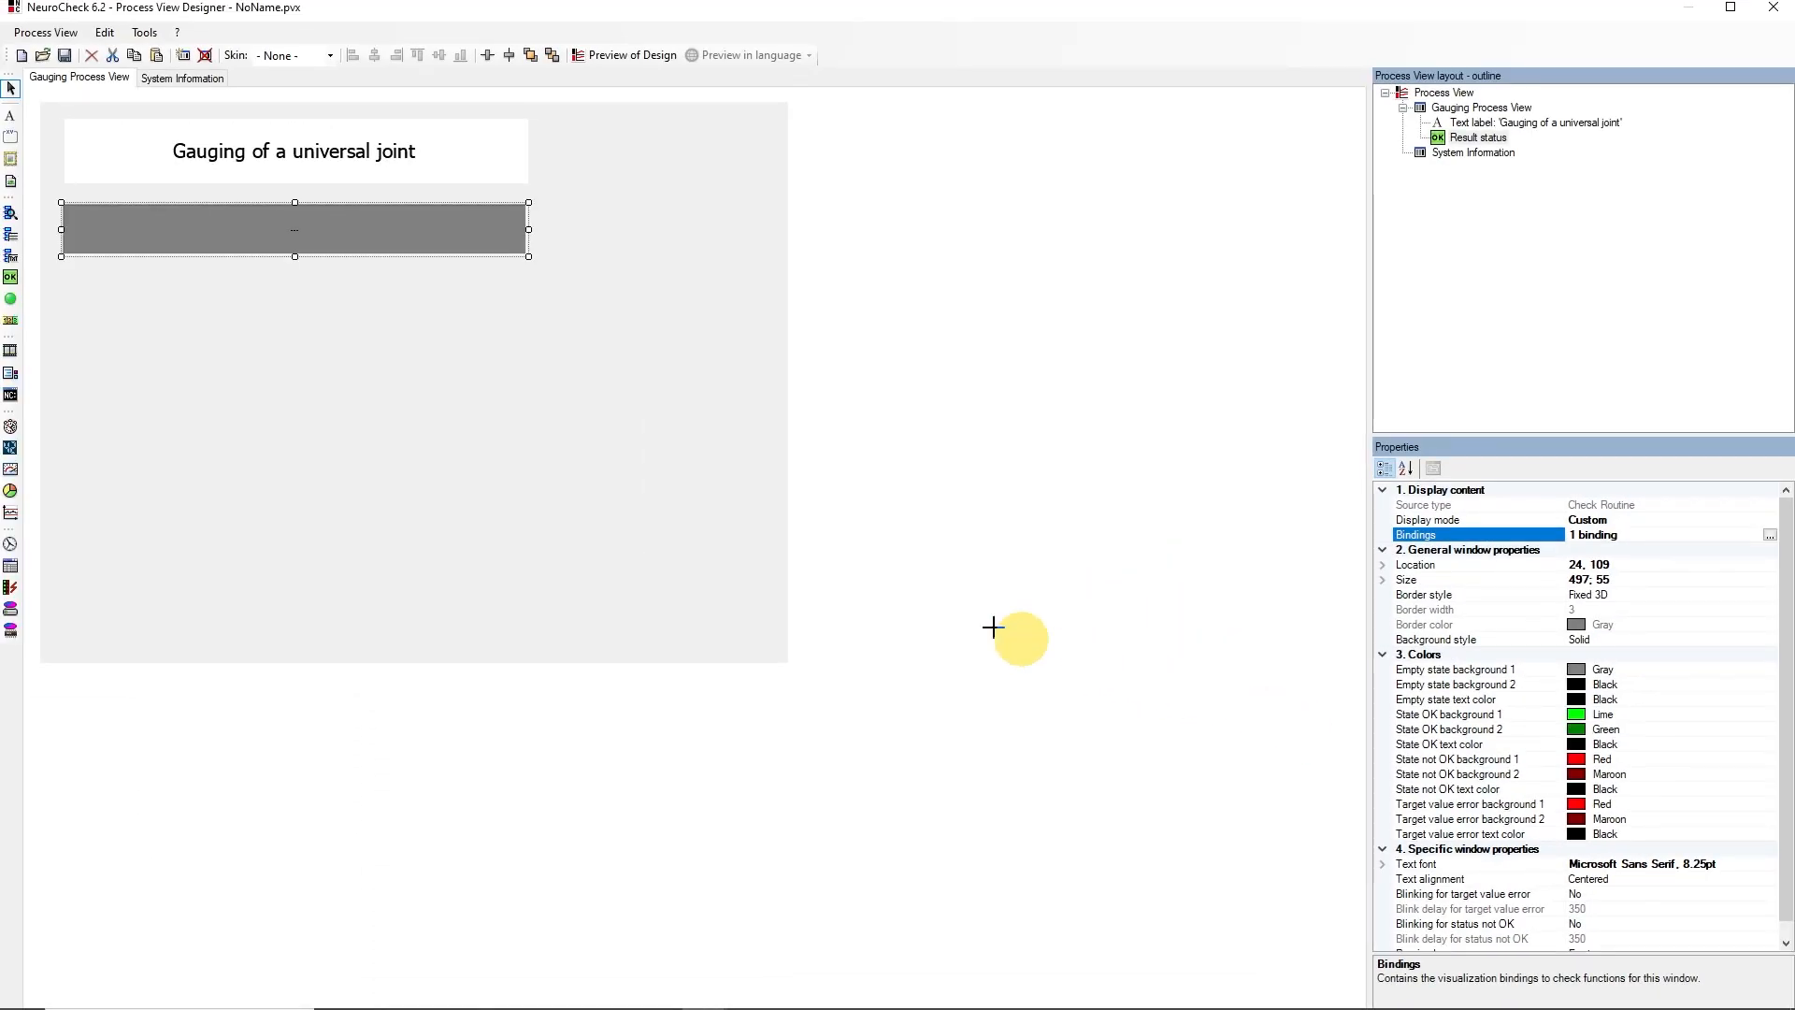
mouse_move(12, 214)
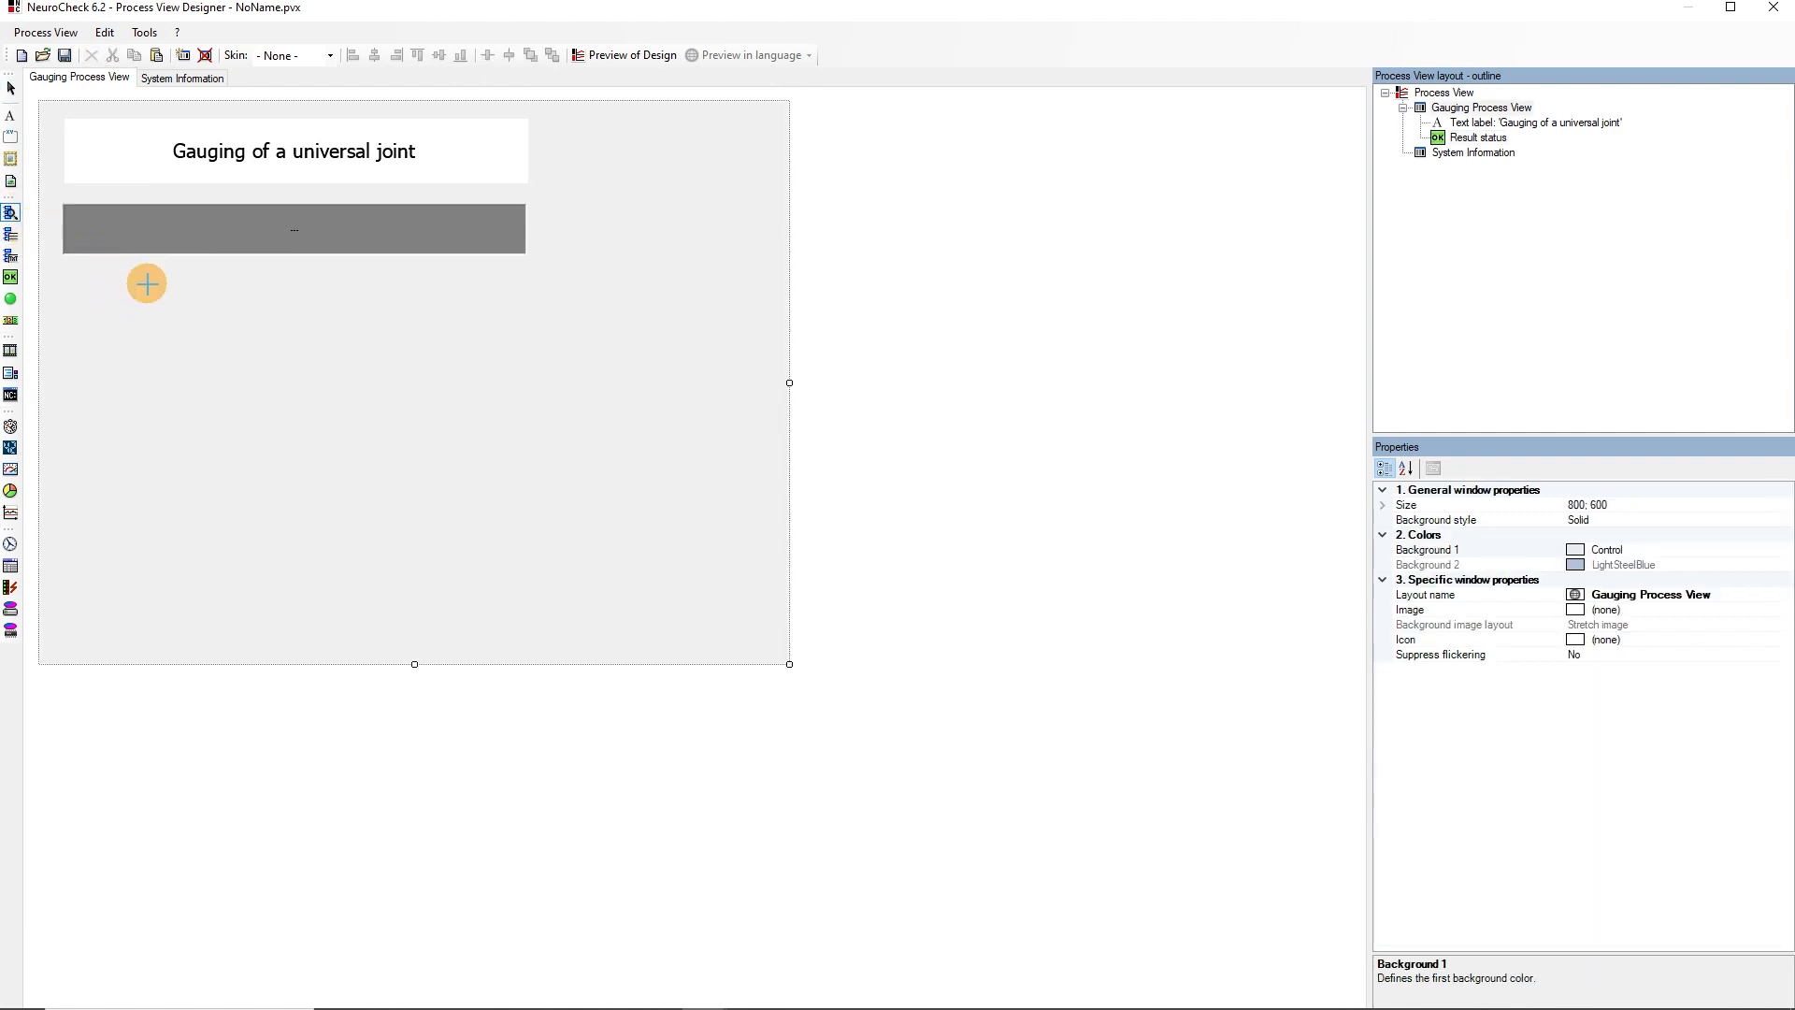
Step: Draw a check function image below the status, bind five Gauging functions and hide its title
drag(147, 283, 508, 562)
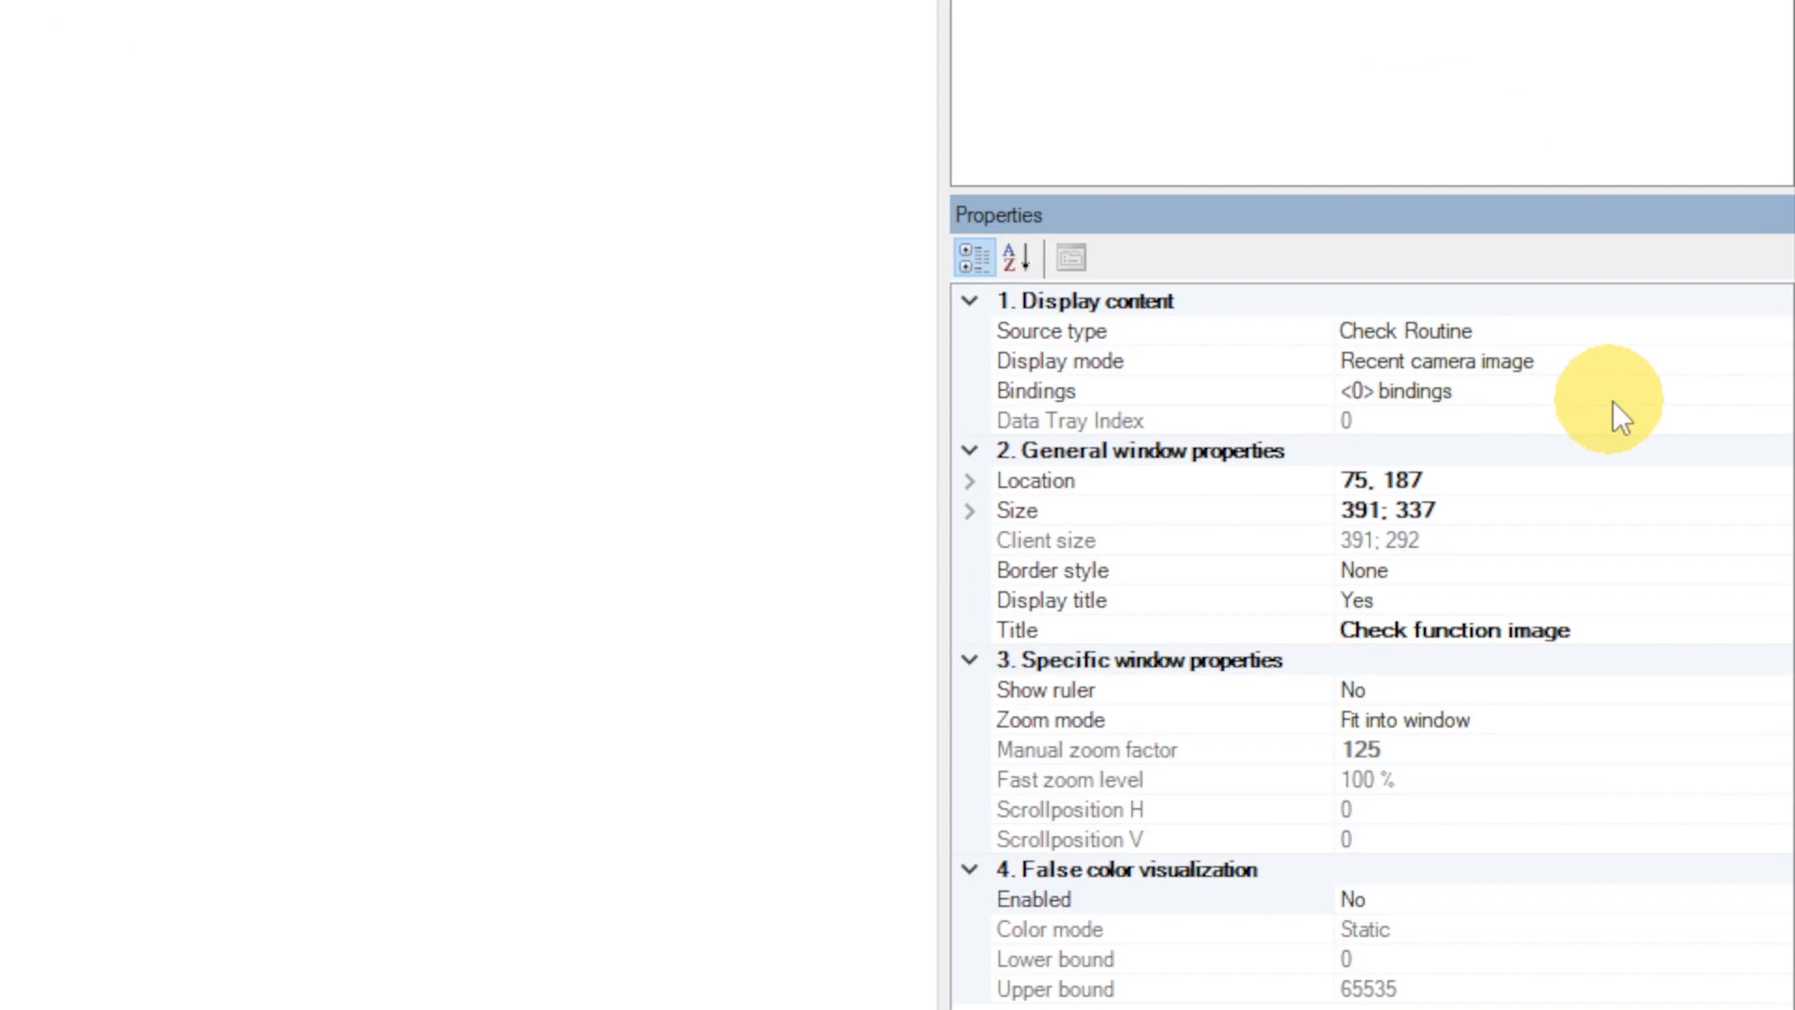
click(1390, 391)
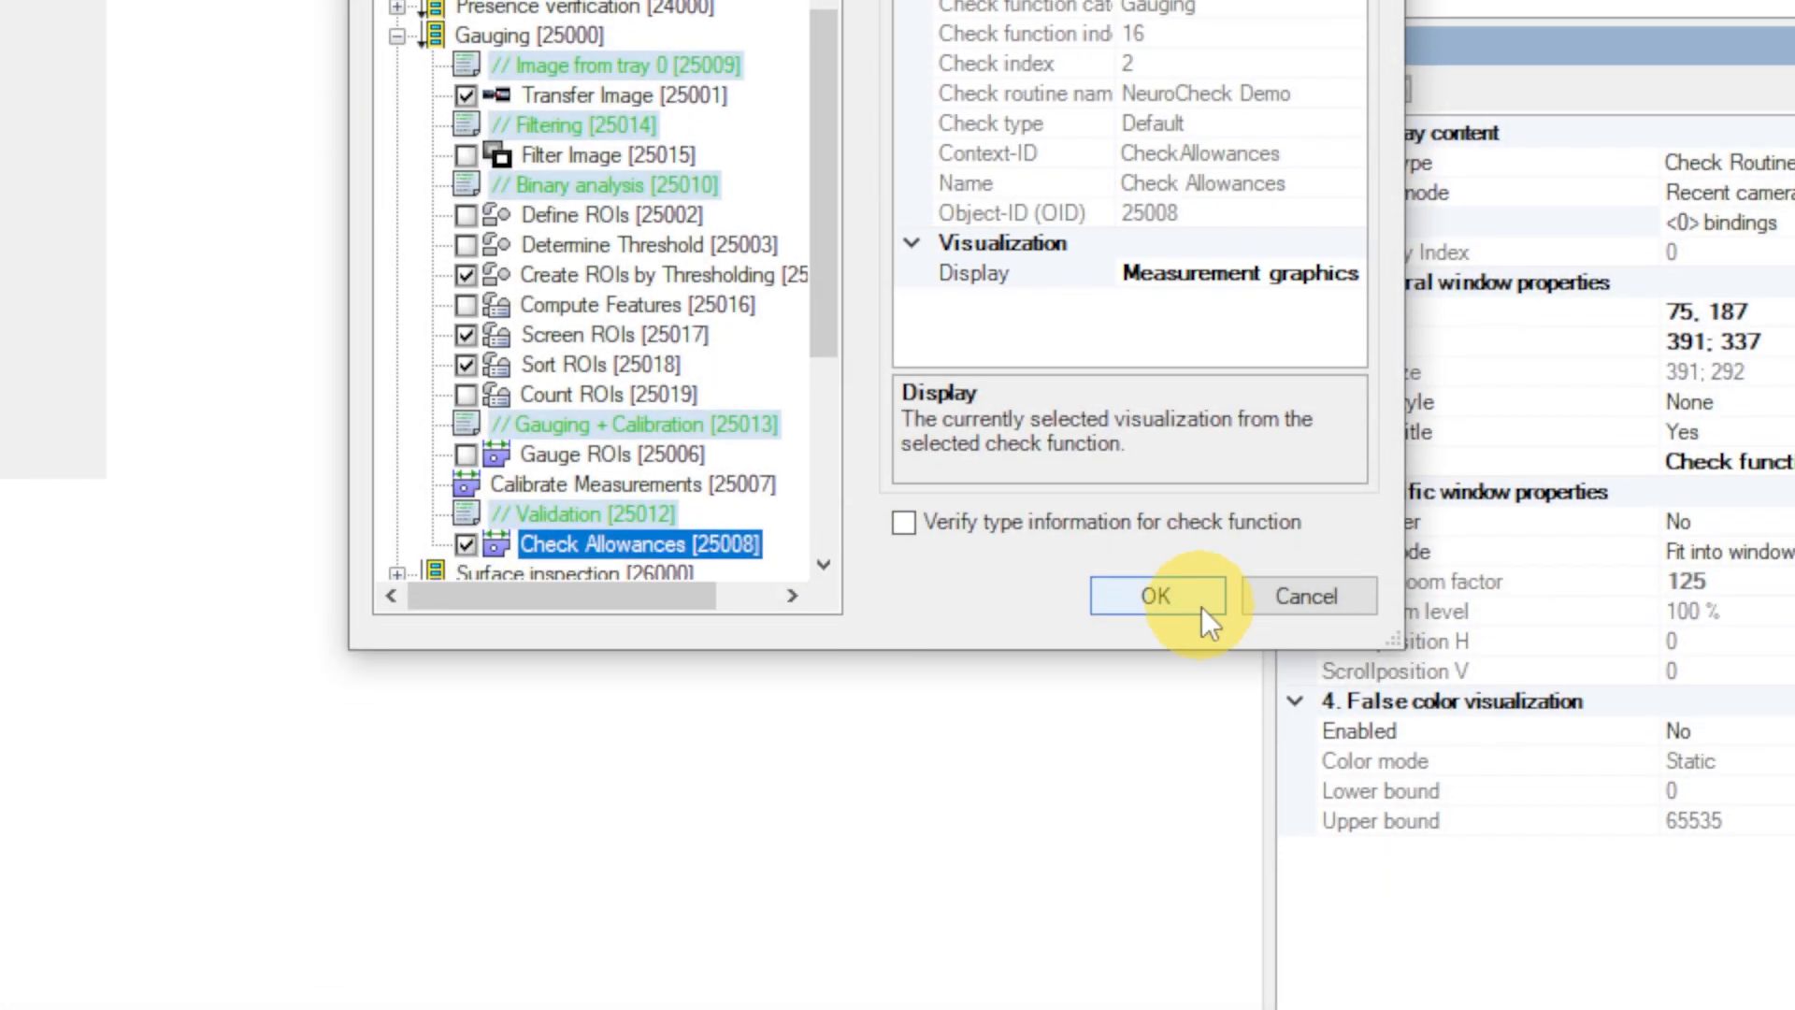
click(1155, 595)
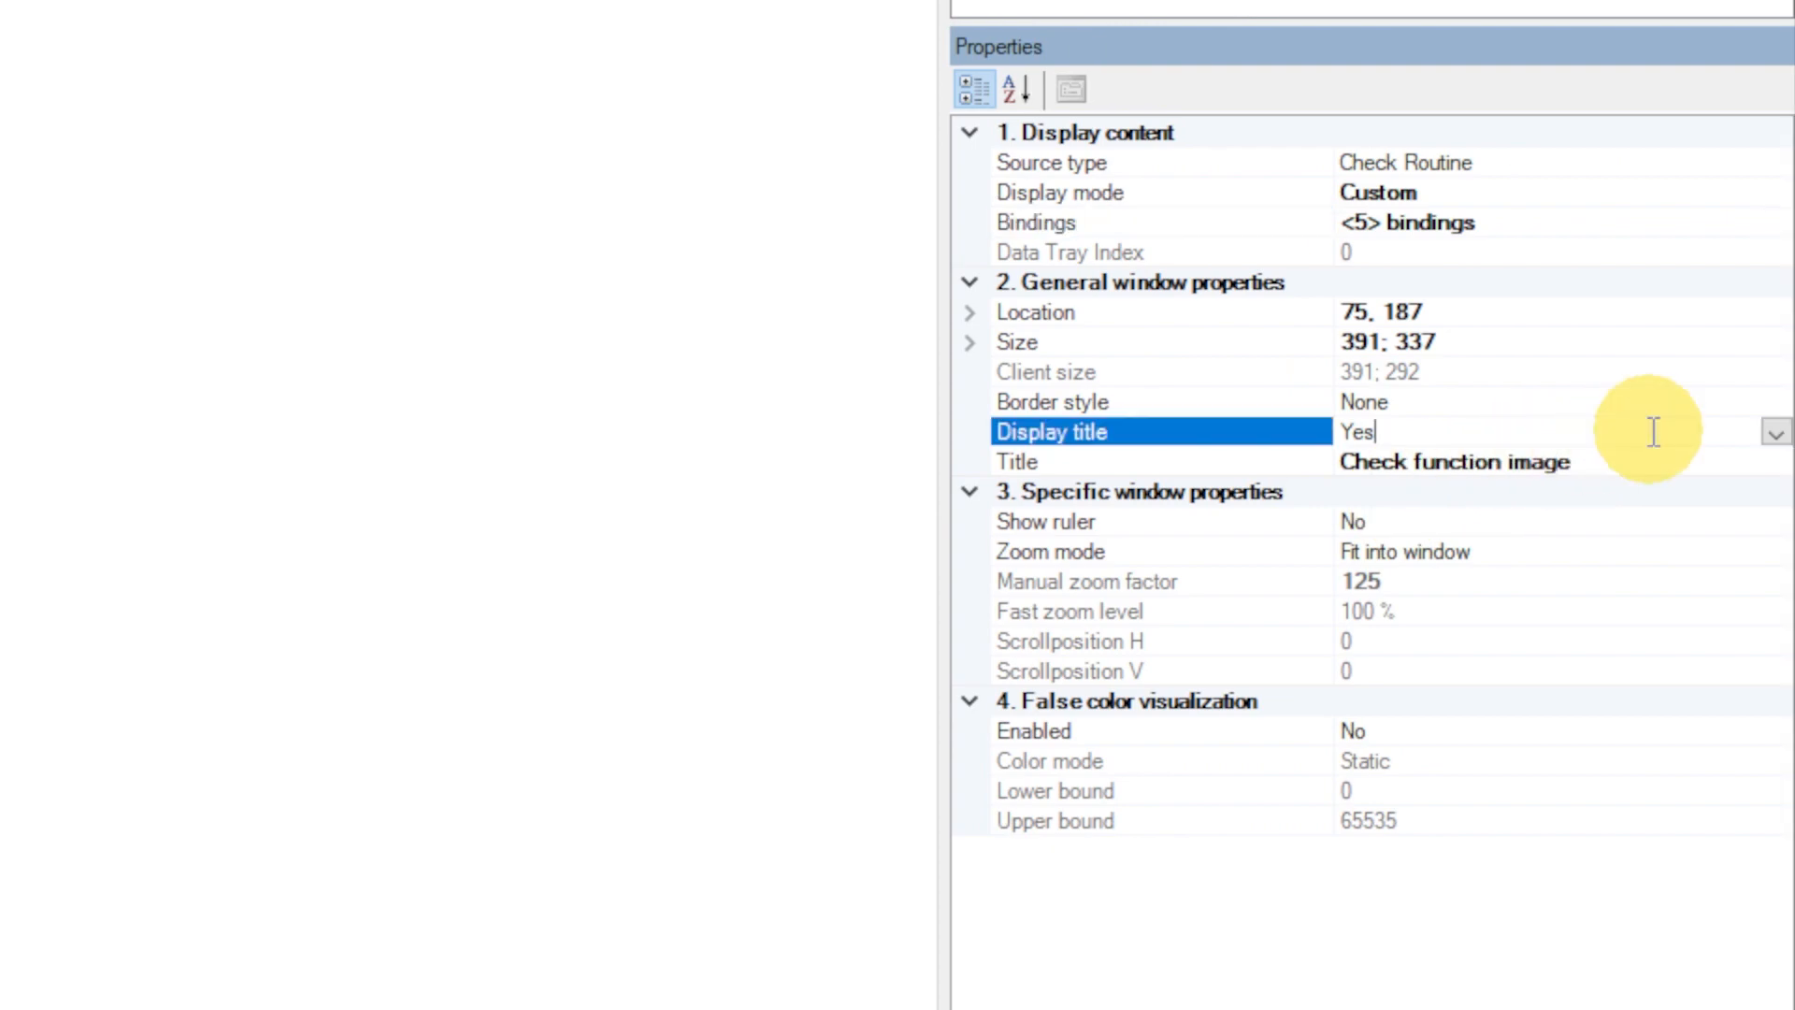
click(1776, 432)
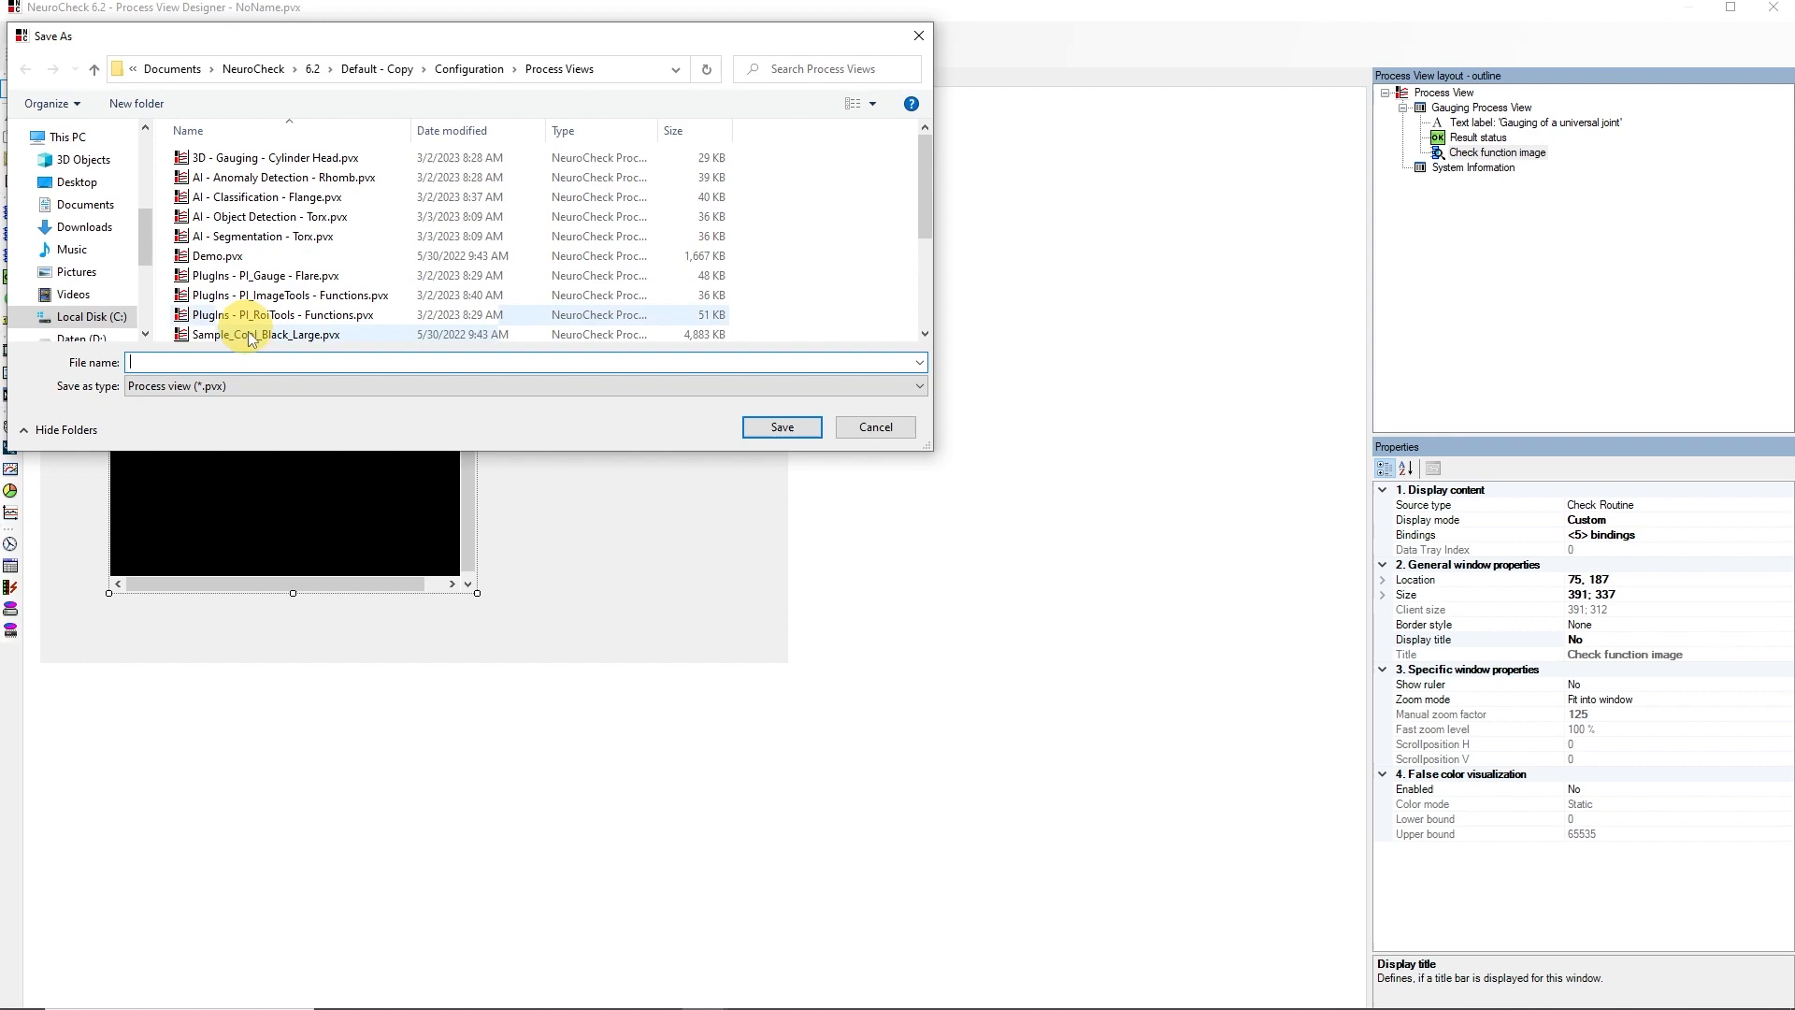
Step: Save the process view as Tutorial Process View.pvx and add a check function list element
text(Tutorial Process View)
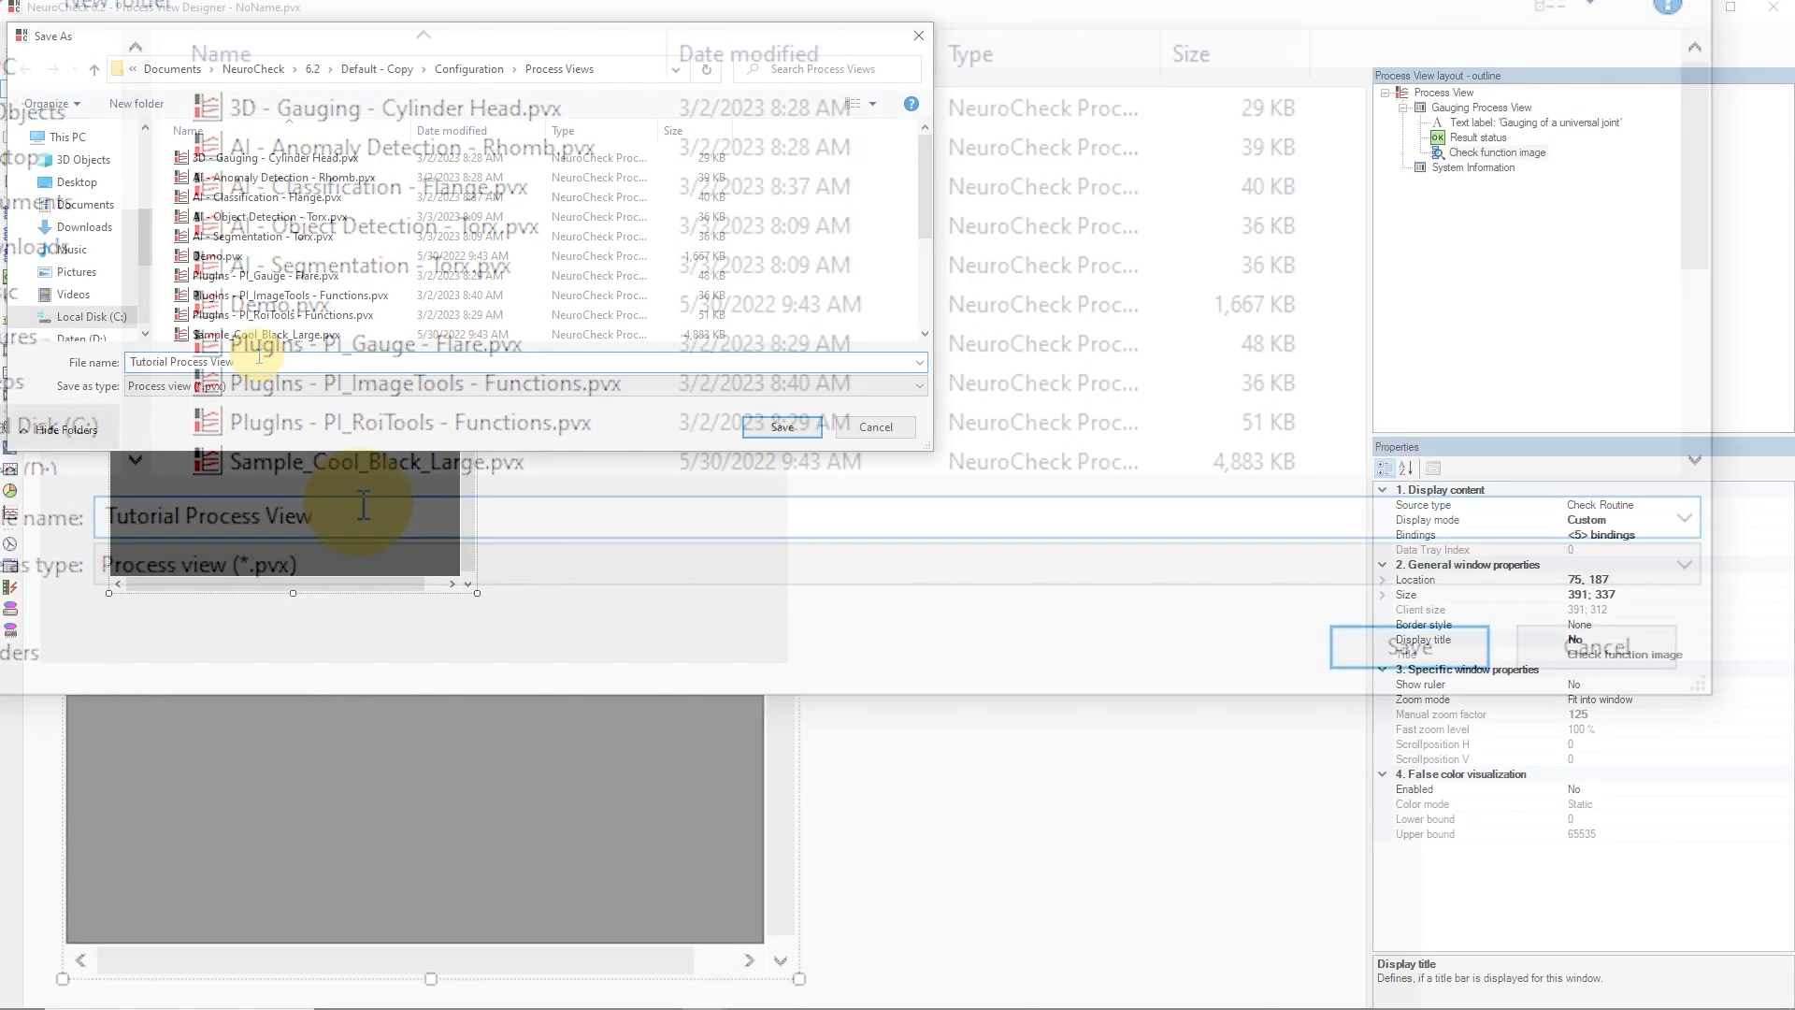
click(782, 427)
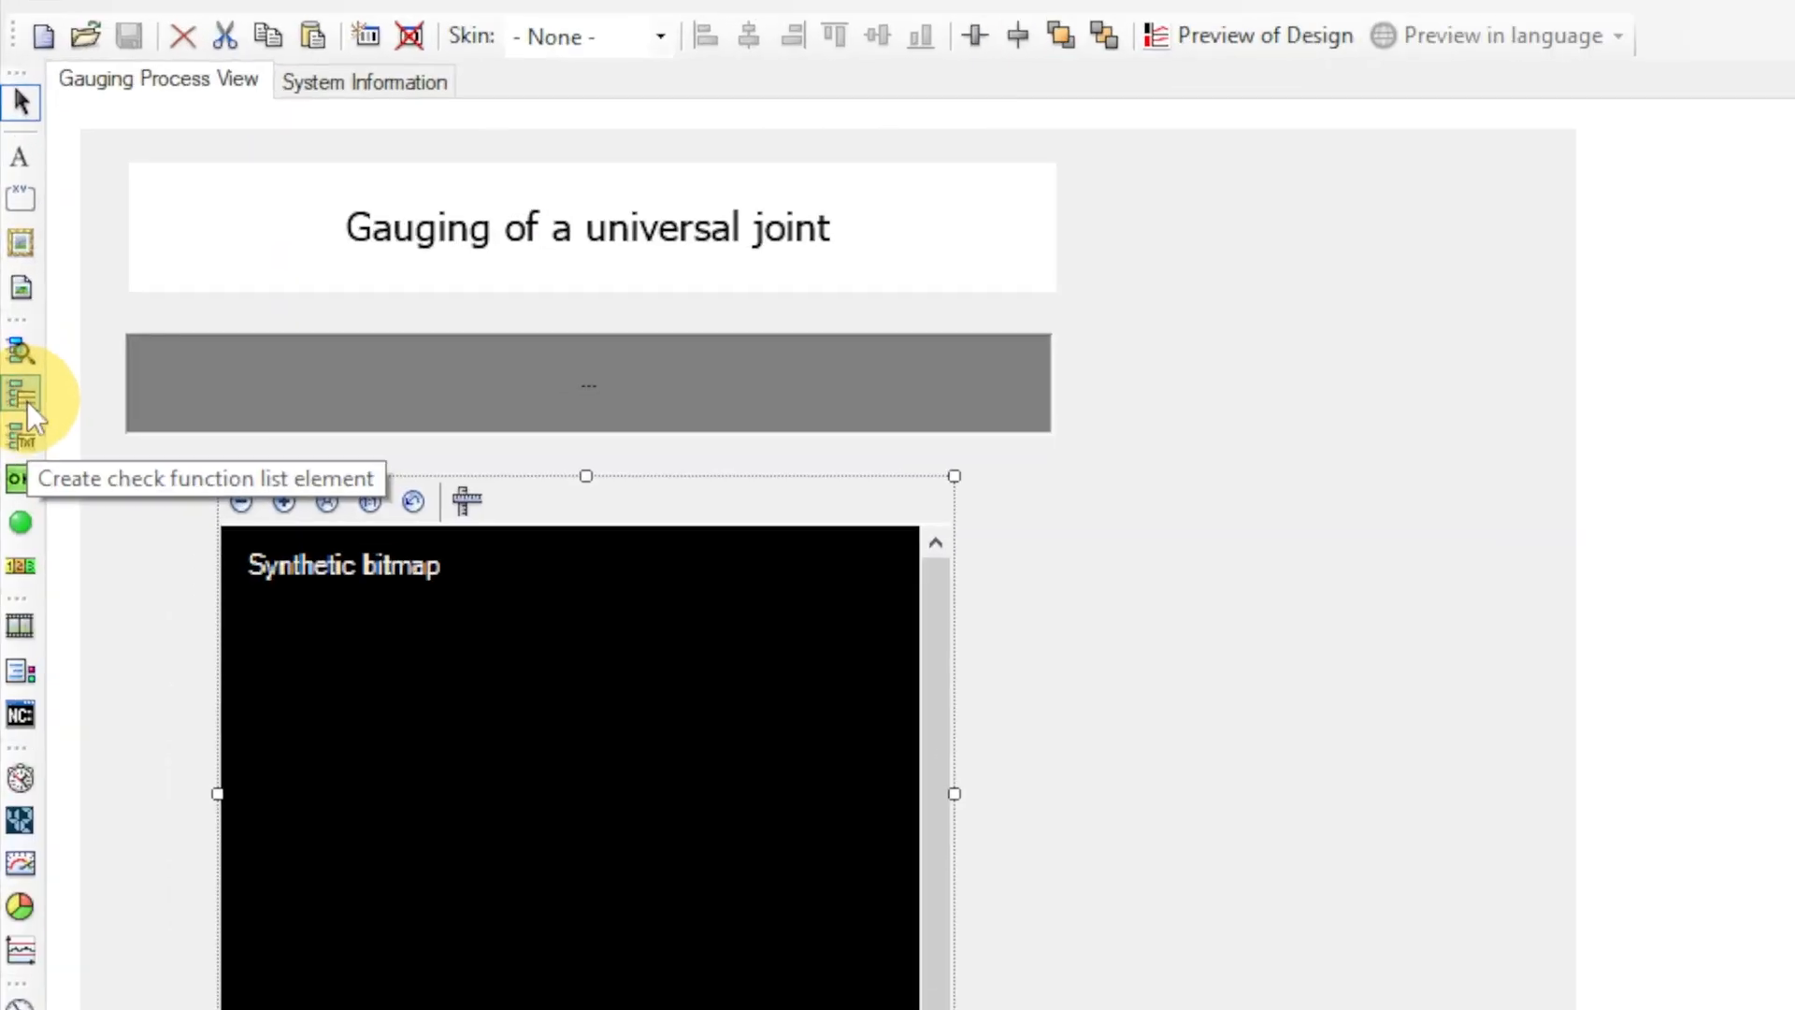
scroll(down, 3)
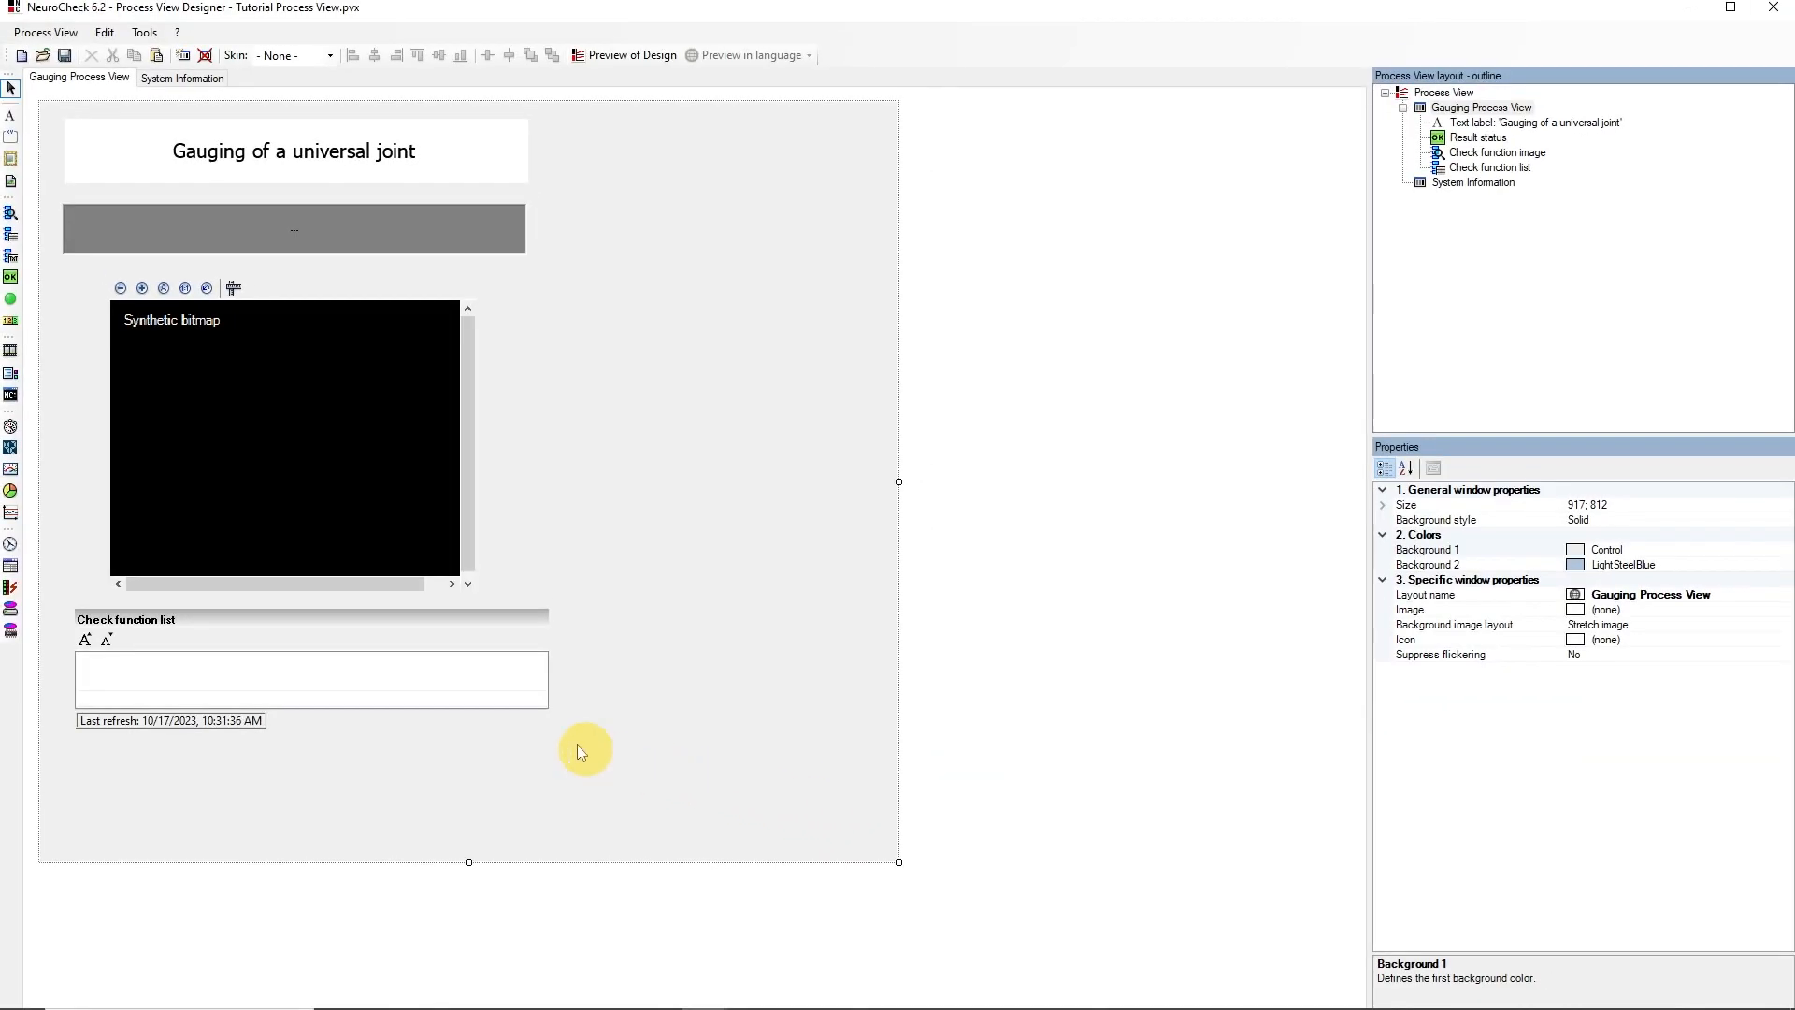
Step: Enlarge the check function list and bind it to Check Allowances [25008]
drag(547, 731, 601, 779)
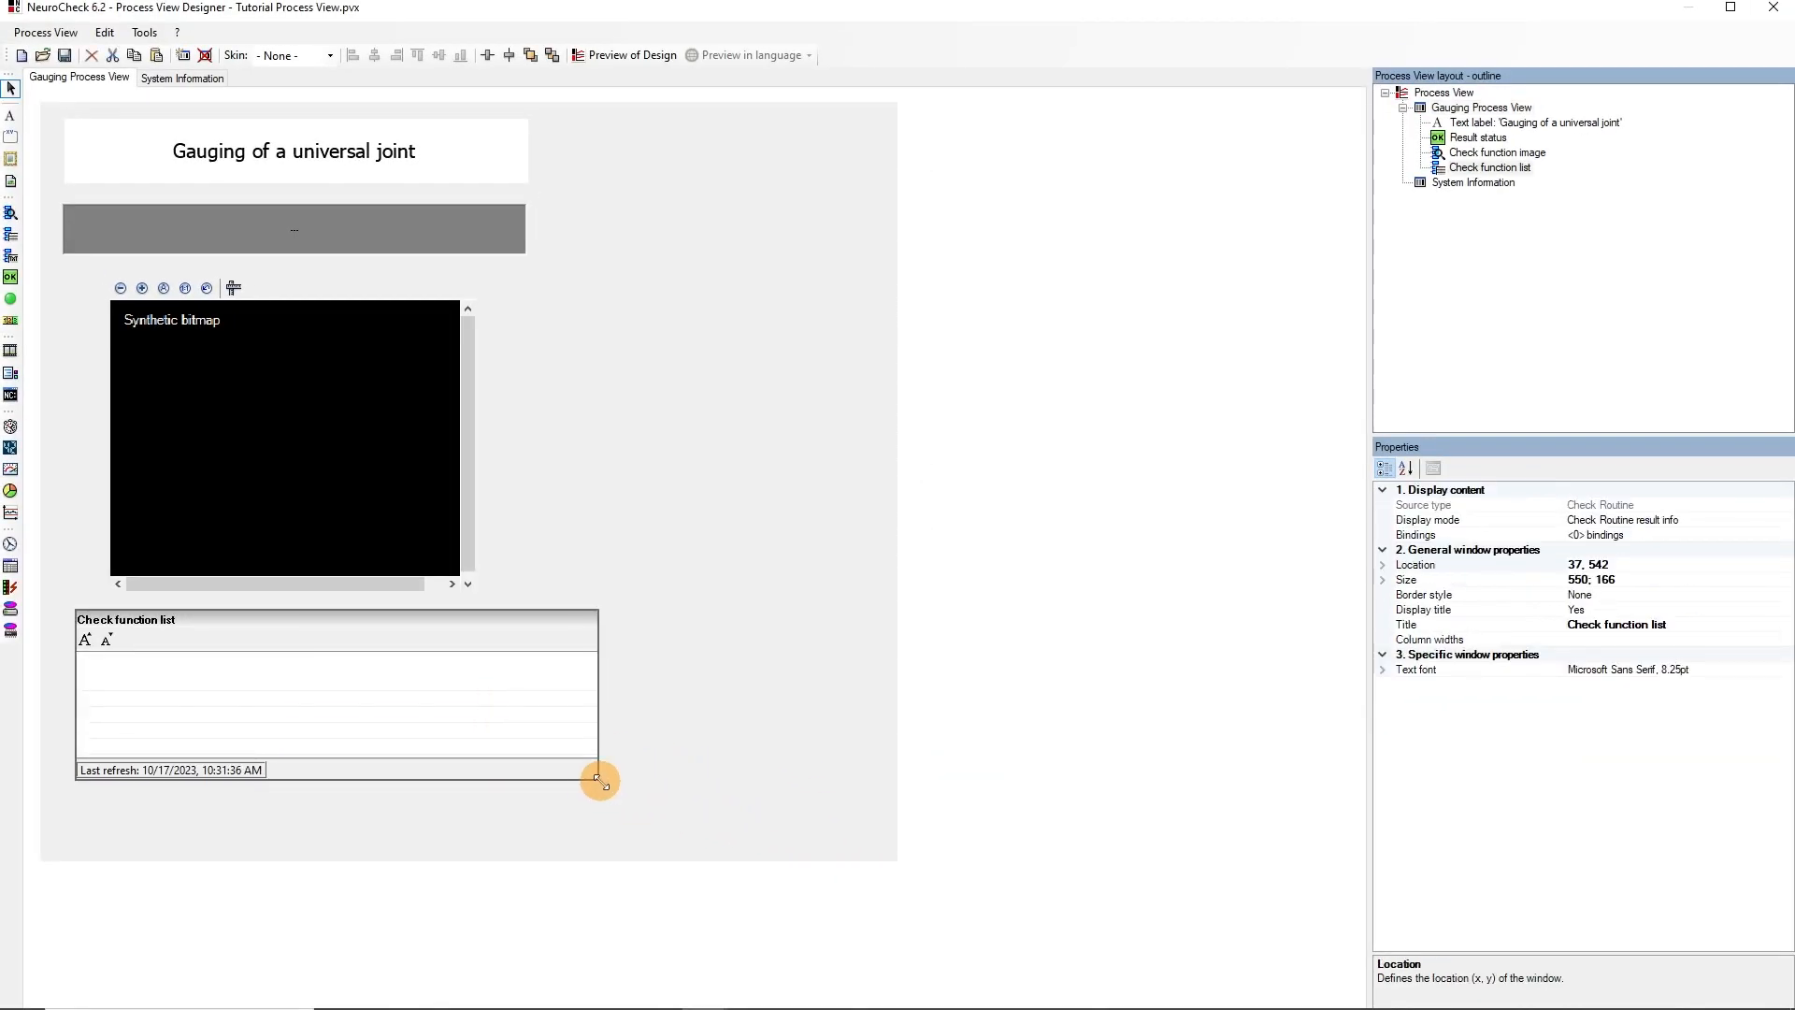
drag(598, 780, 602, 782)
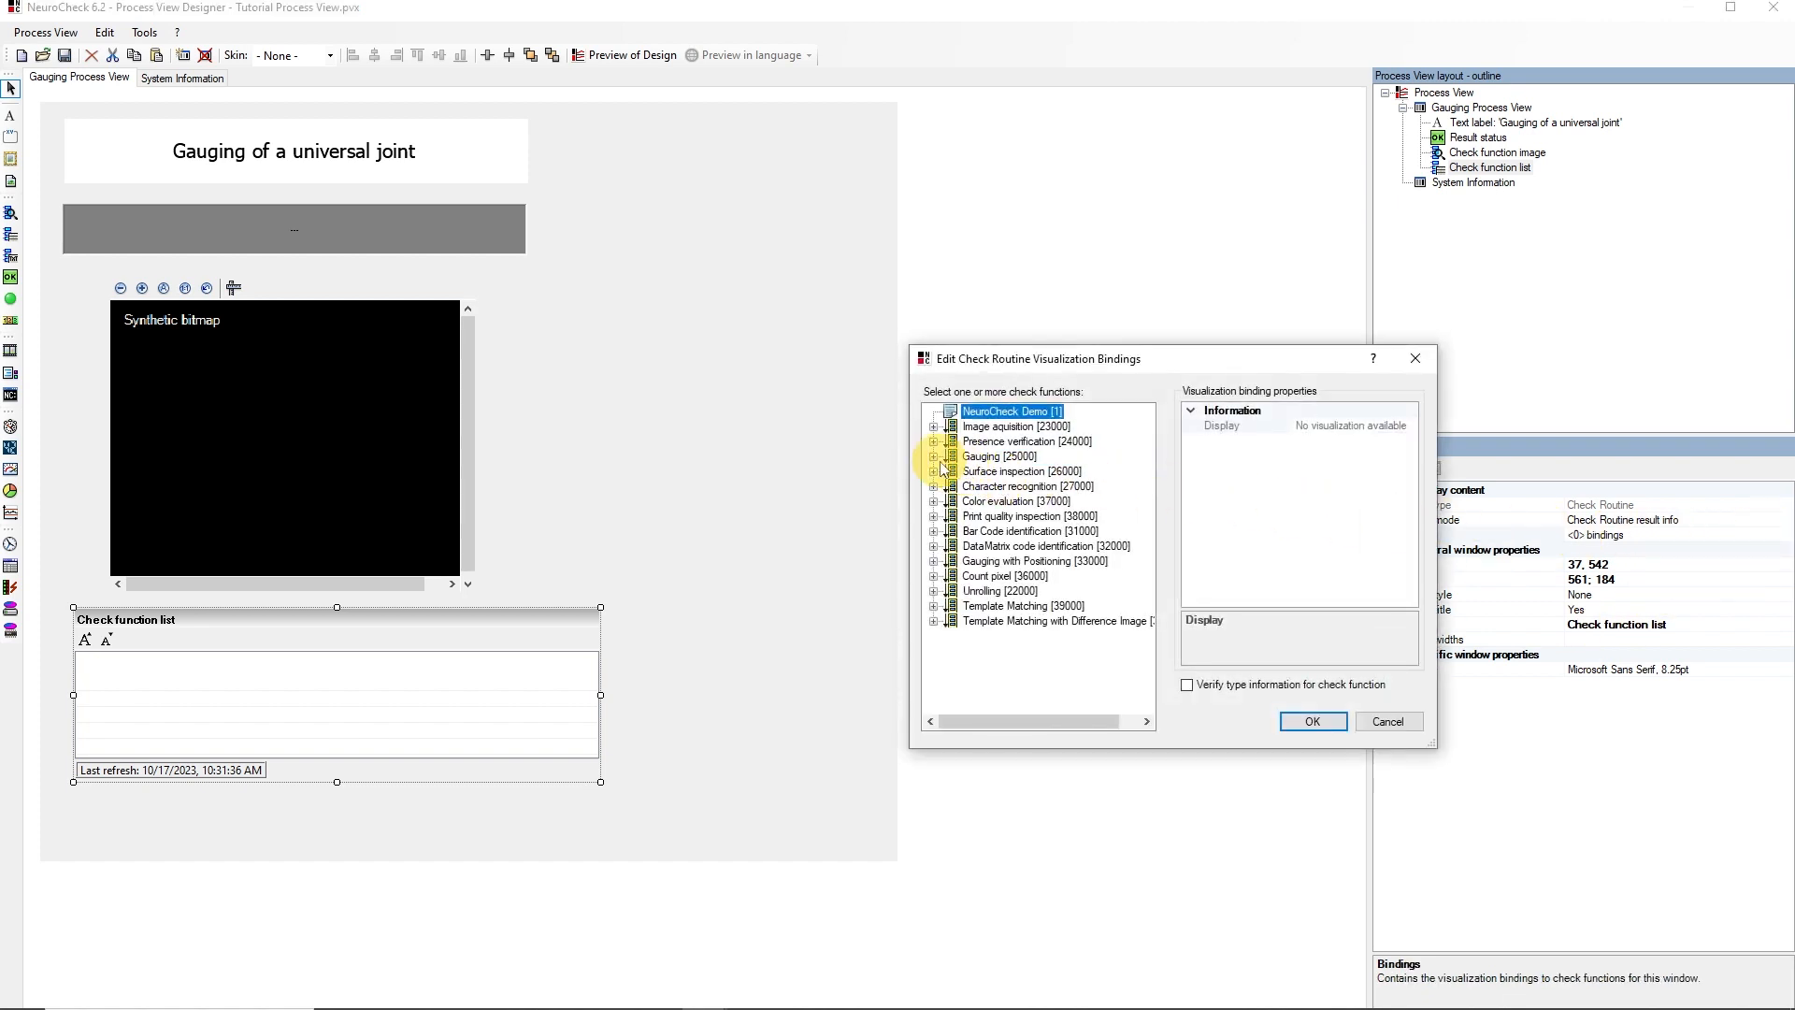
click(935, 455)
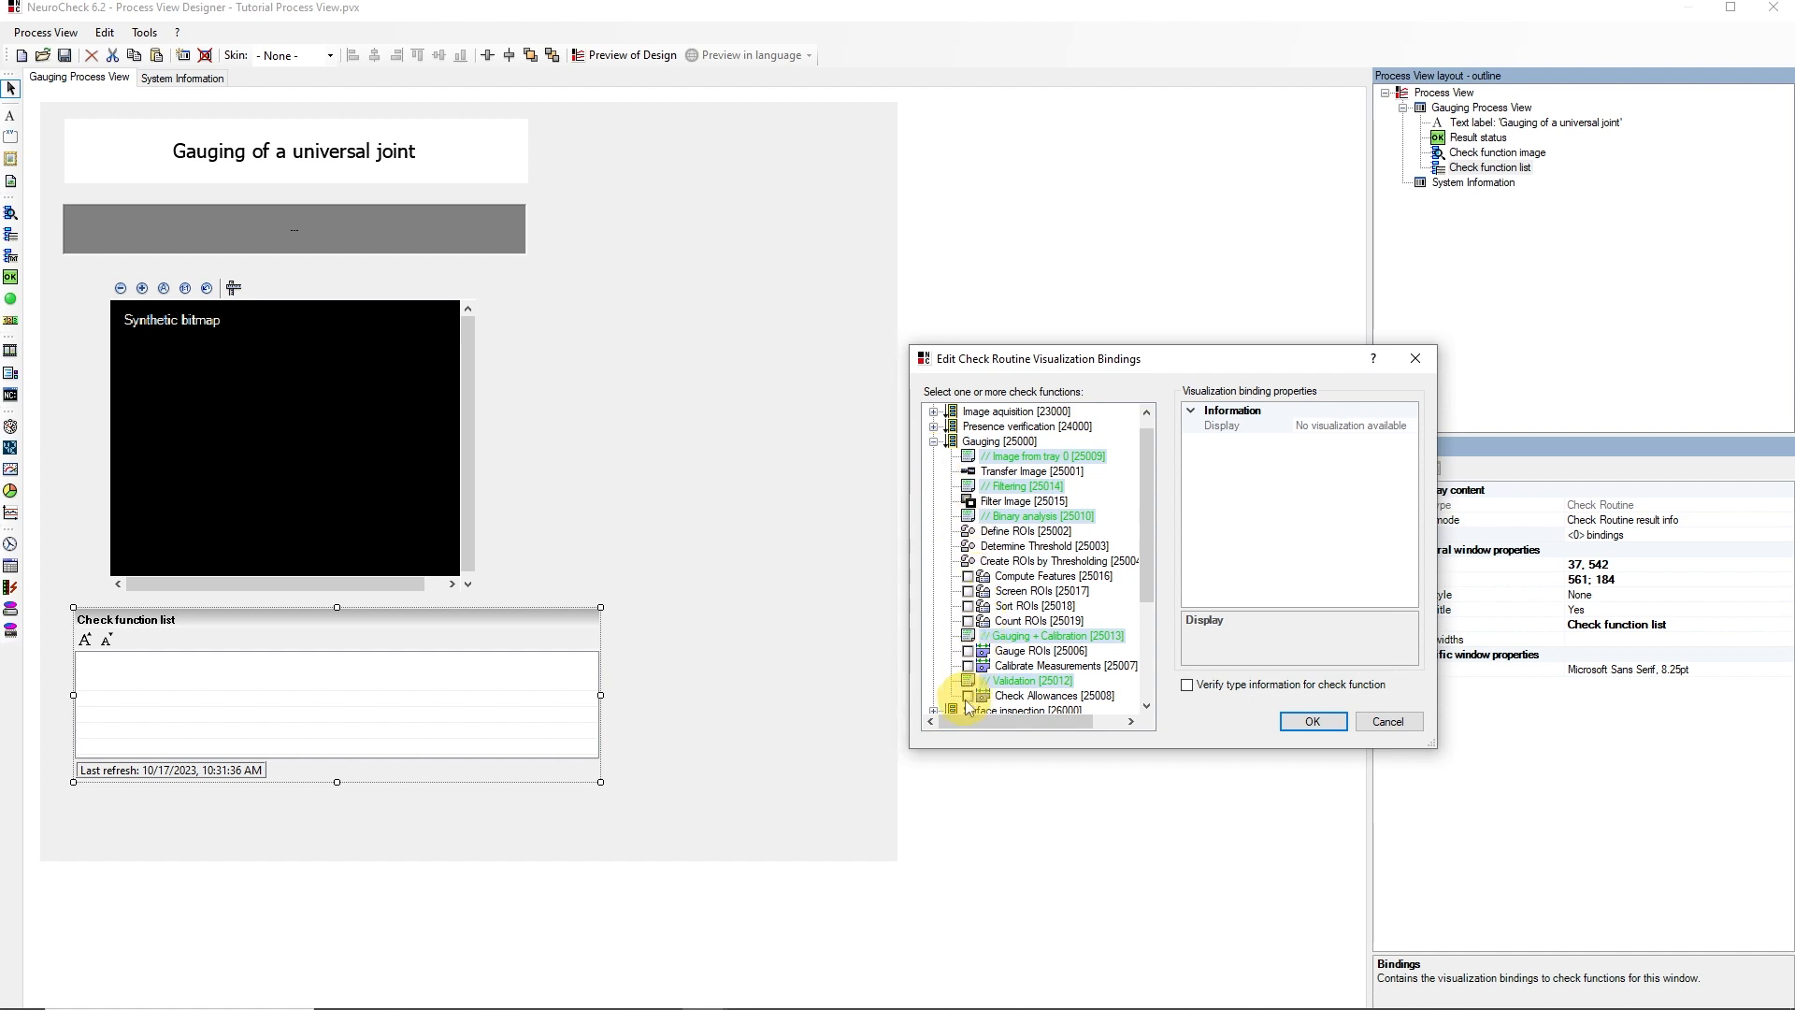
click(968, 695)
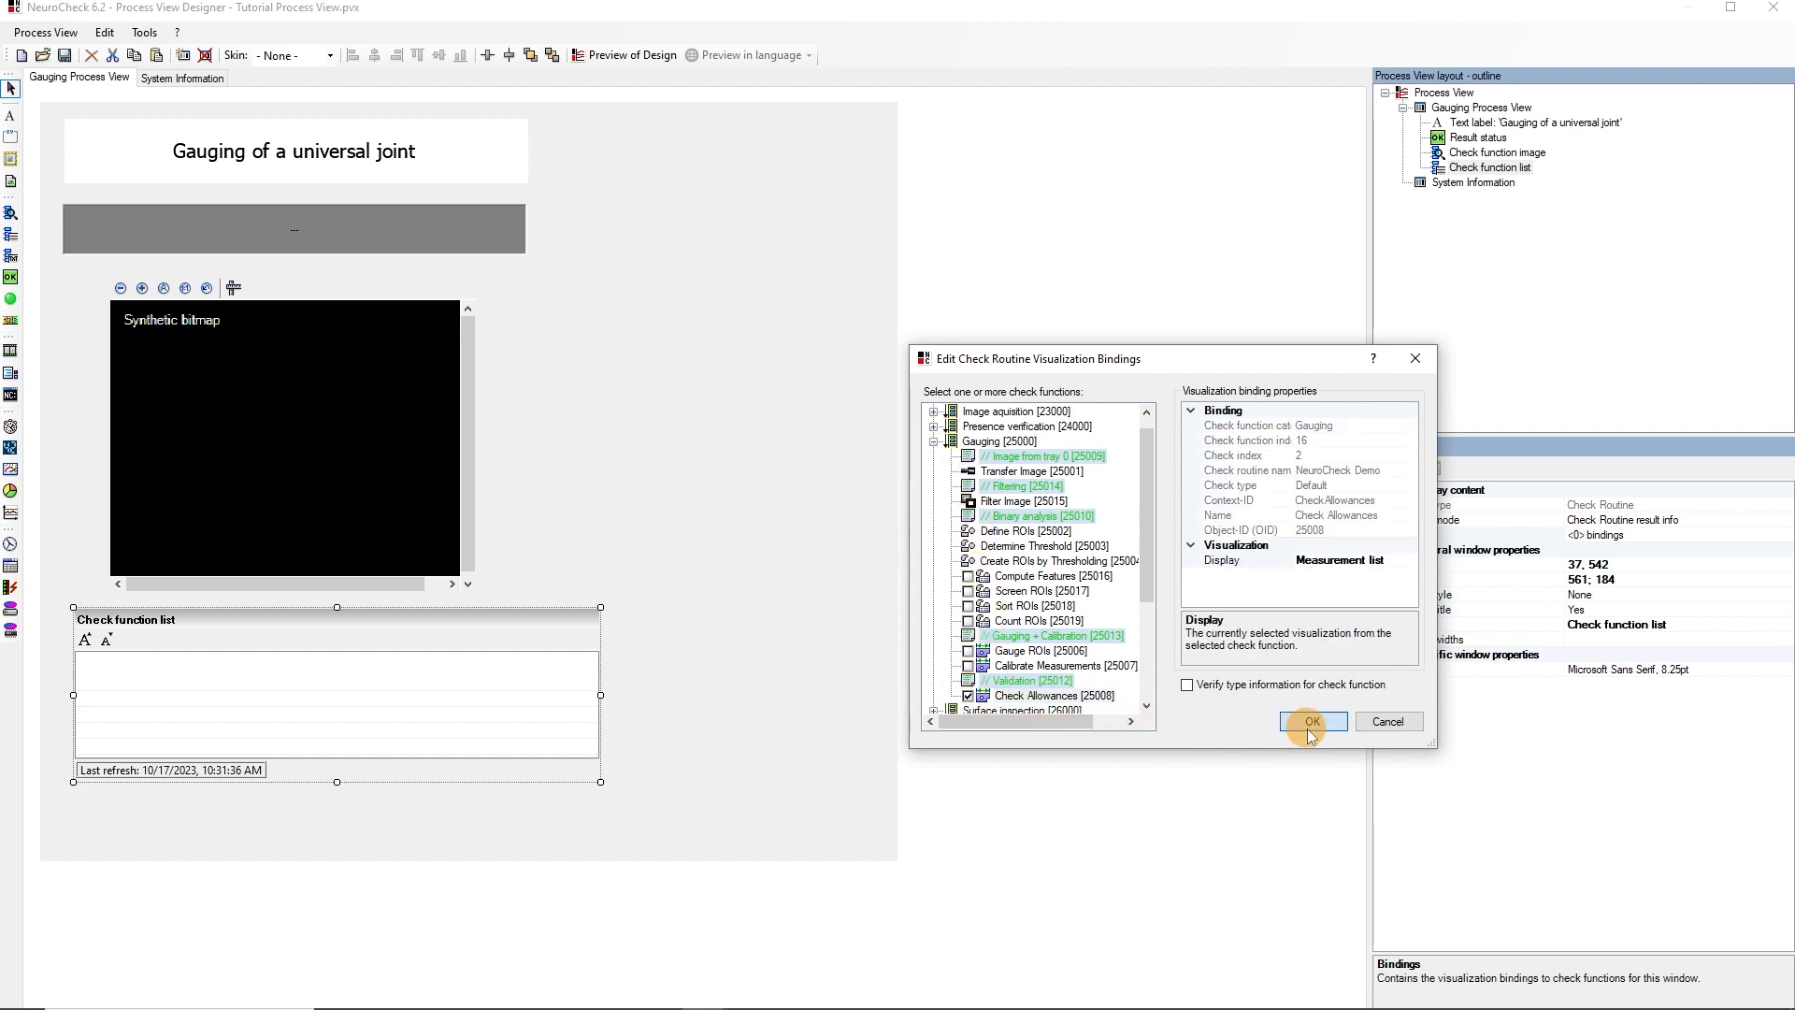
click(1312, 721)
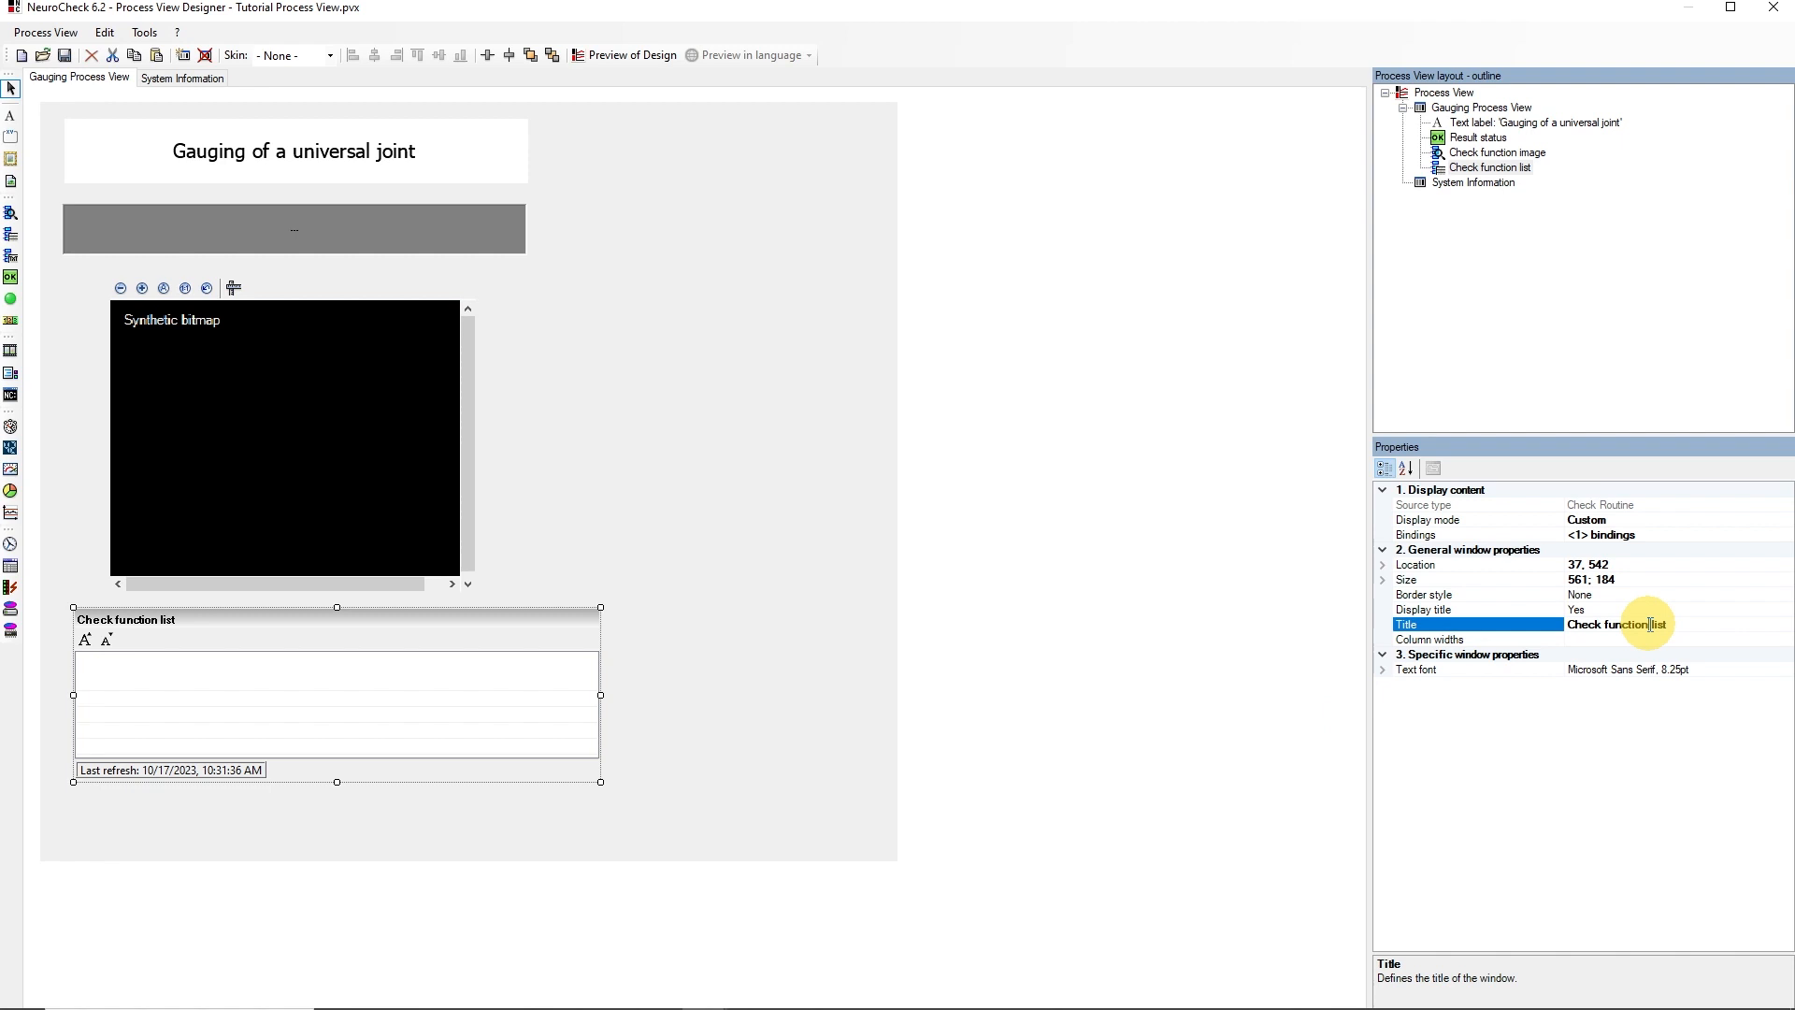
Step: Title the list Measurement list with column widths 50;140;80;80;80;80;0
text(Measure list)
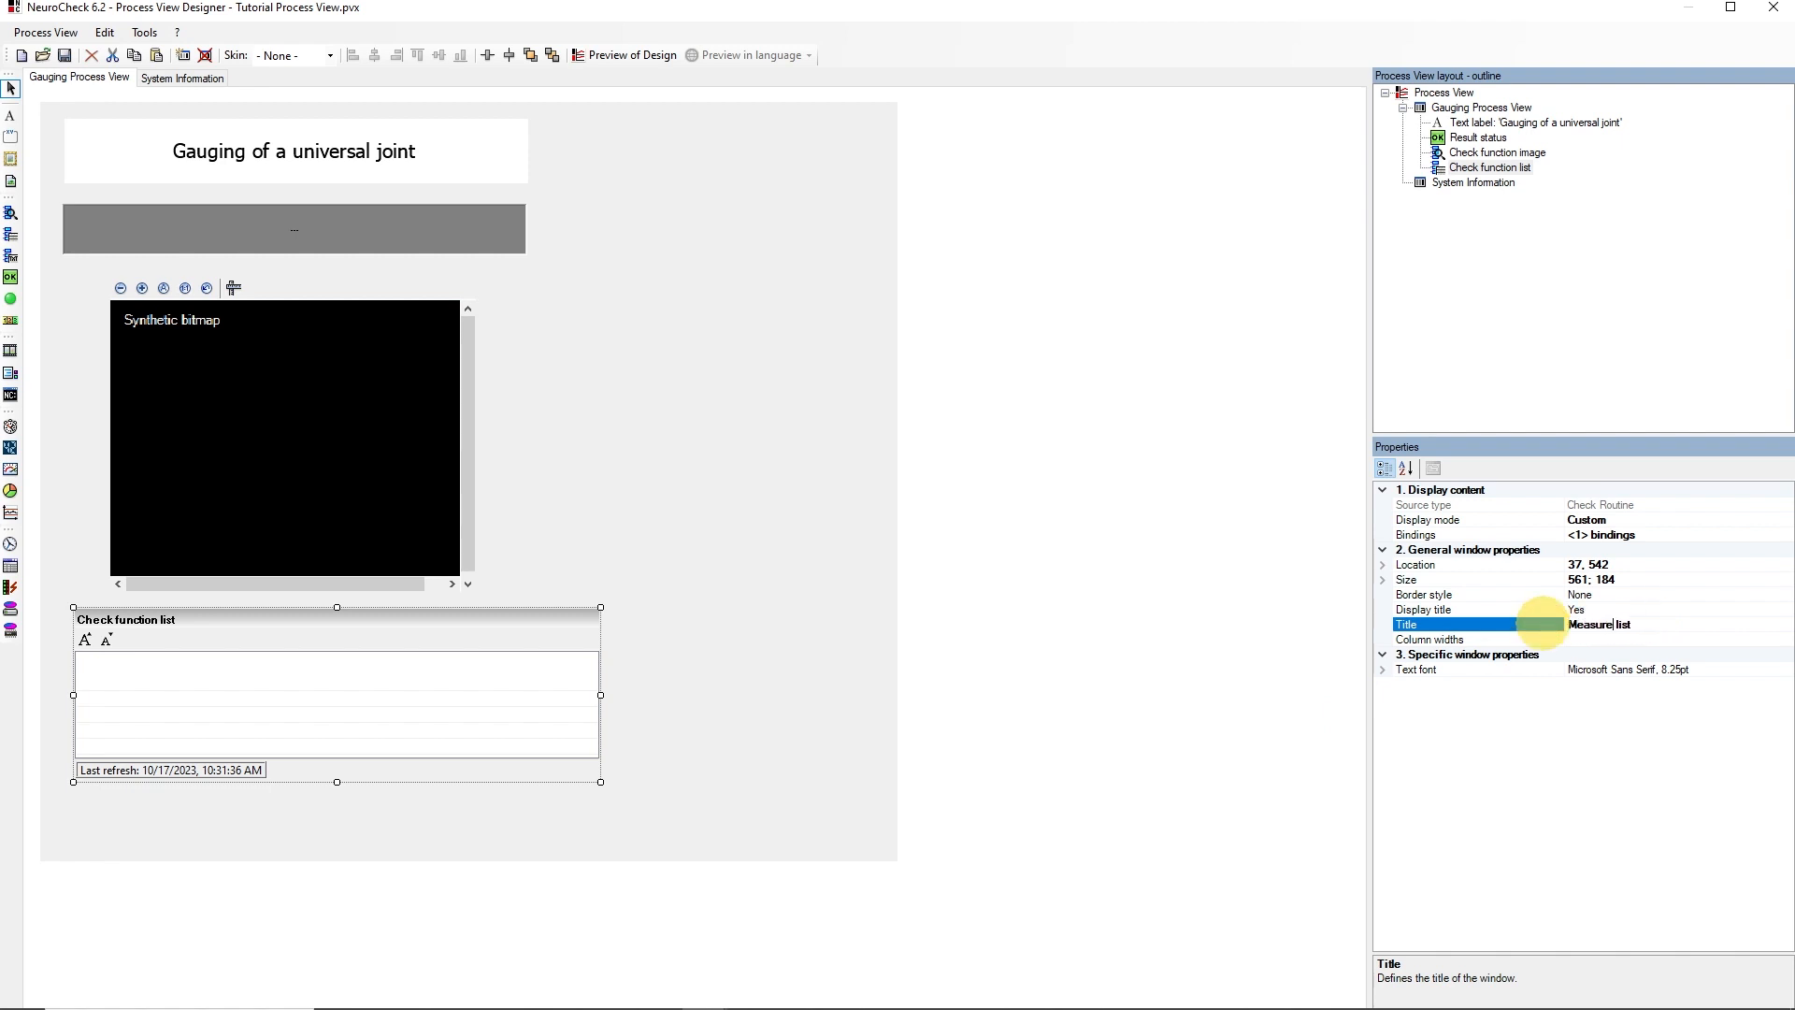
text(Measurement list)
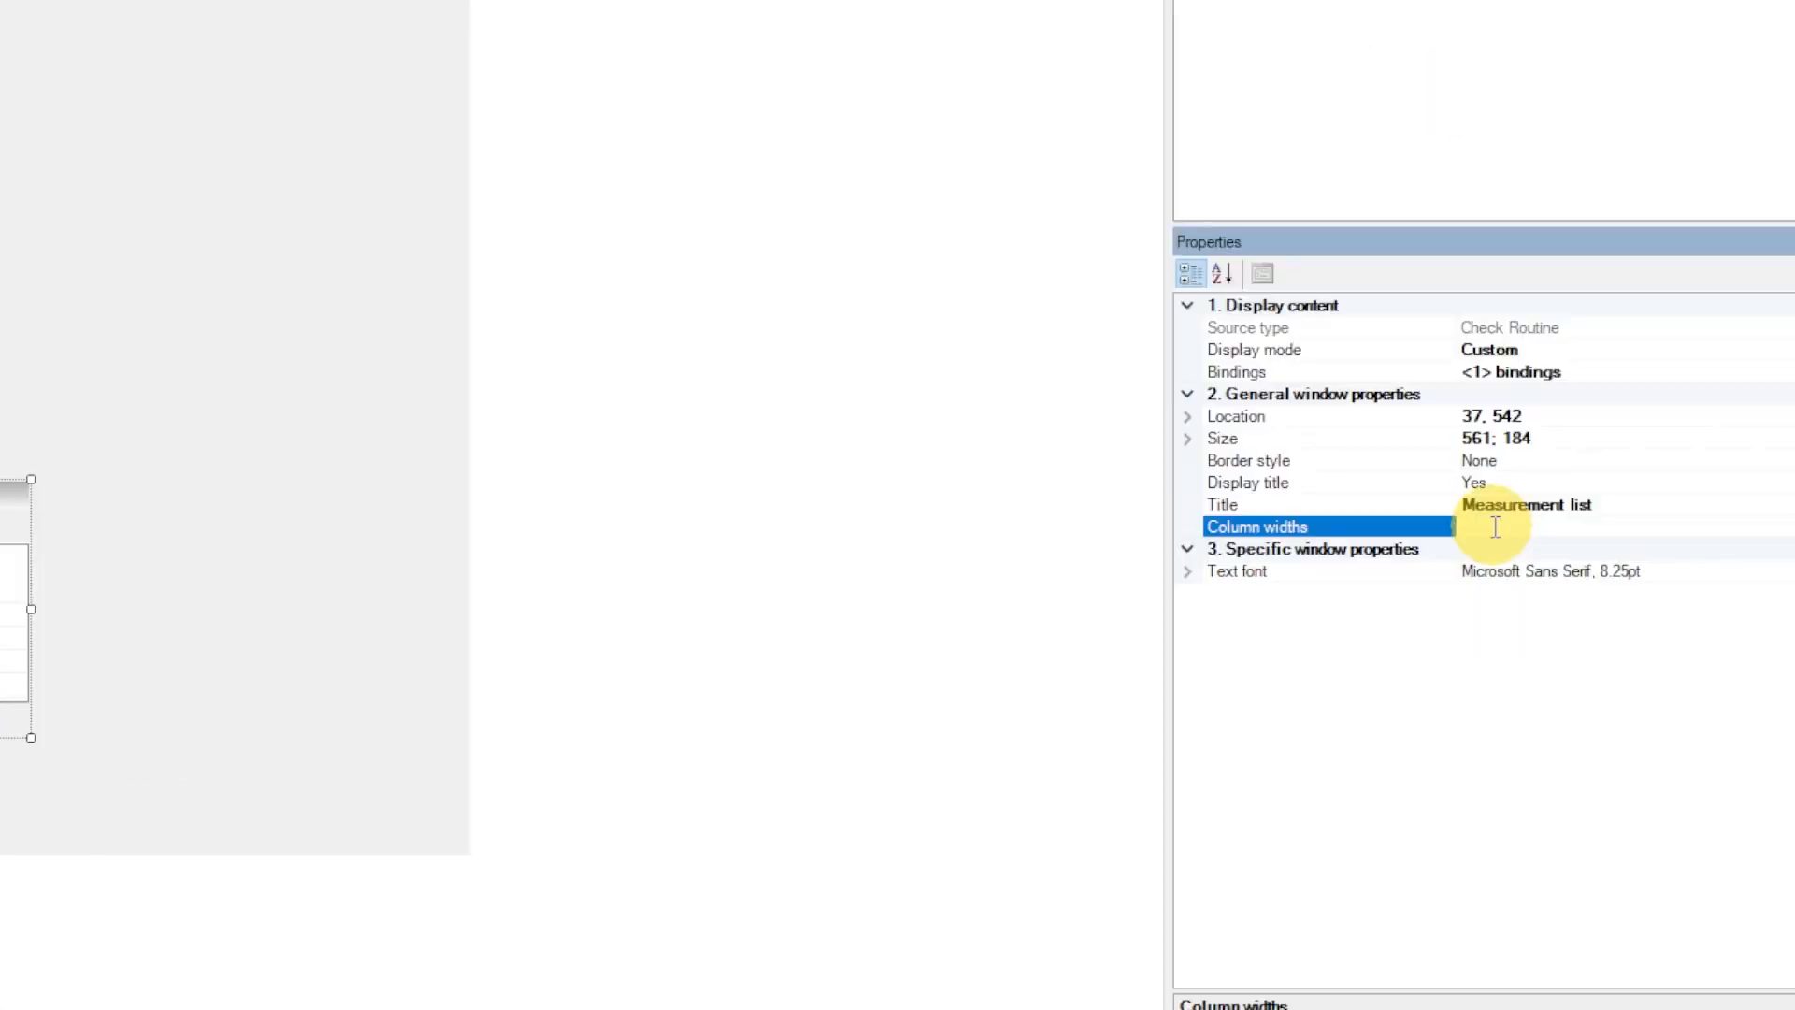
text(50:)
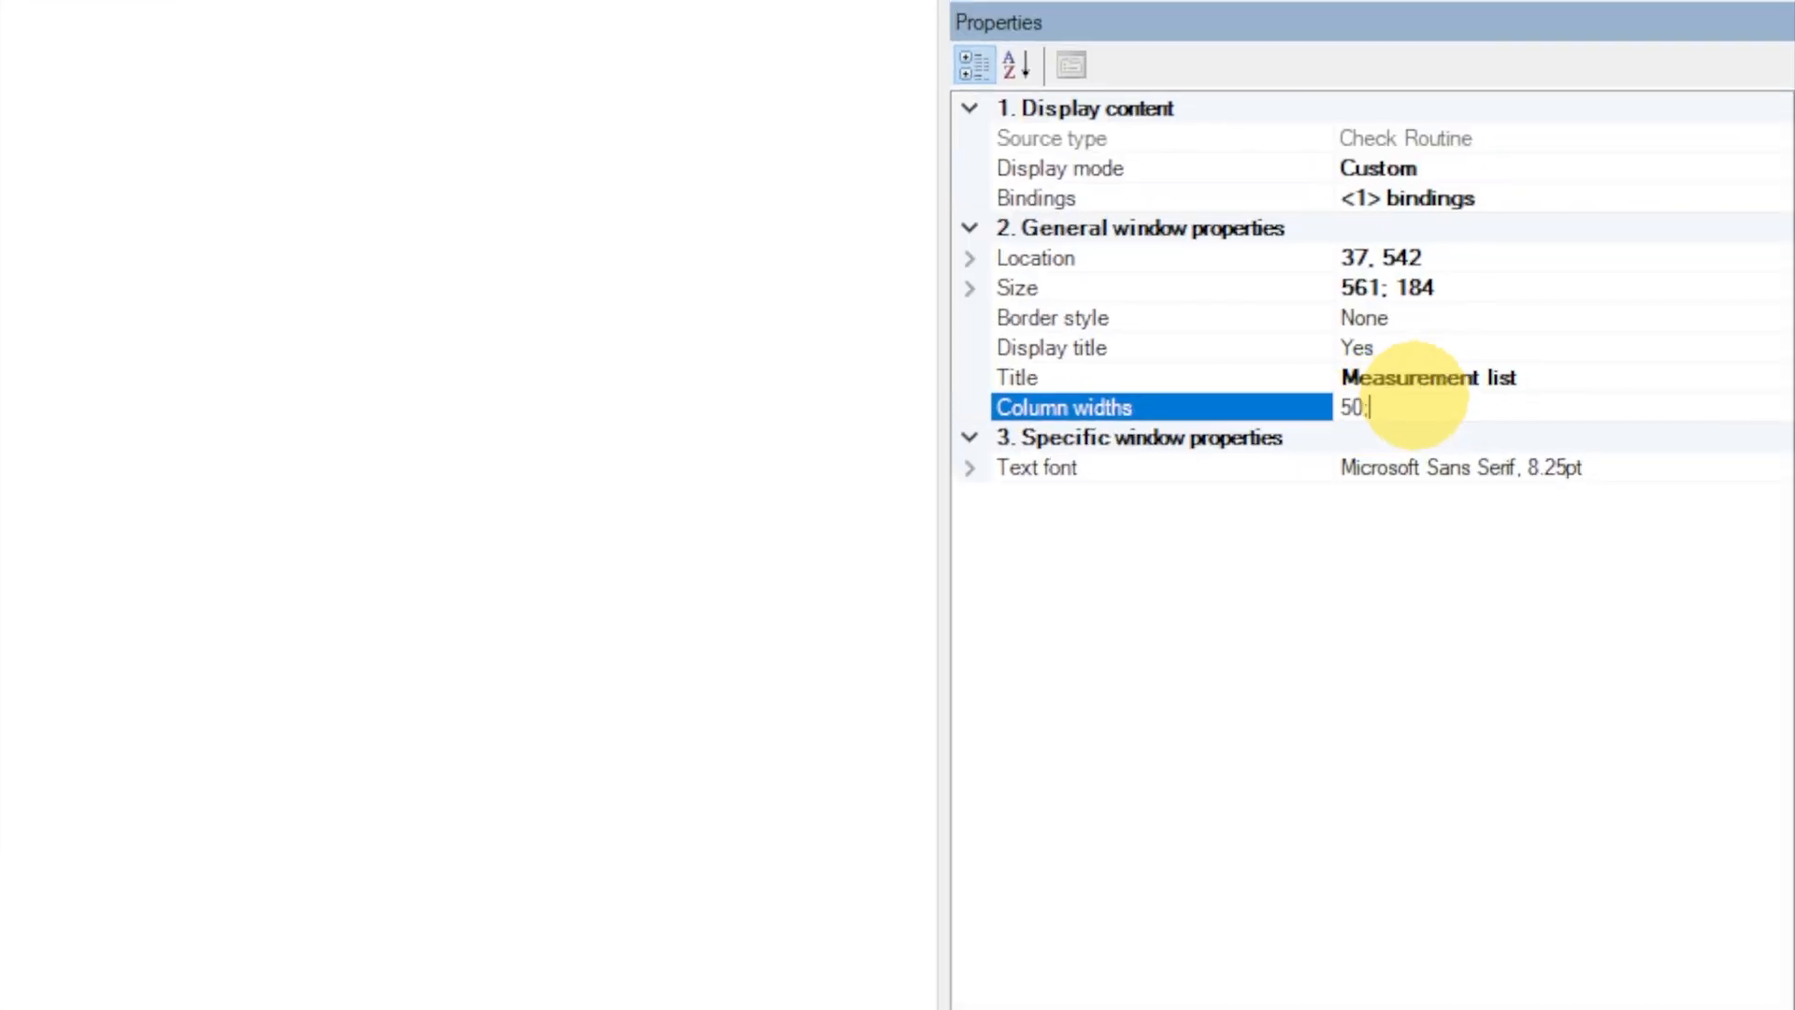
text(140;)
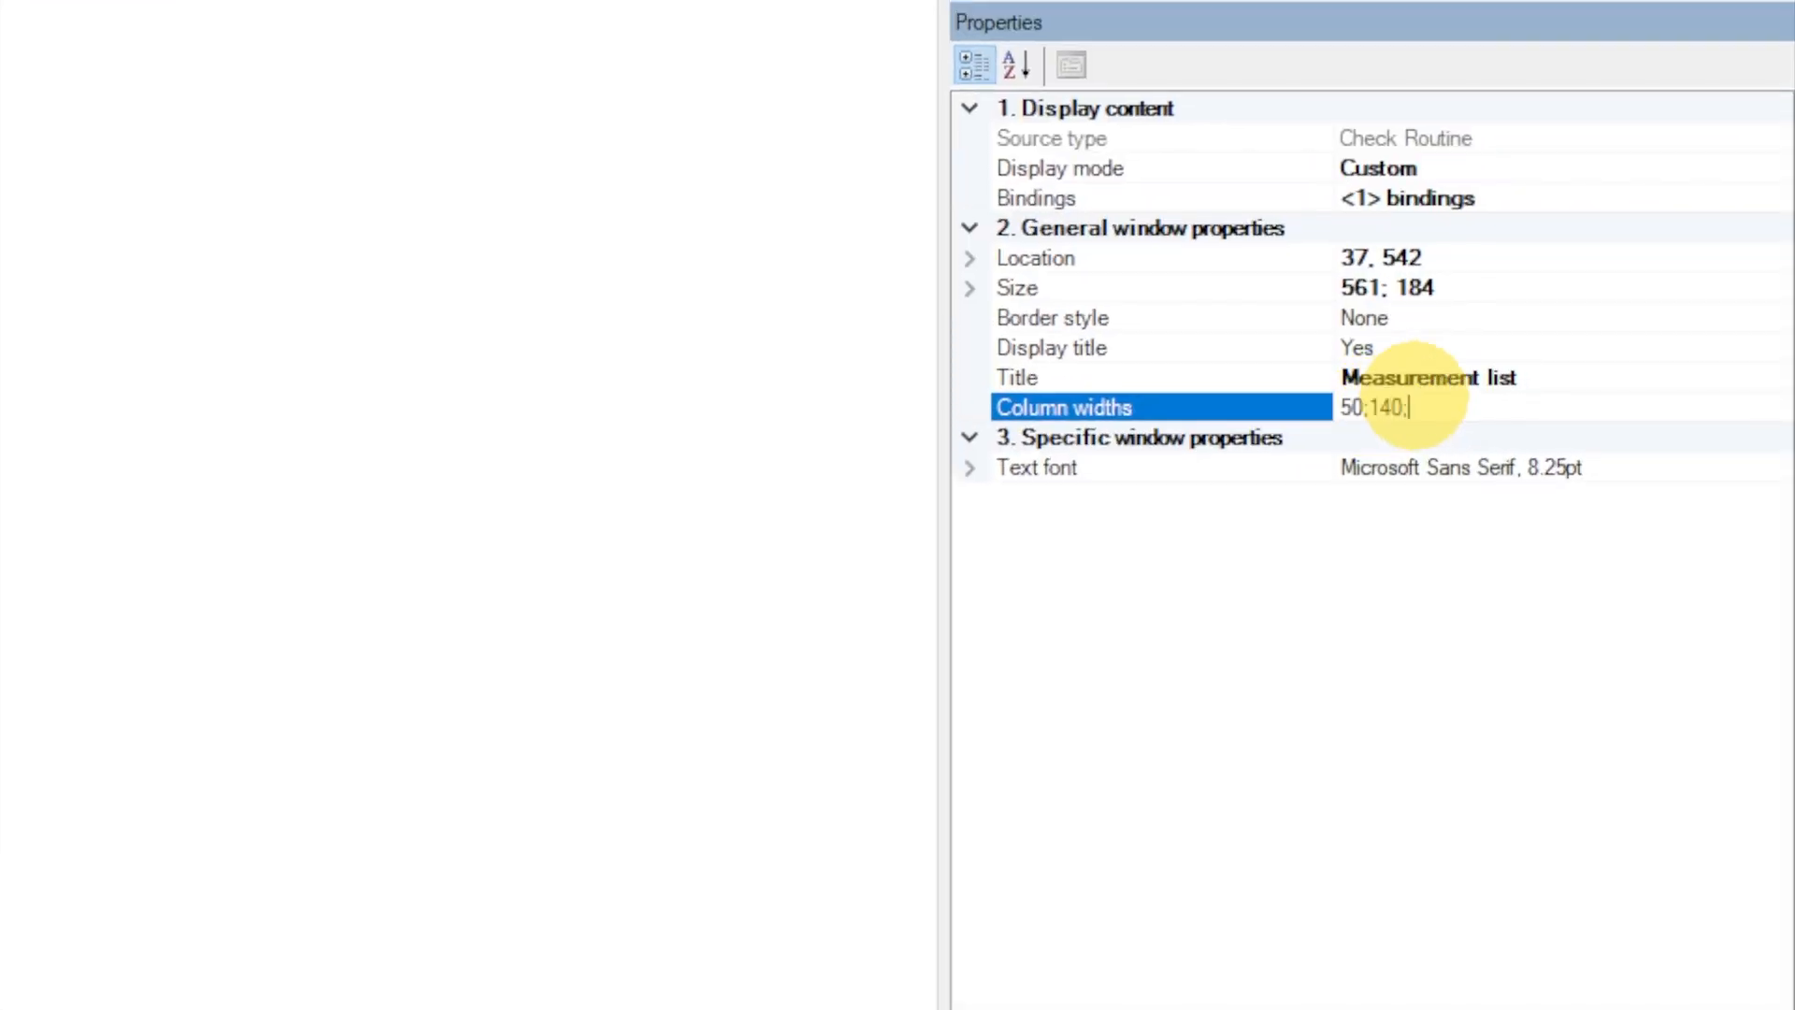
text(80;80;)
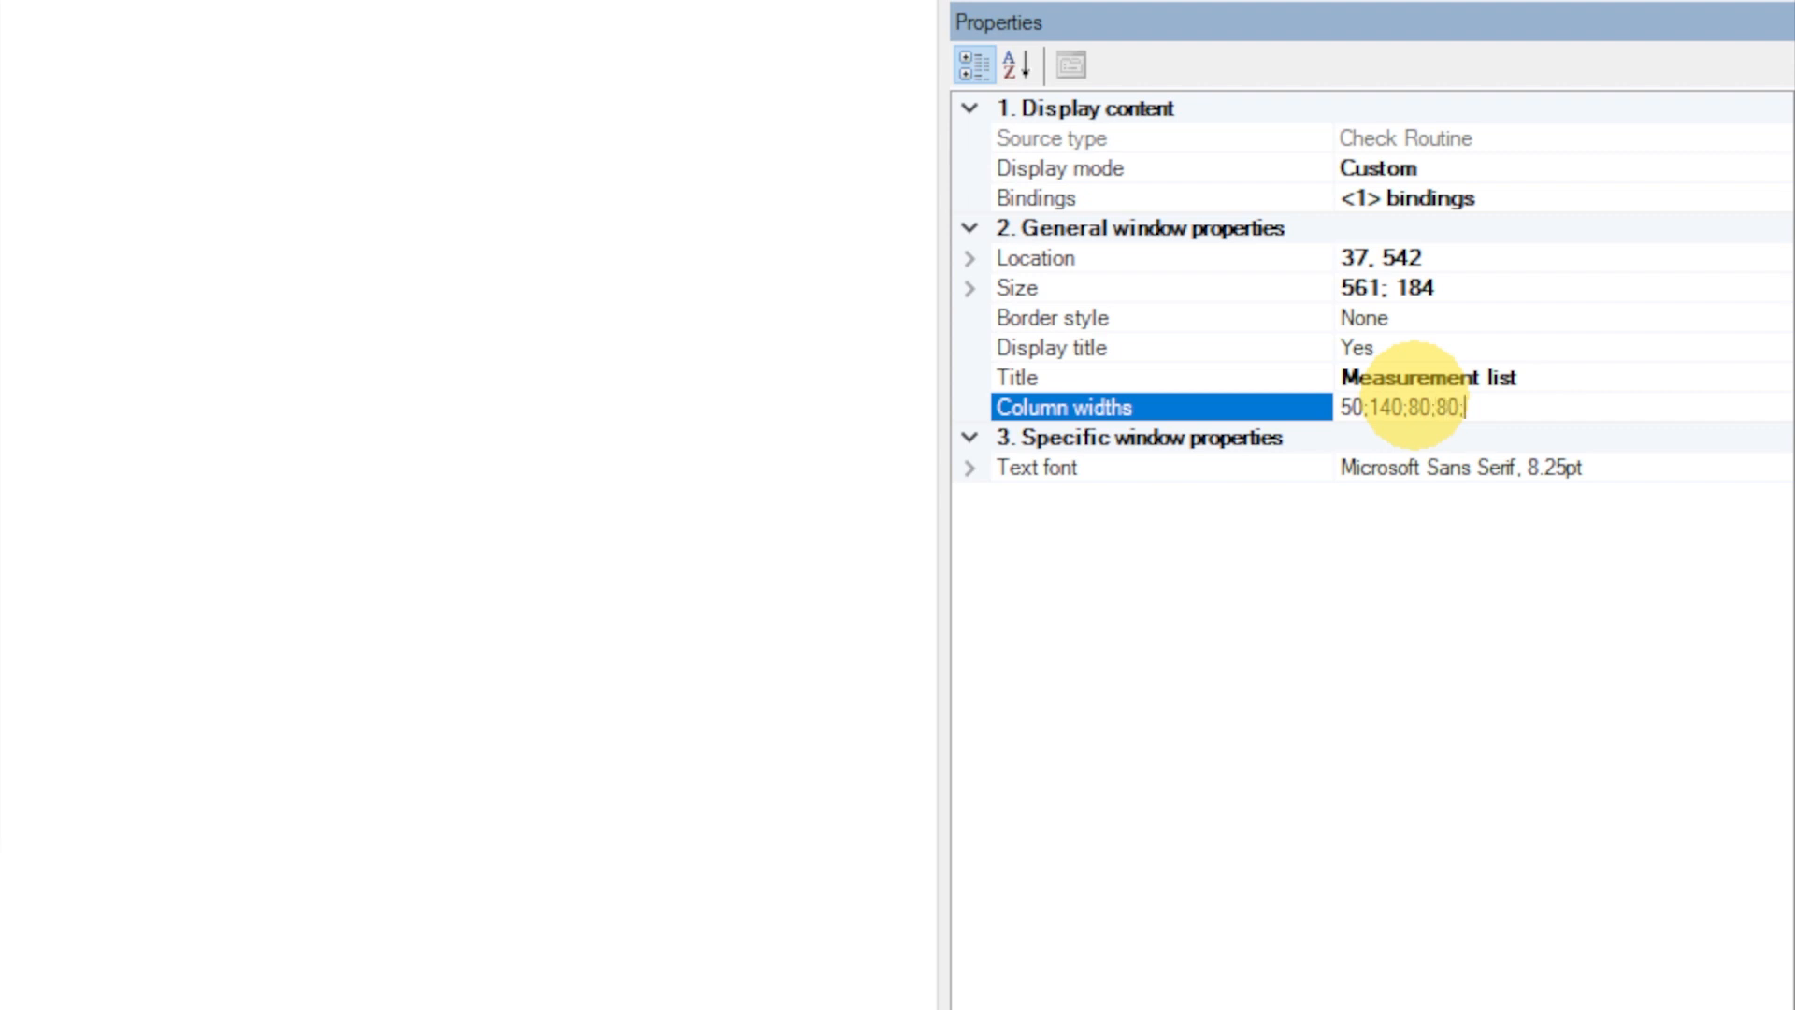
text(80;80;)
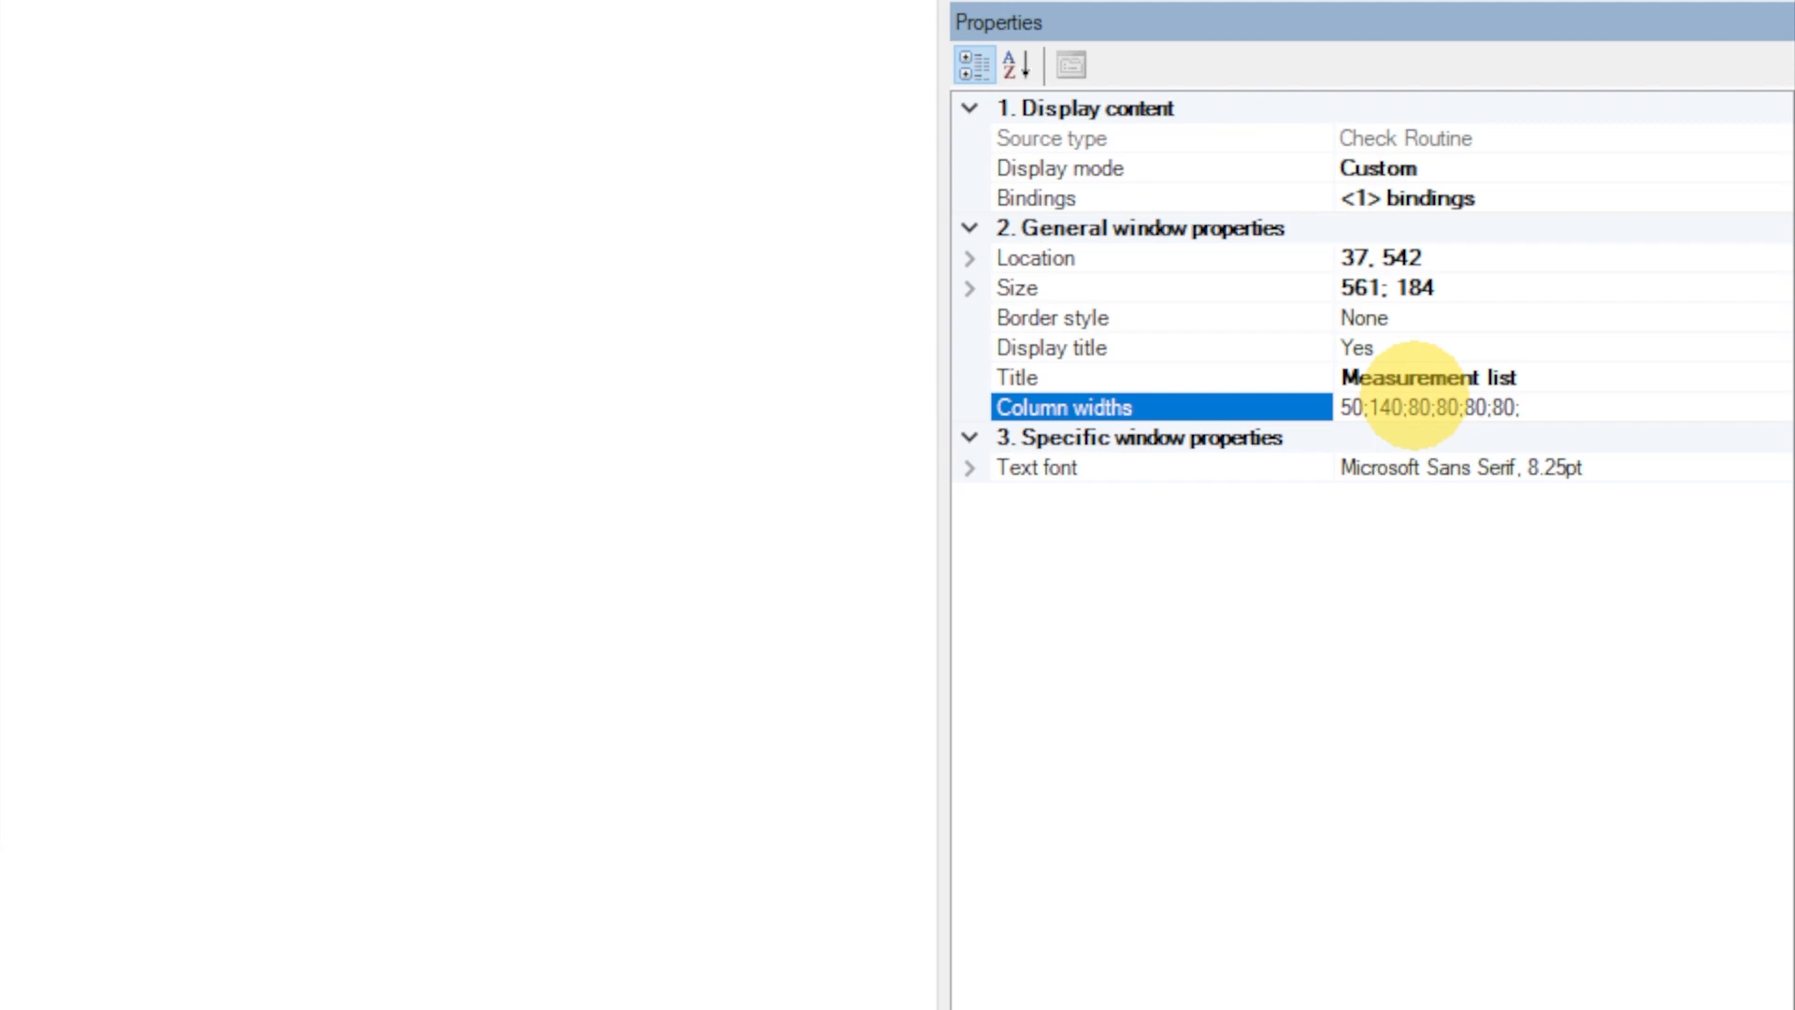
text(0)
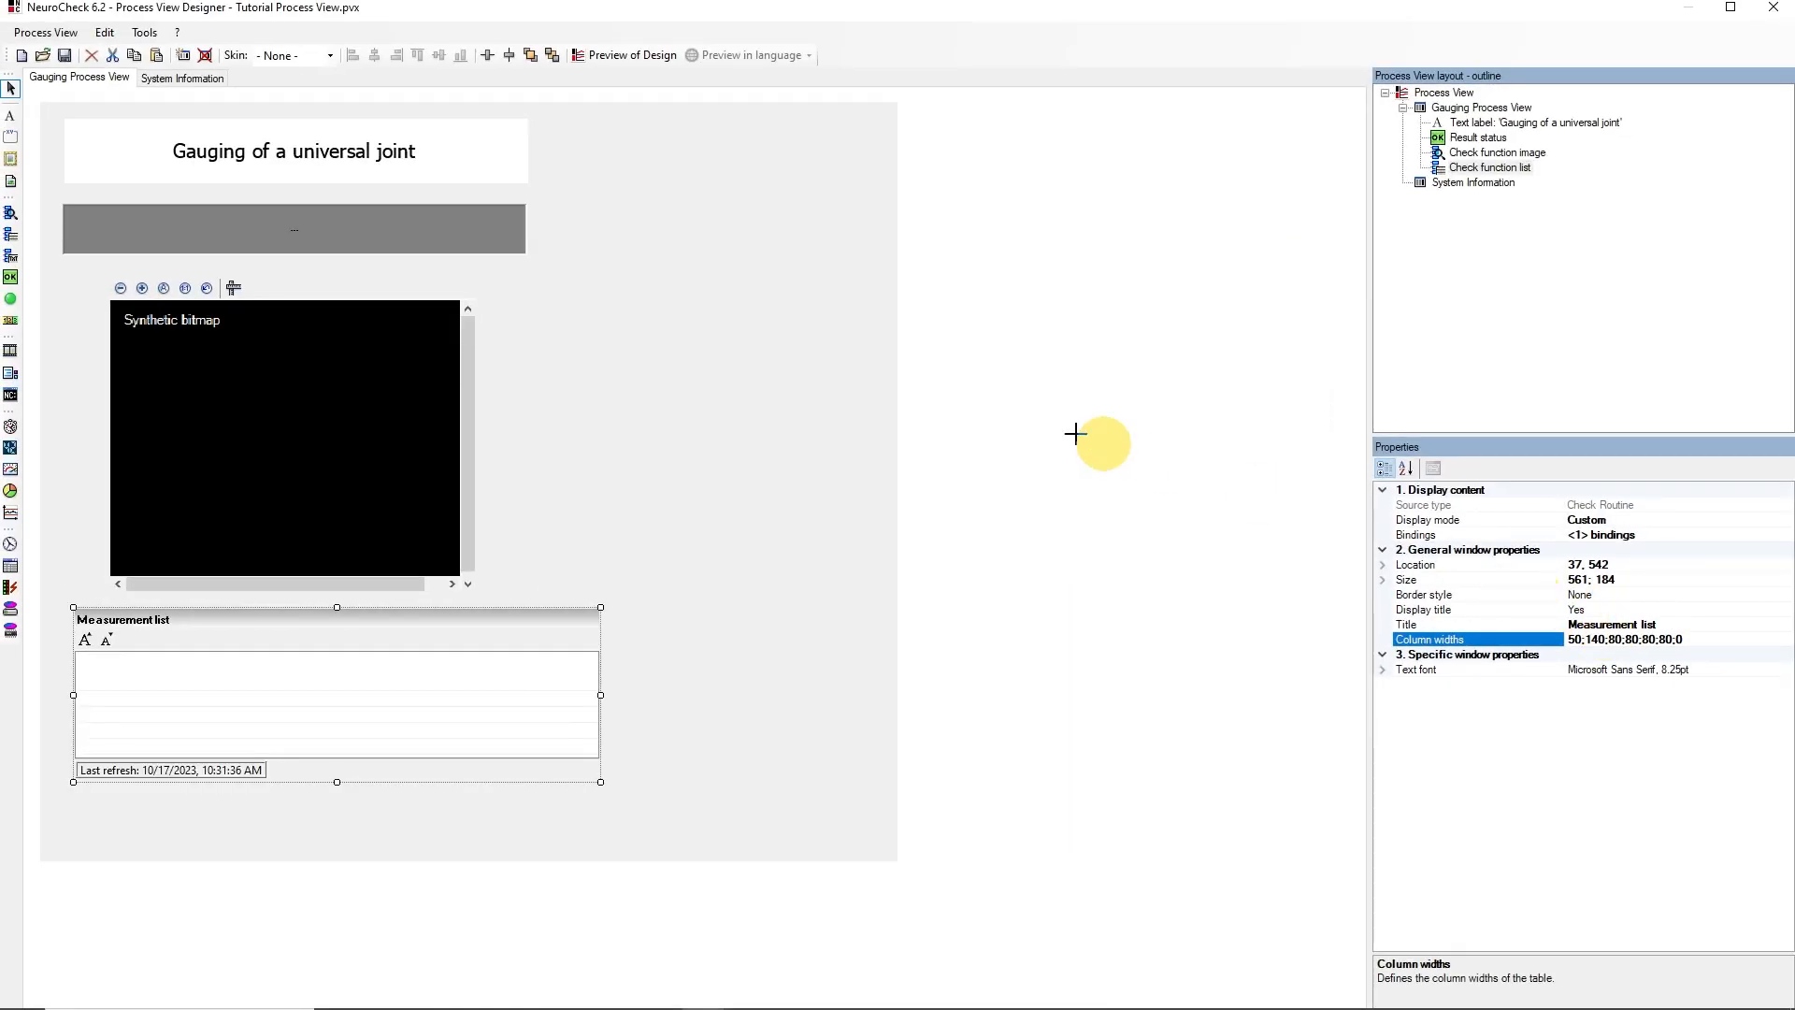
mouse_move(65, 55)
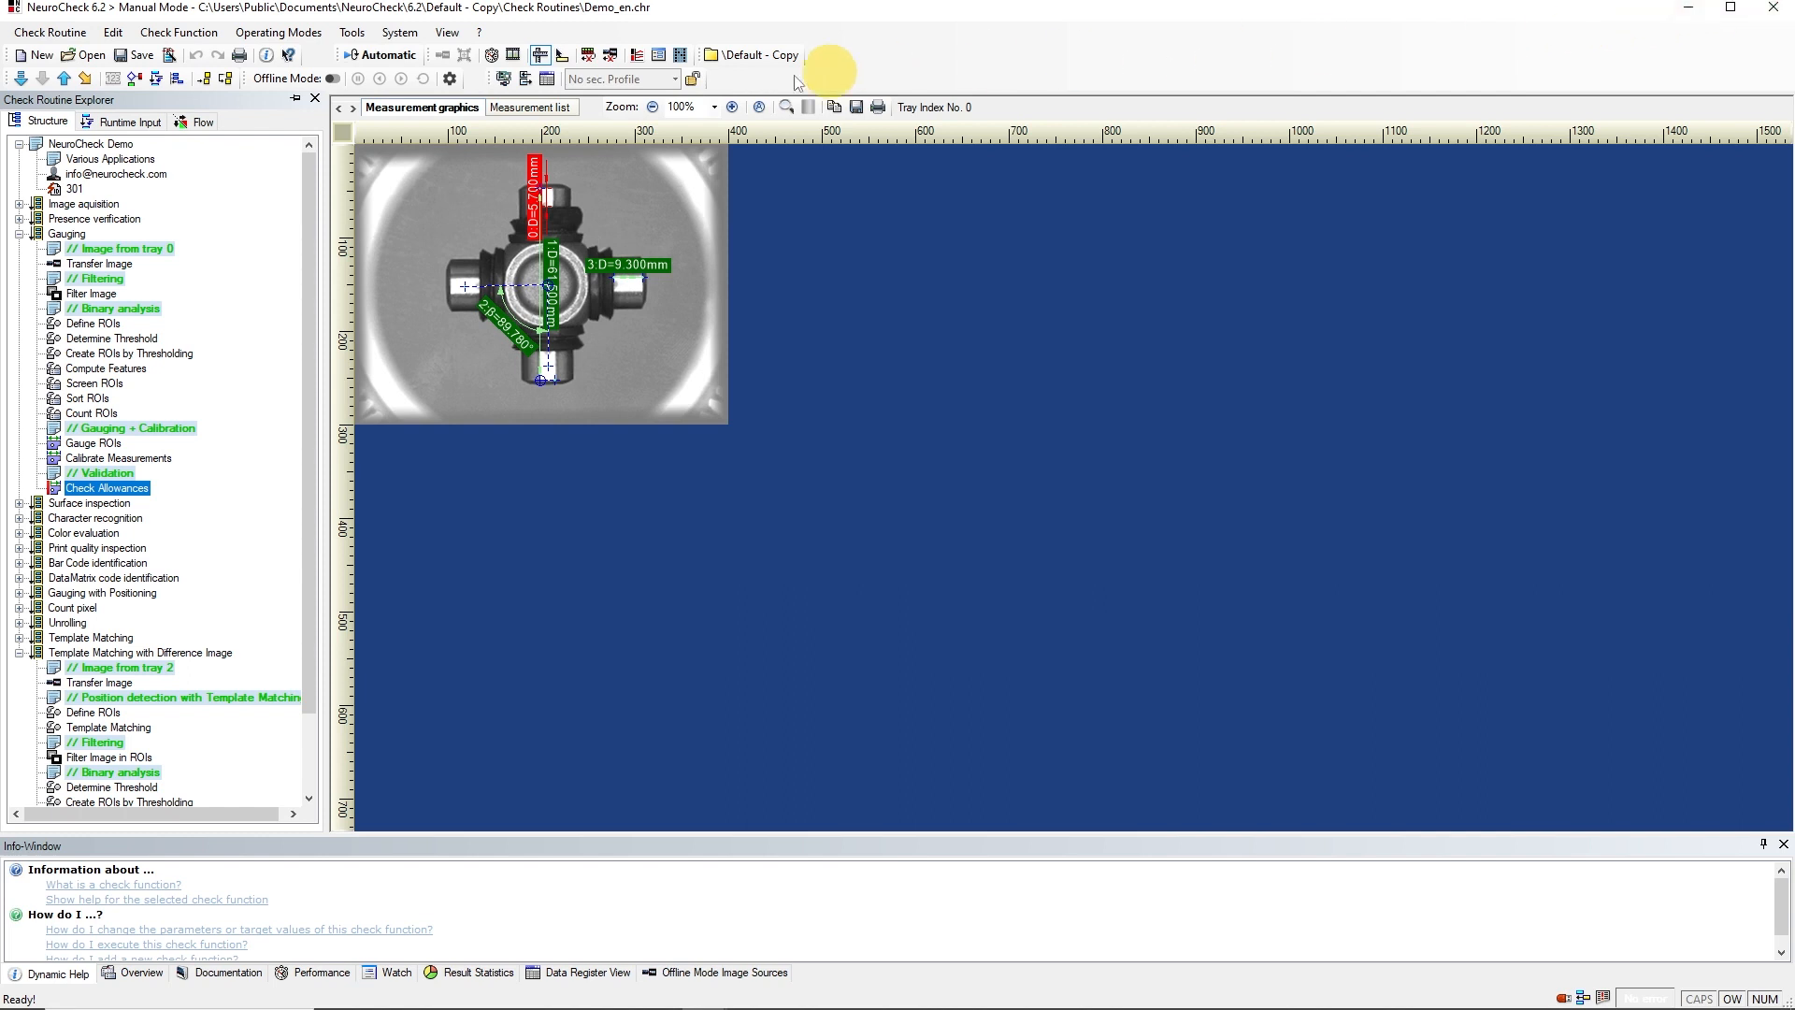
Step: Show the check routine's properties and its Automatic mode settings
click(90, 143)
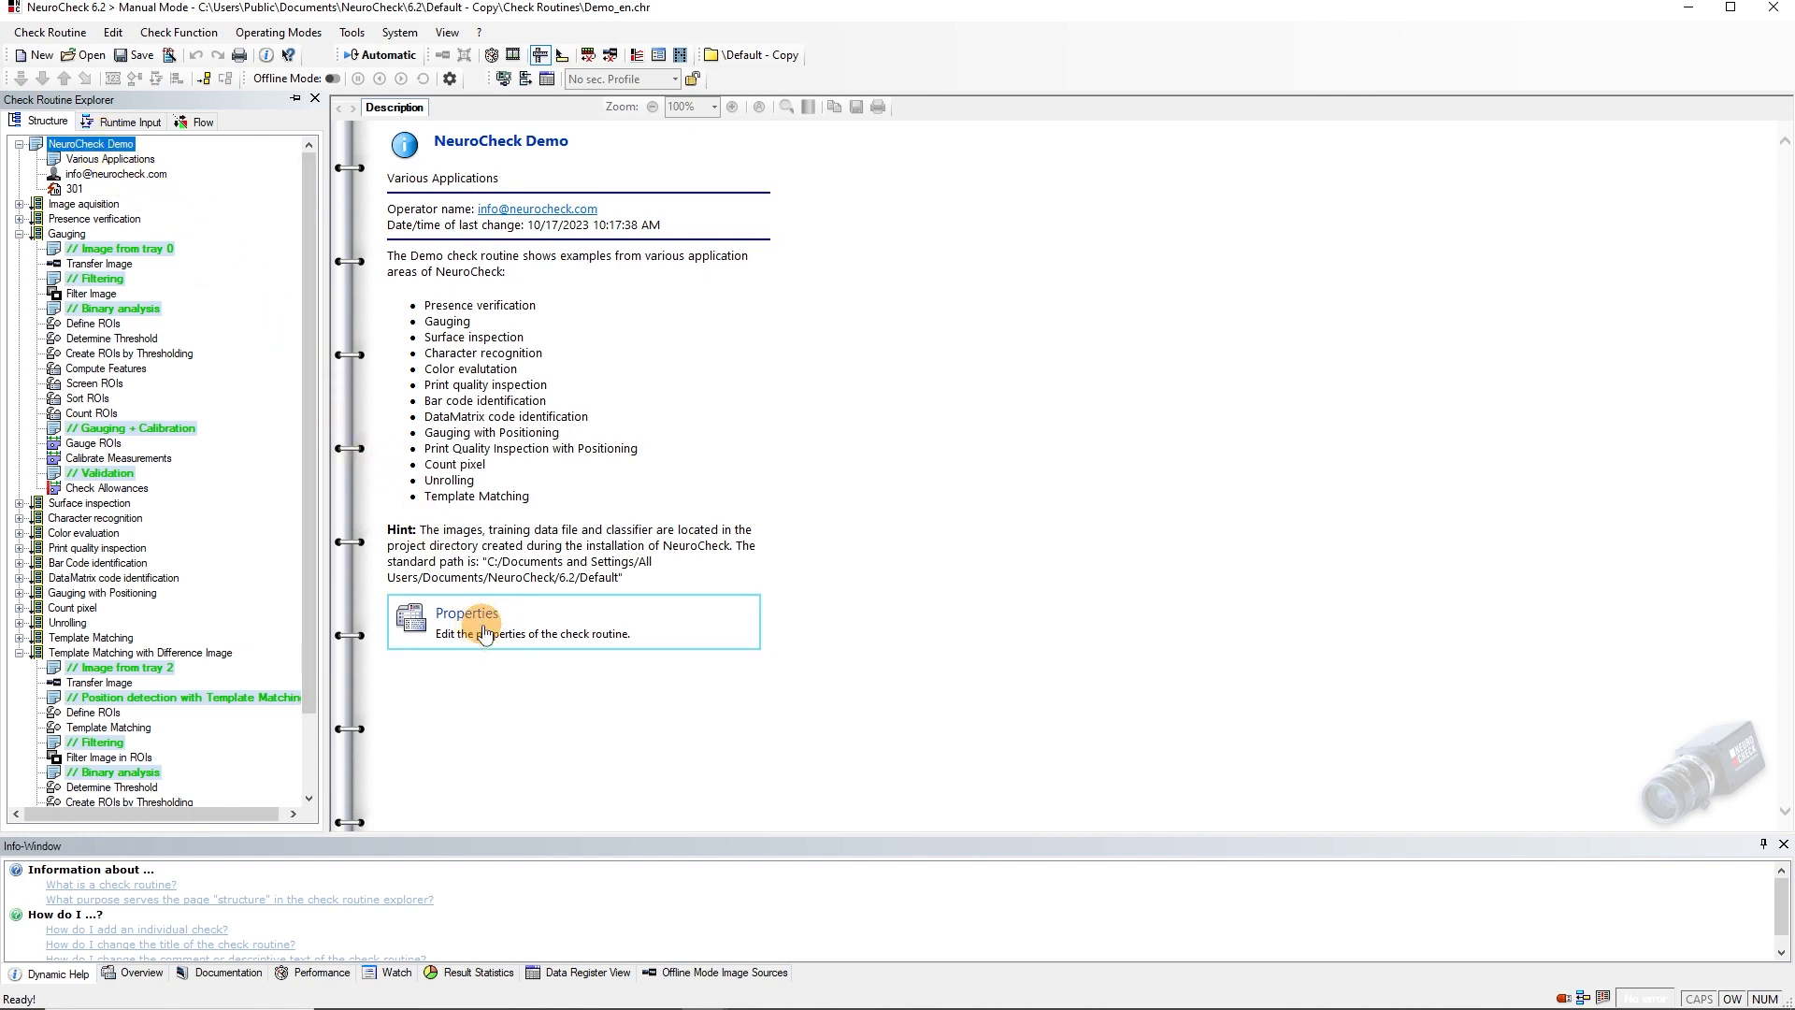
click(466, 613)
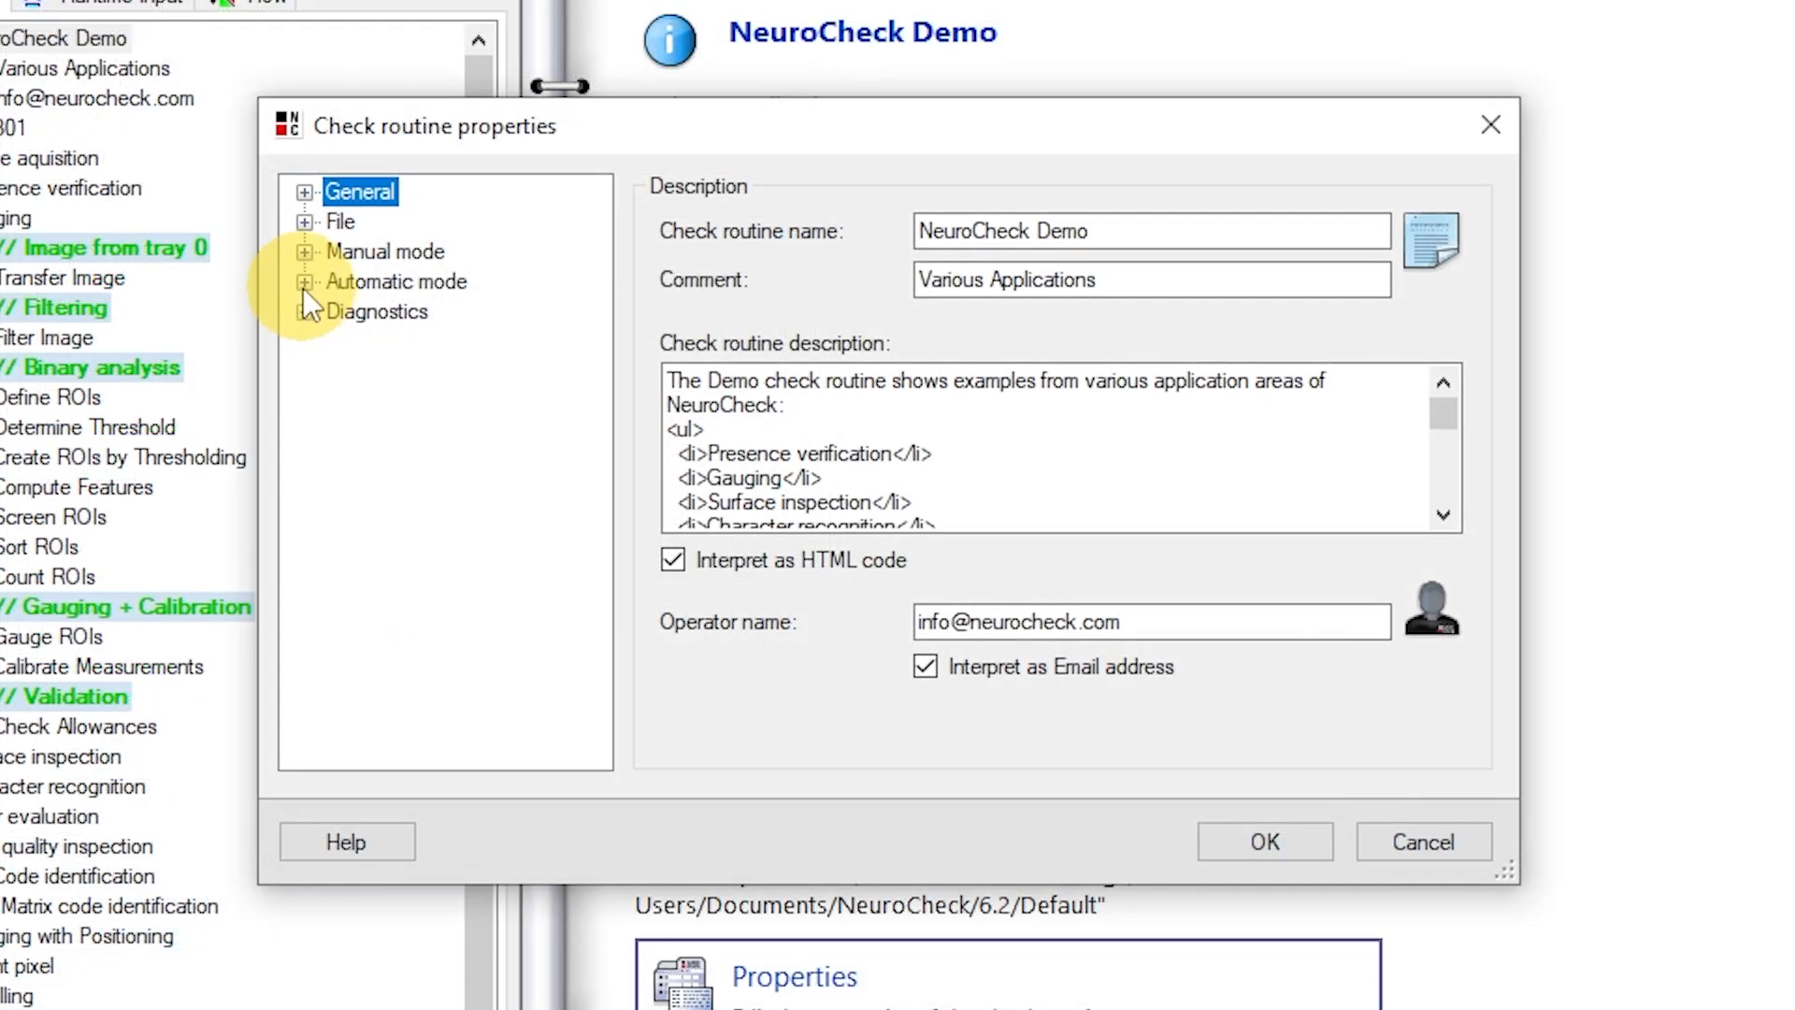
click(304, 281)
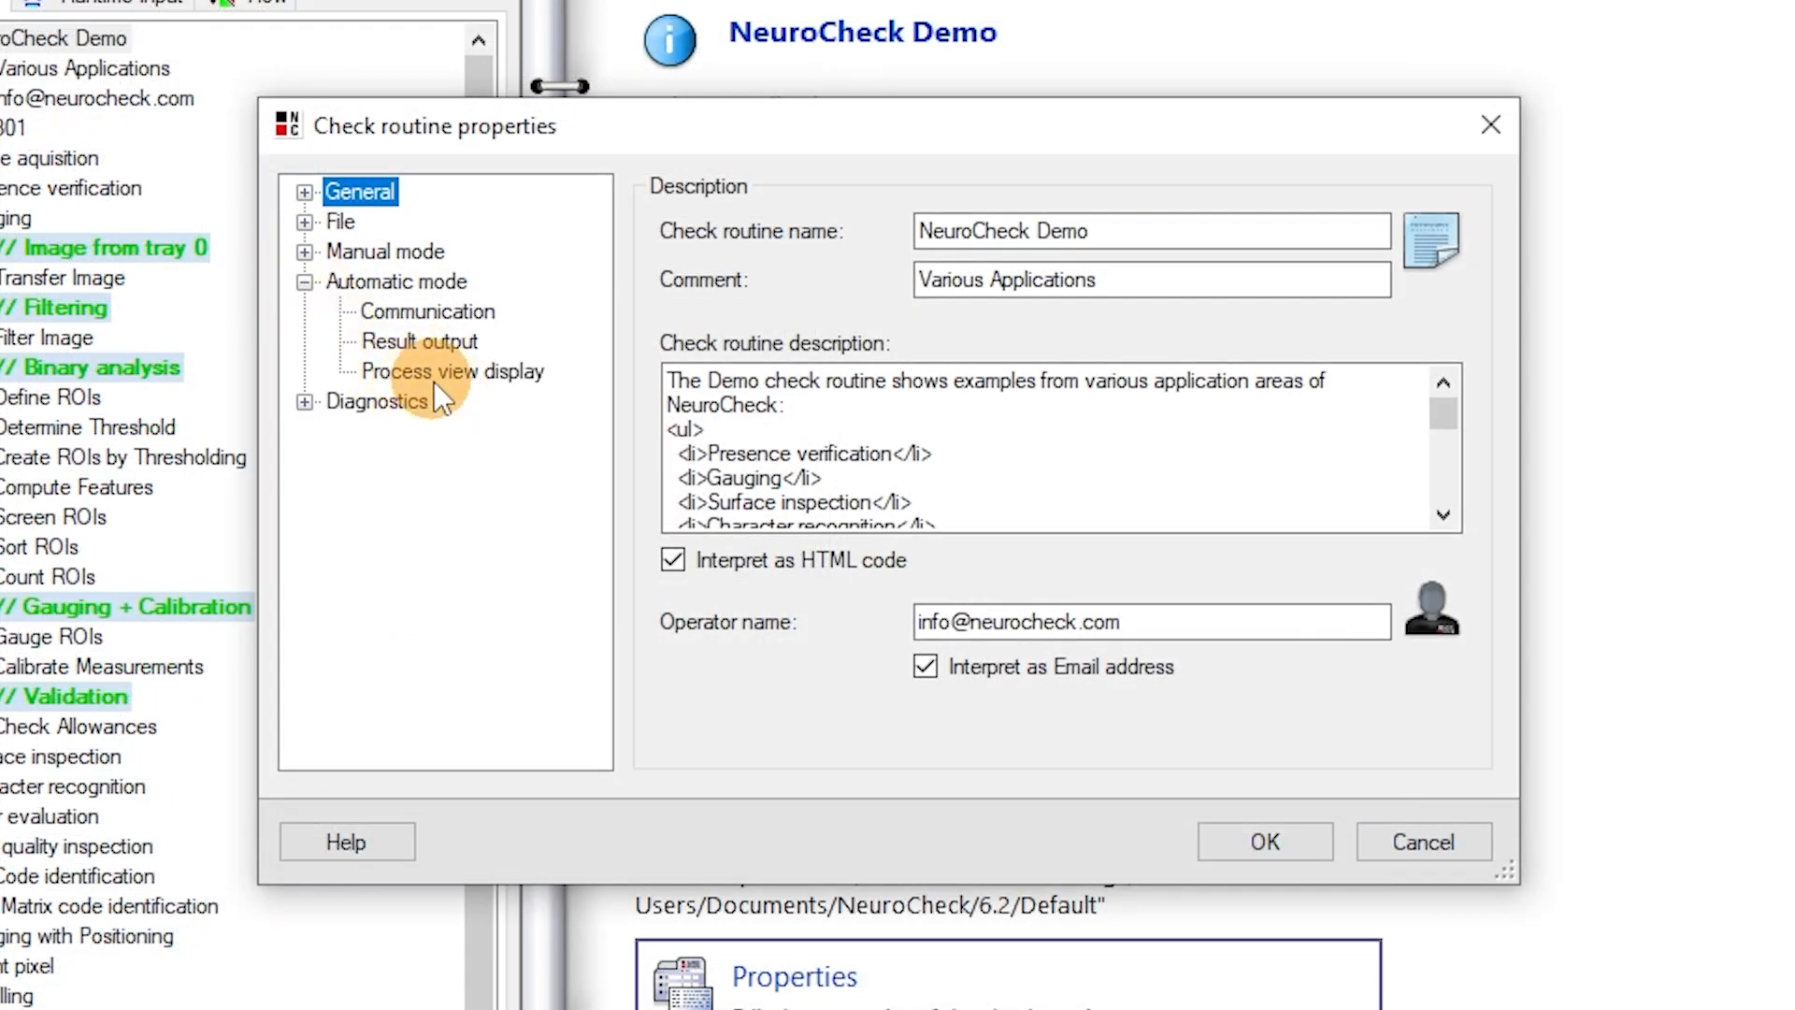
Step: Load a .pvx process view file under Process view display
click(451, 371)
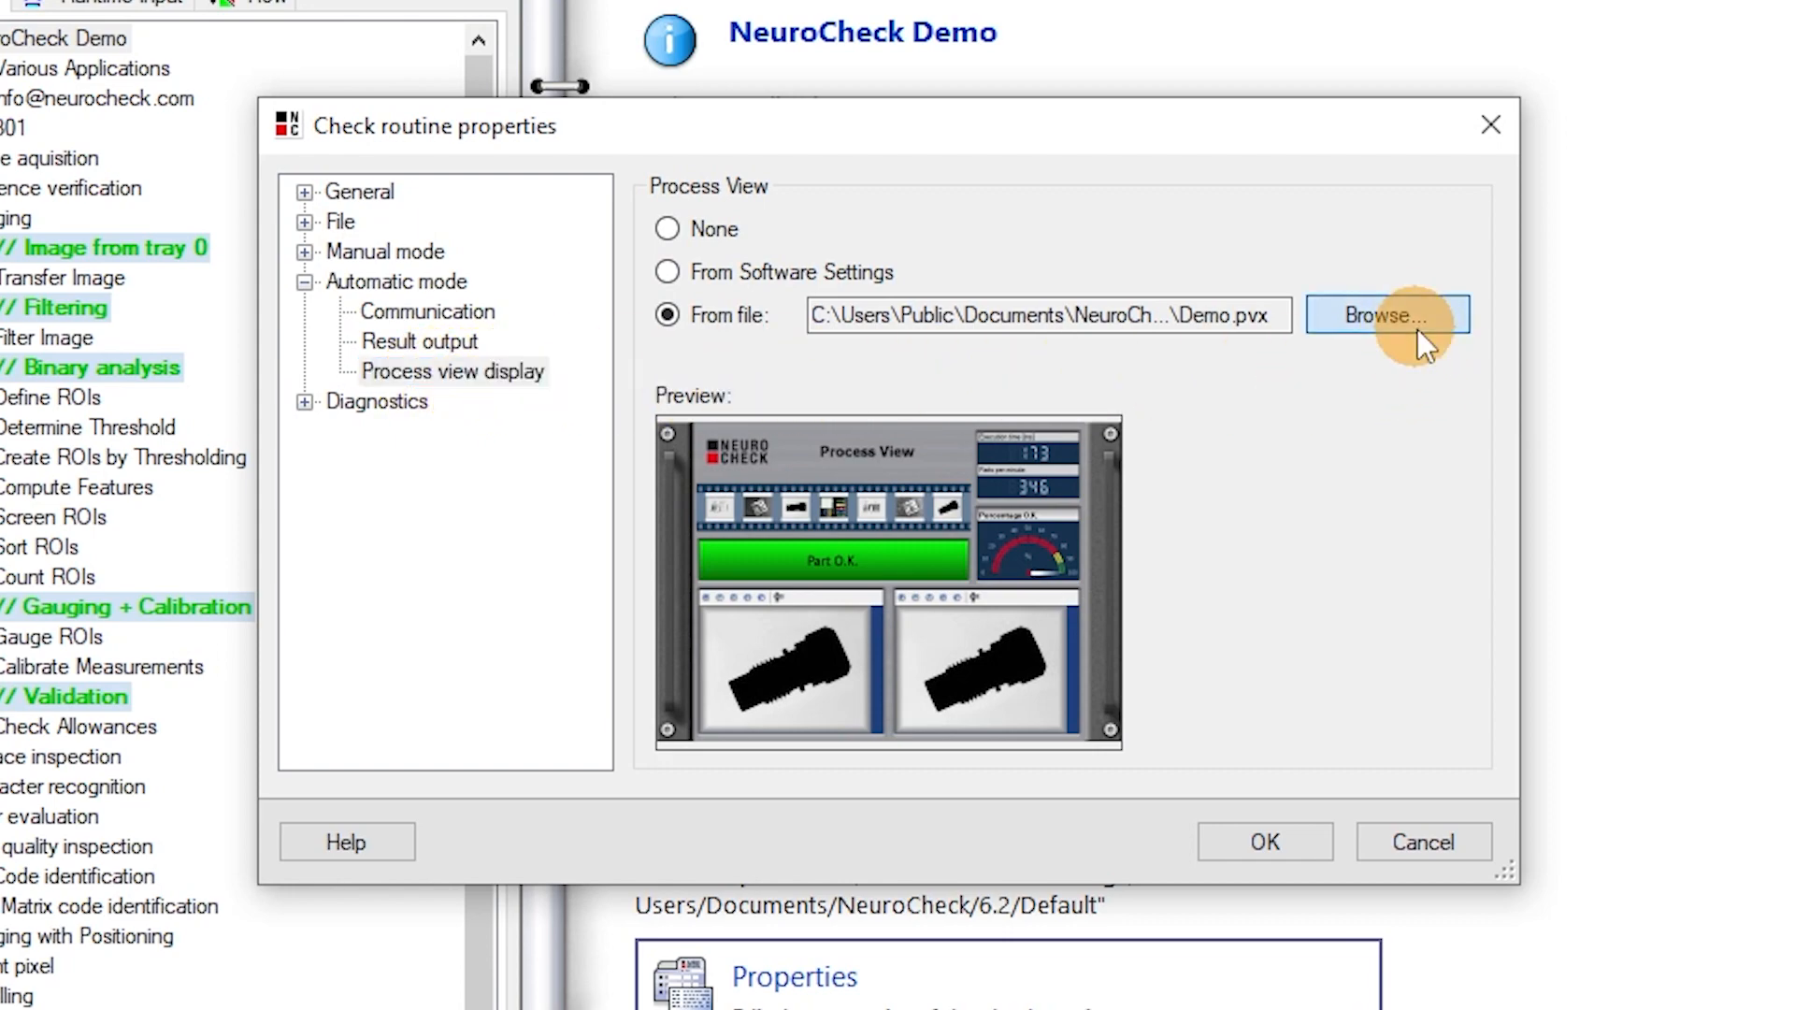
click(1387, 315)
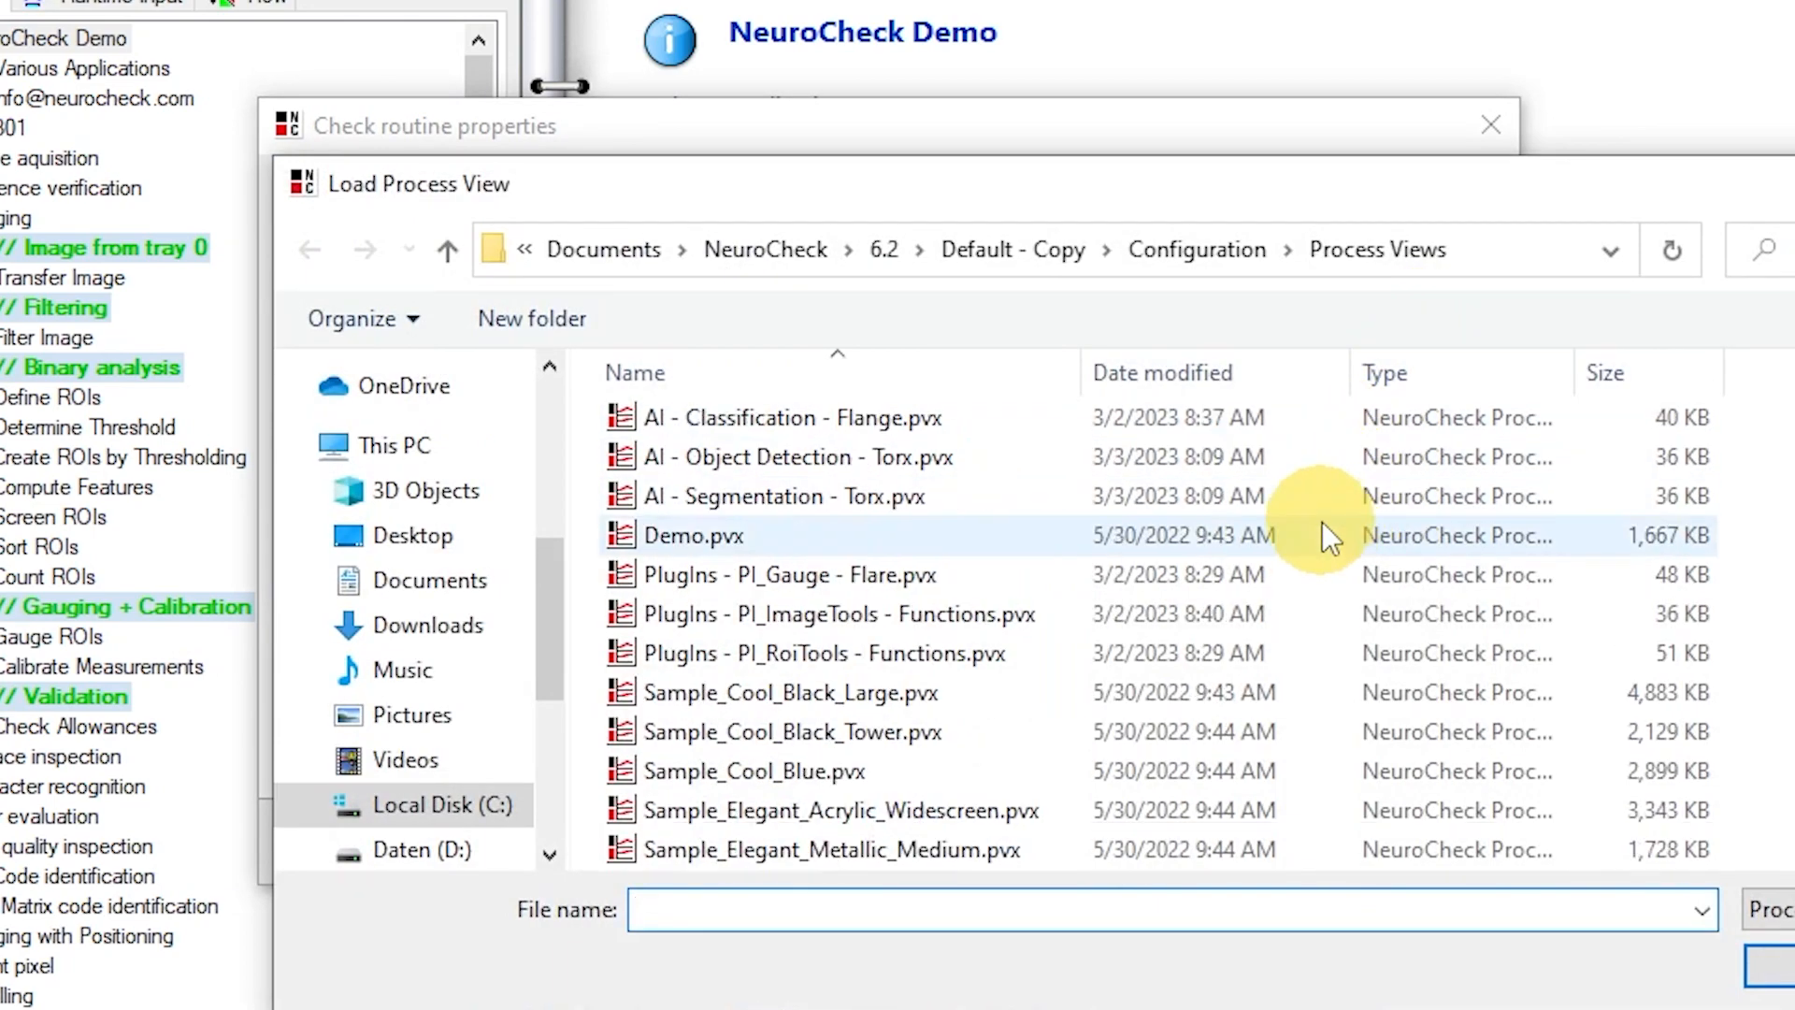
click(767, 850)
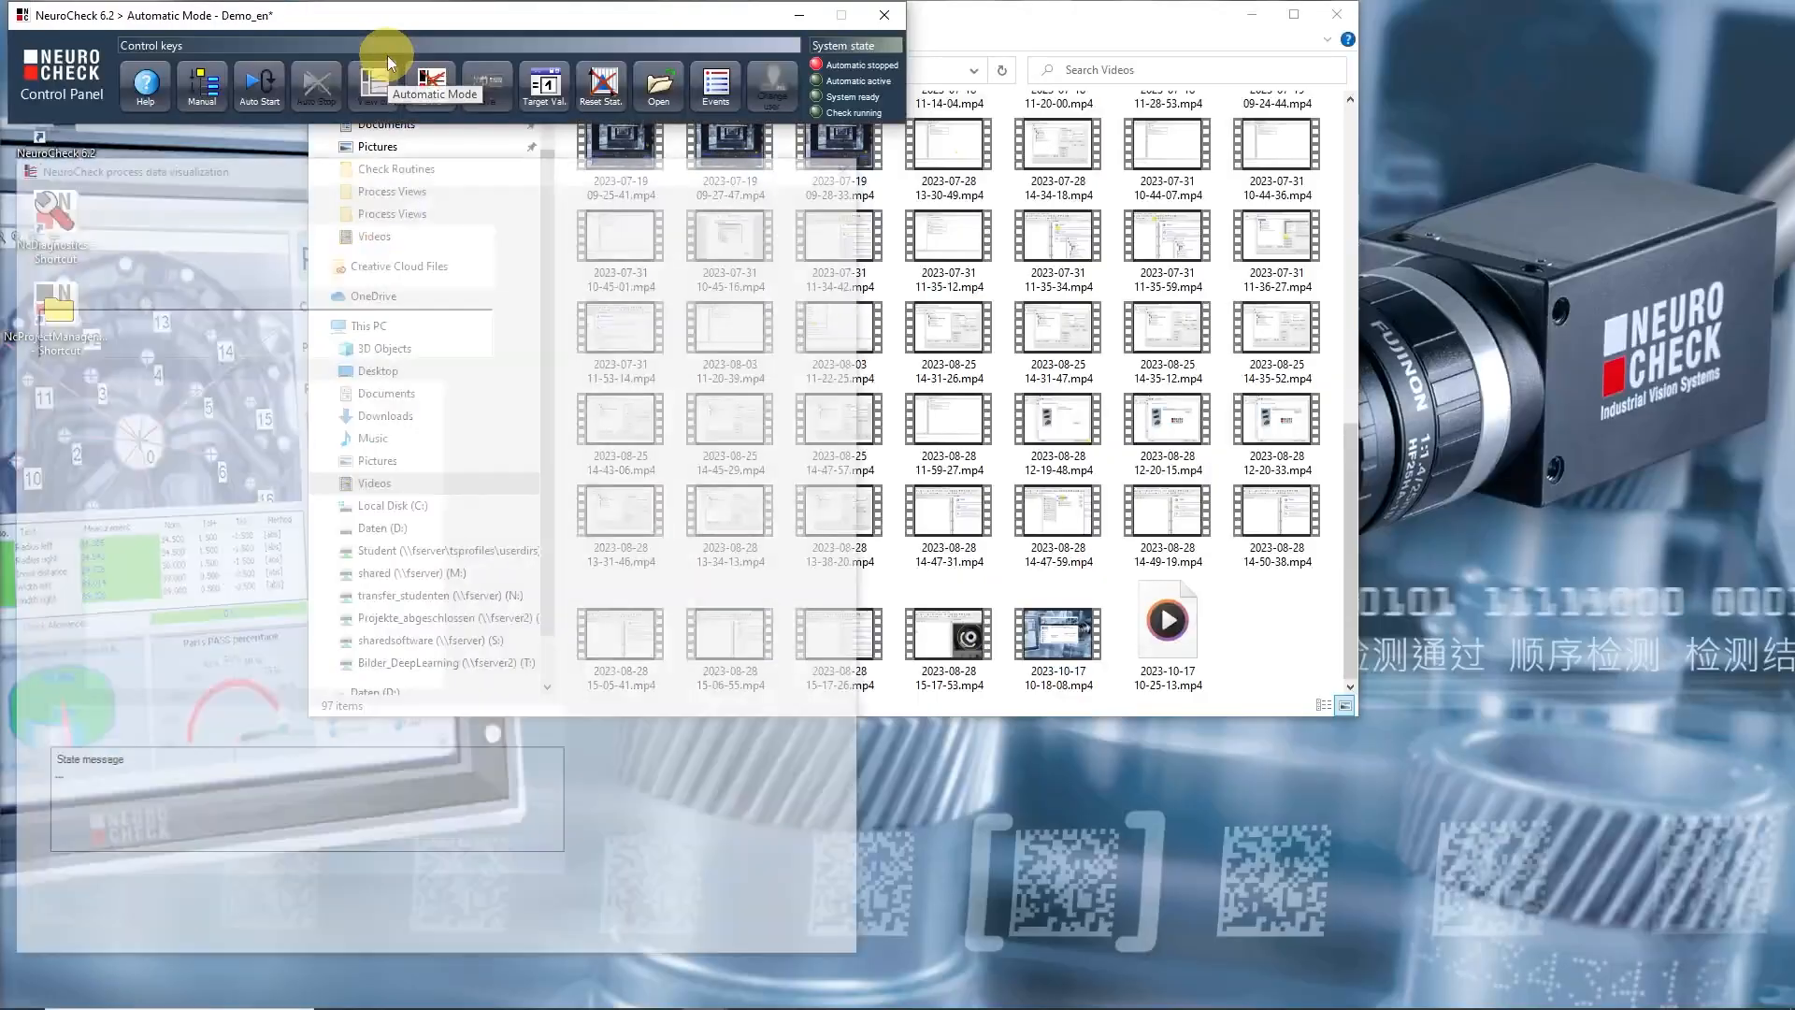
Step: Start automatic operation and trigger a universal joint gauging check
click(258, 85)
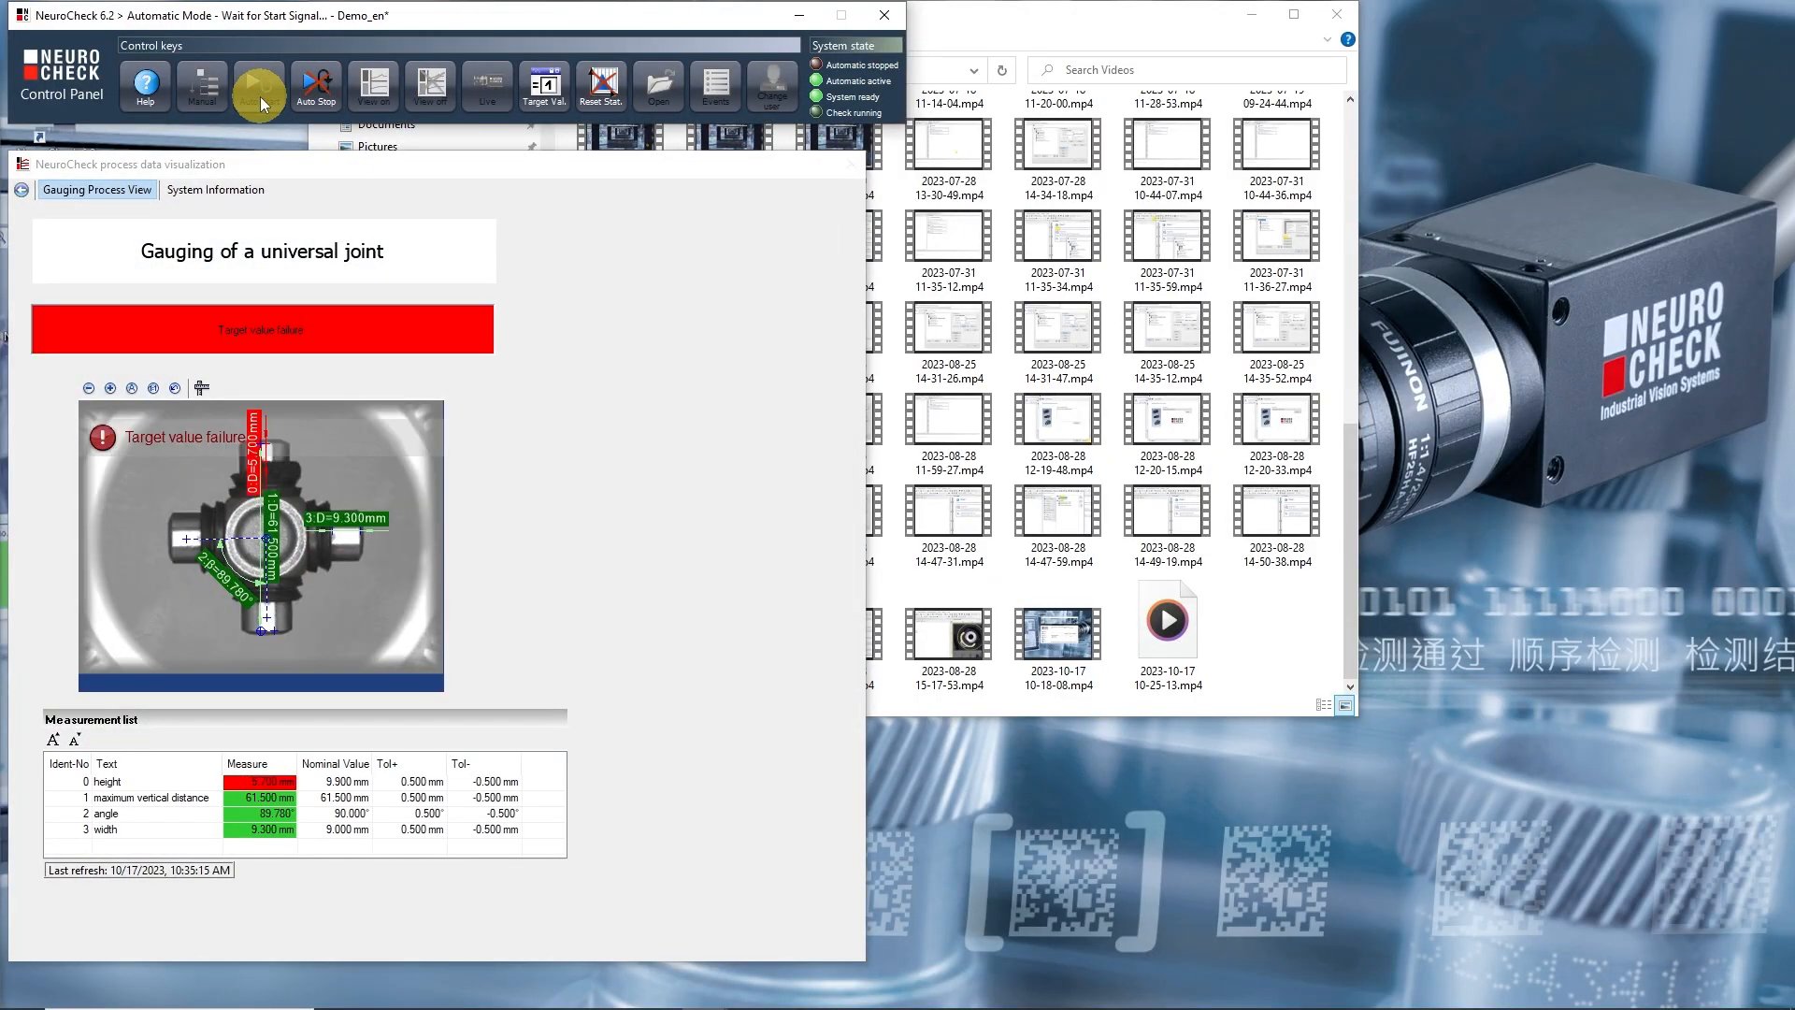
click(259, 85)
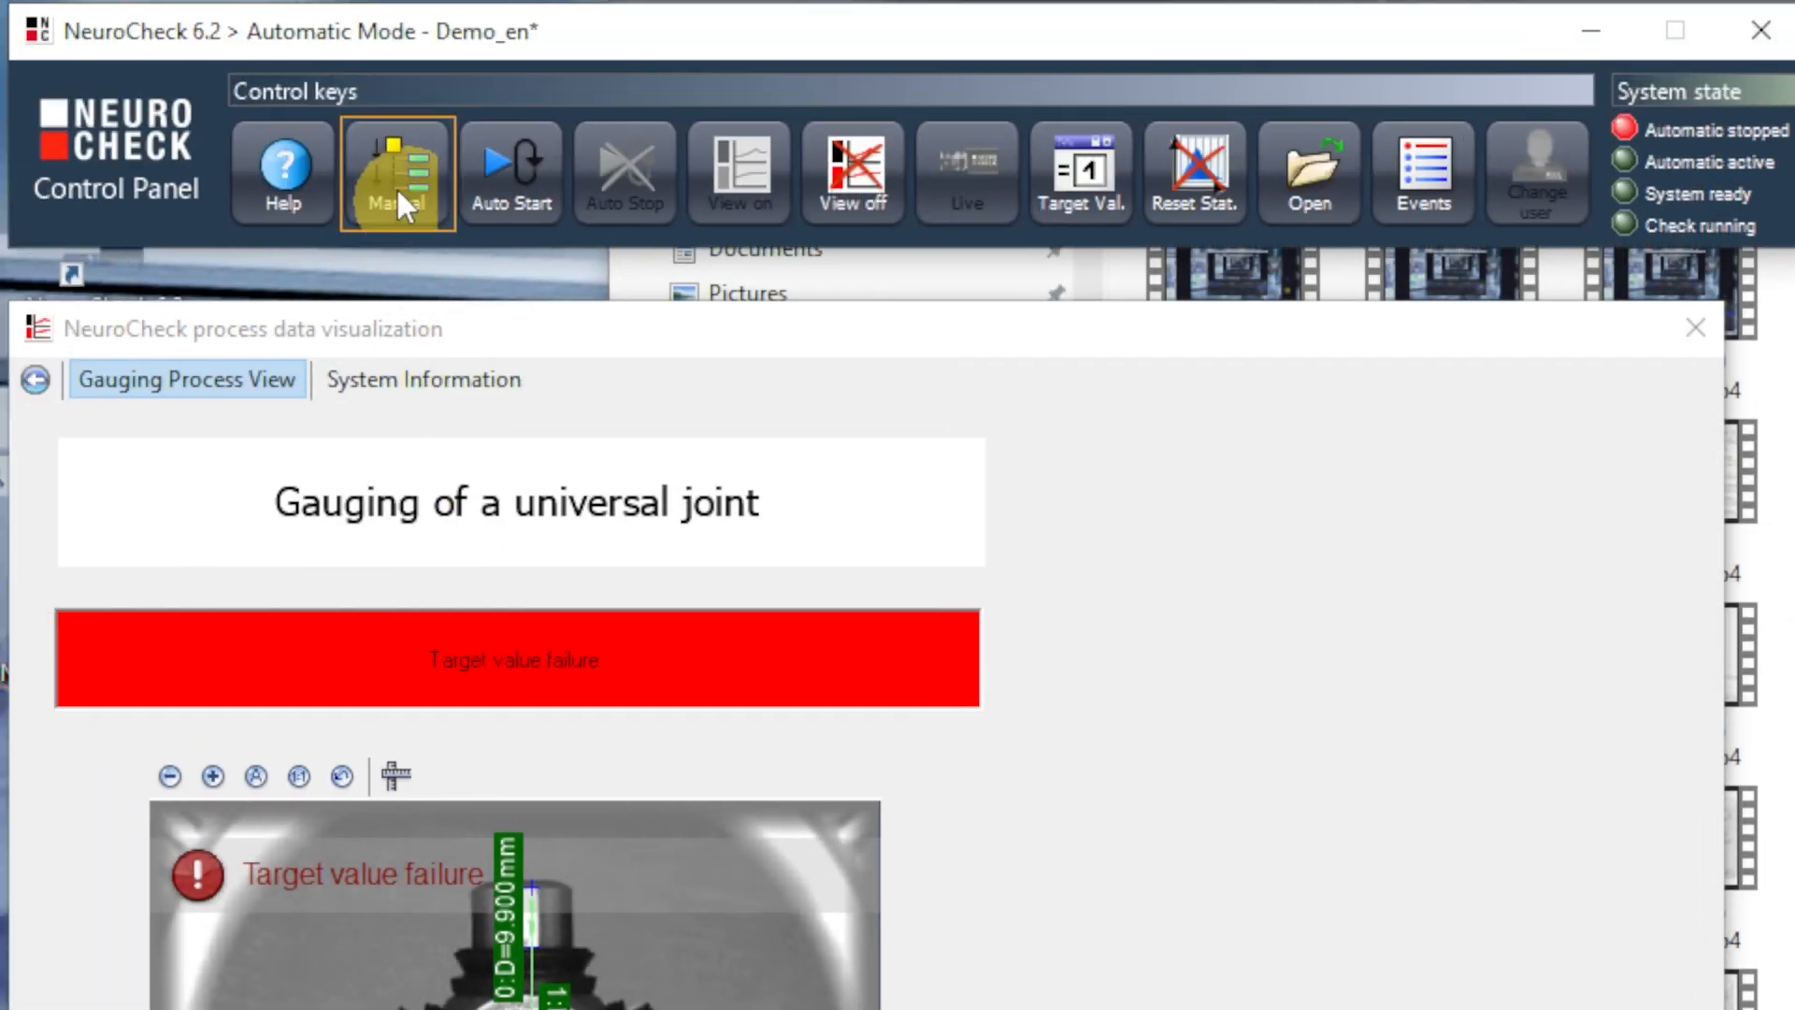
Step: Return to manual mode and show the Gauging check's properties
click(398, 173)
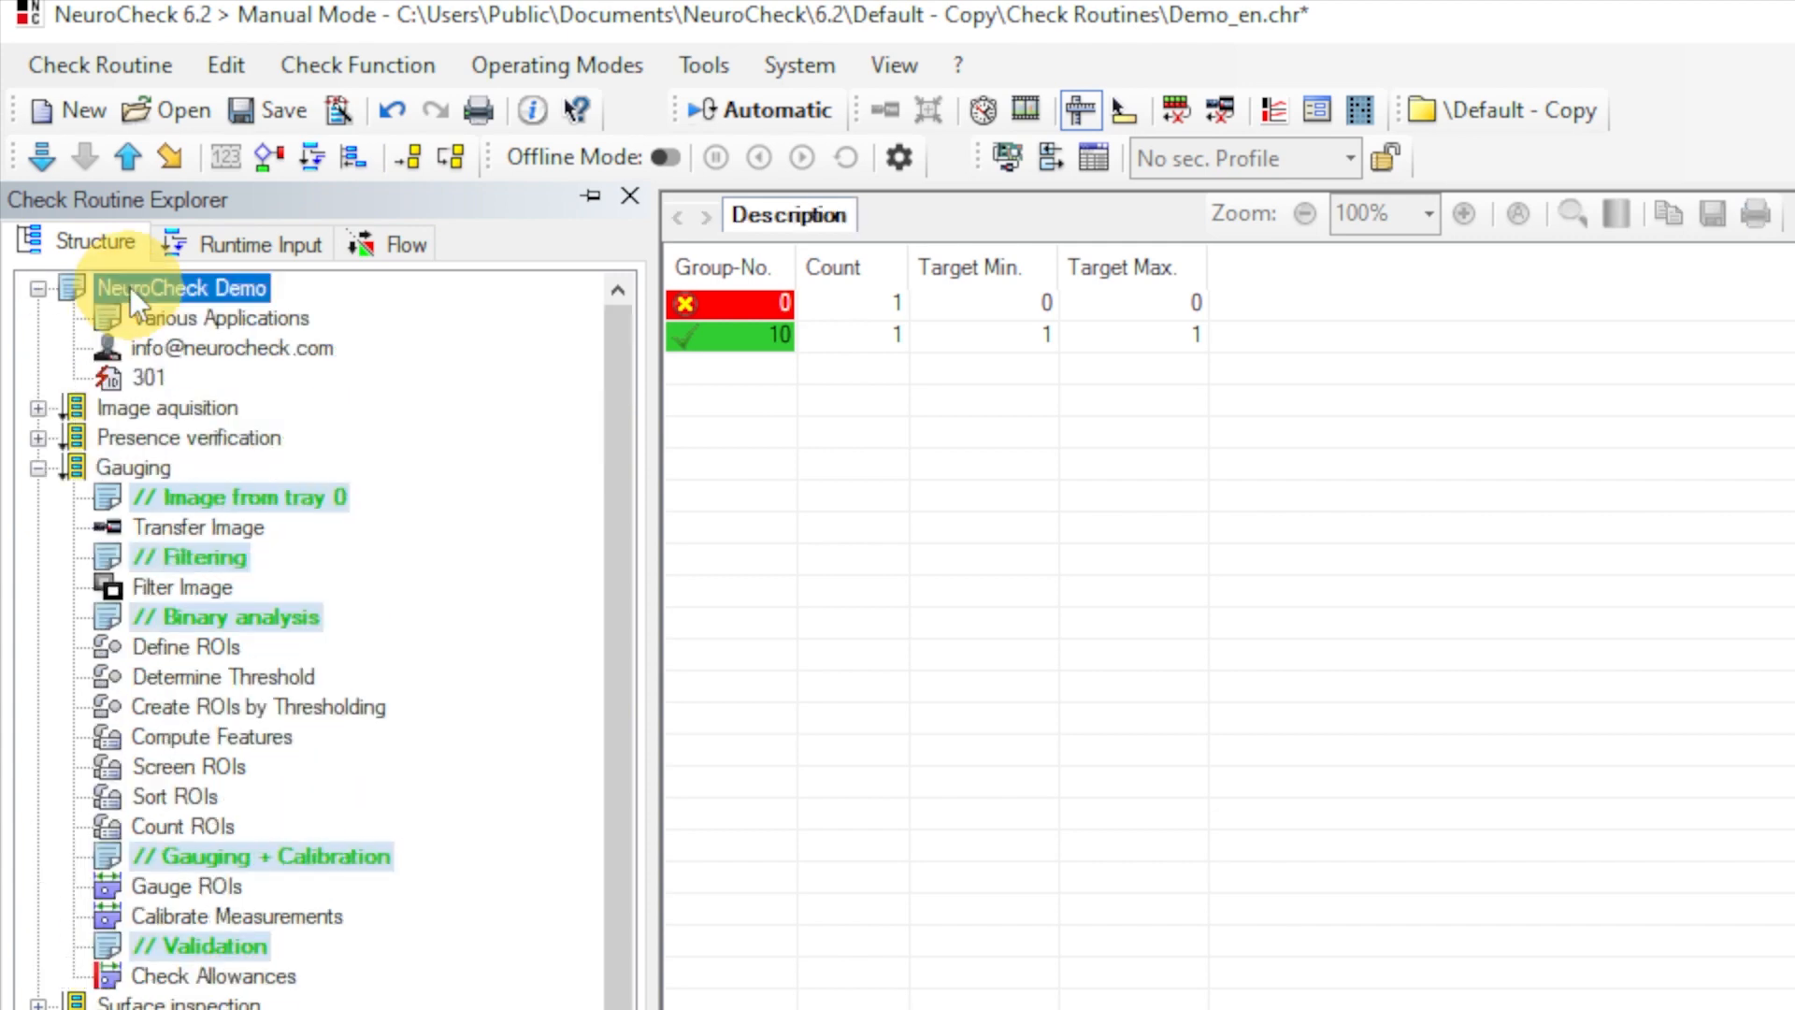
click(134, 466)
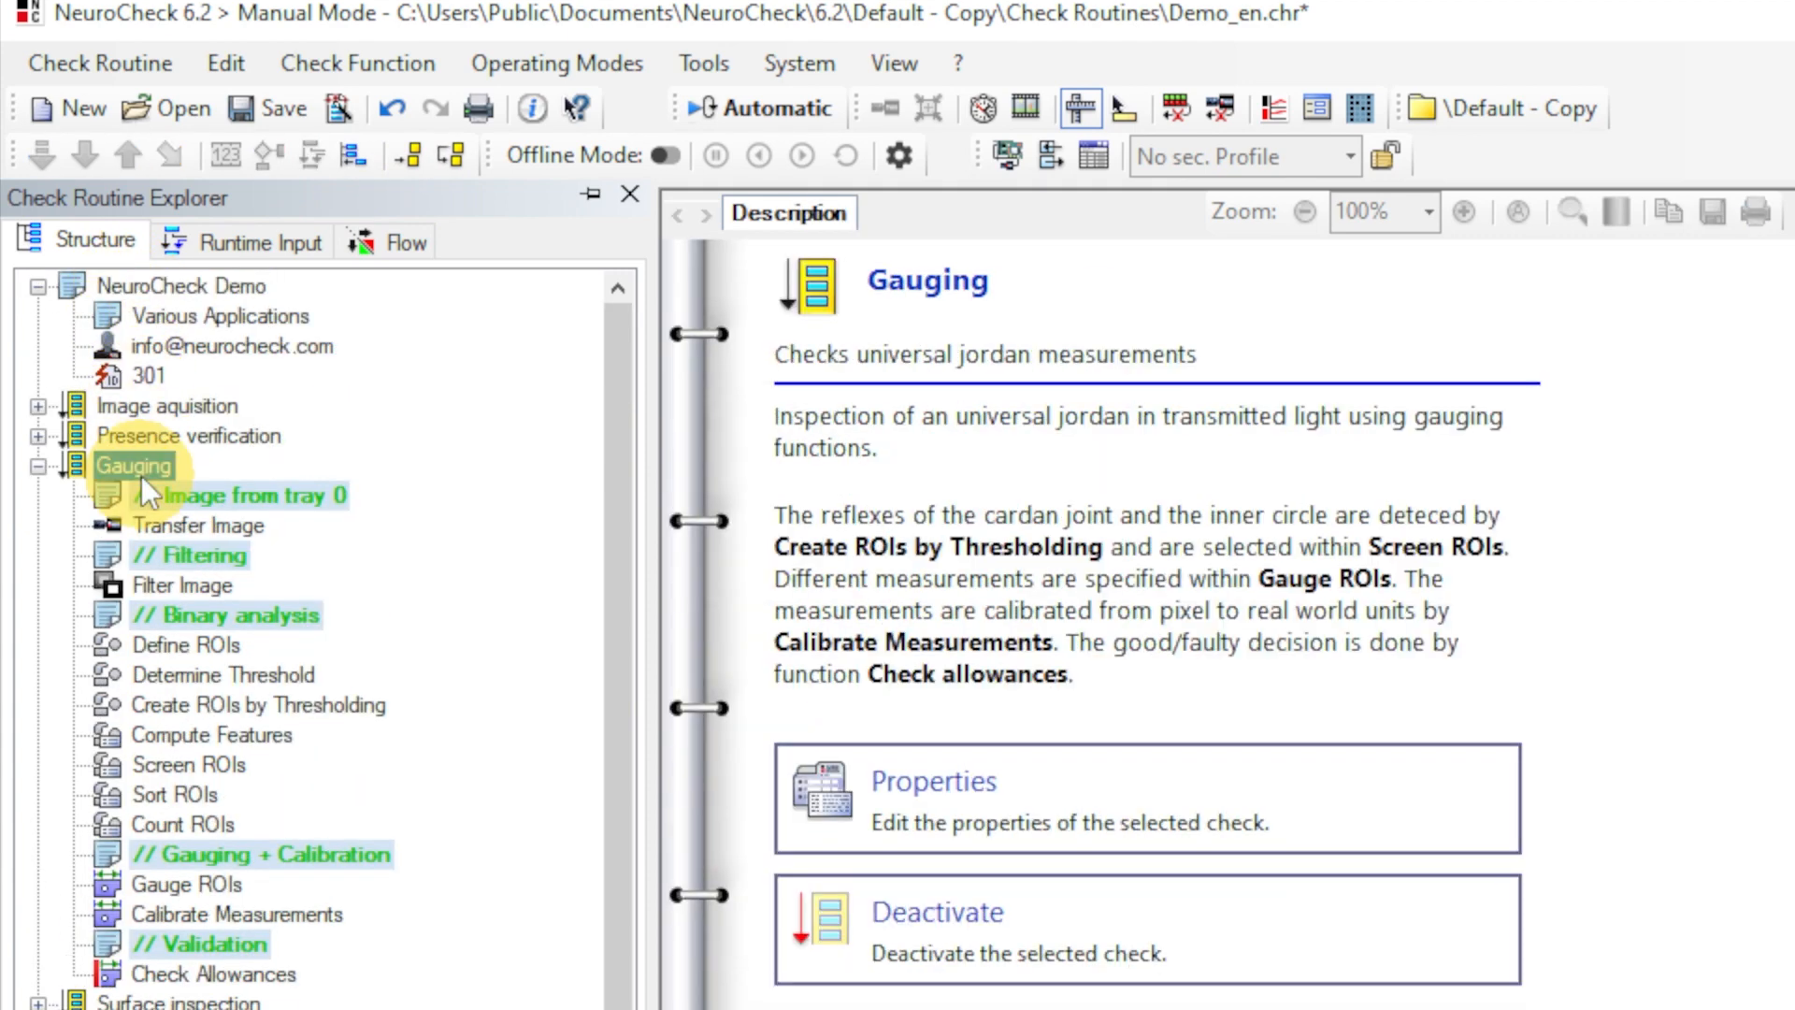
click(199, 526)
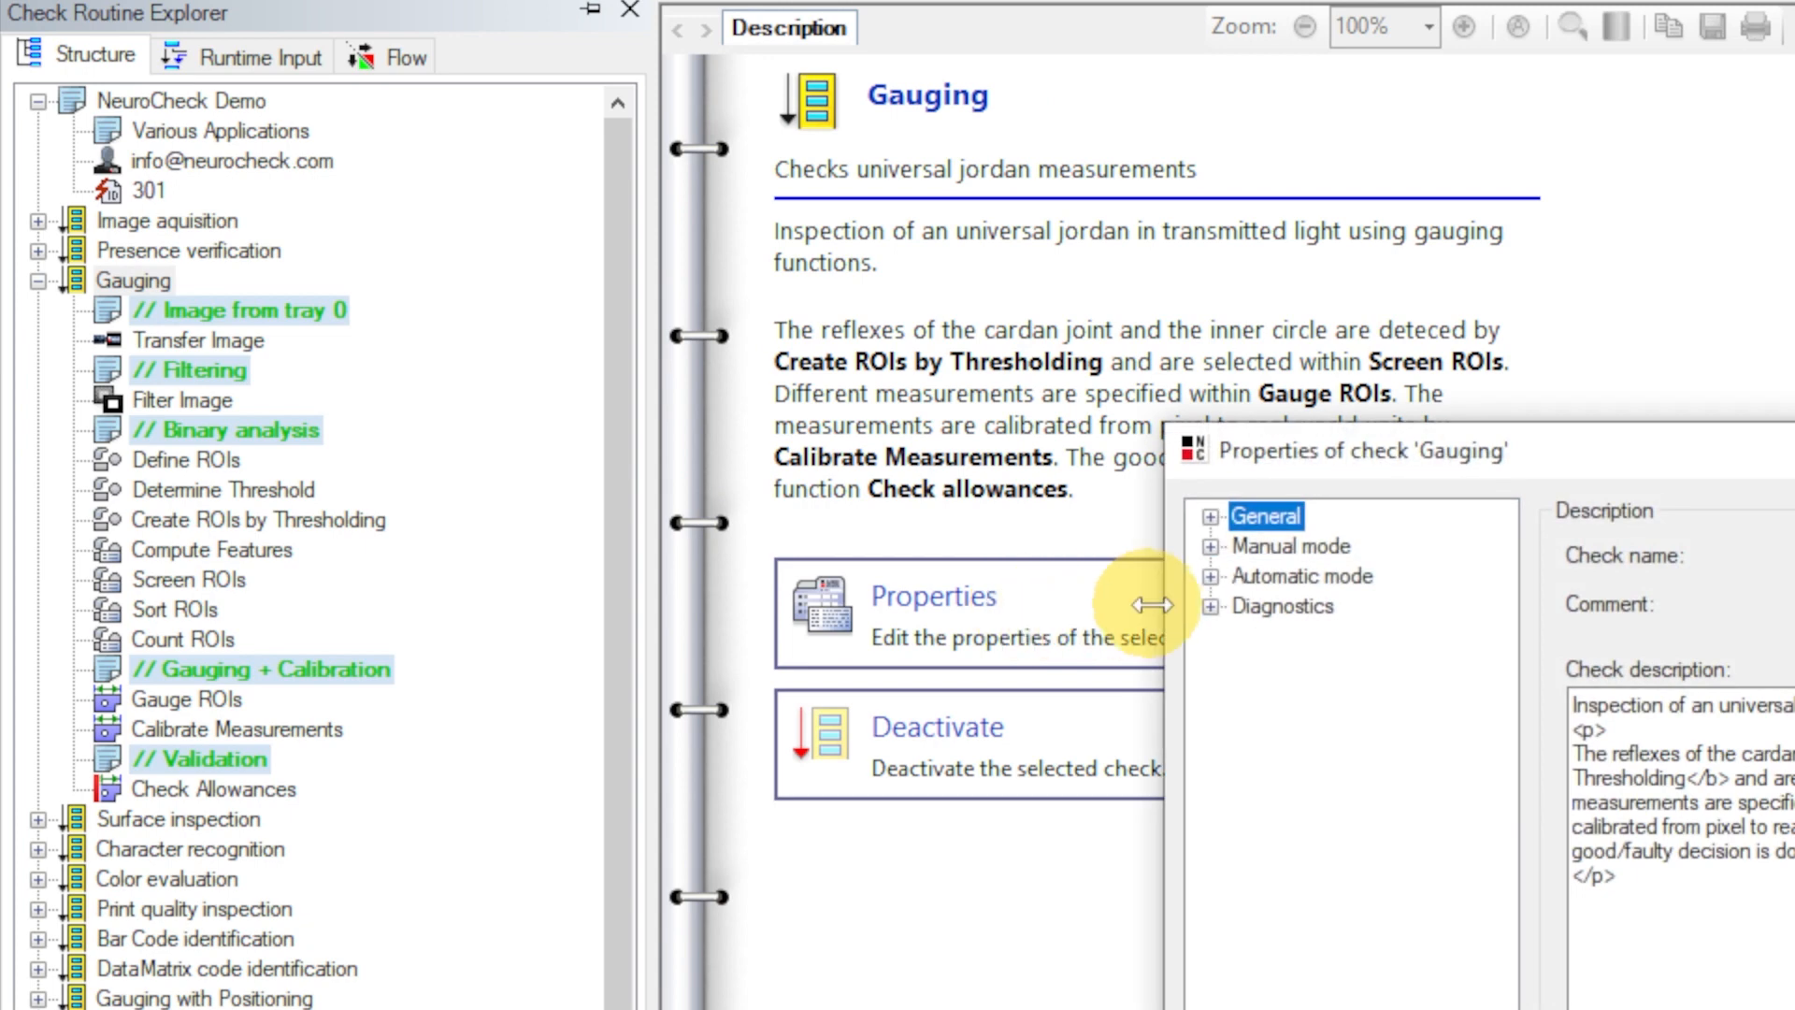
Step: Edit the Gauging check's target value failure message under Result output to 'Check'
click(1210, 576)
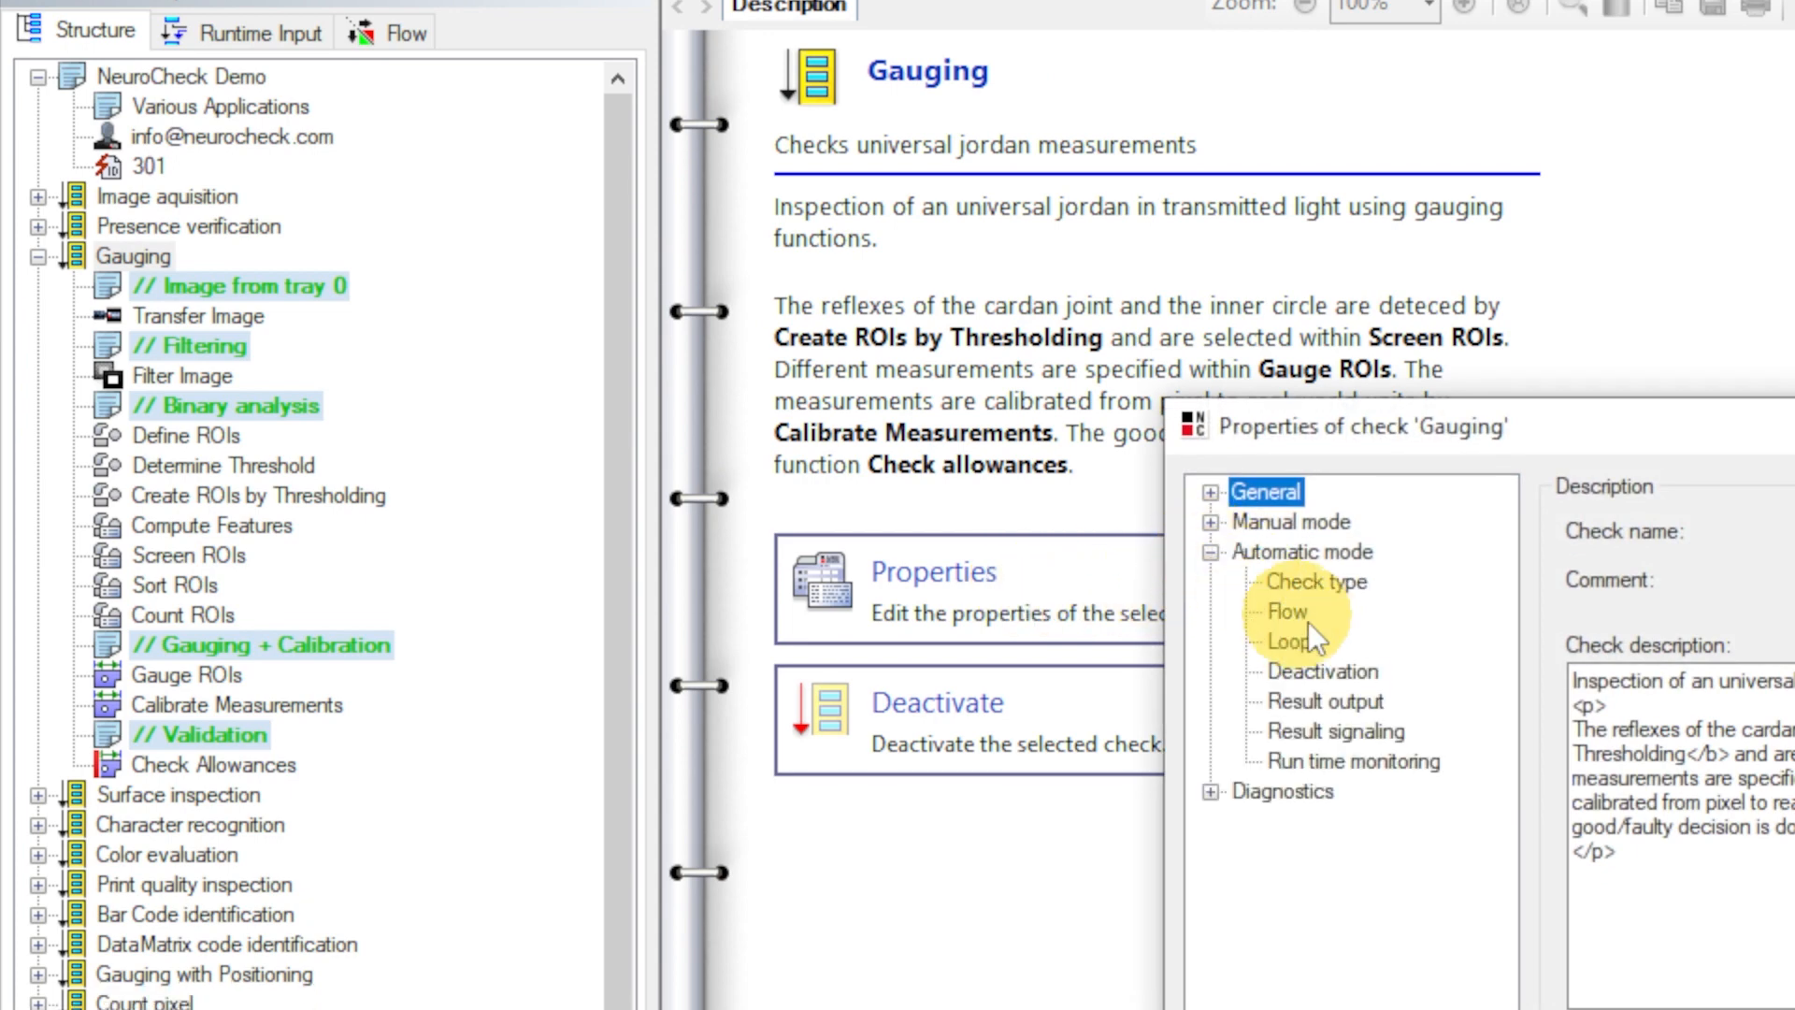
click(1326, 603)
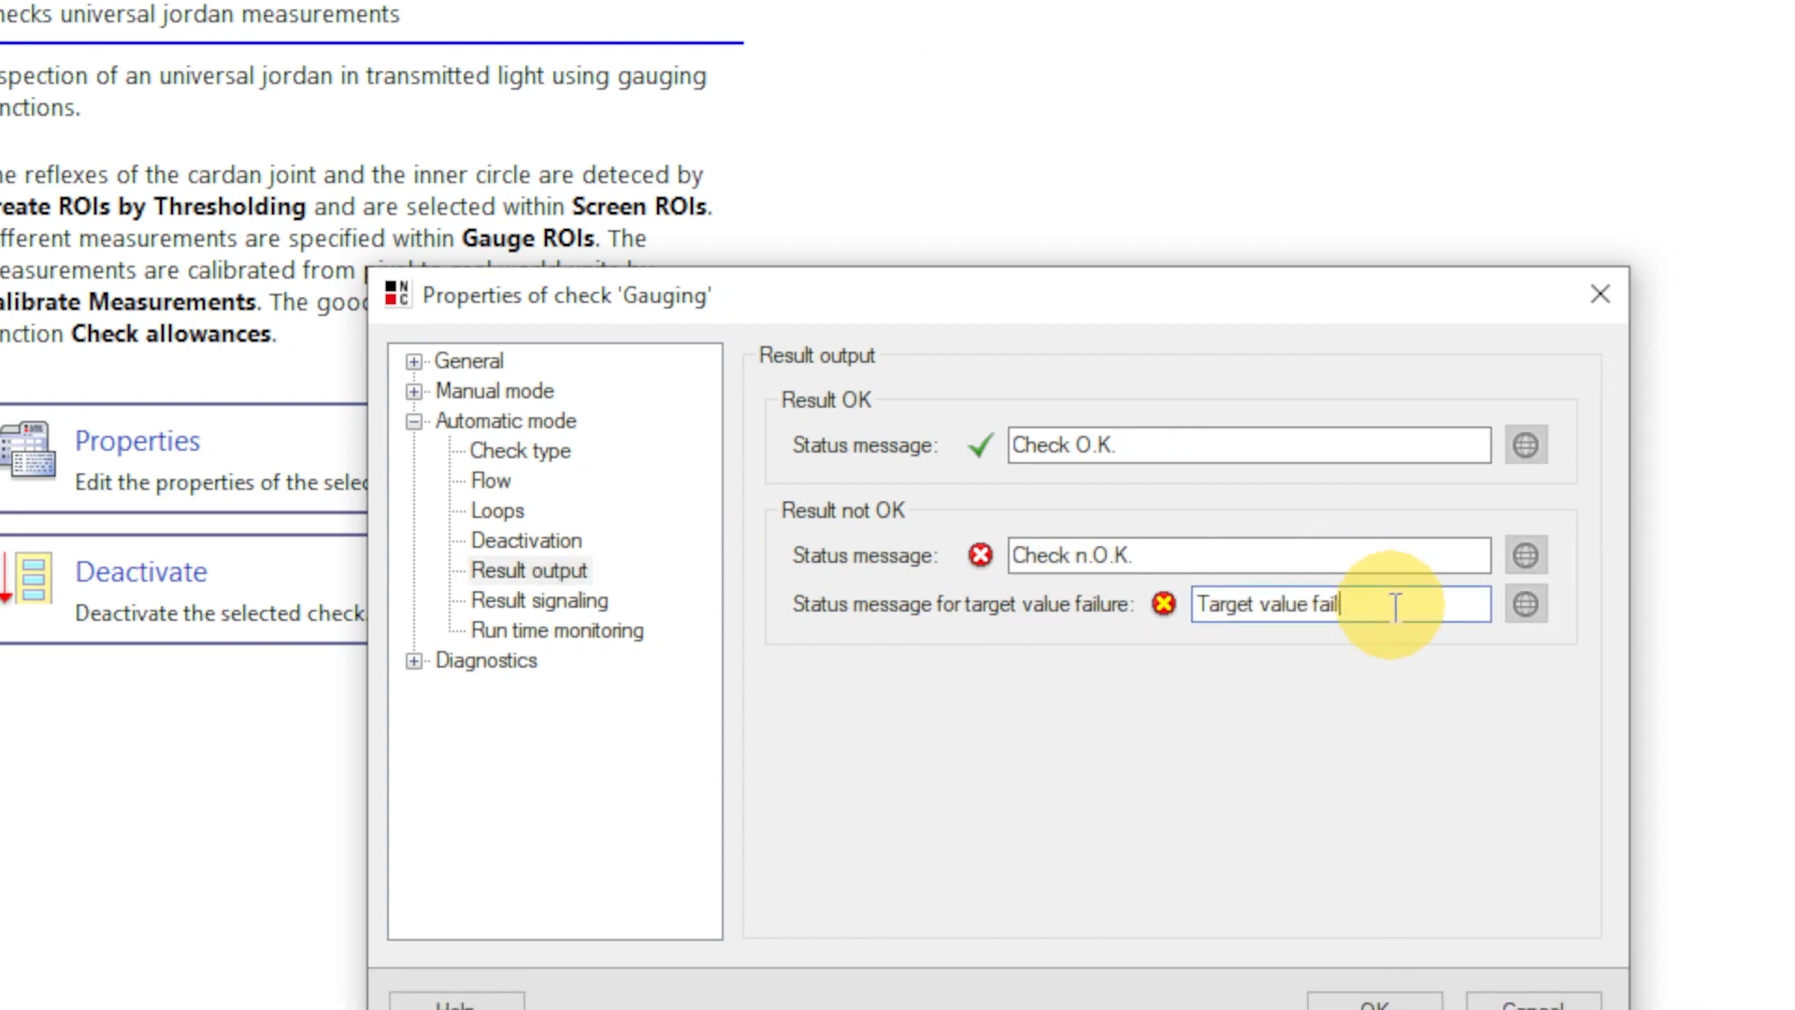
text(Check)
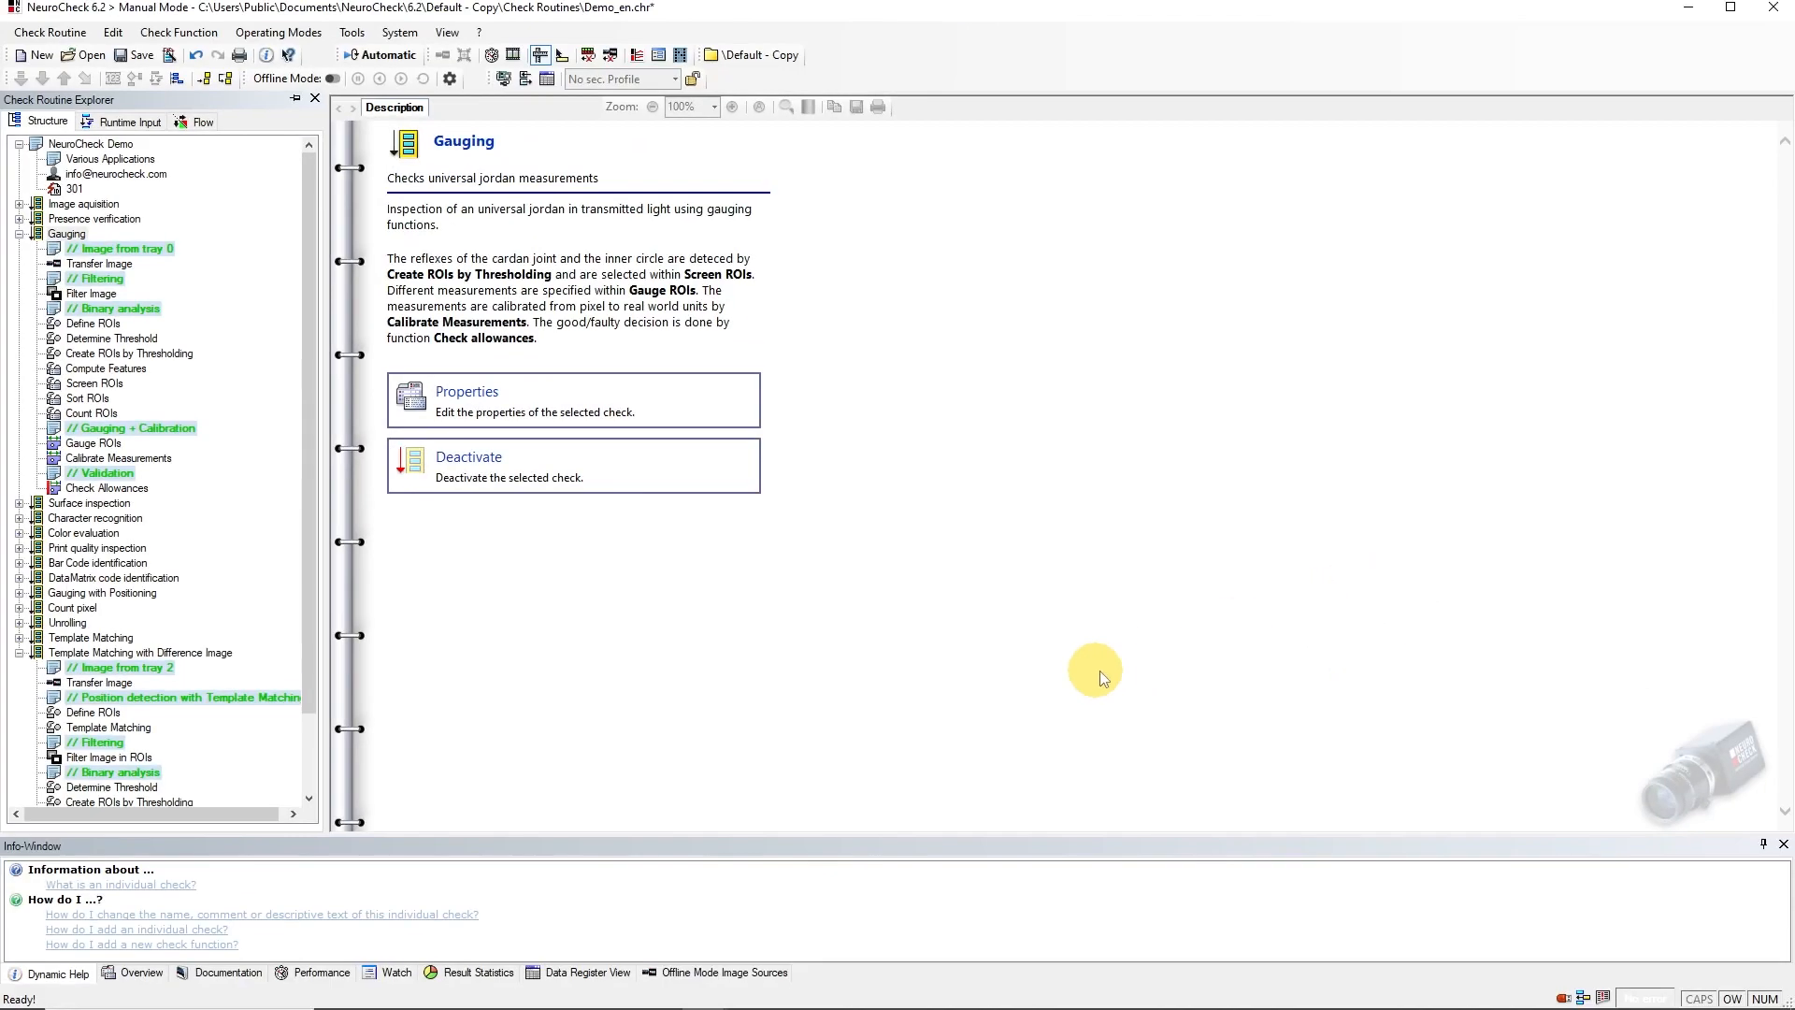
click(638, 55)
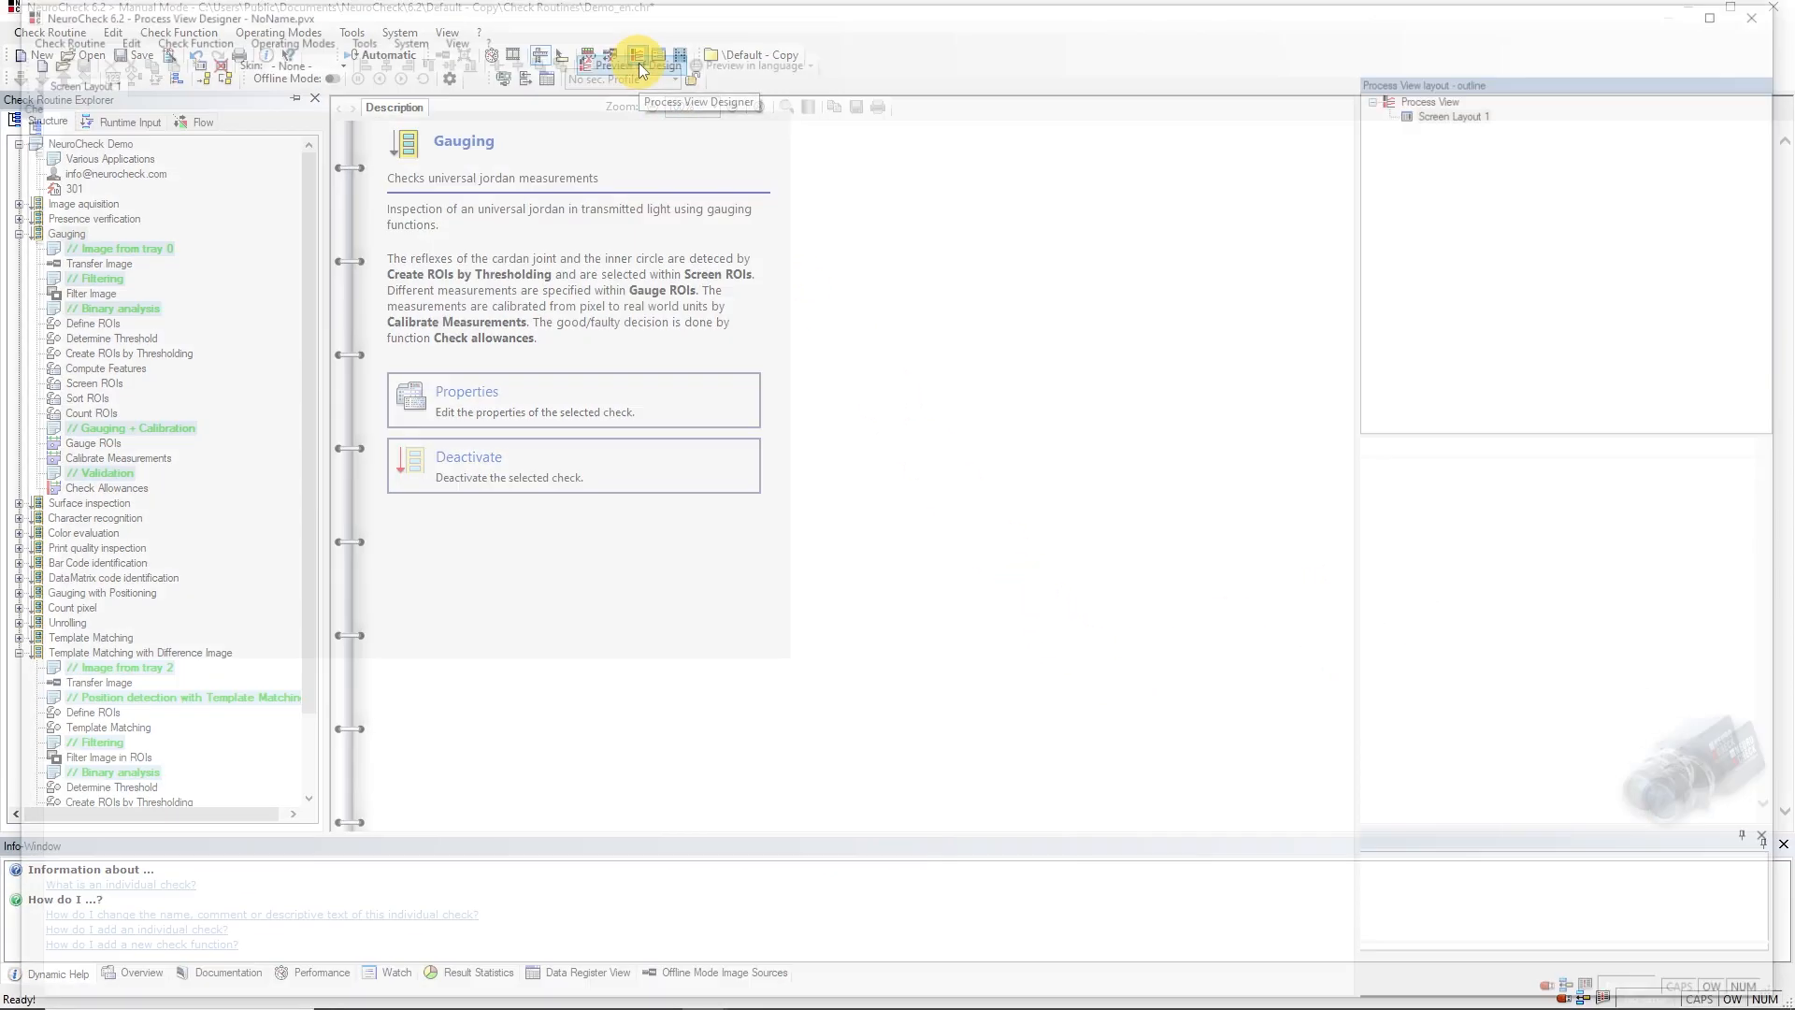
Step: Load Tutorial Process View.pvx in the designer and show its Gauging Process View layout
click(643, 65)
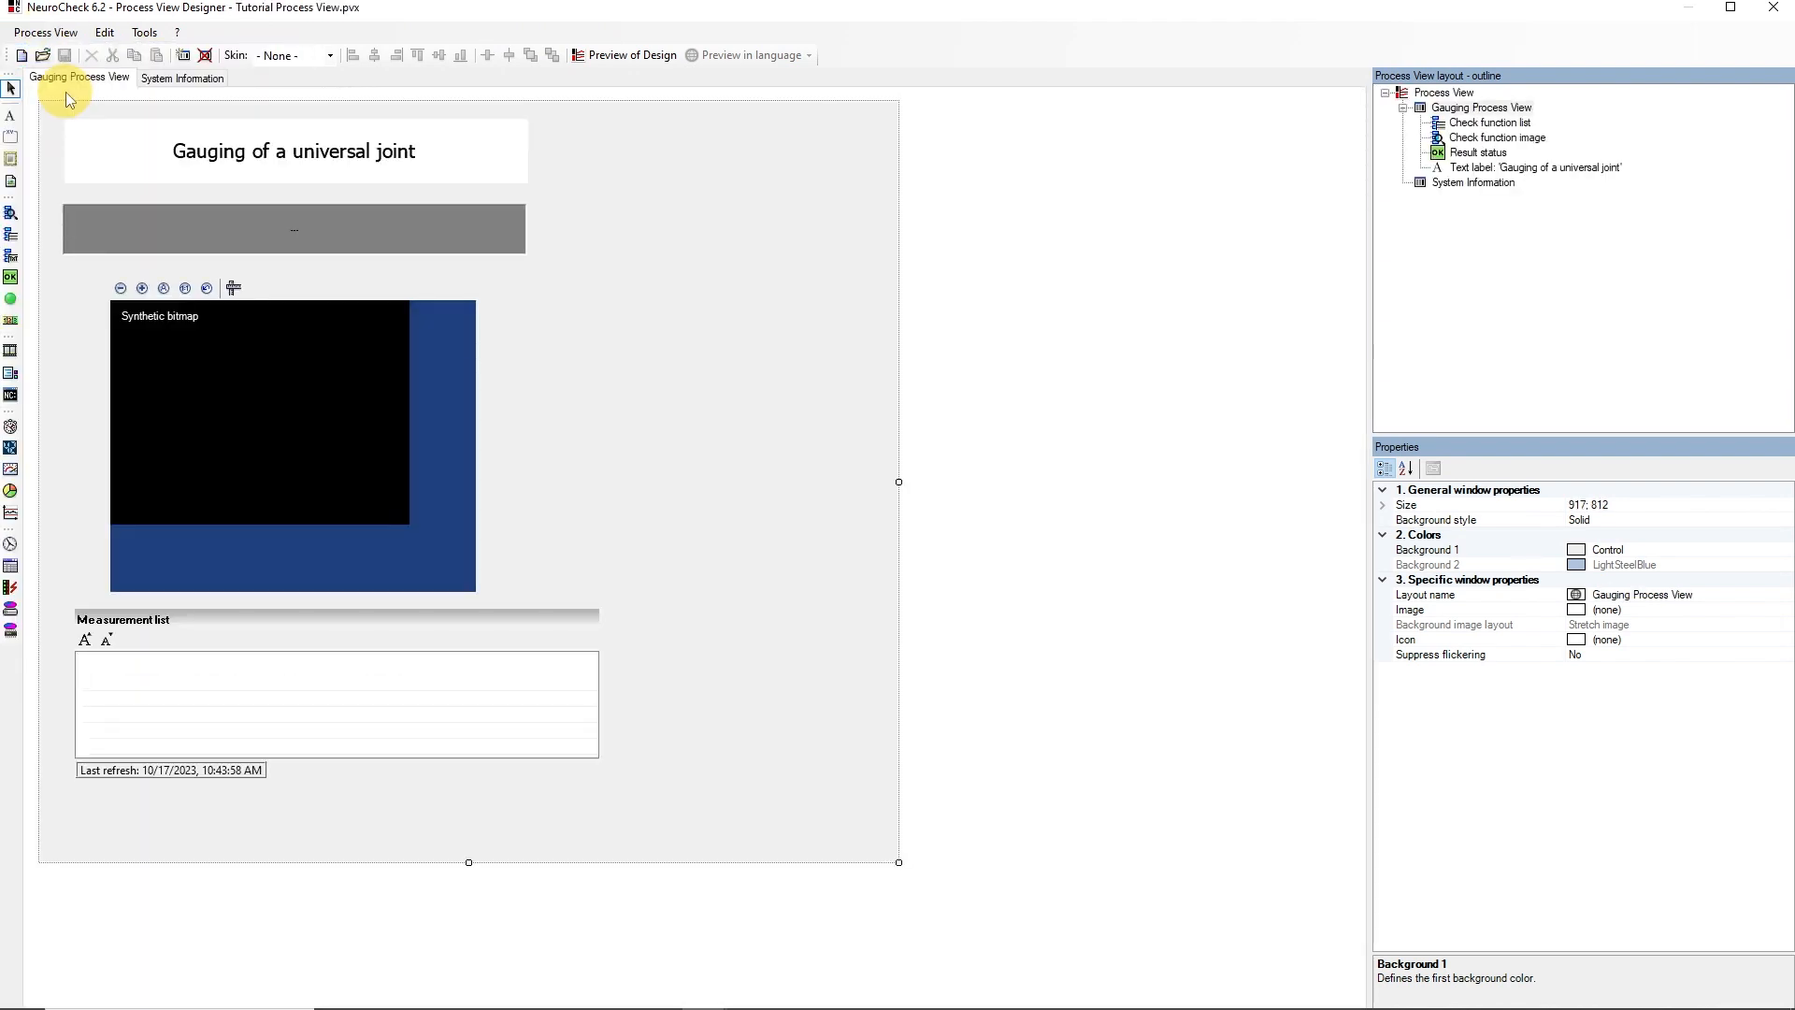
click(293, 229)
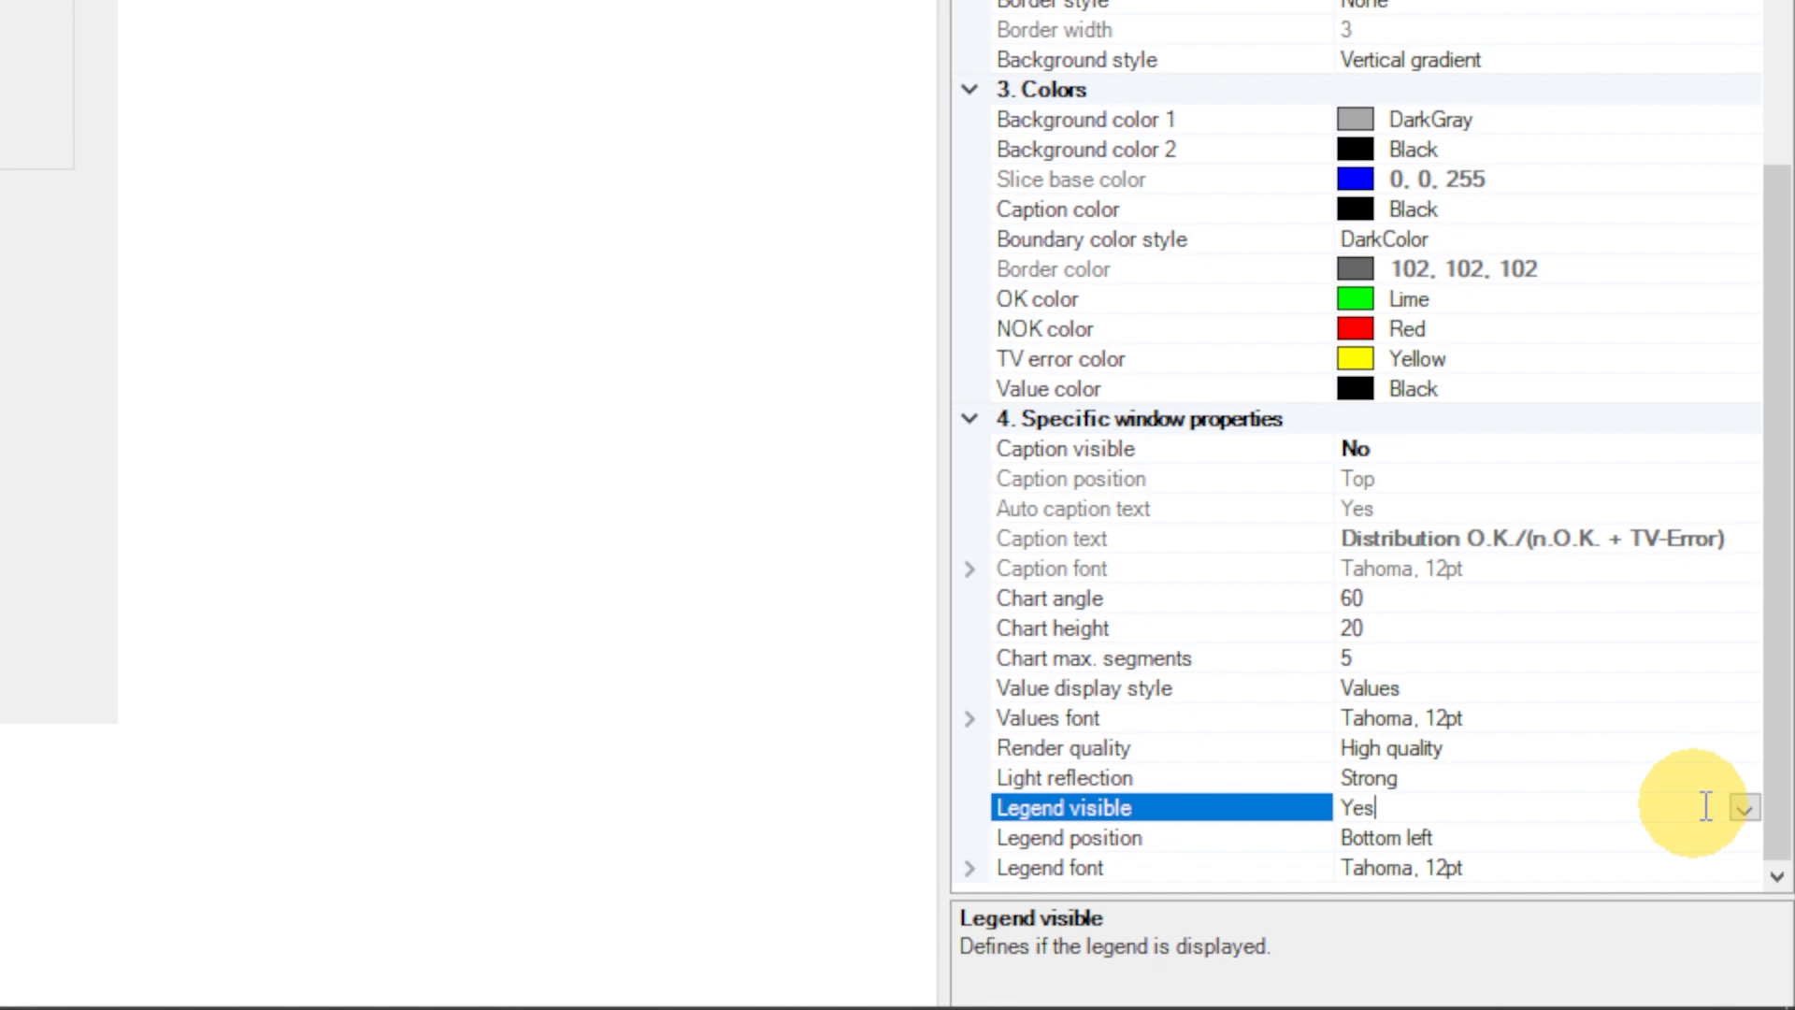
Step: Make the statistics chart a bar chart with legend, bound to Gauging [25000]
click(1741, 807)
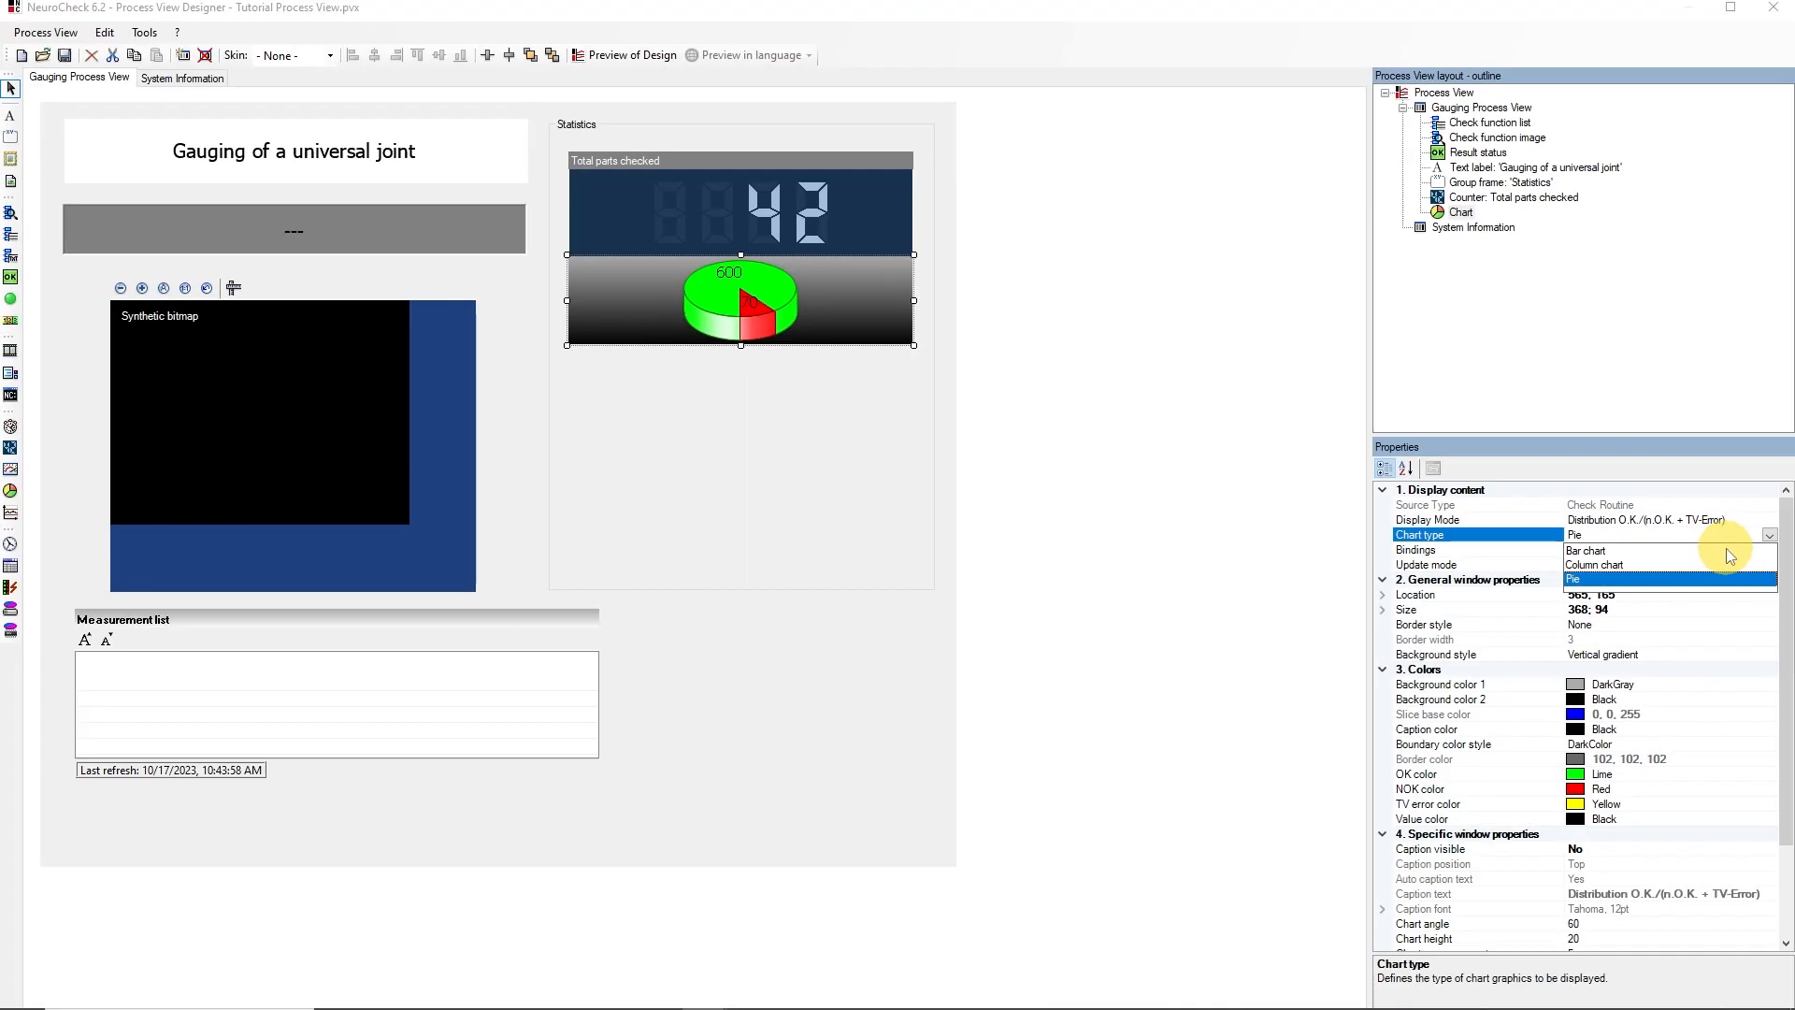
click(1587, 550)
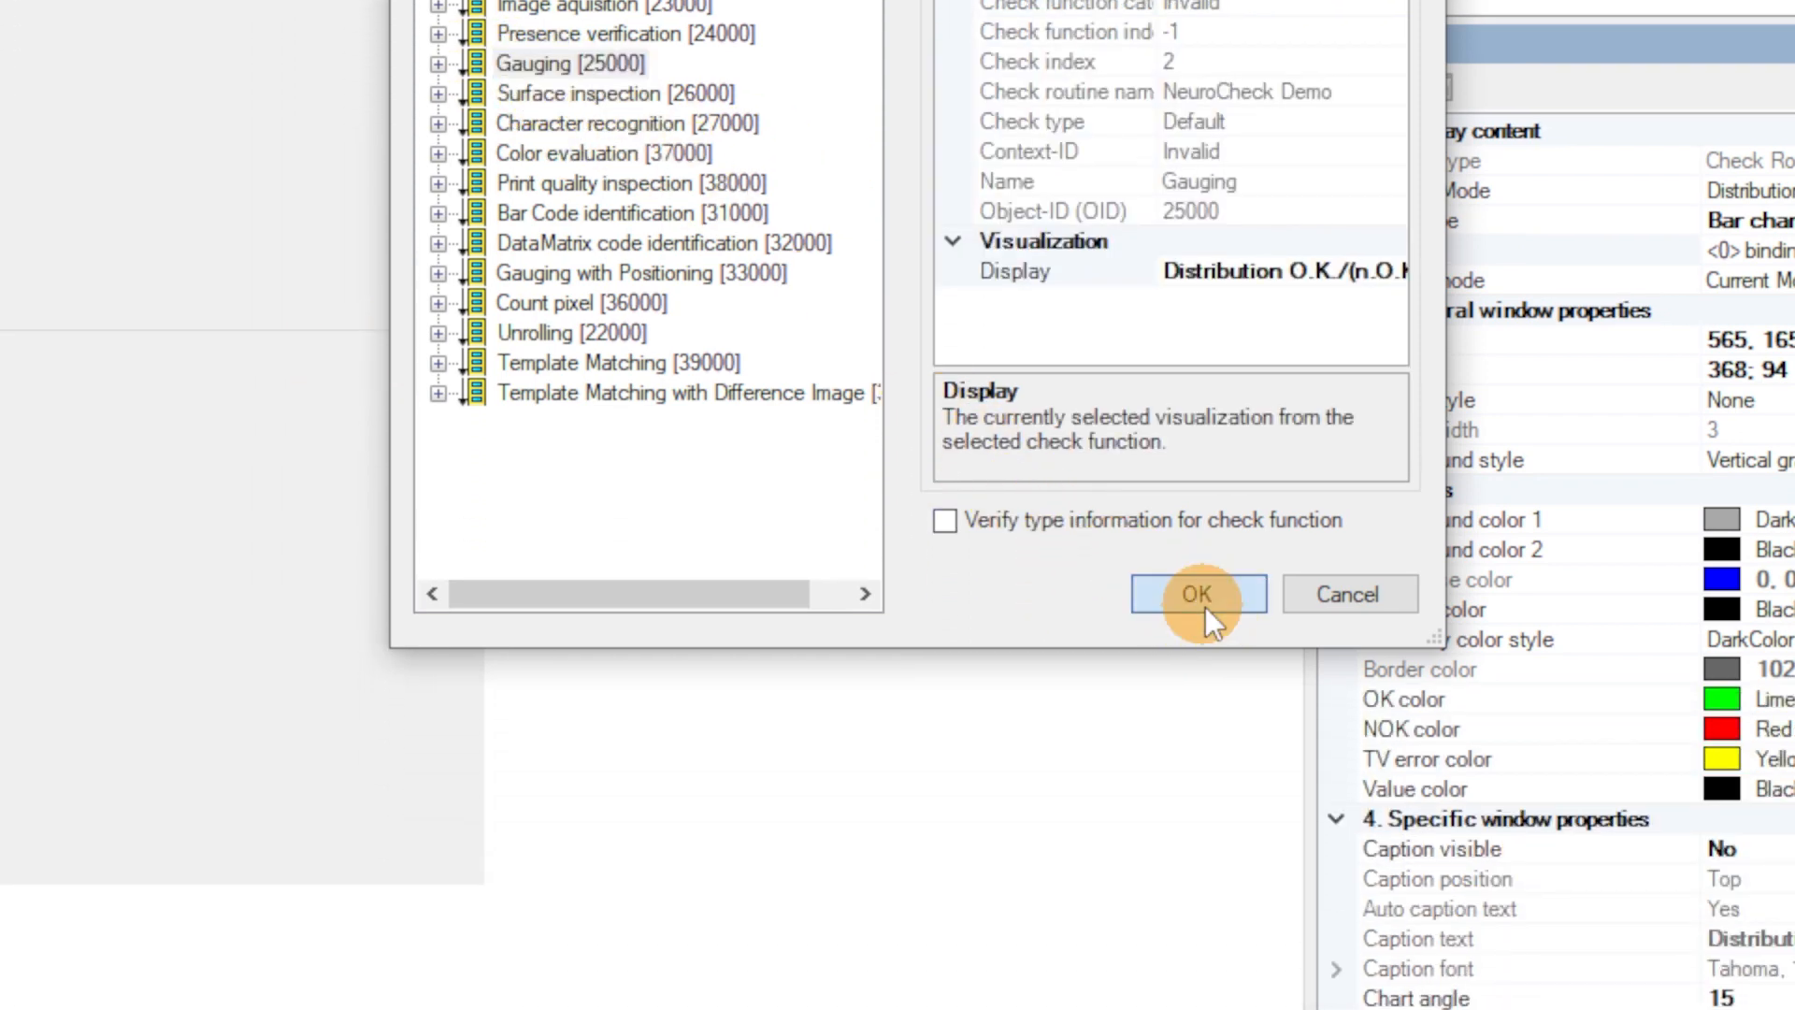
click(1199, 595)
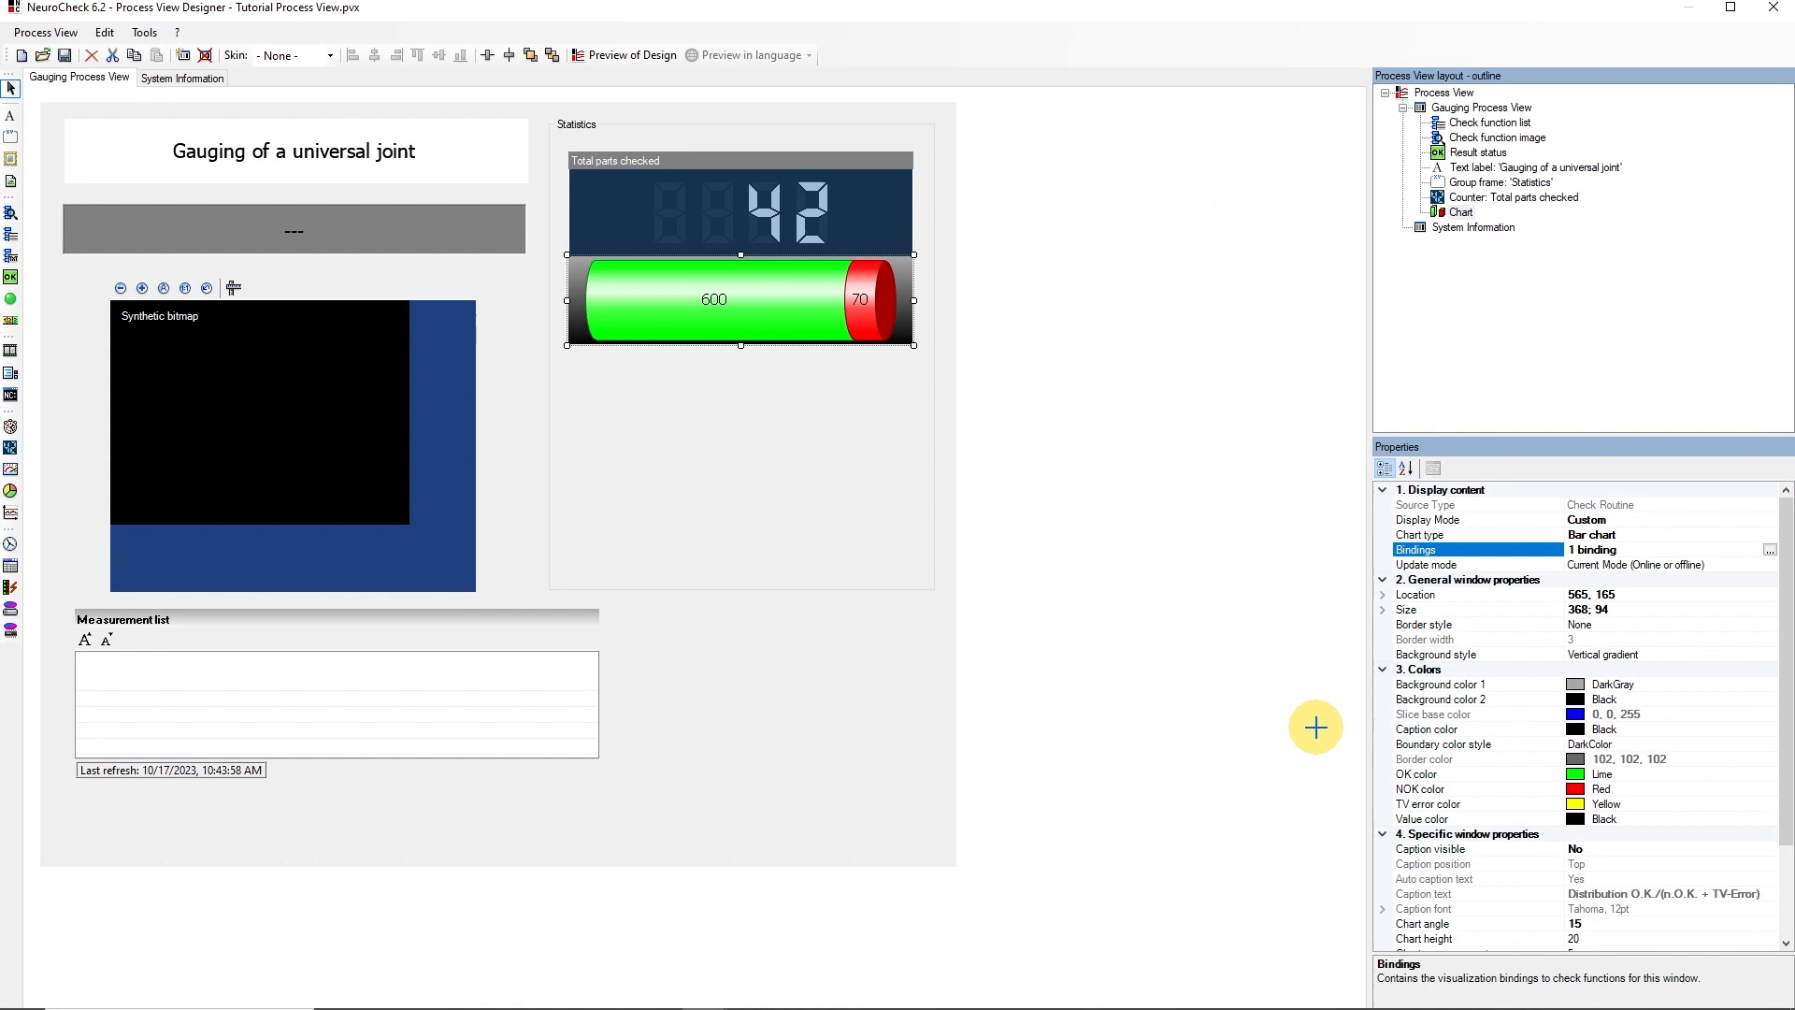
mouse_move(77, 476)
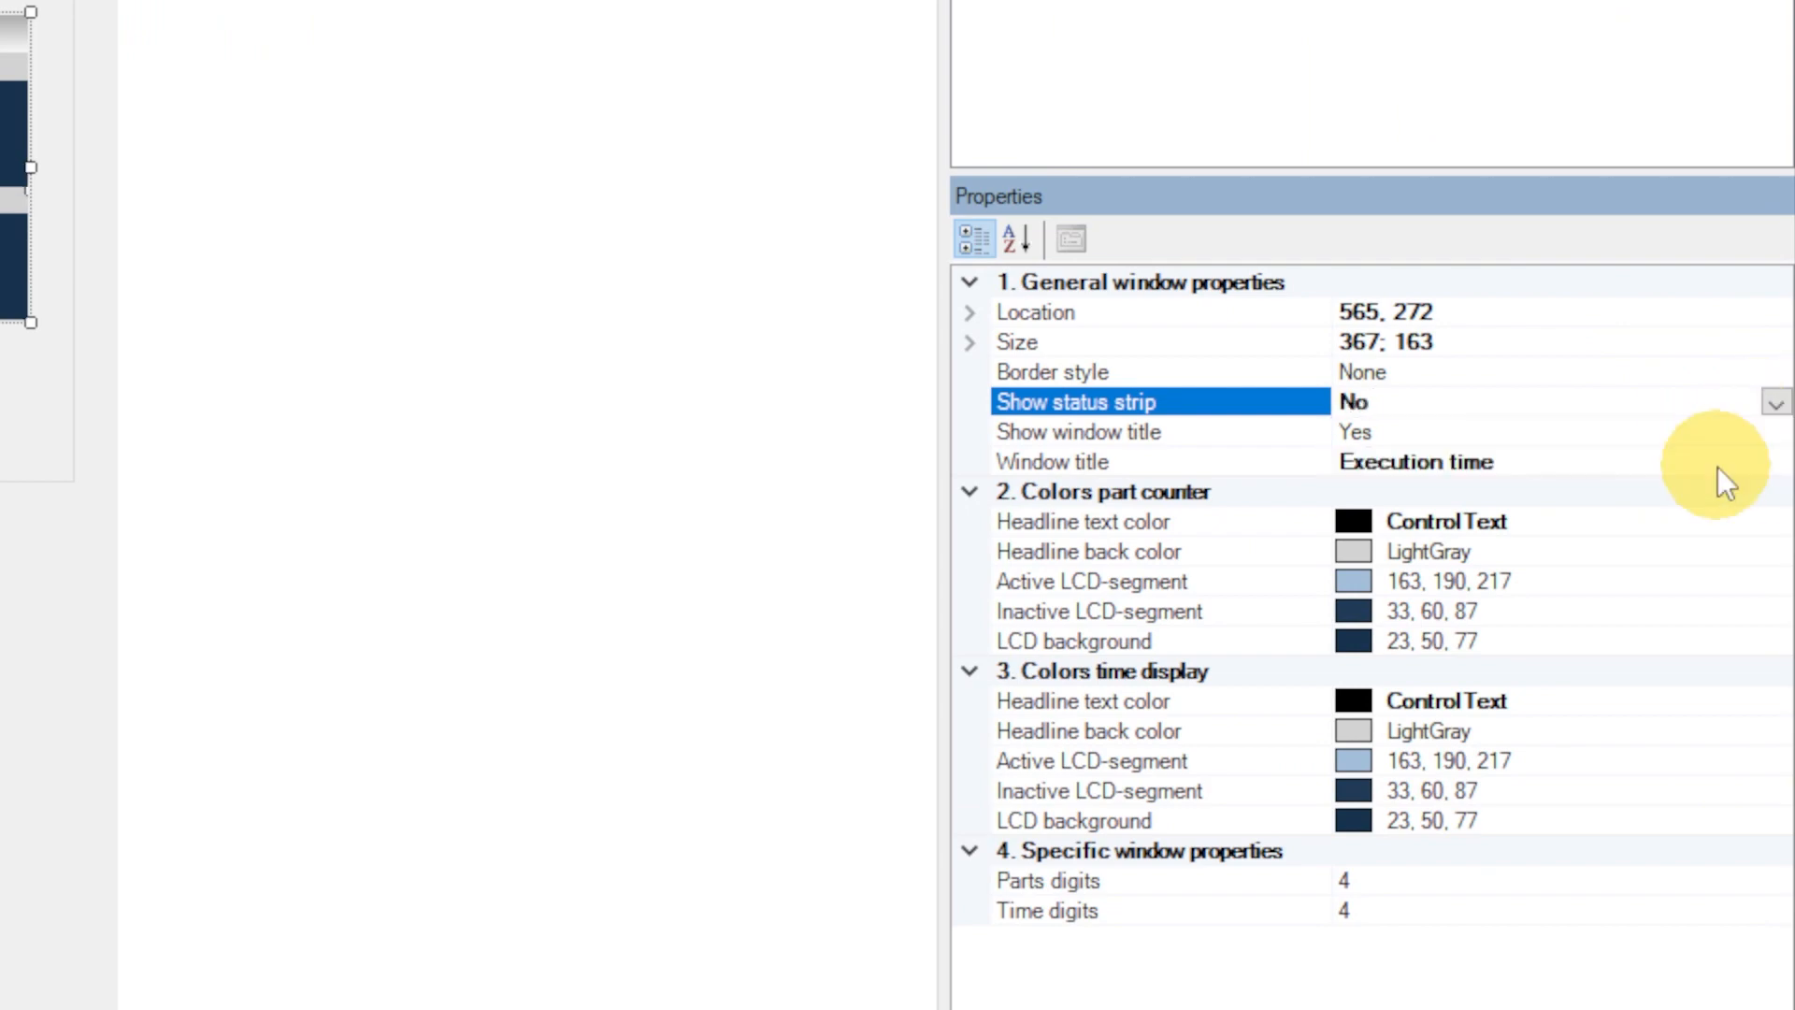
Step: Hide the execution time display's window title
click(1776, 432)
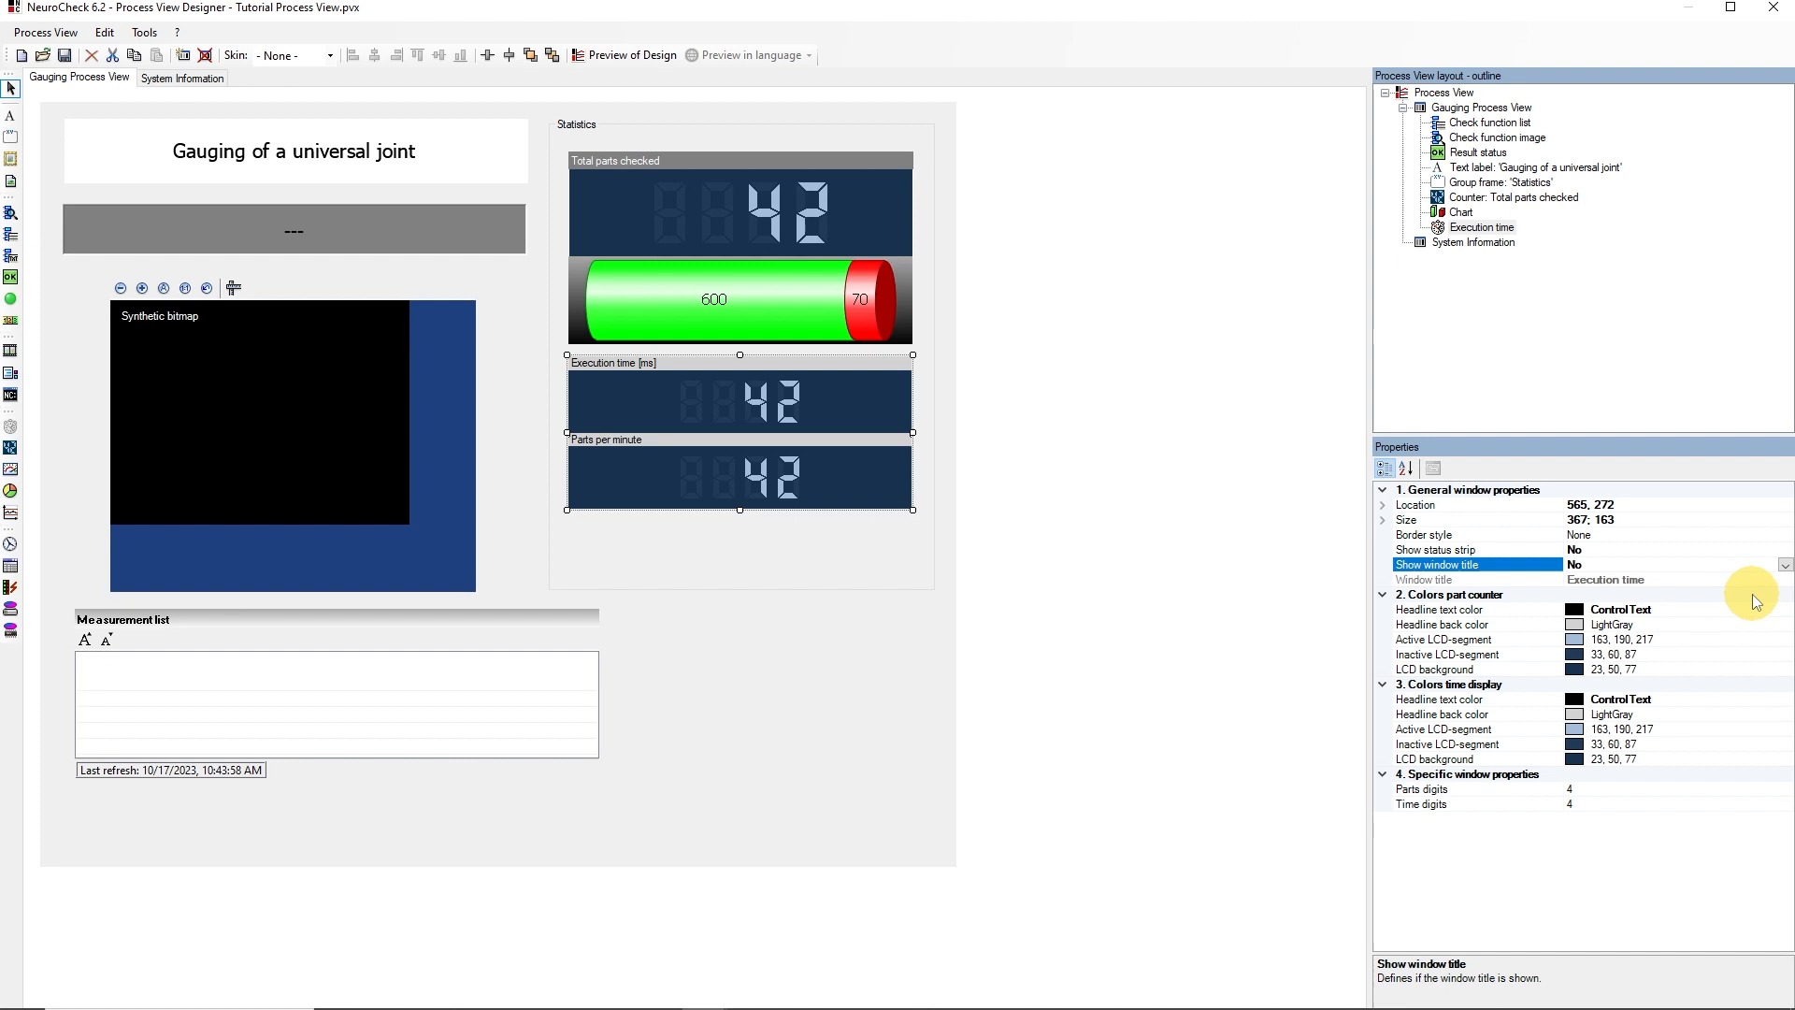
mouse_move(17, 145)
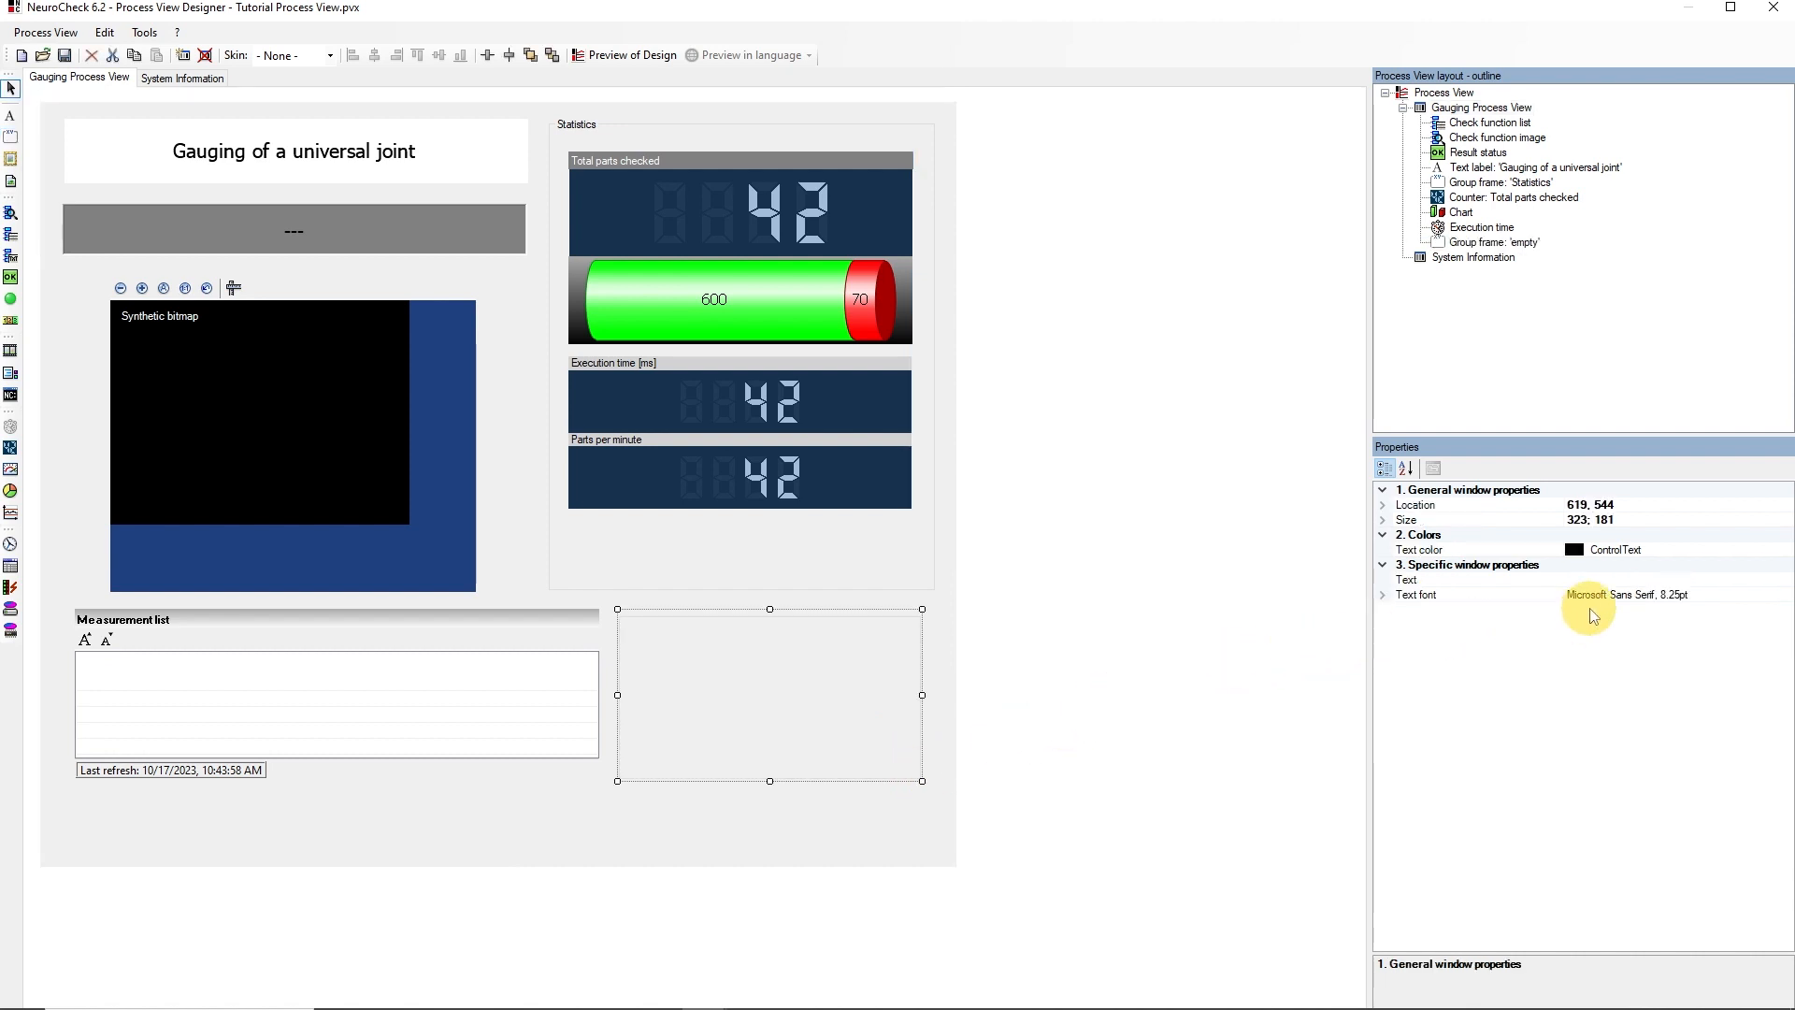
Step: Caption the new group frame 'Check progress'
text(Check progress)
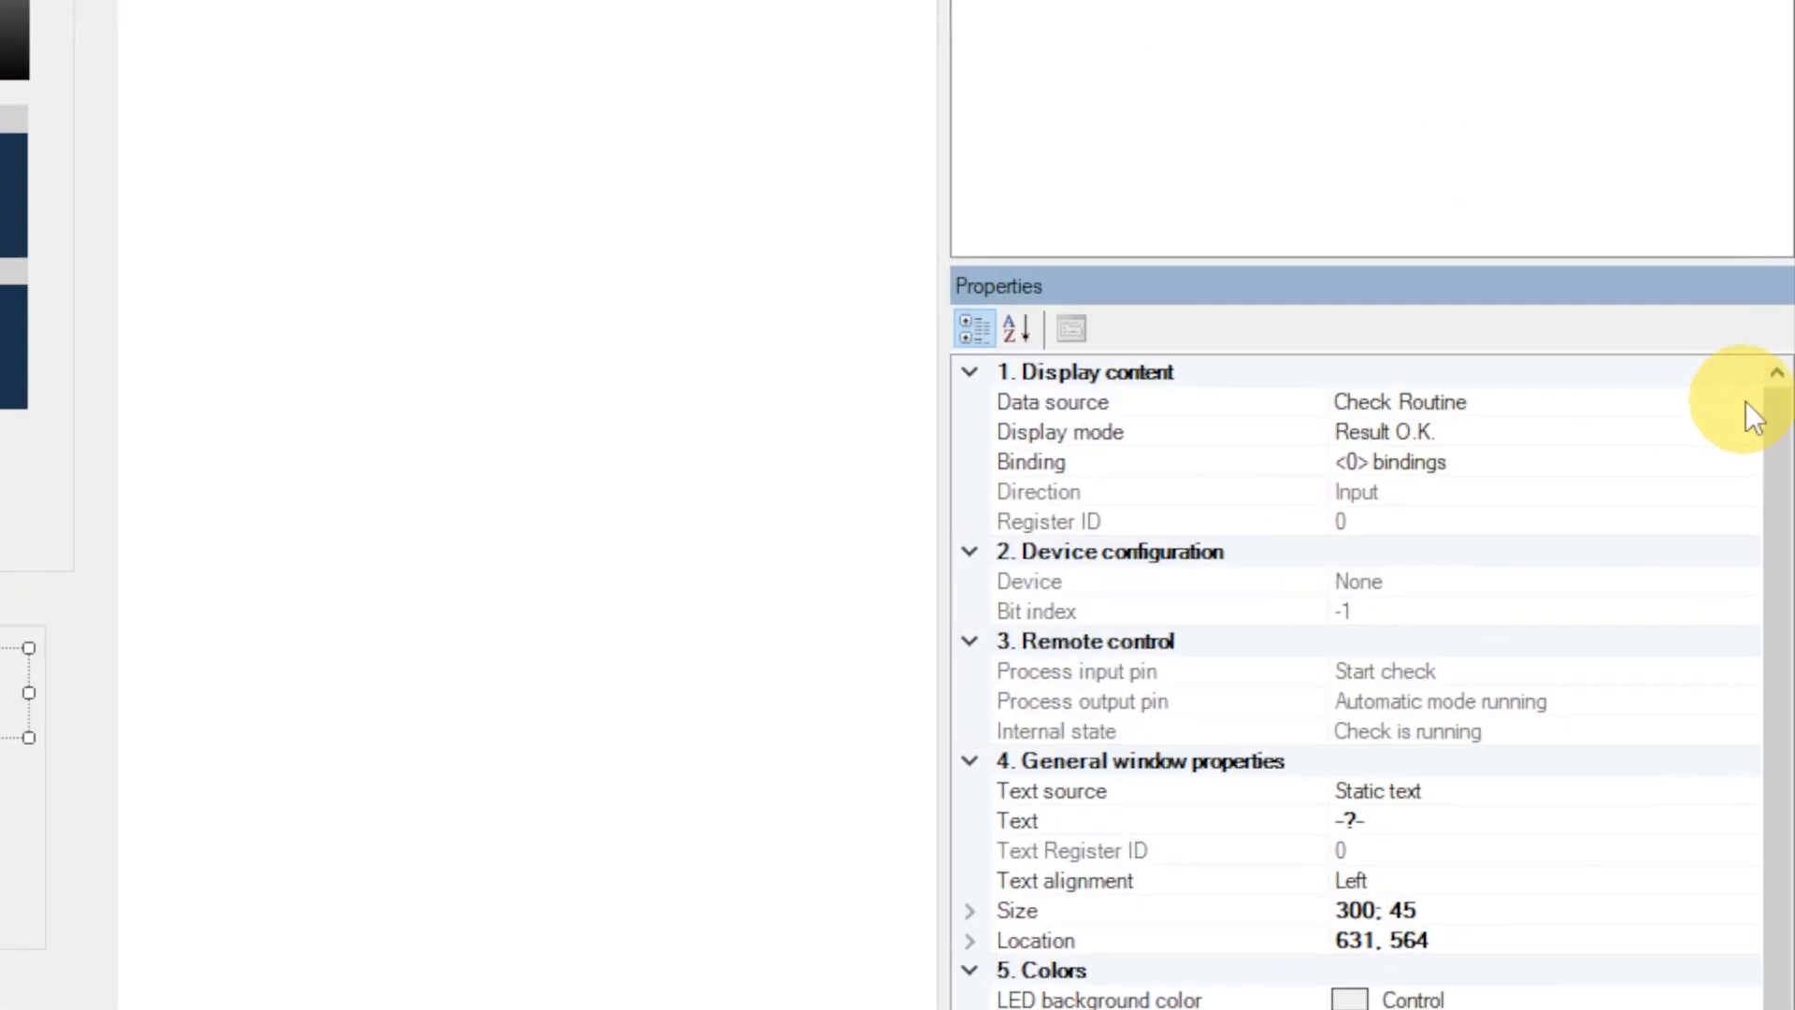
Step: Bind the LED to the Gauging check's Transfer Image and label it 'Receive image'
click(1744, 402)
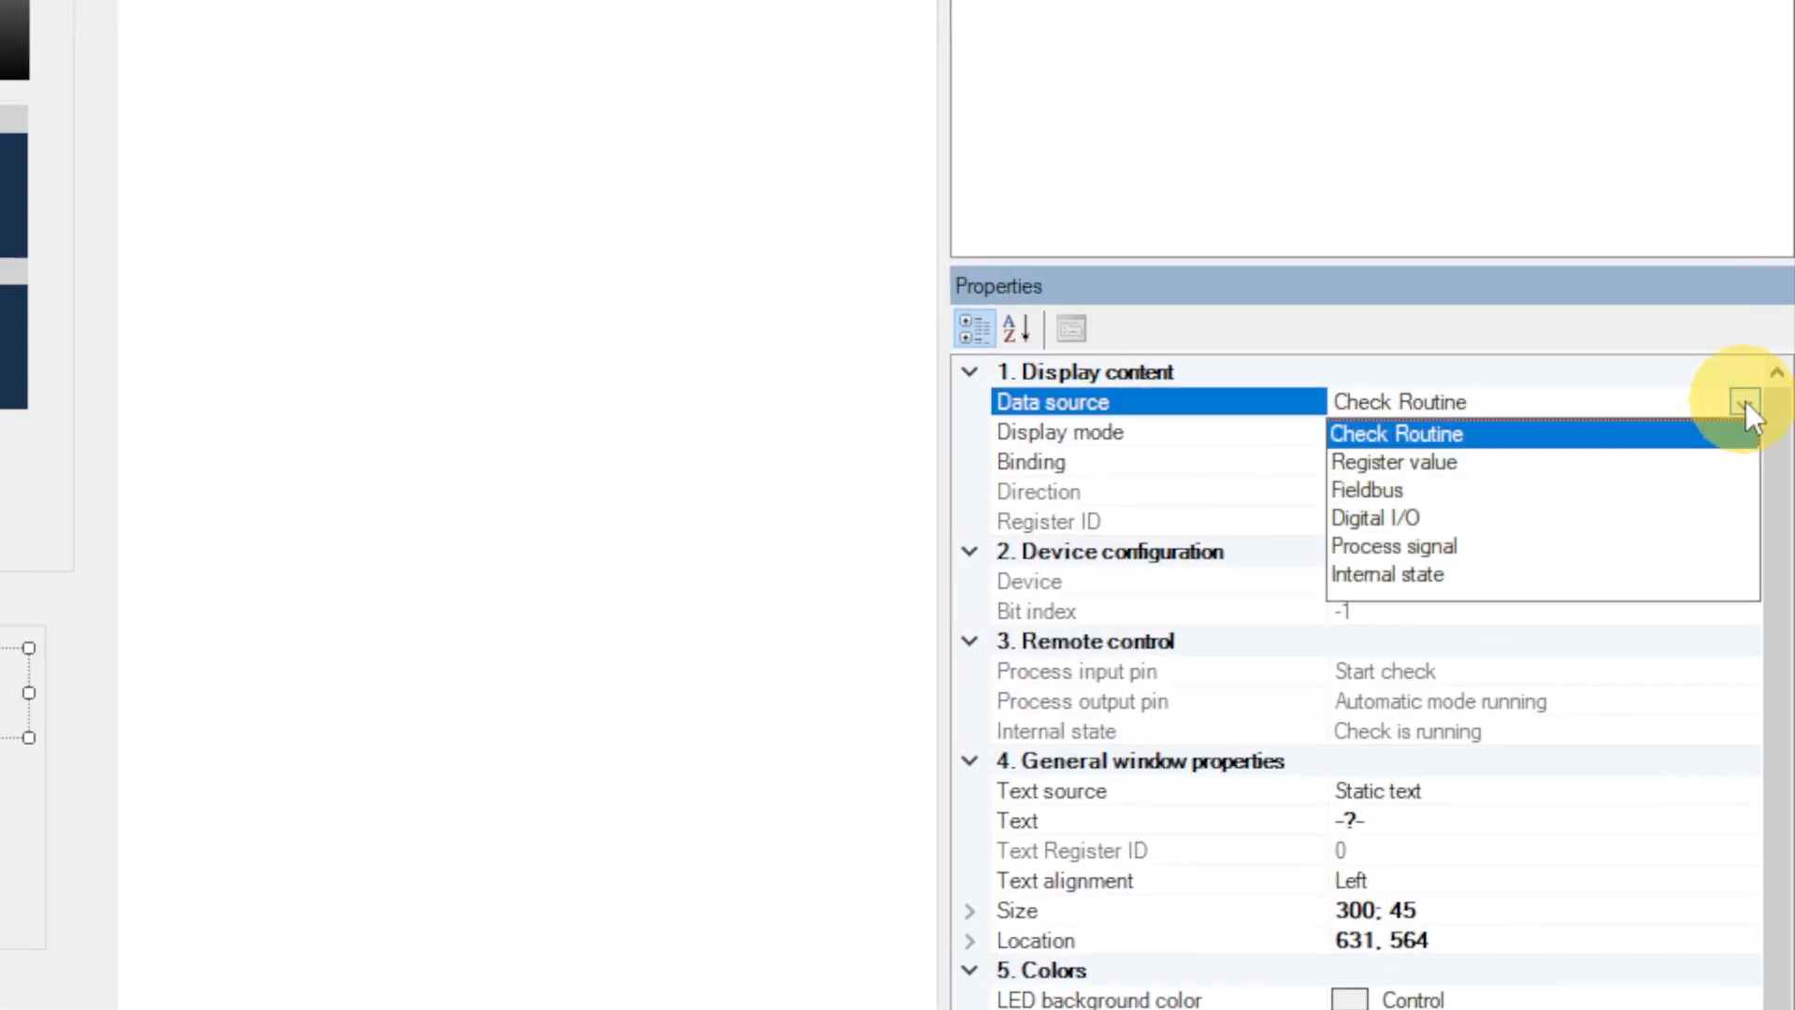
click(1396, 433)
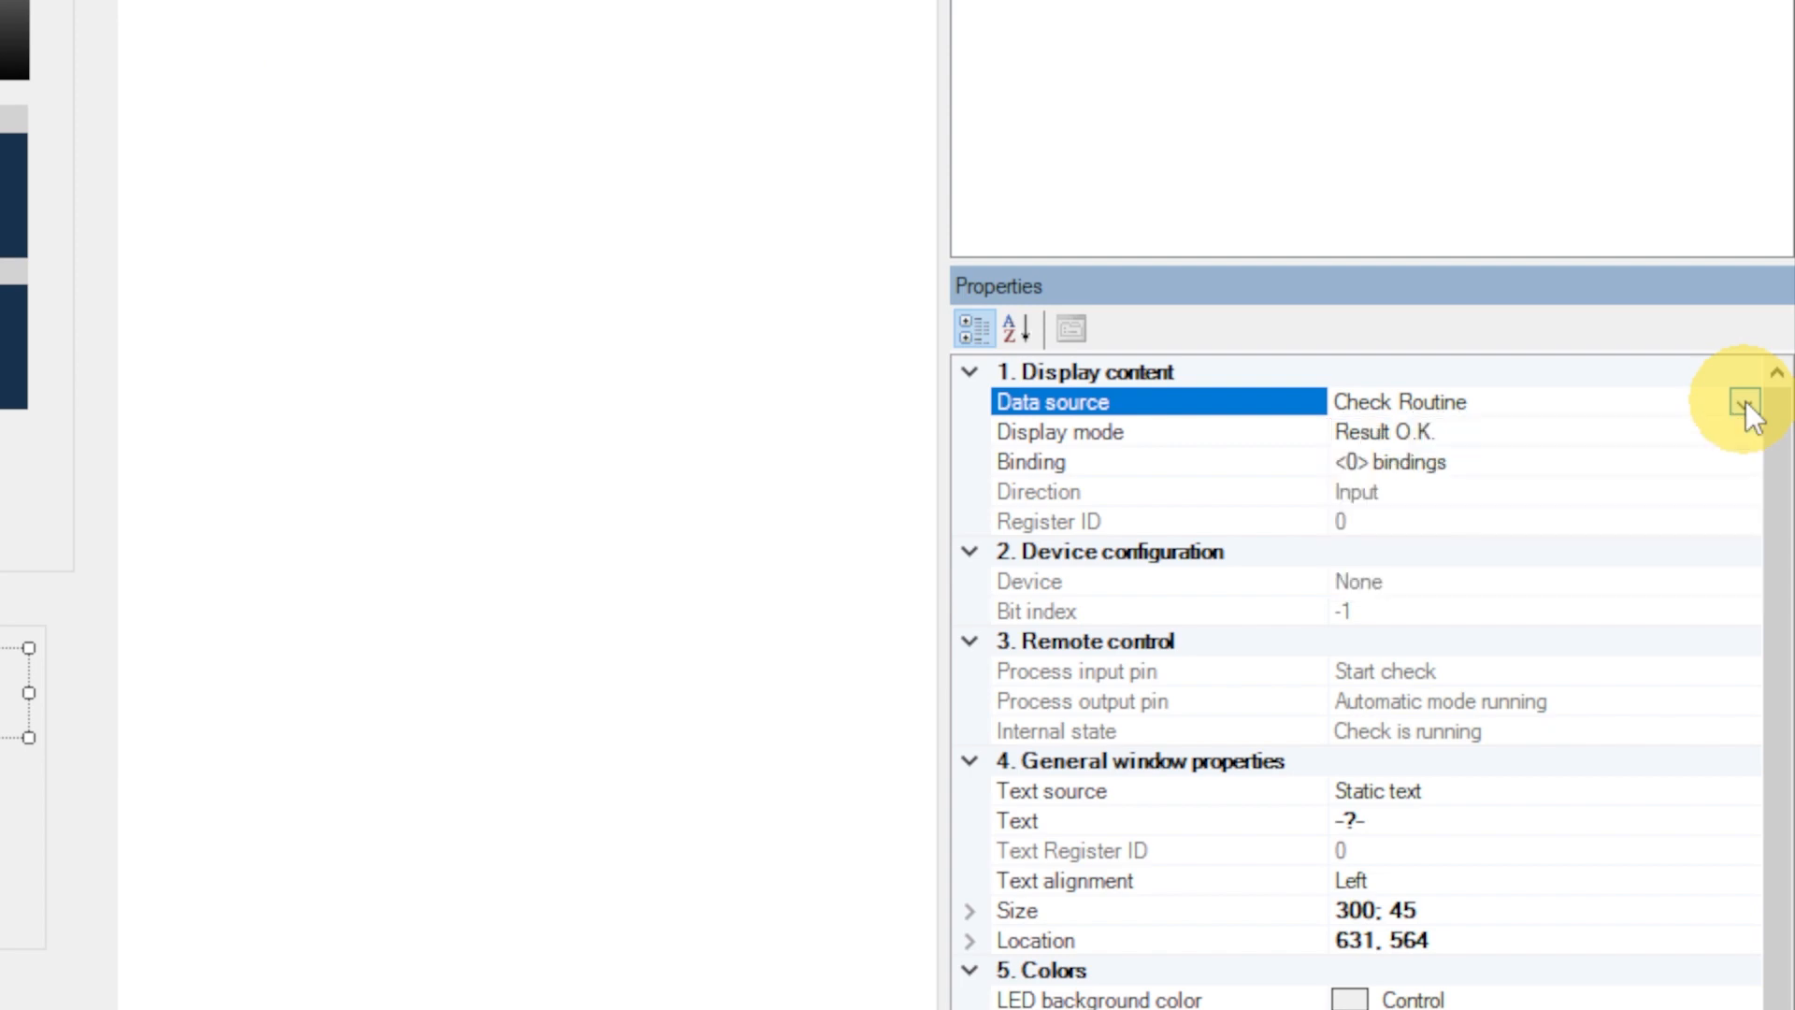
click(1745, 405)
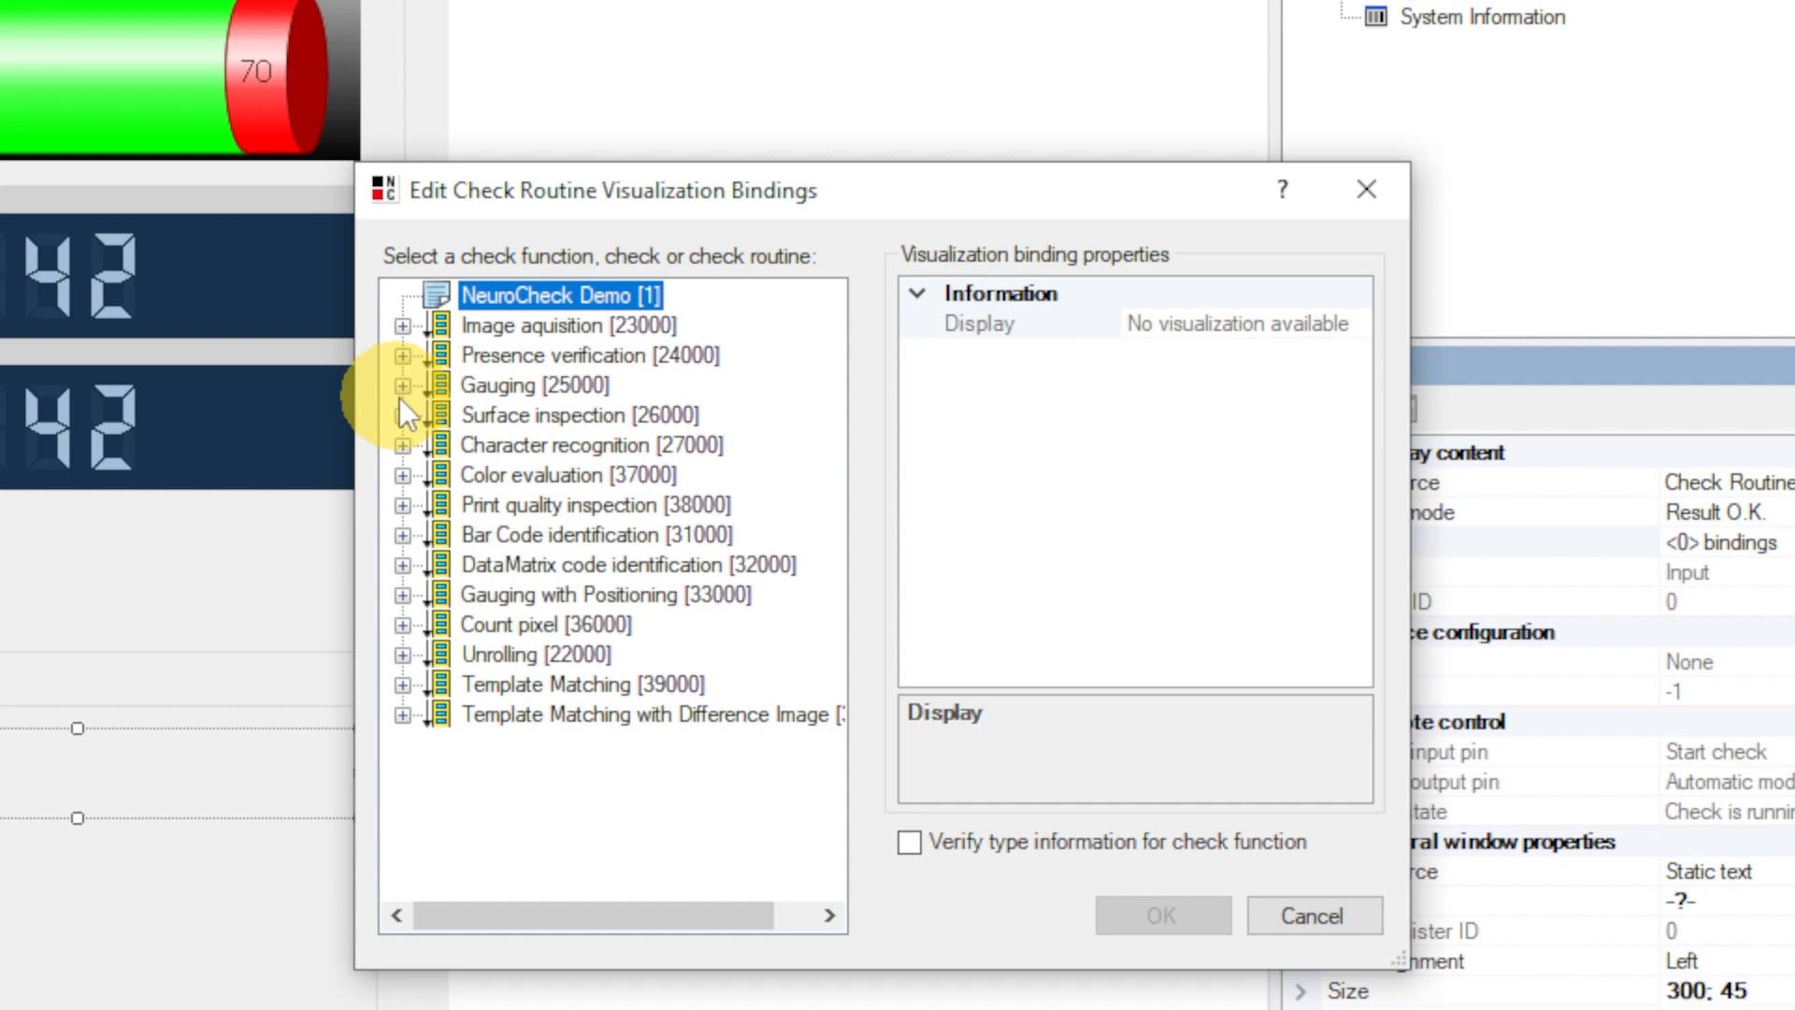
click(402, 386)
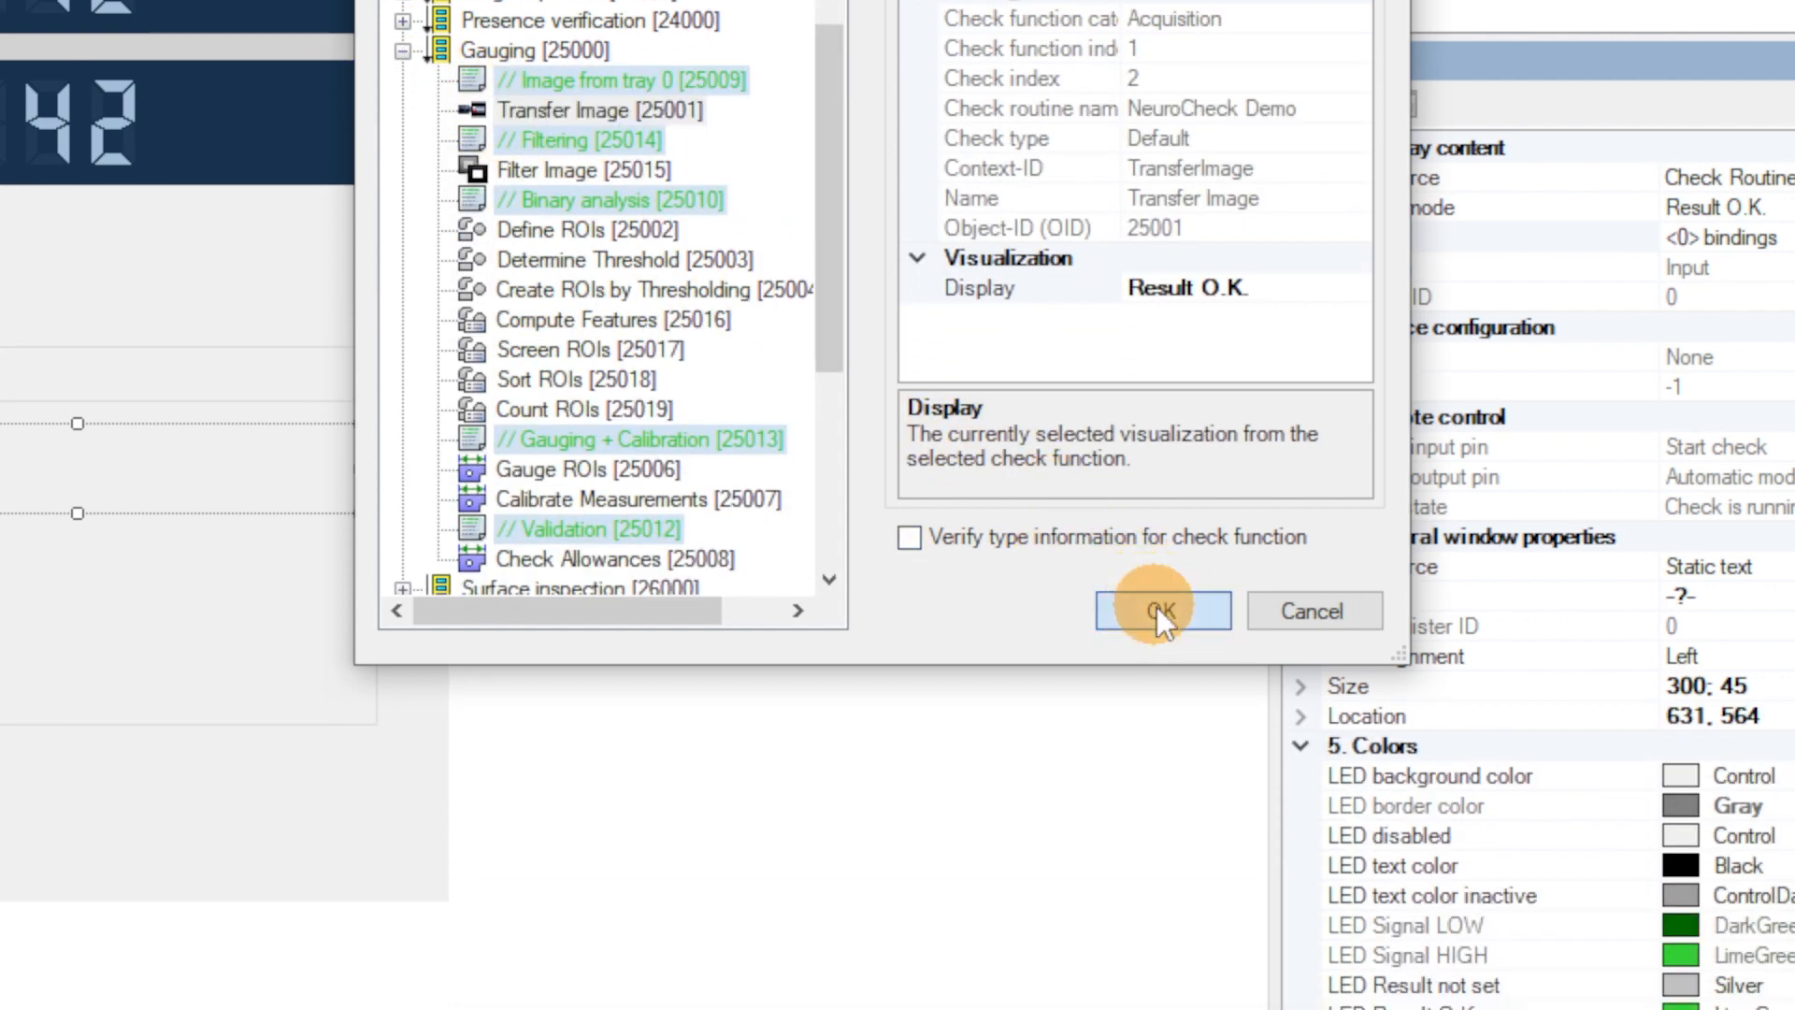
click(1158, 609)
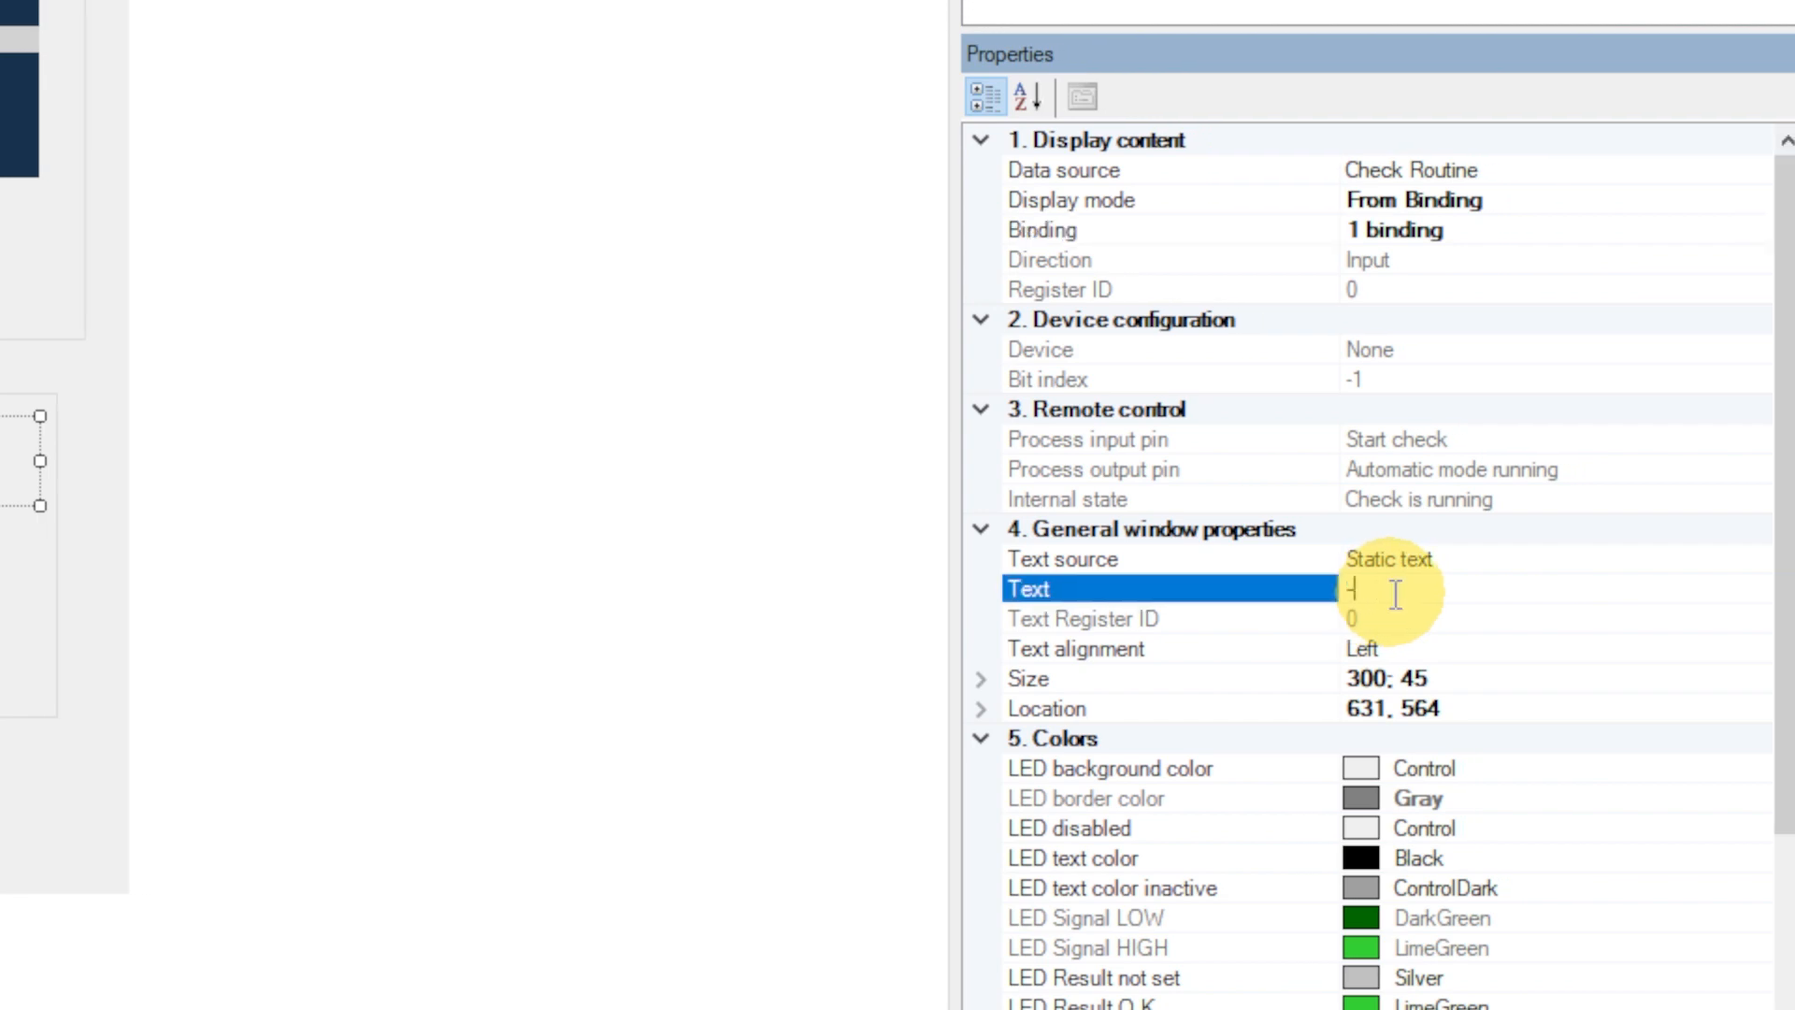
text(Receive image)
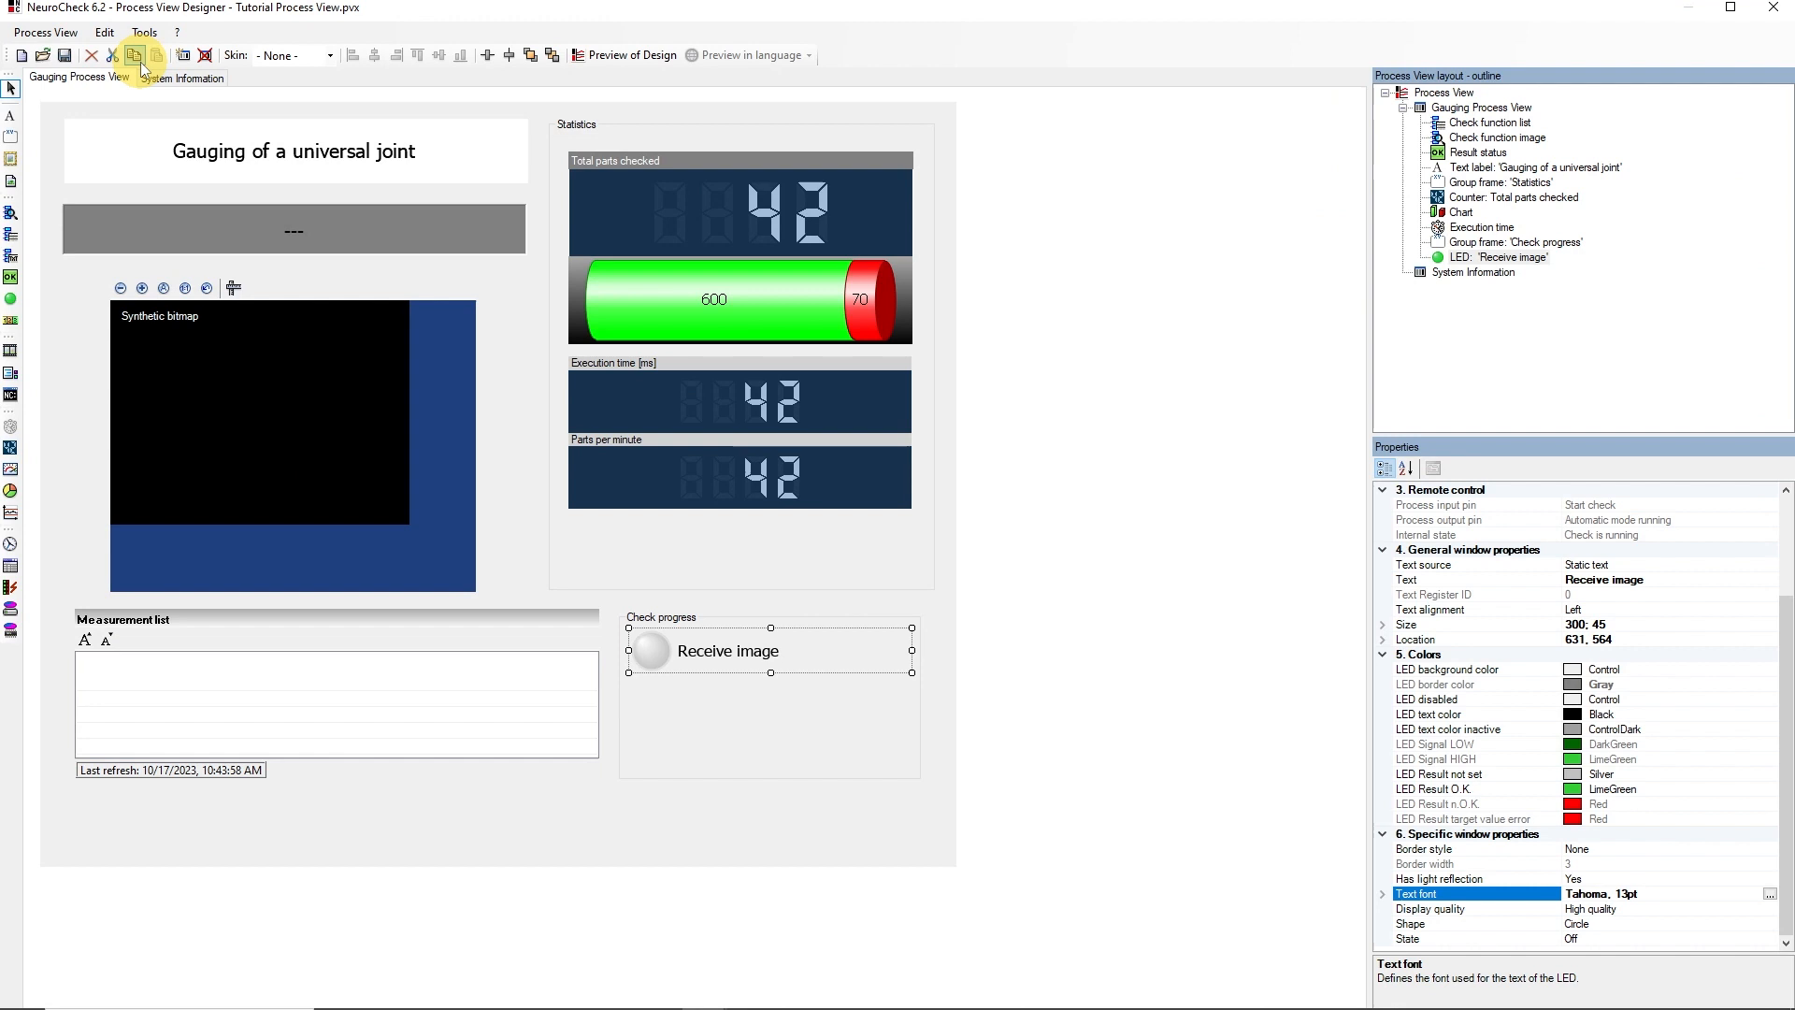
Step: Copy the LED as 'Determine measurement points' bound to Count ROIs
click(156, 56)
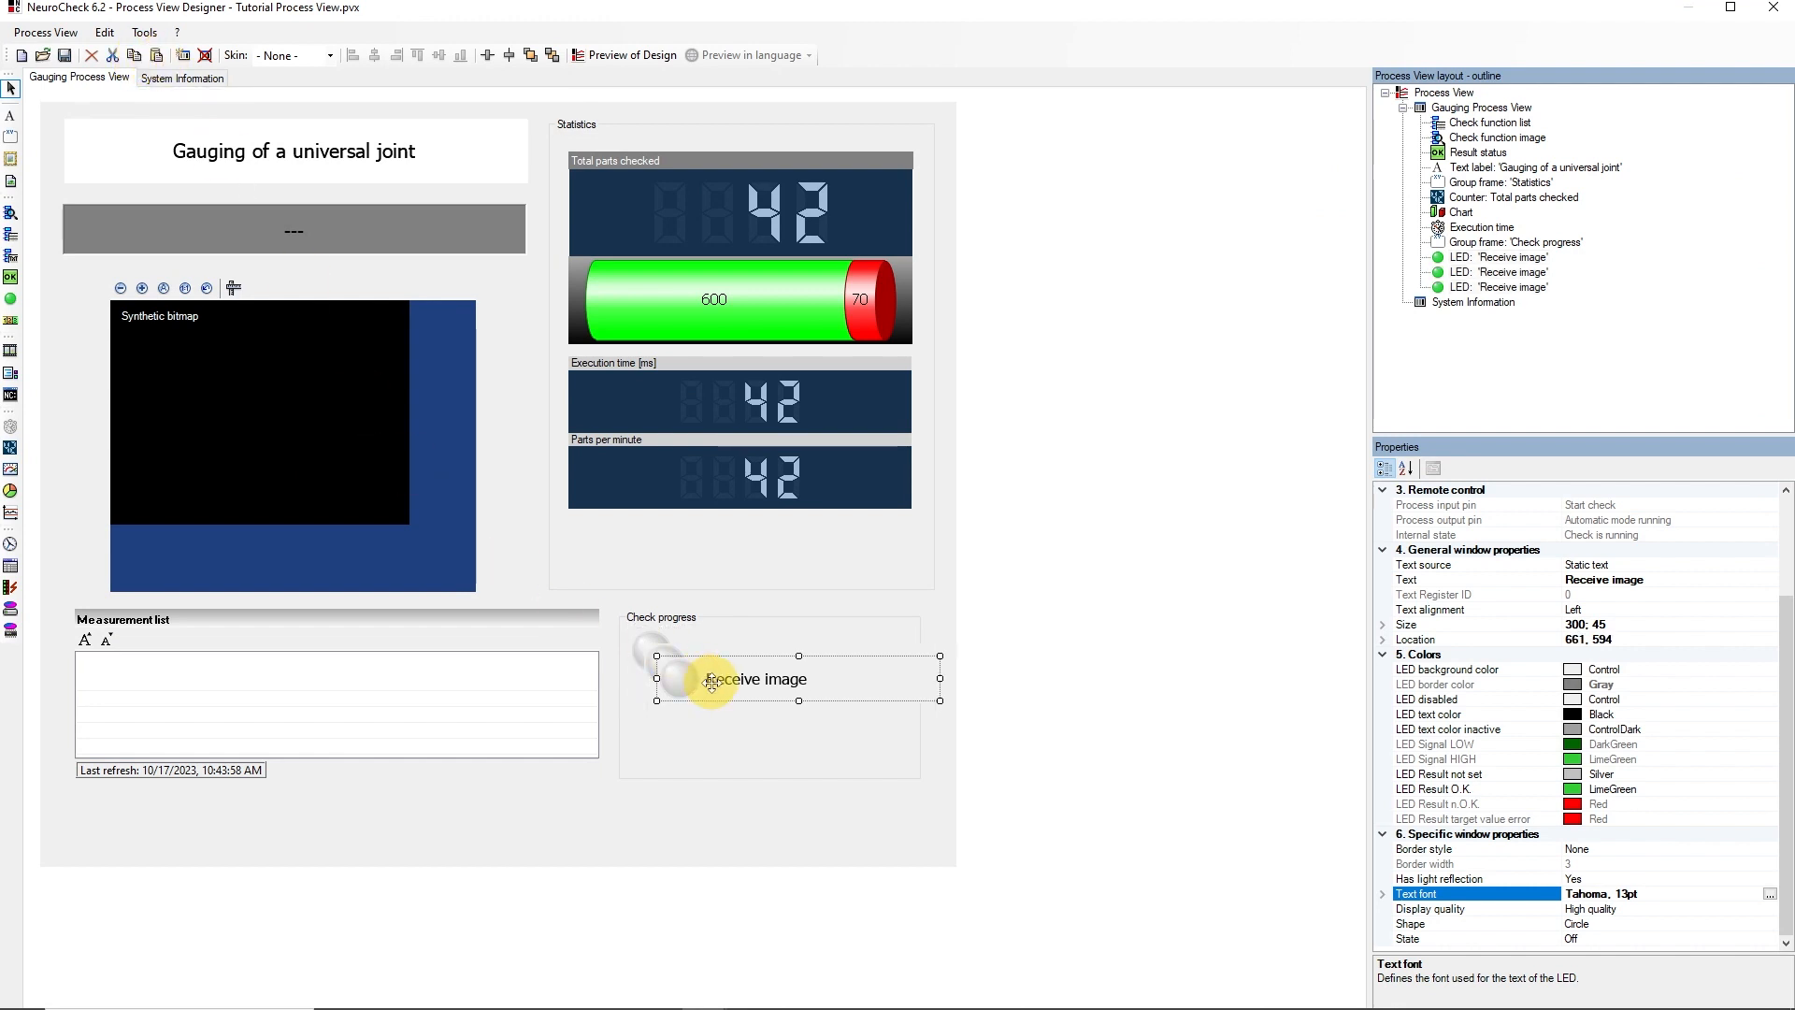
drag(757, 678, 726, 746)
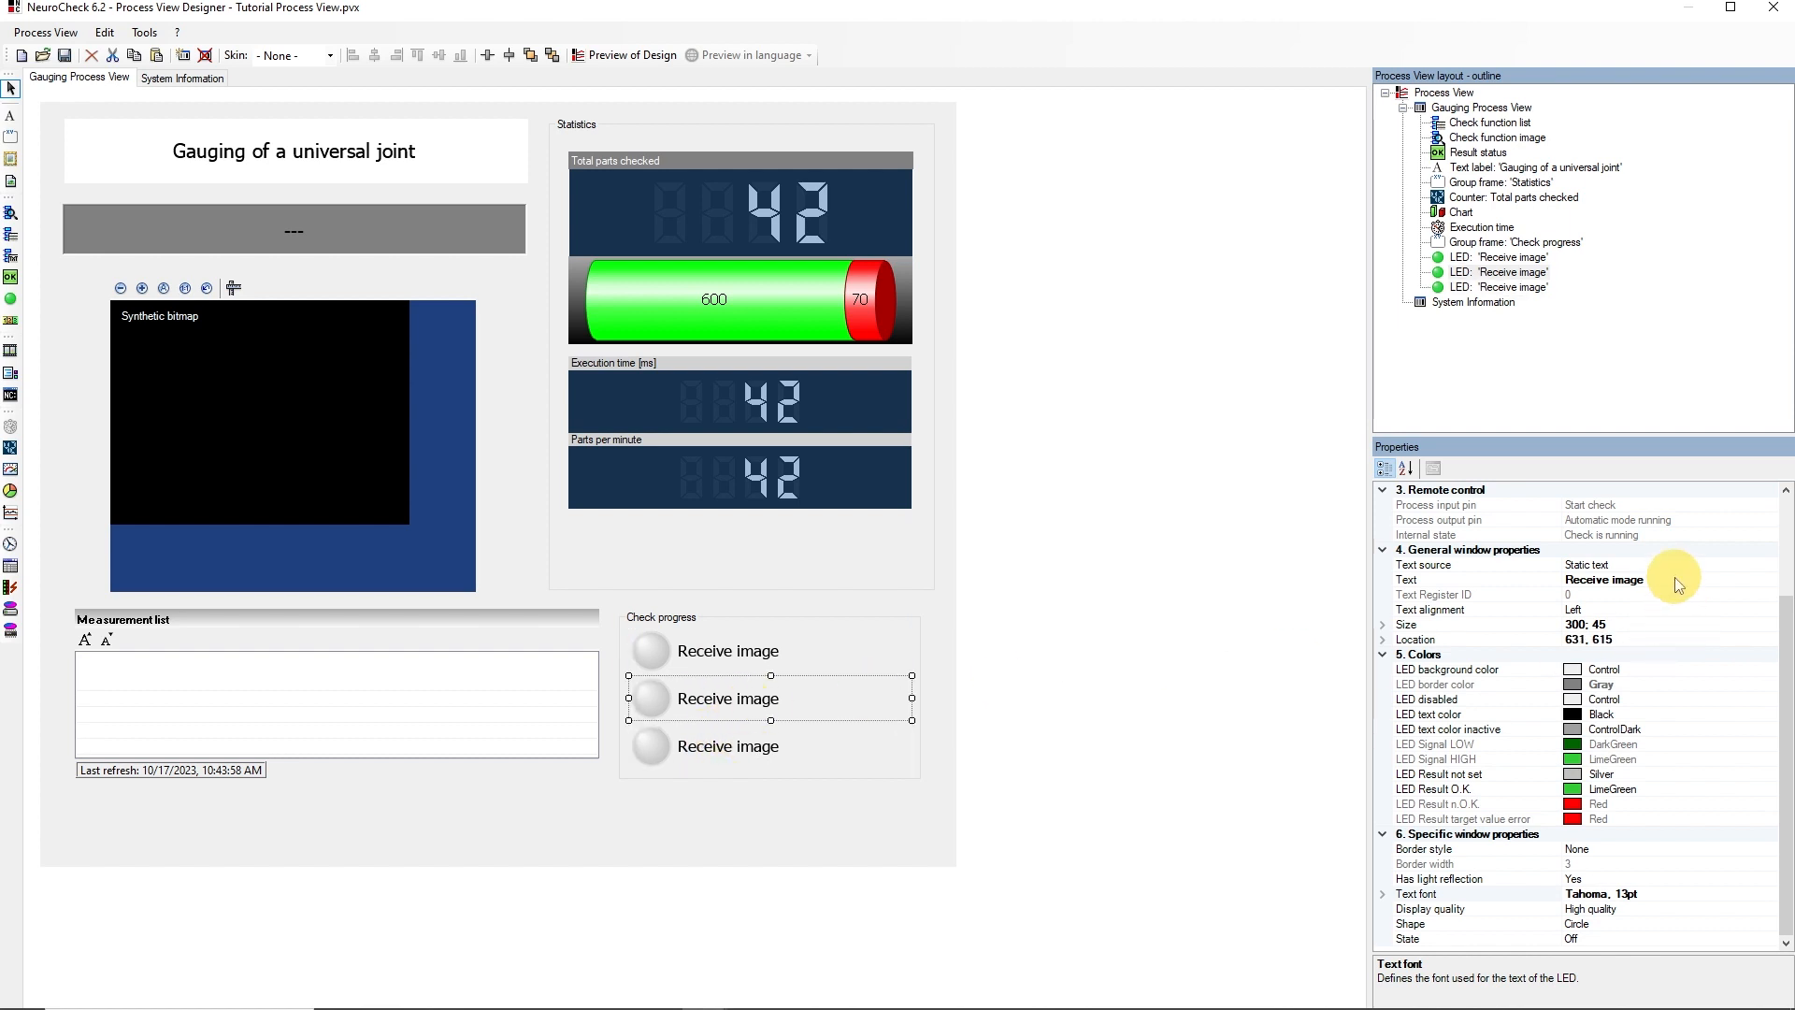
text(Determine measurement points)
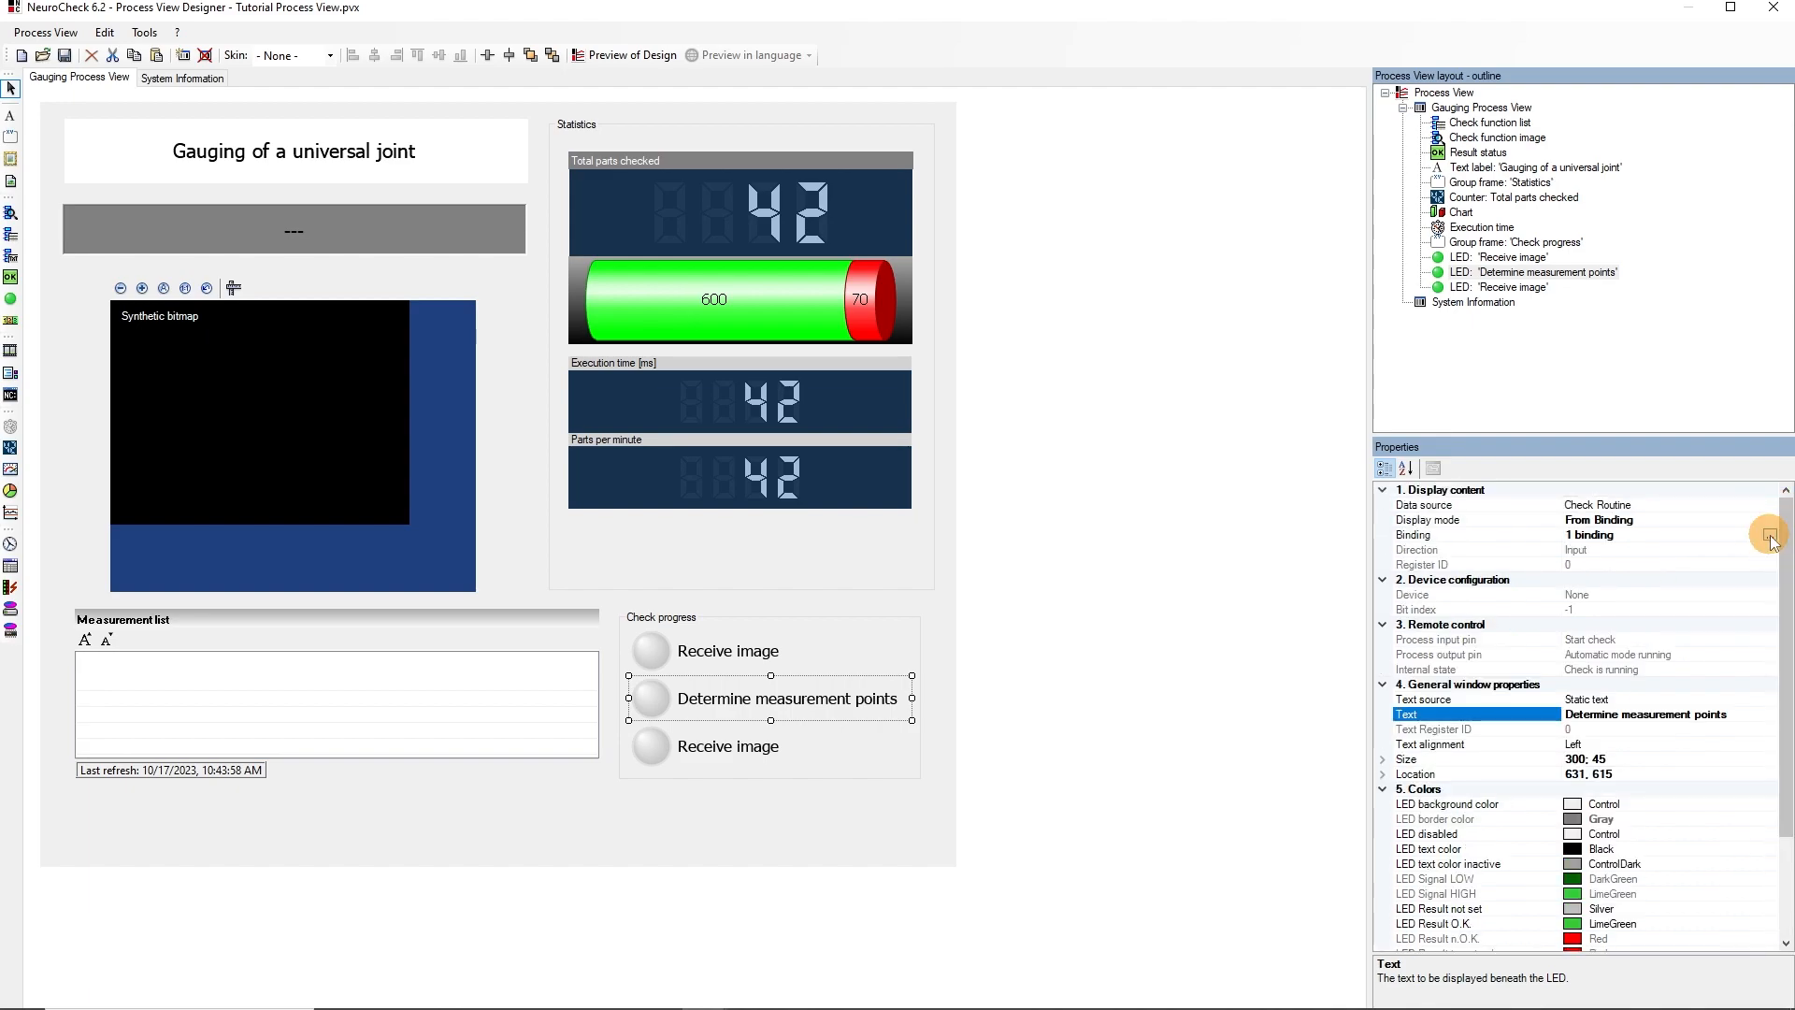
click(1770, 535)
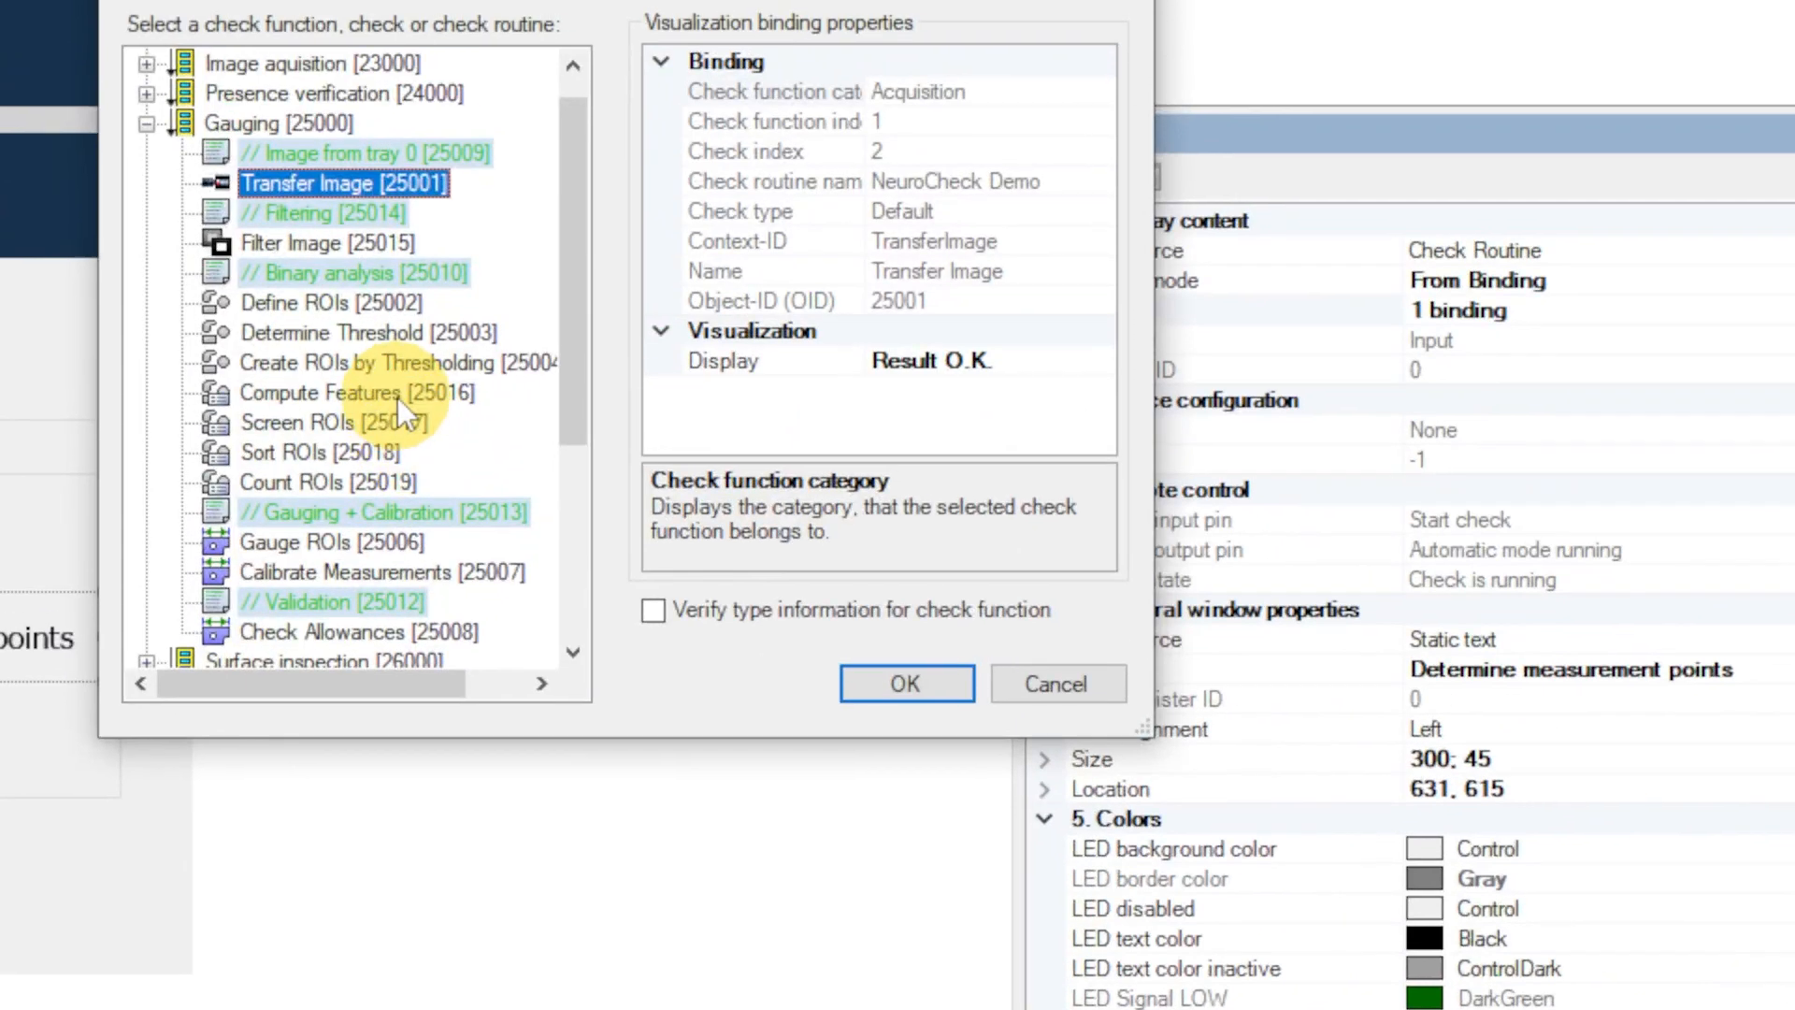
click(355, 421)
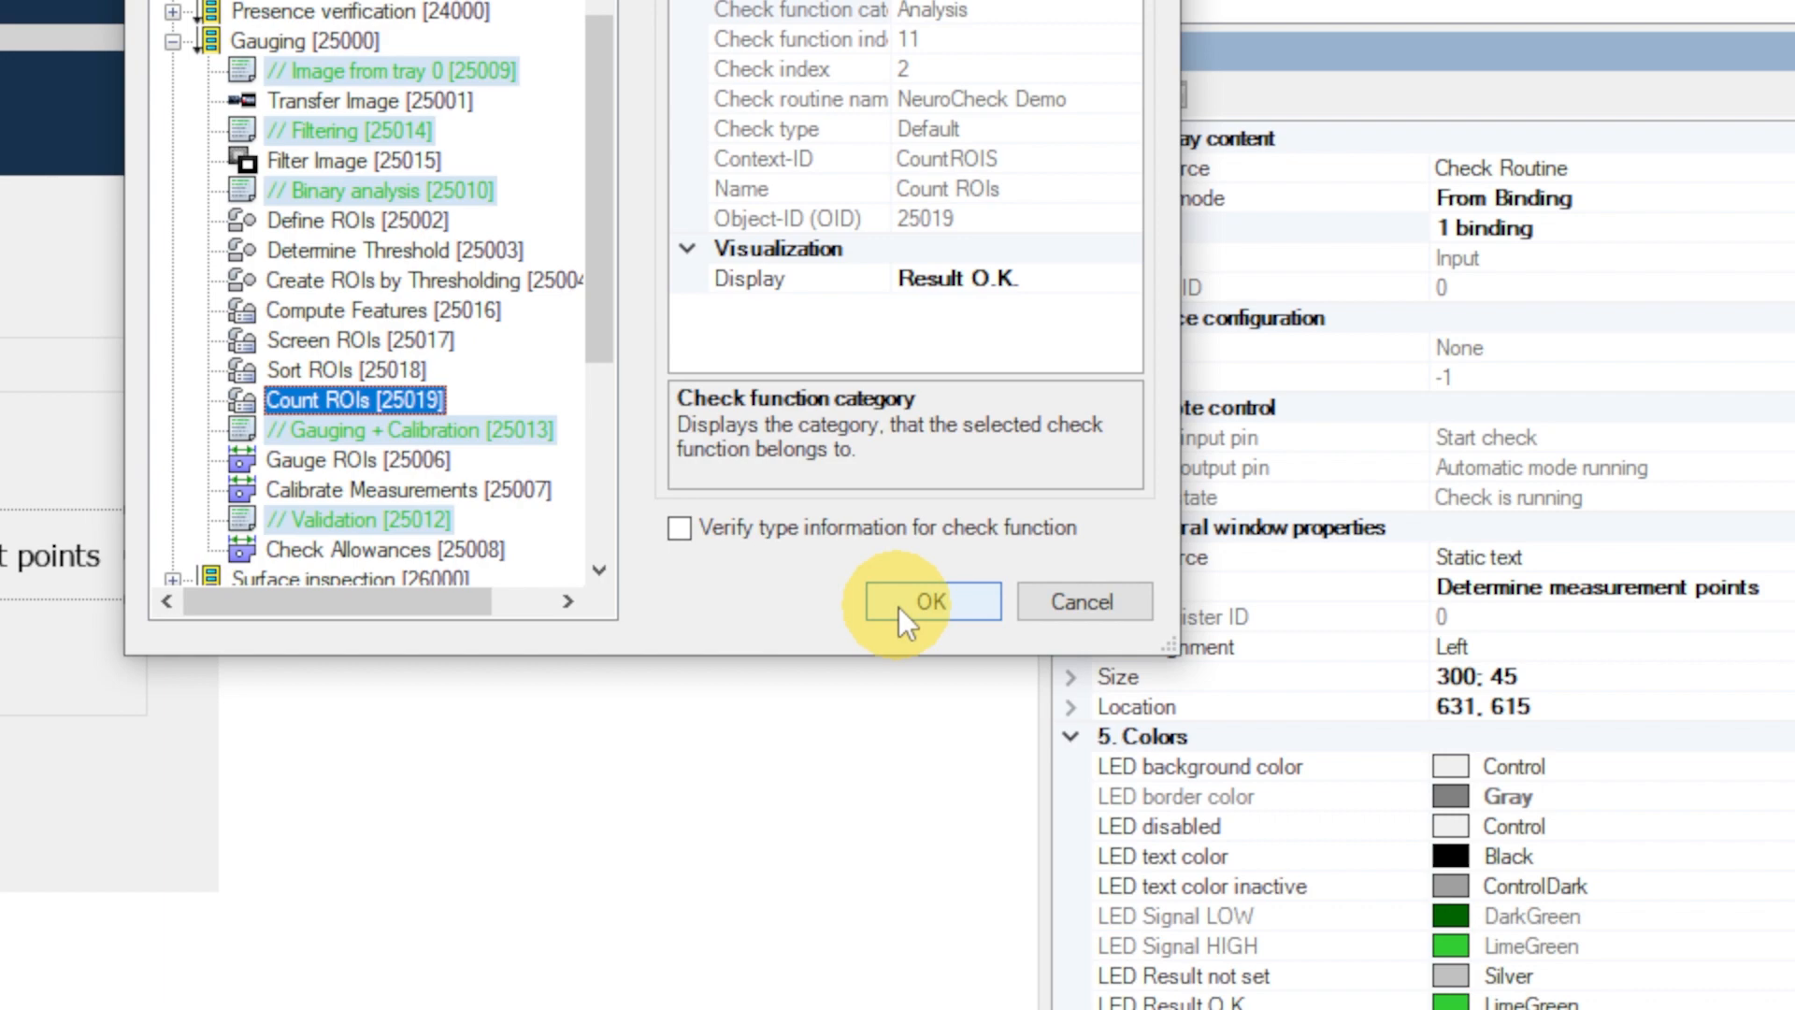
click(930, 601)
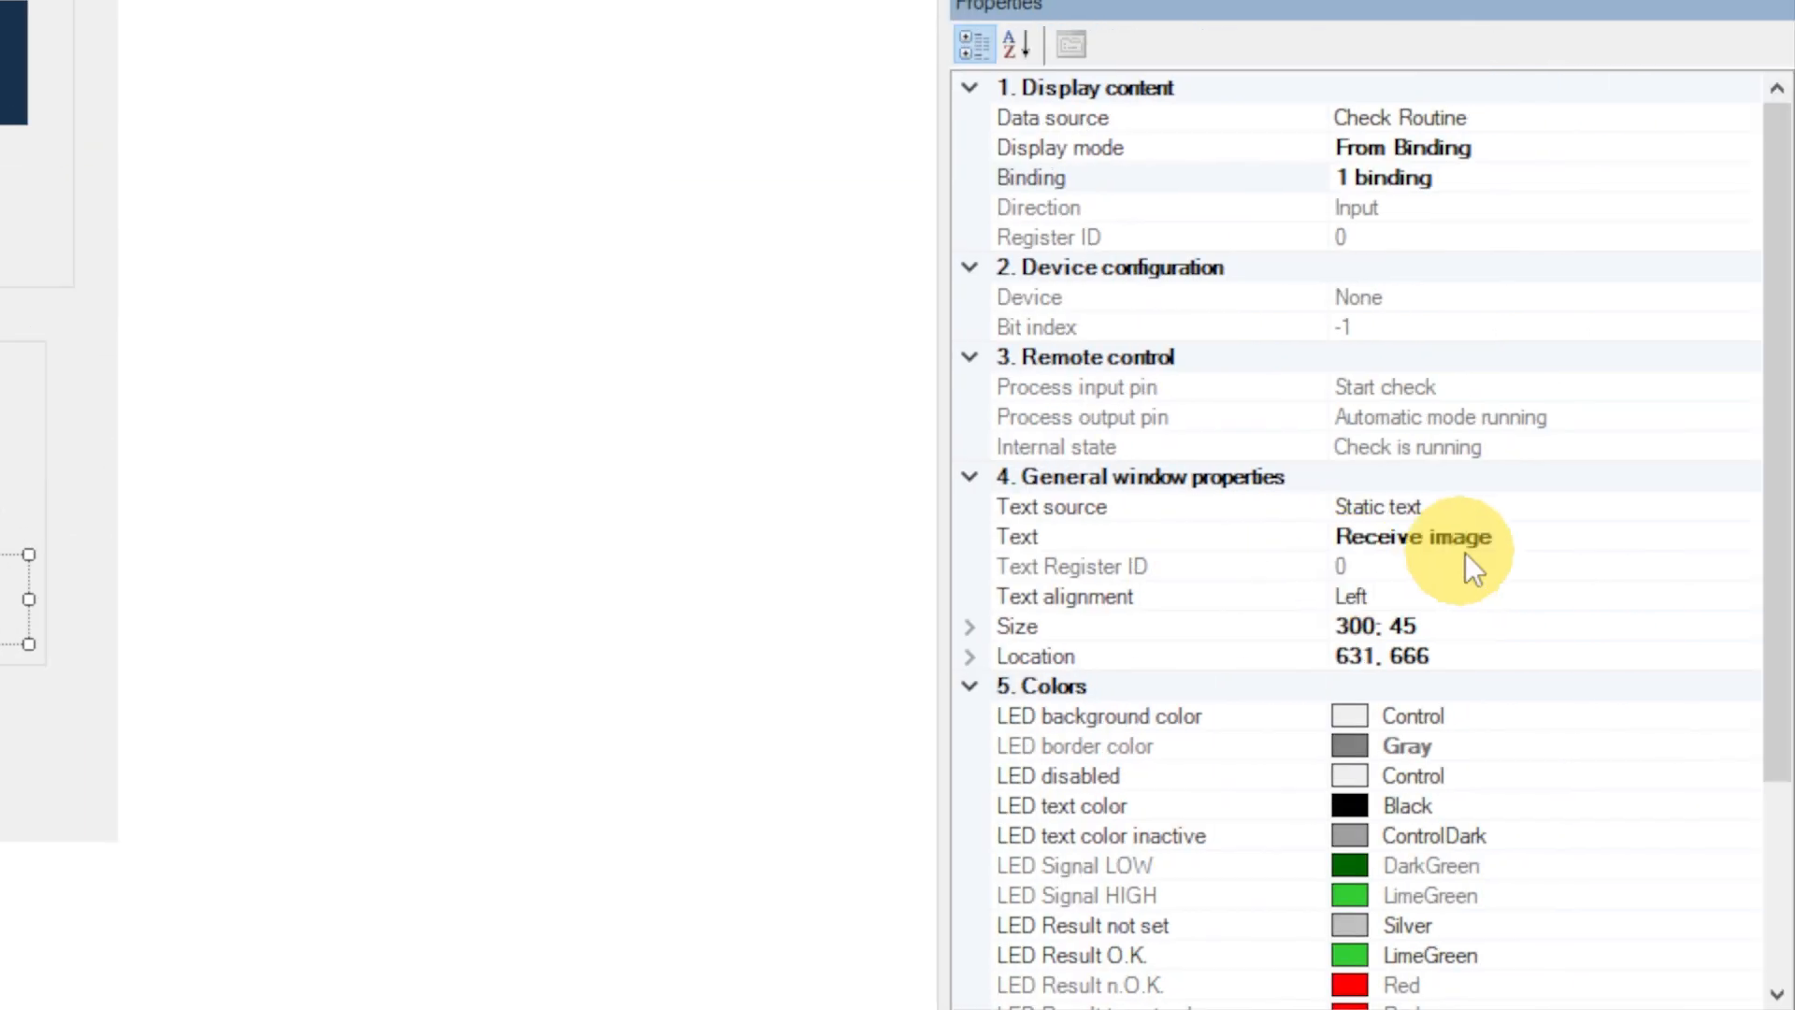
Step: Add a 'Check measurements' LED bound to Check Allowances
text(Check measurements)
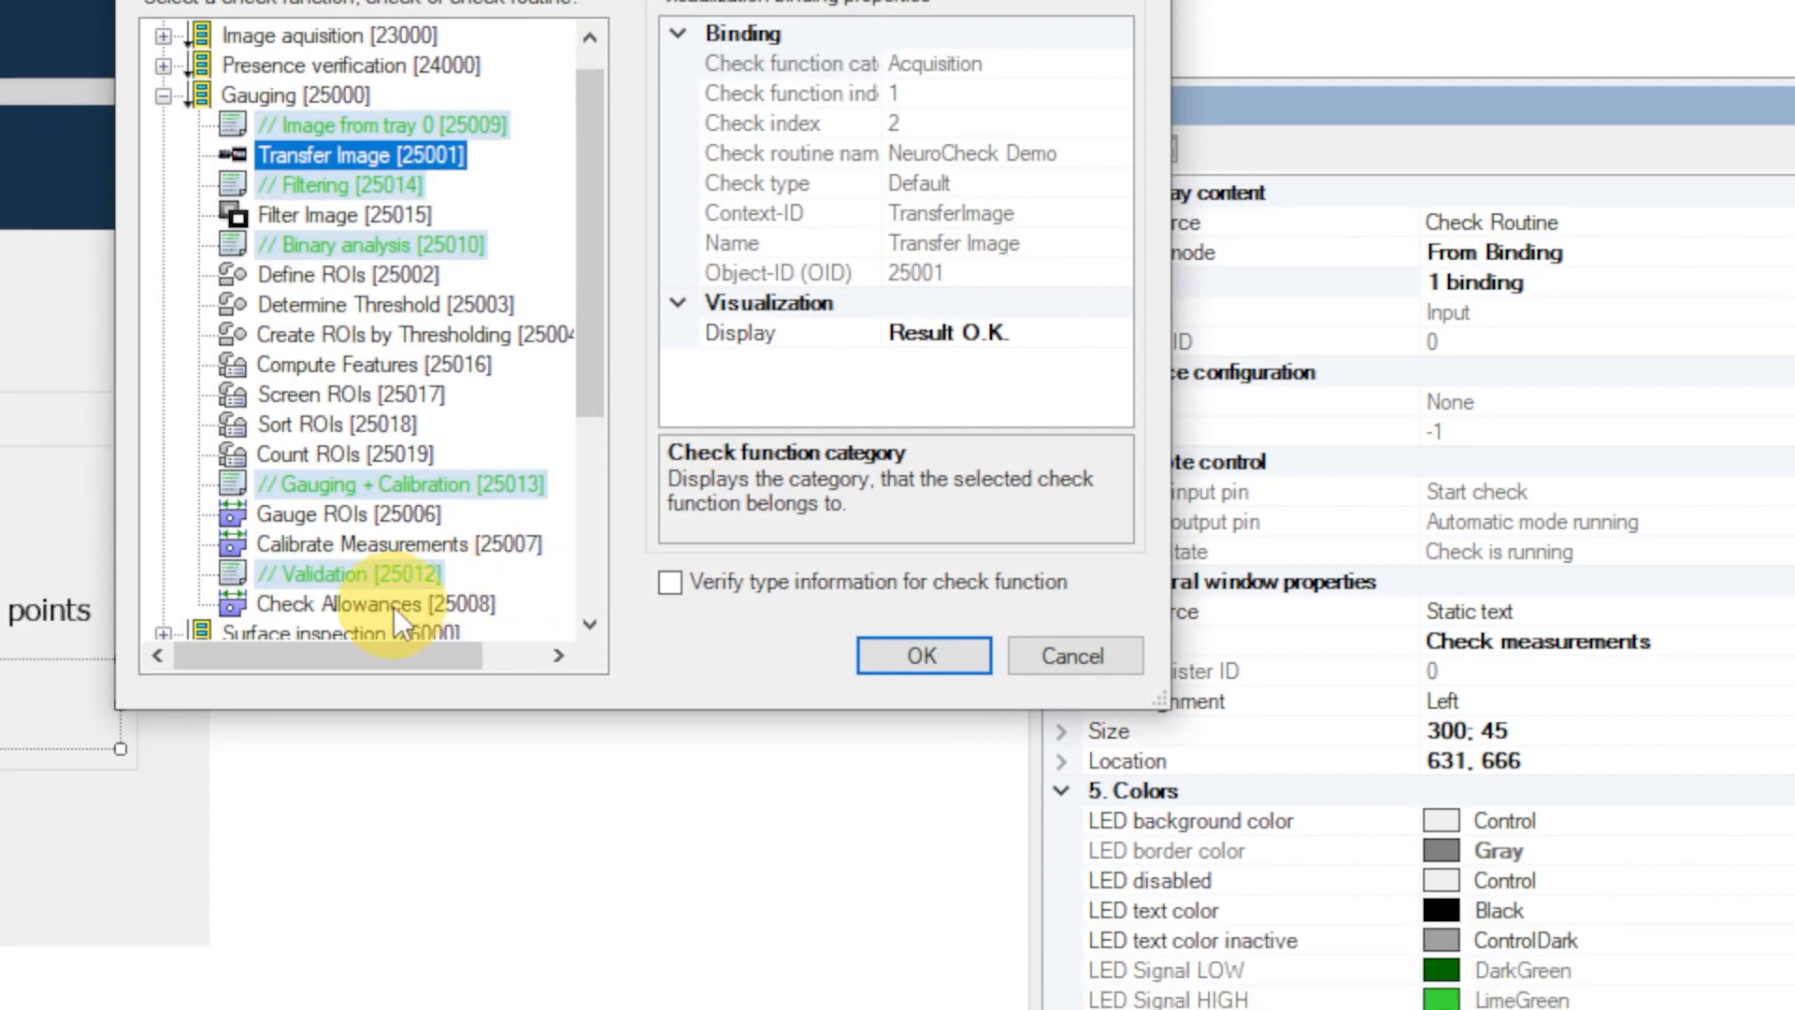
click(923, 656)
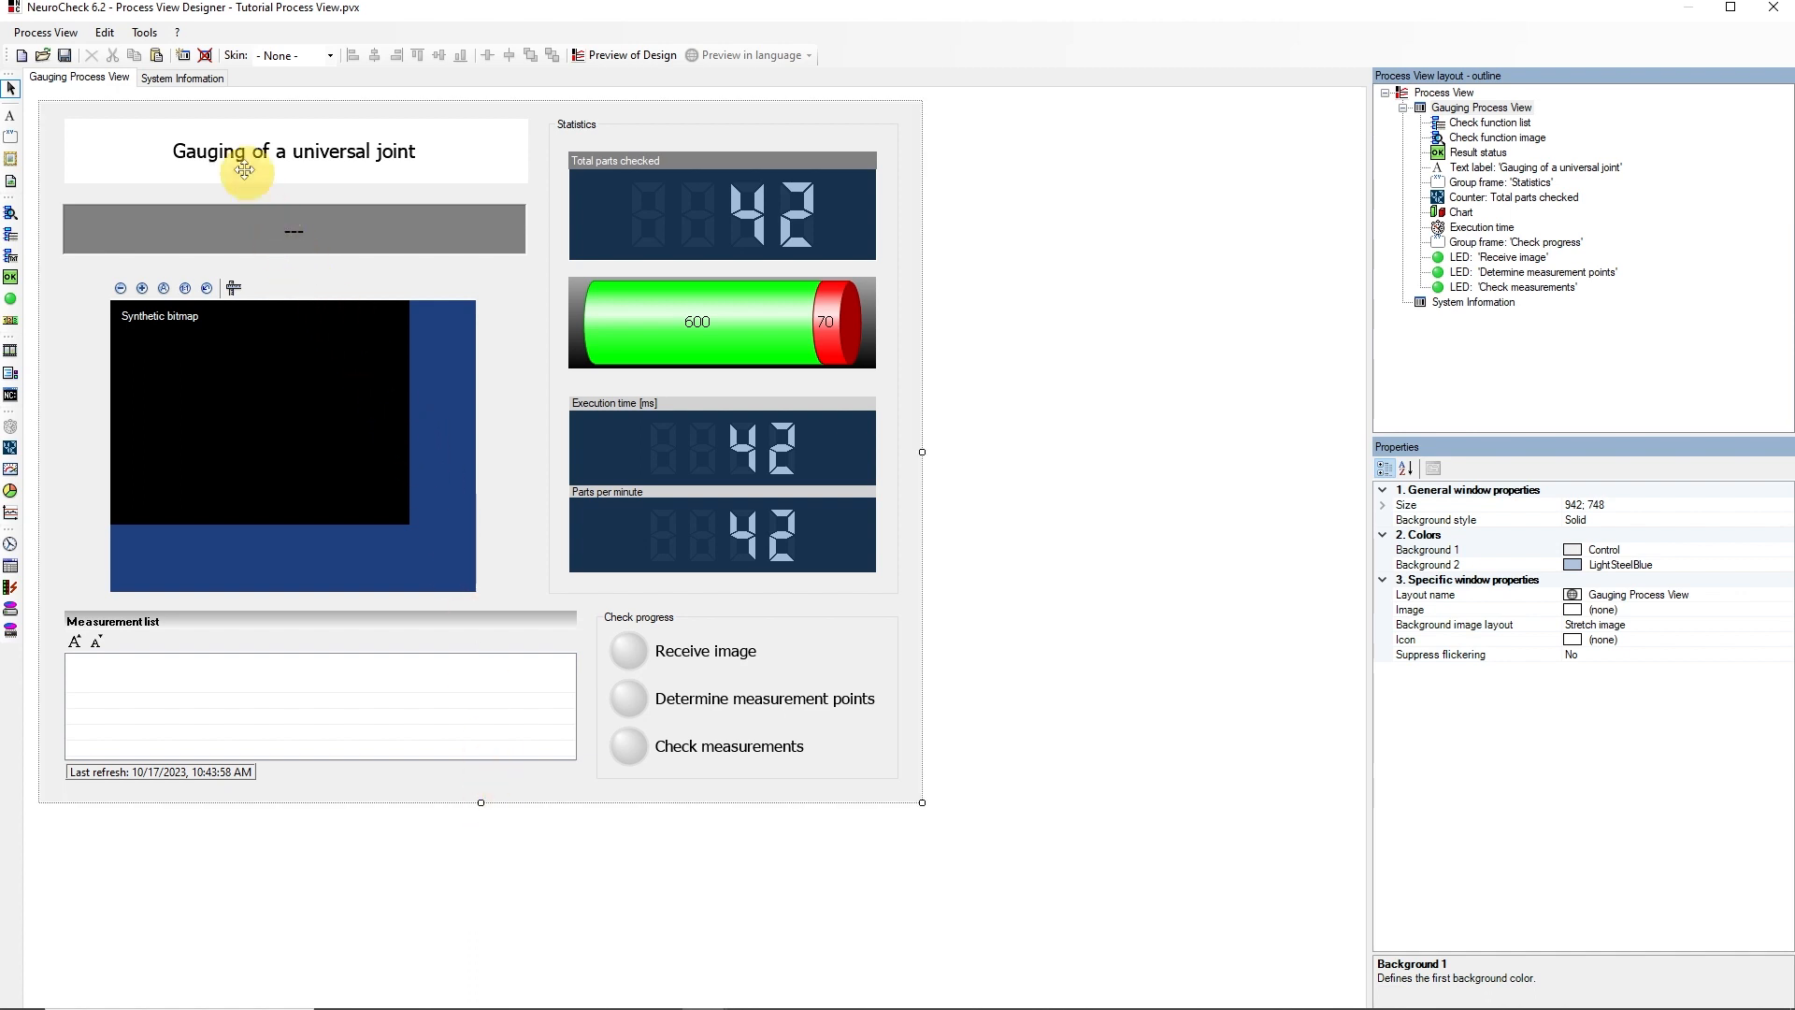
Step: Place the System log window on the System Information layout
click(183, 77)
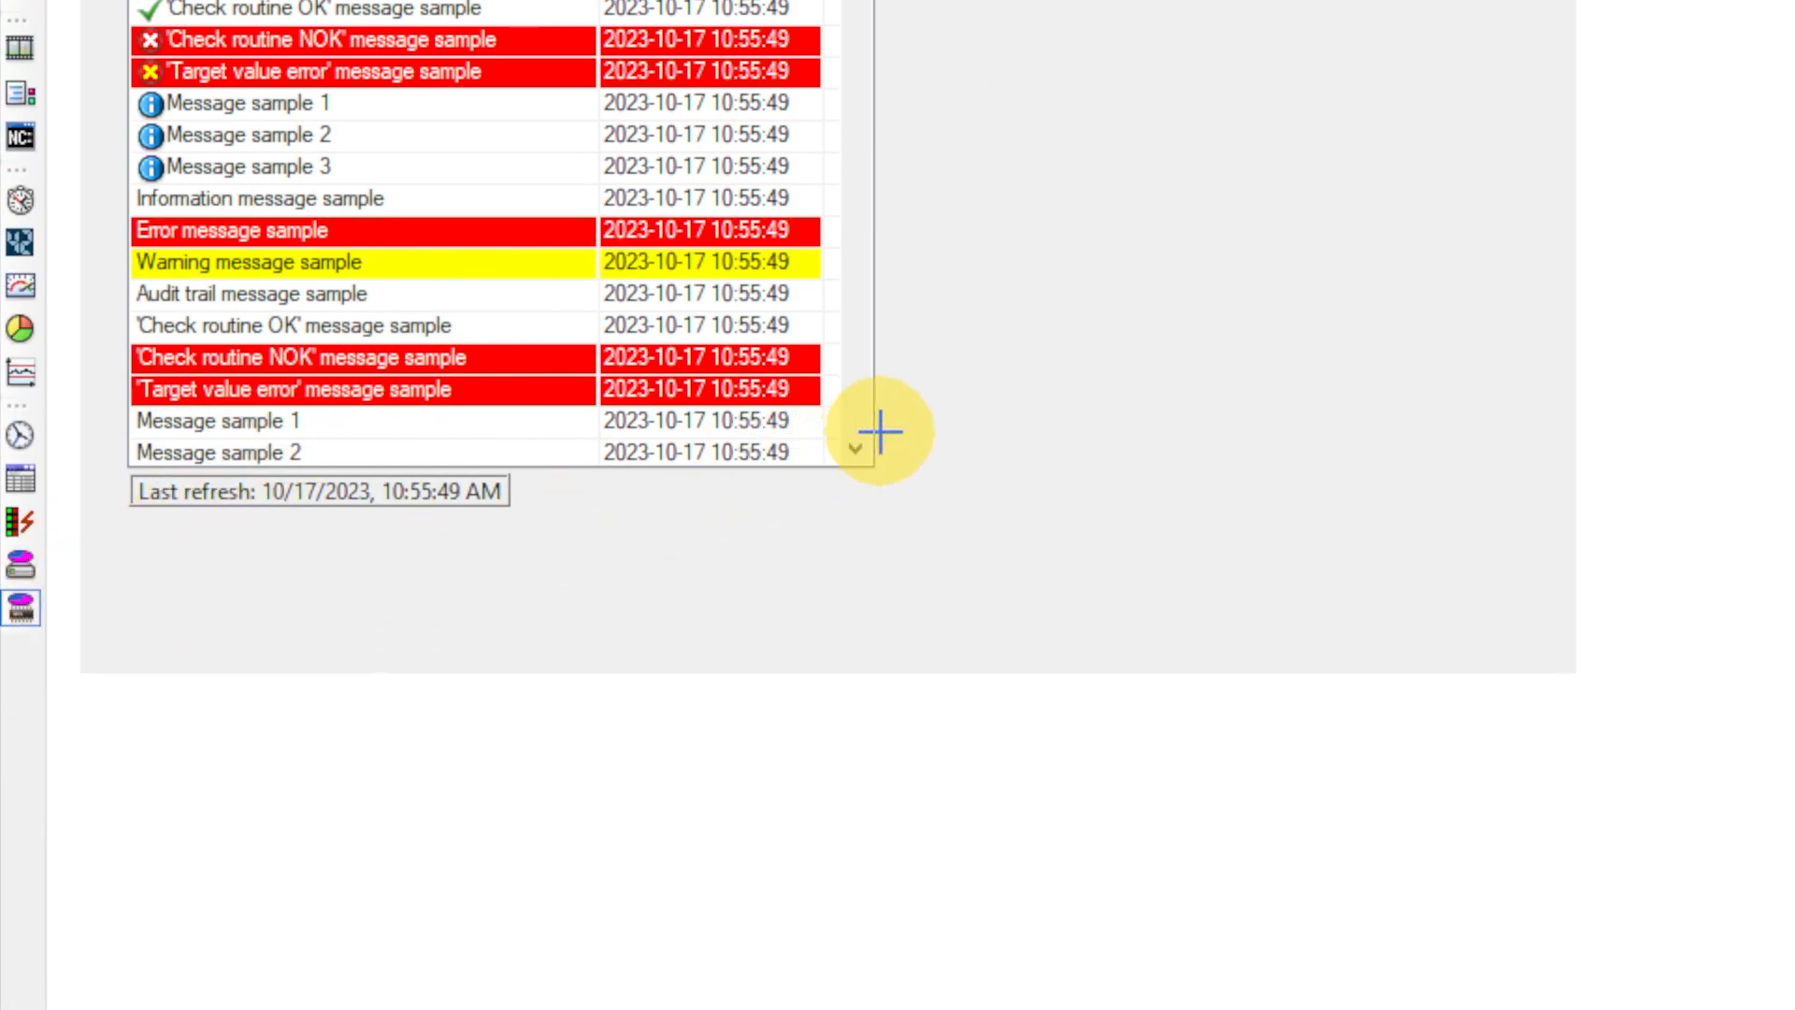
click(219, 23)
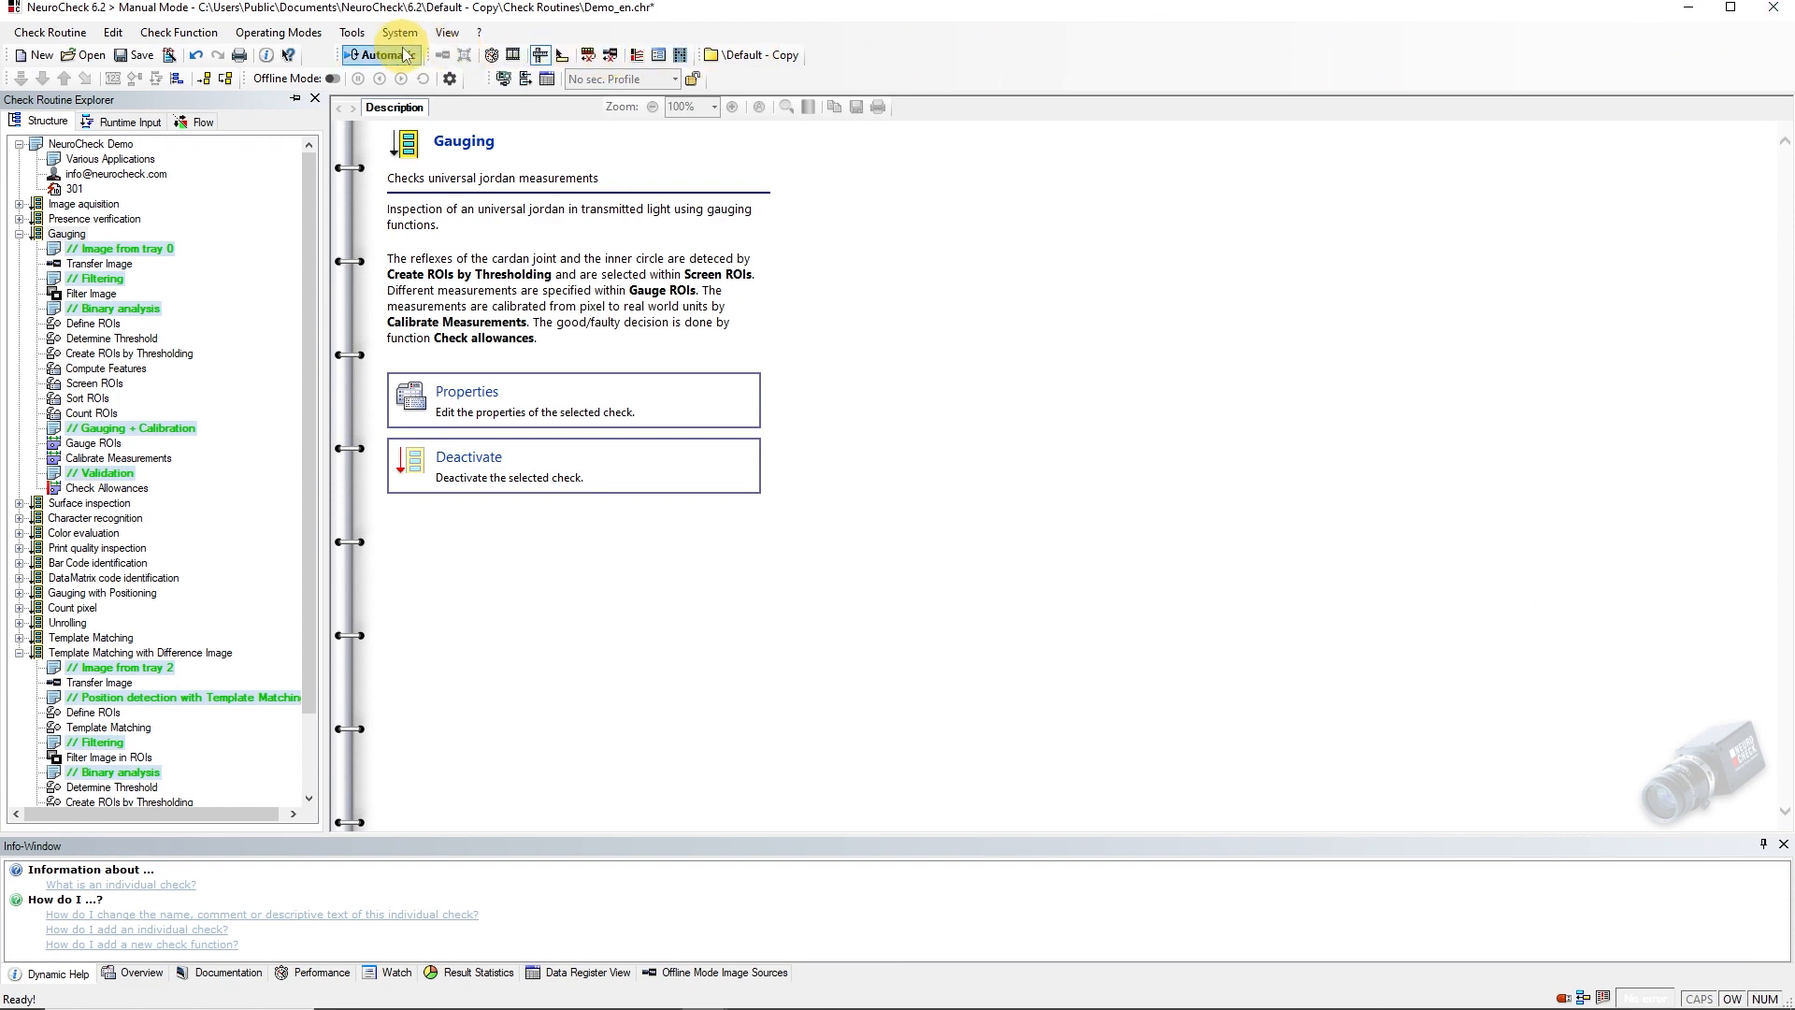
Step: Set the Remote Control start signal source to Keyboard, manually, and enter Automatic mode
click(399, 30)
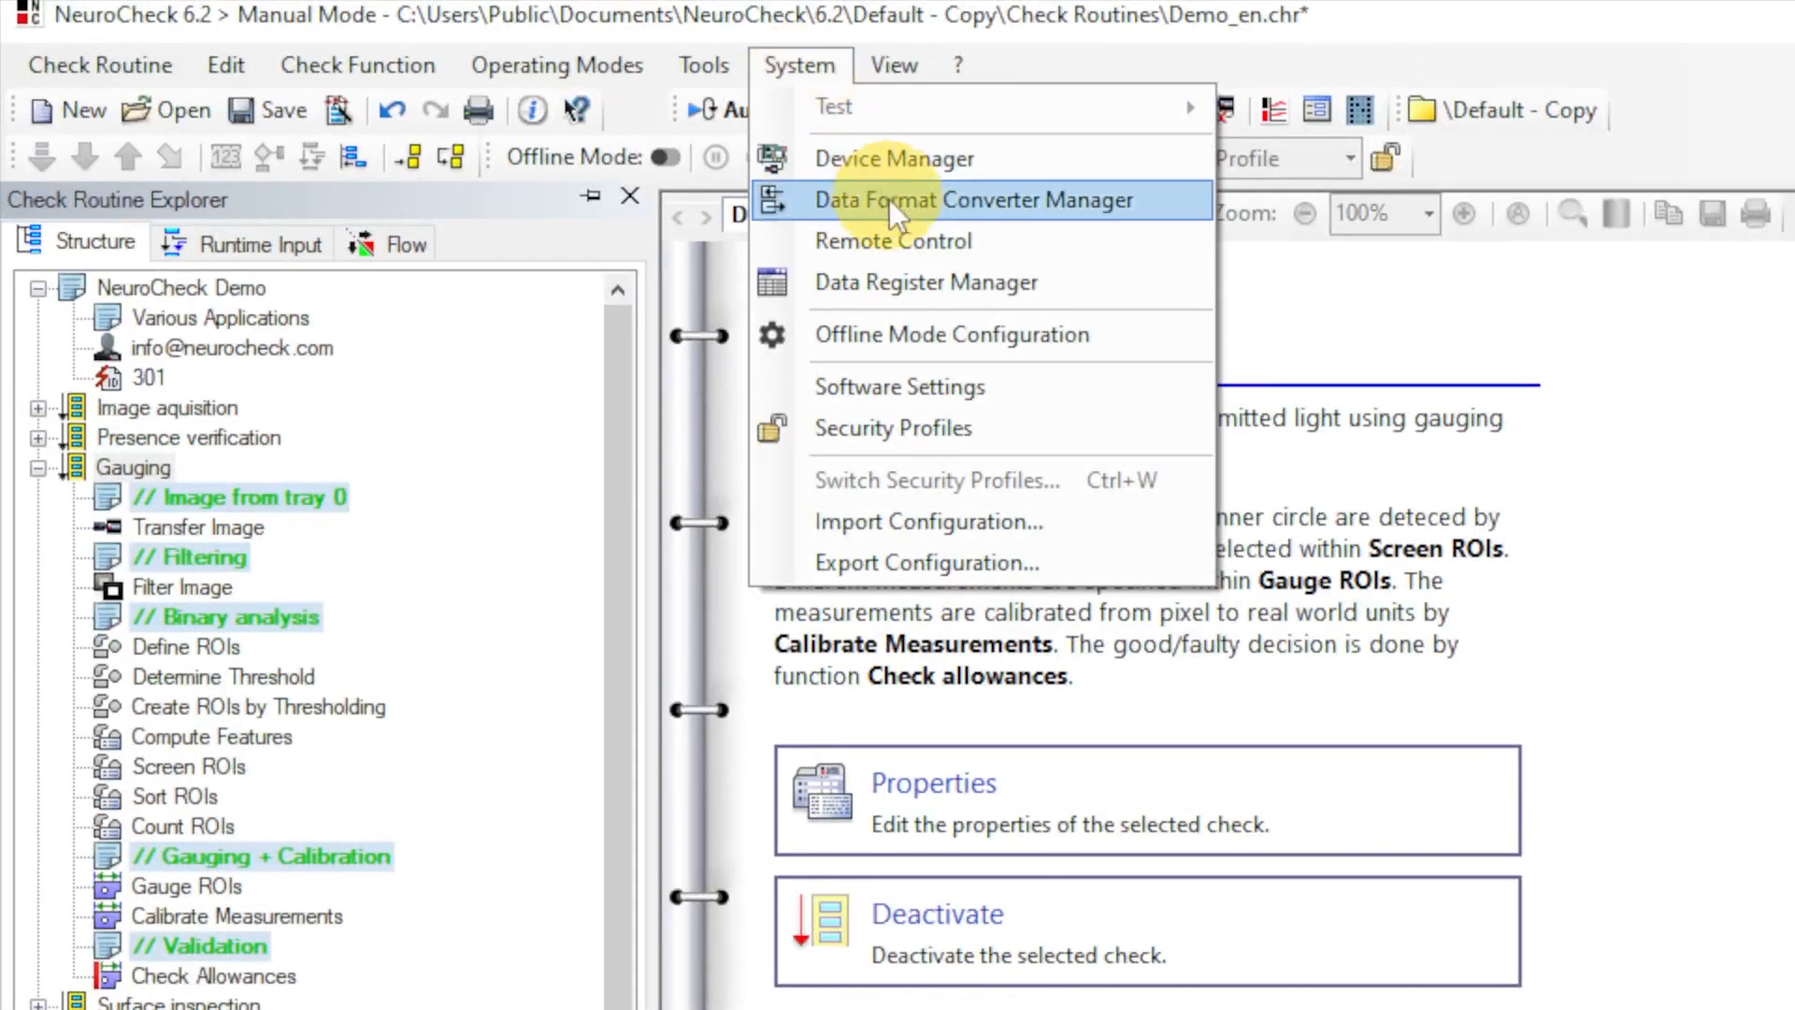
click(892, 241)
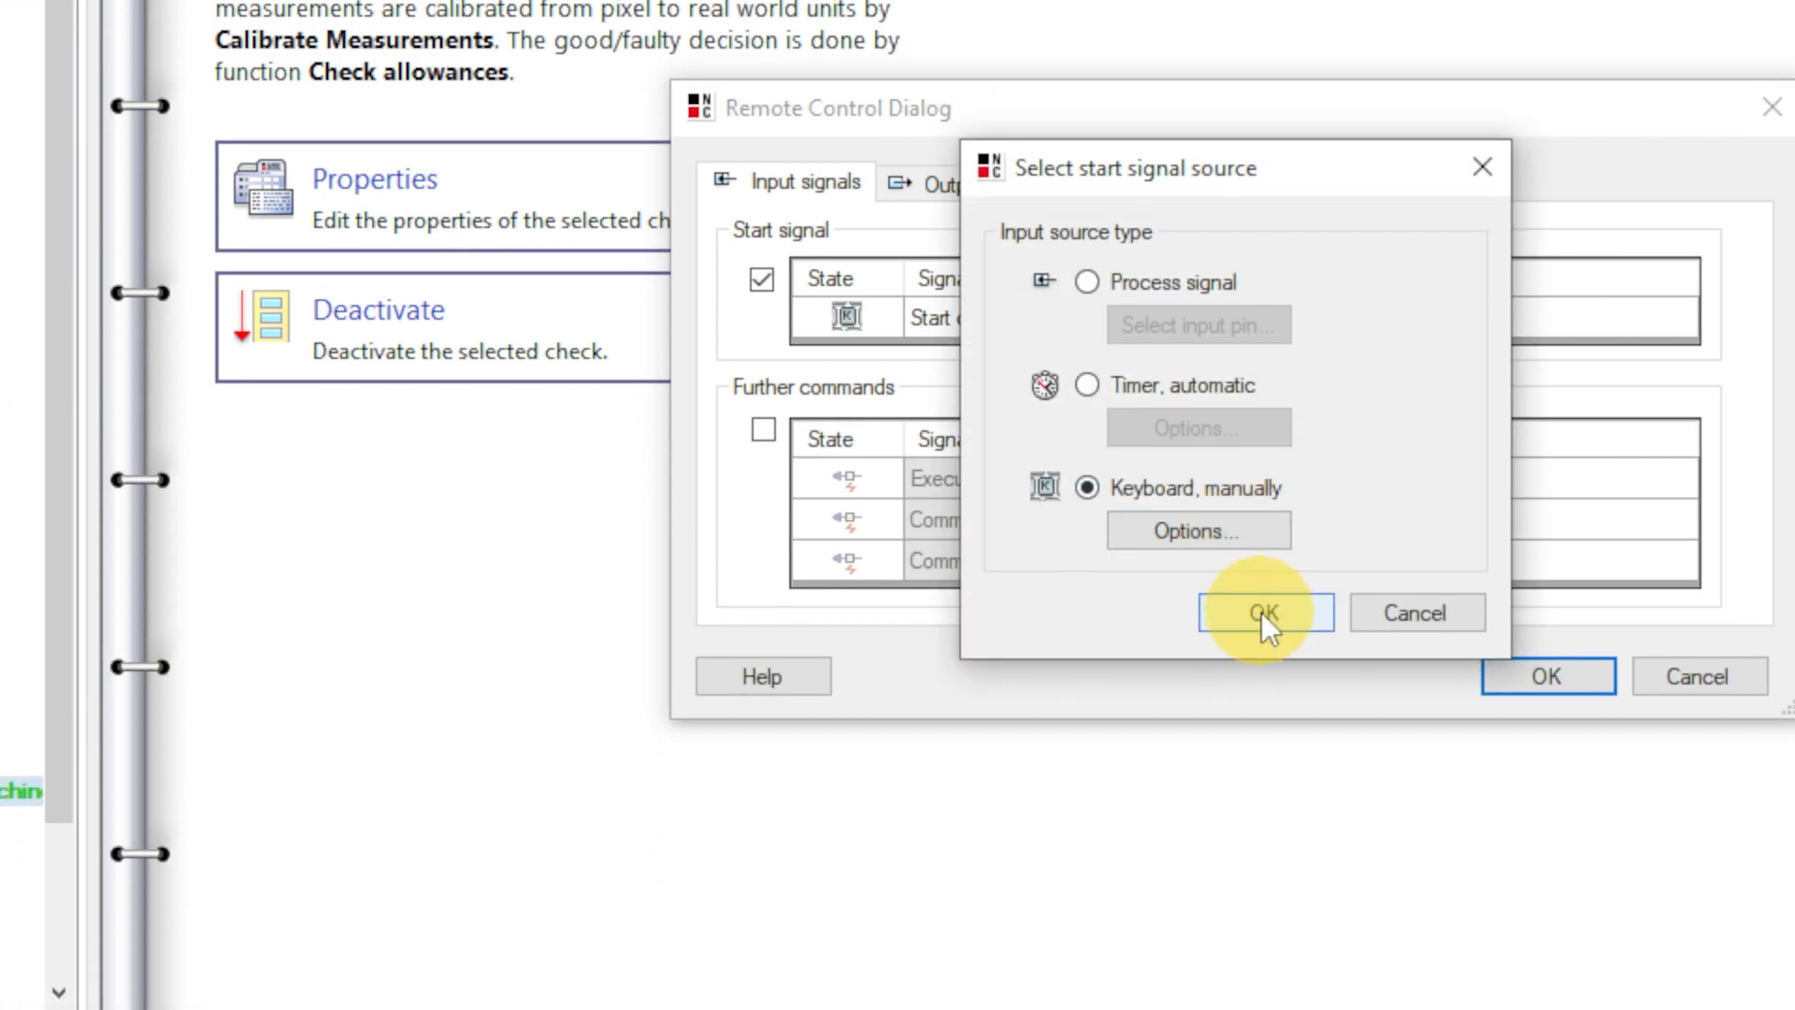
click(1264, 613)
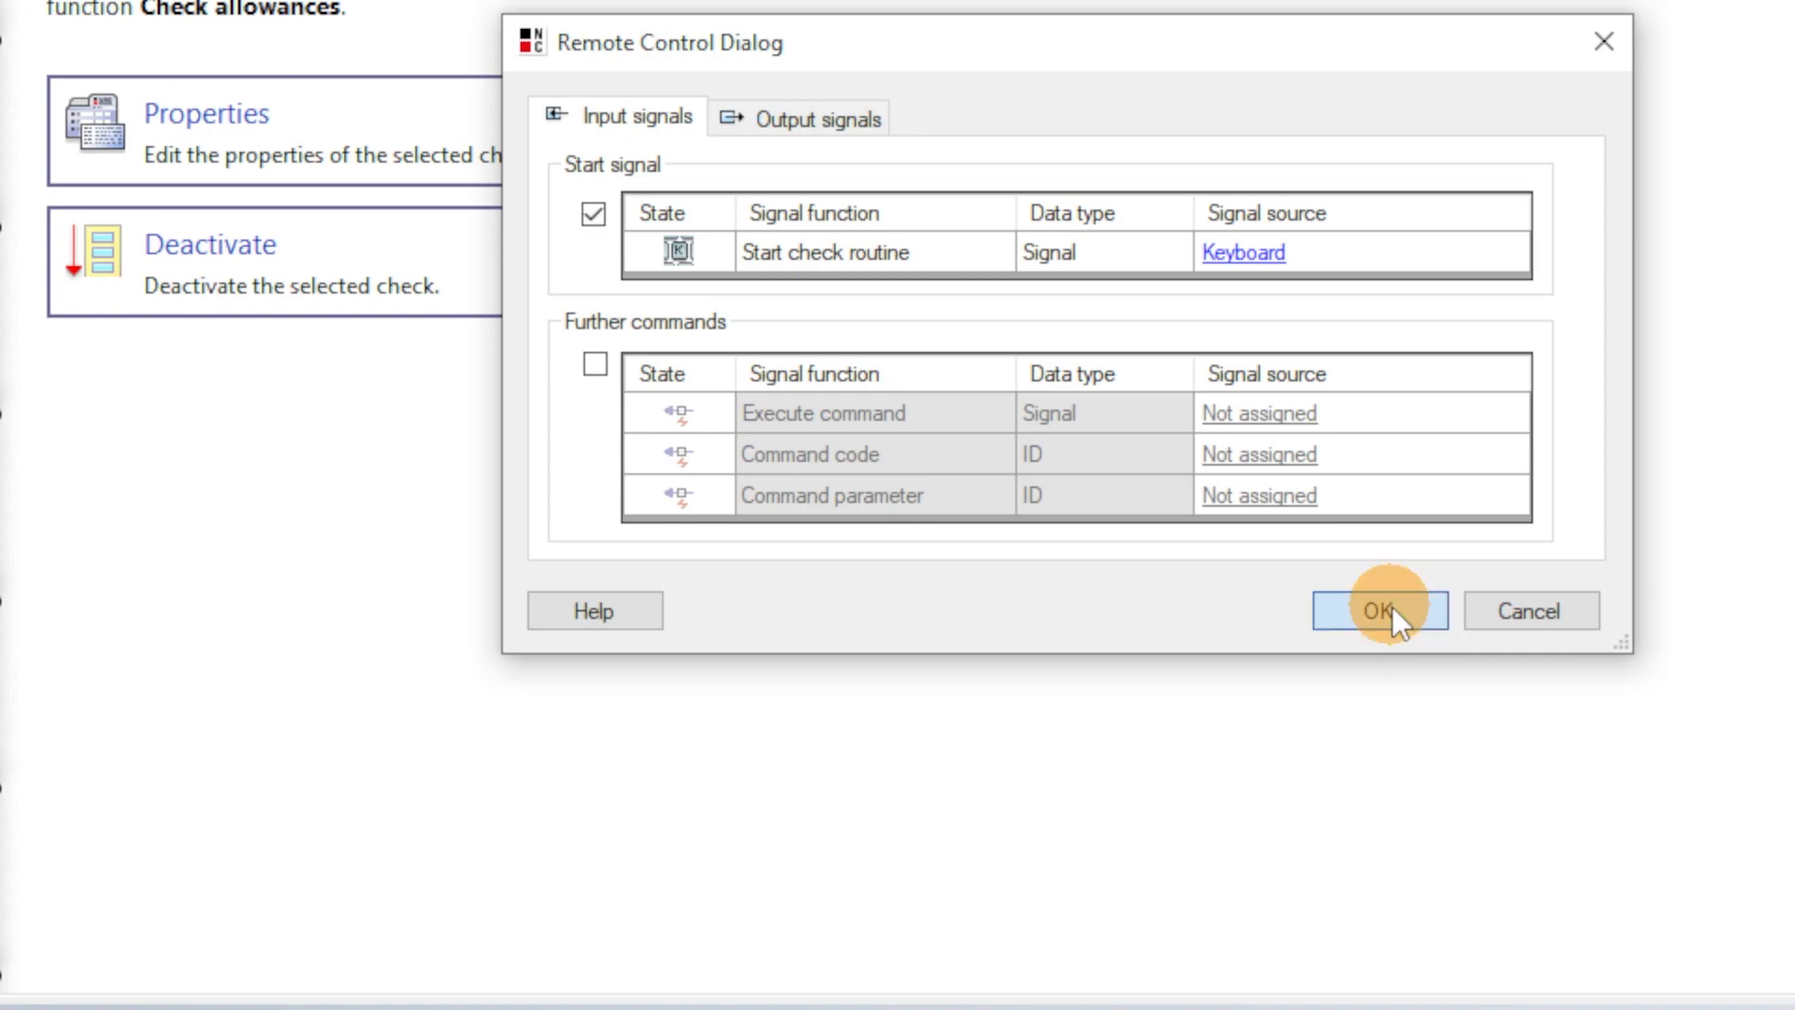
click(1380, 610)
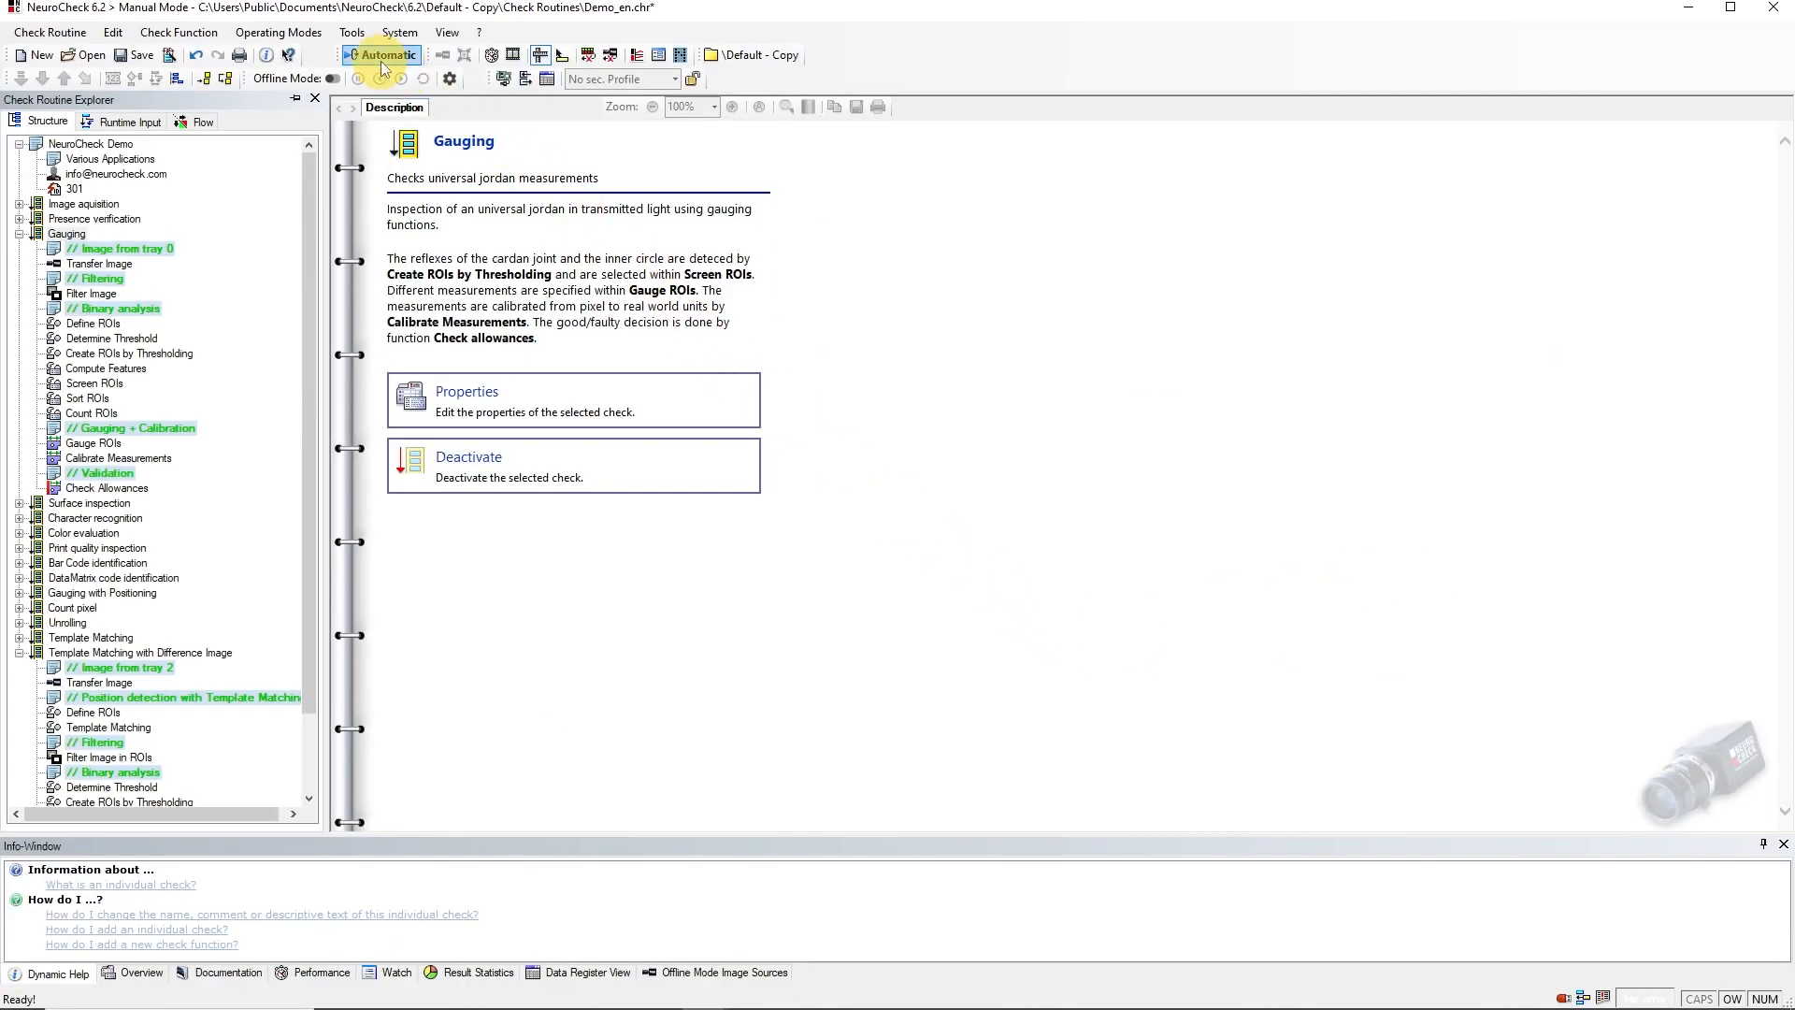
click(383, 54)
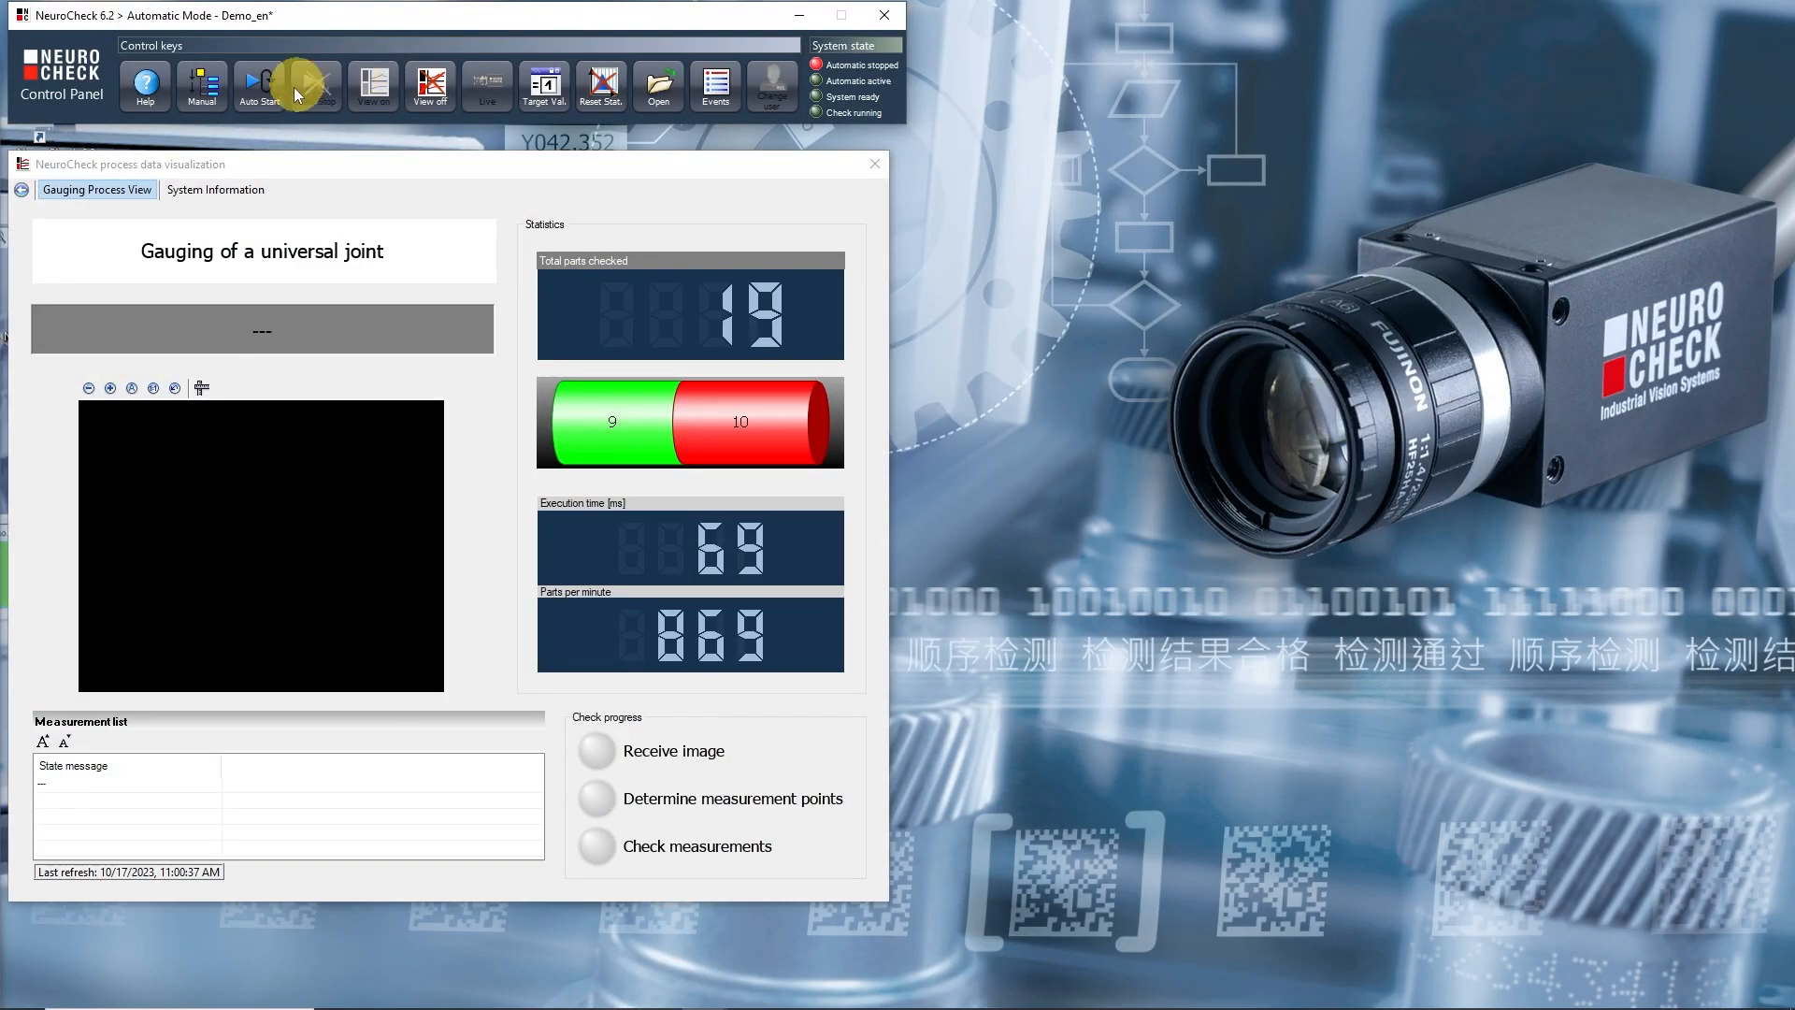
Step: Run Auto Start, view the System Information layout, then return to Manual mode
click(259, 86)
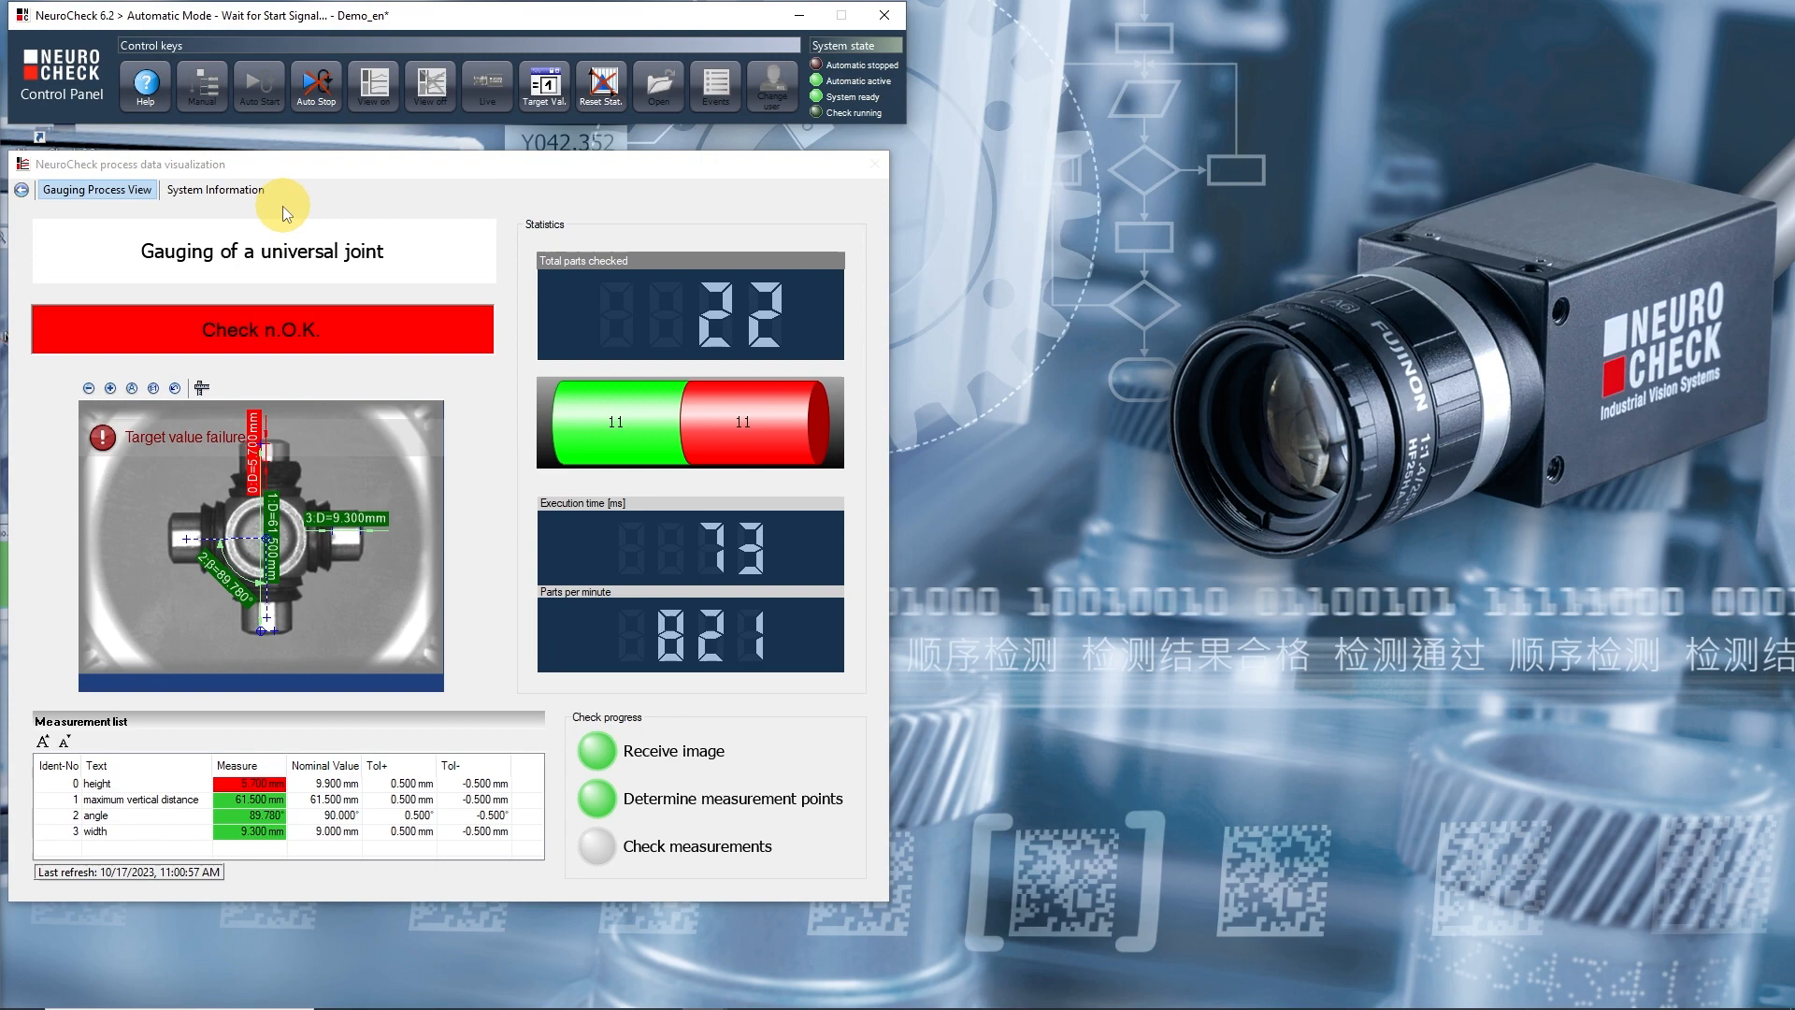
click(216, 188)
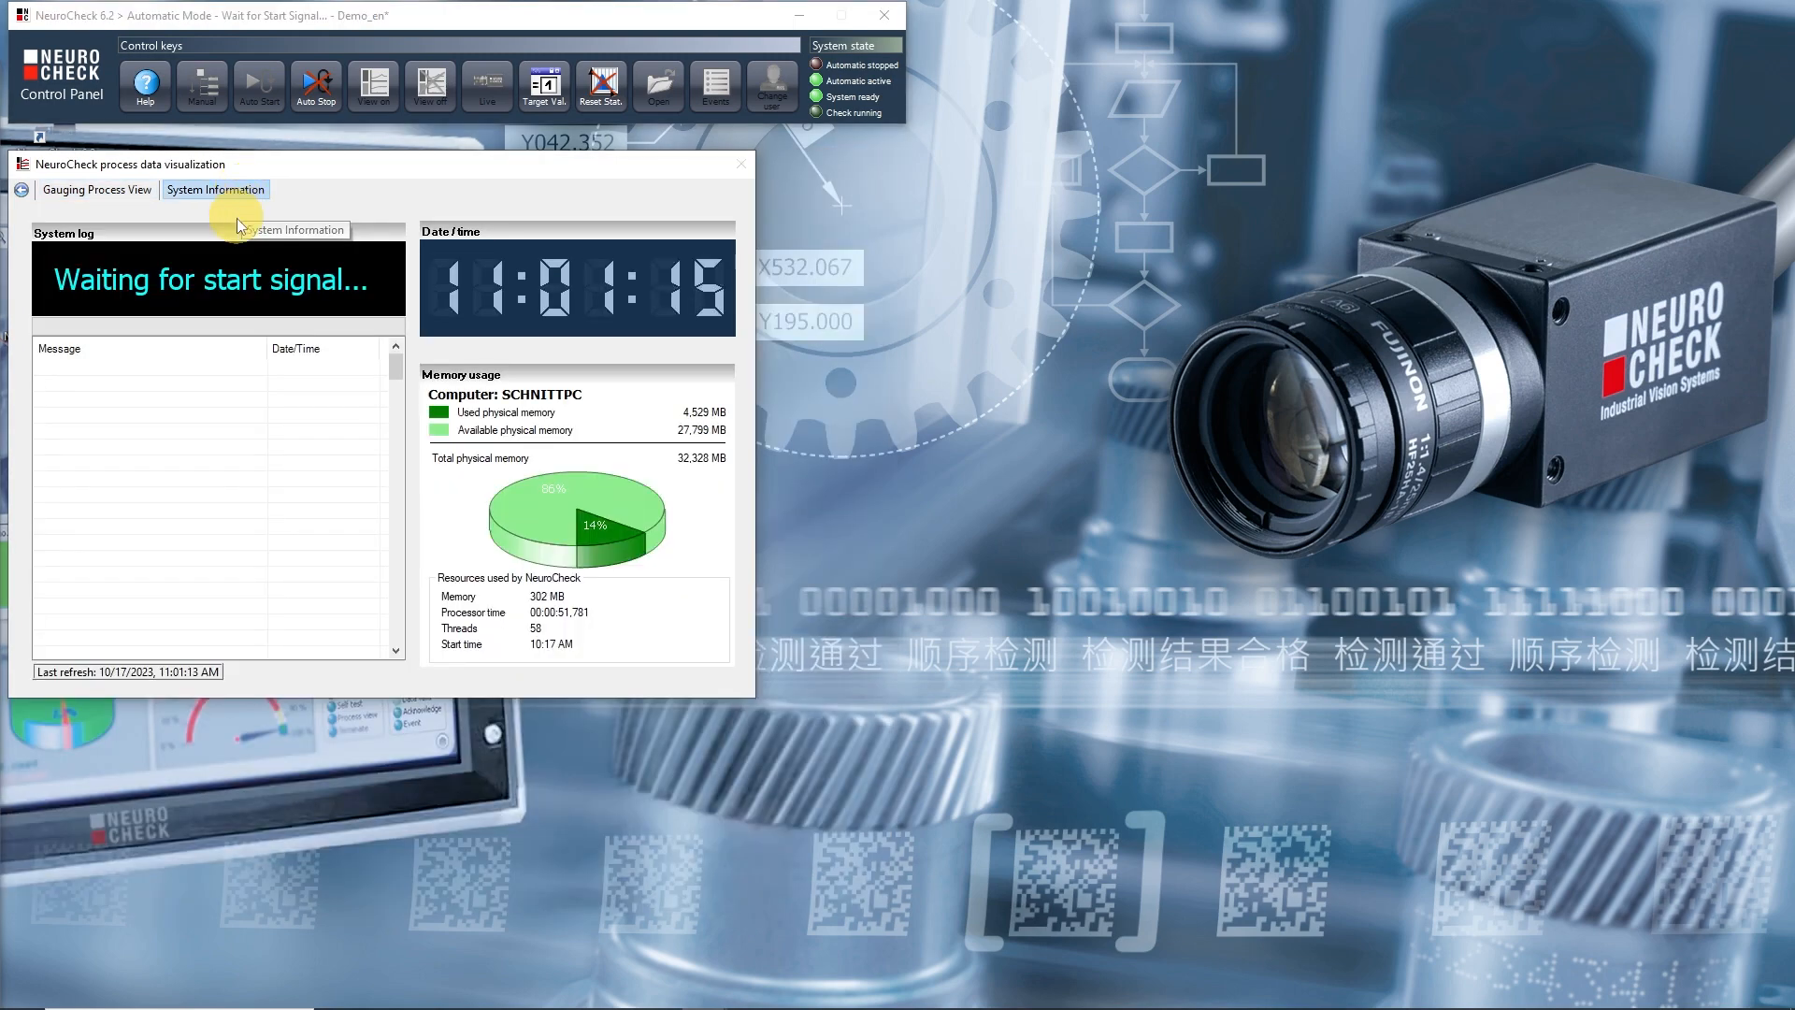
mouse_move(245, 450)
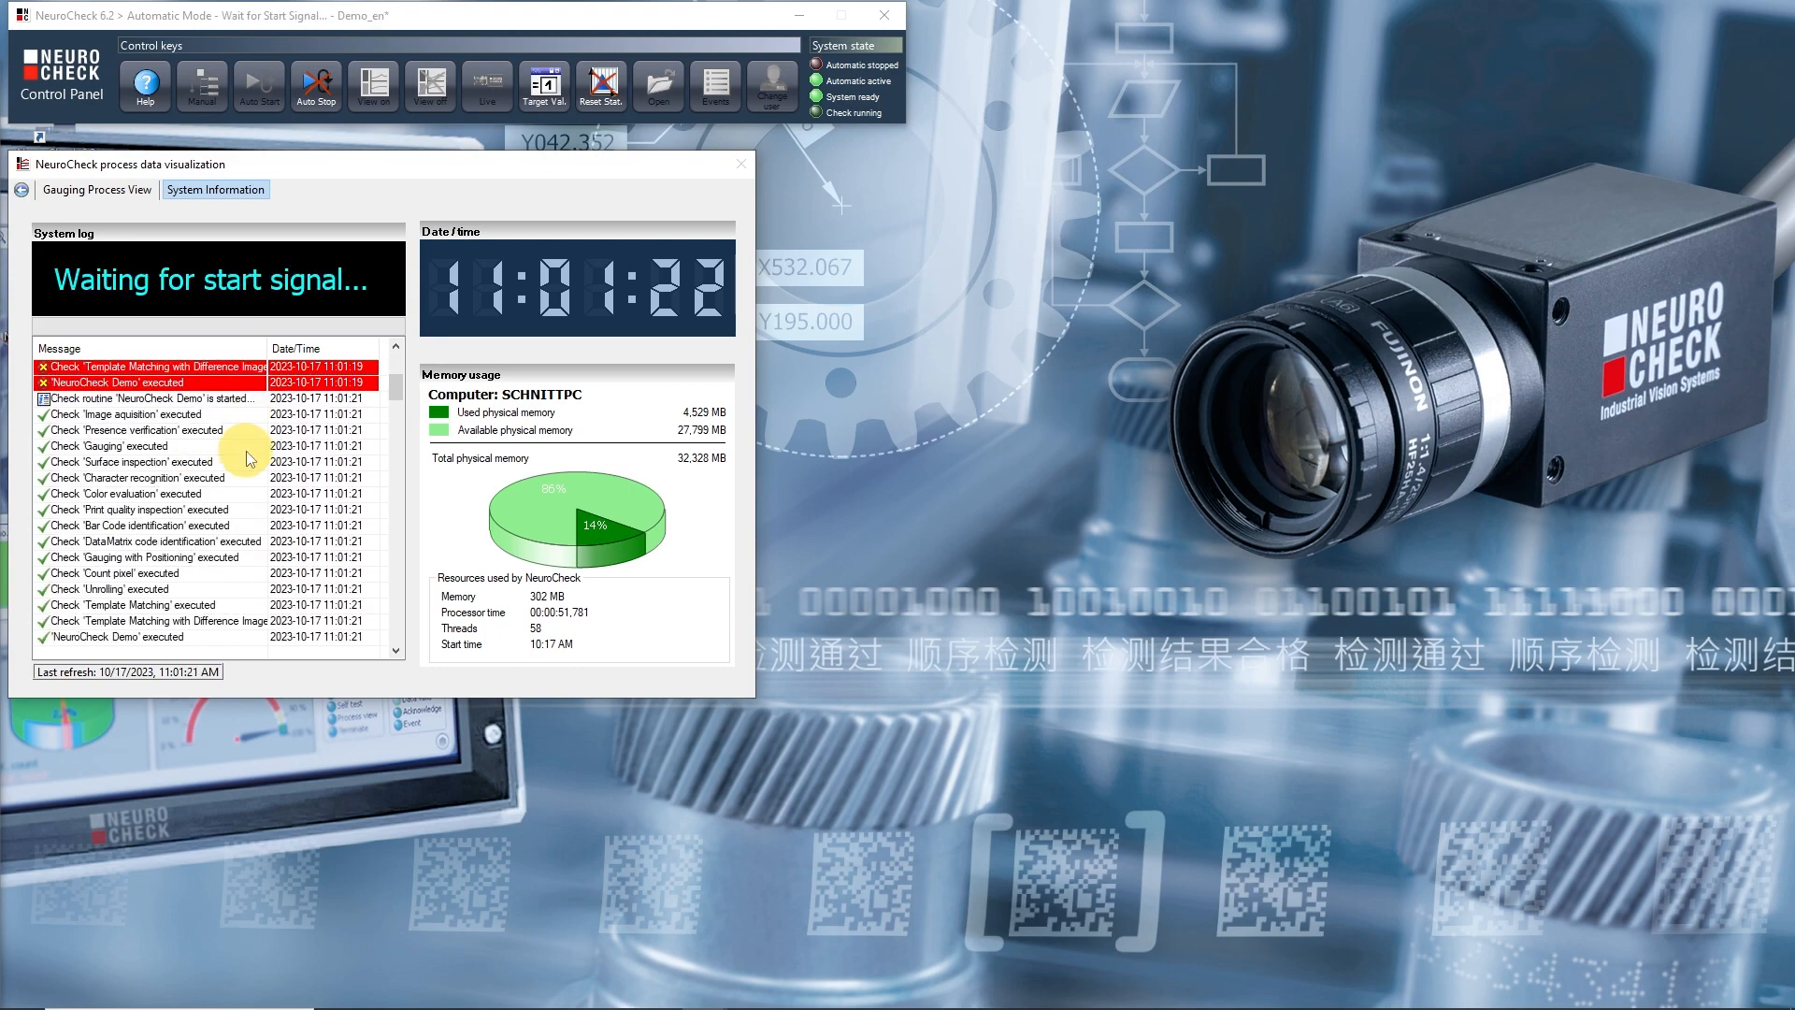
click(315, 86)
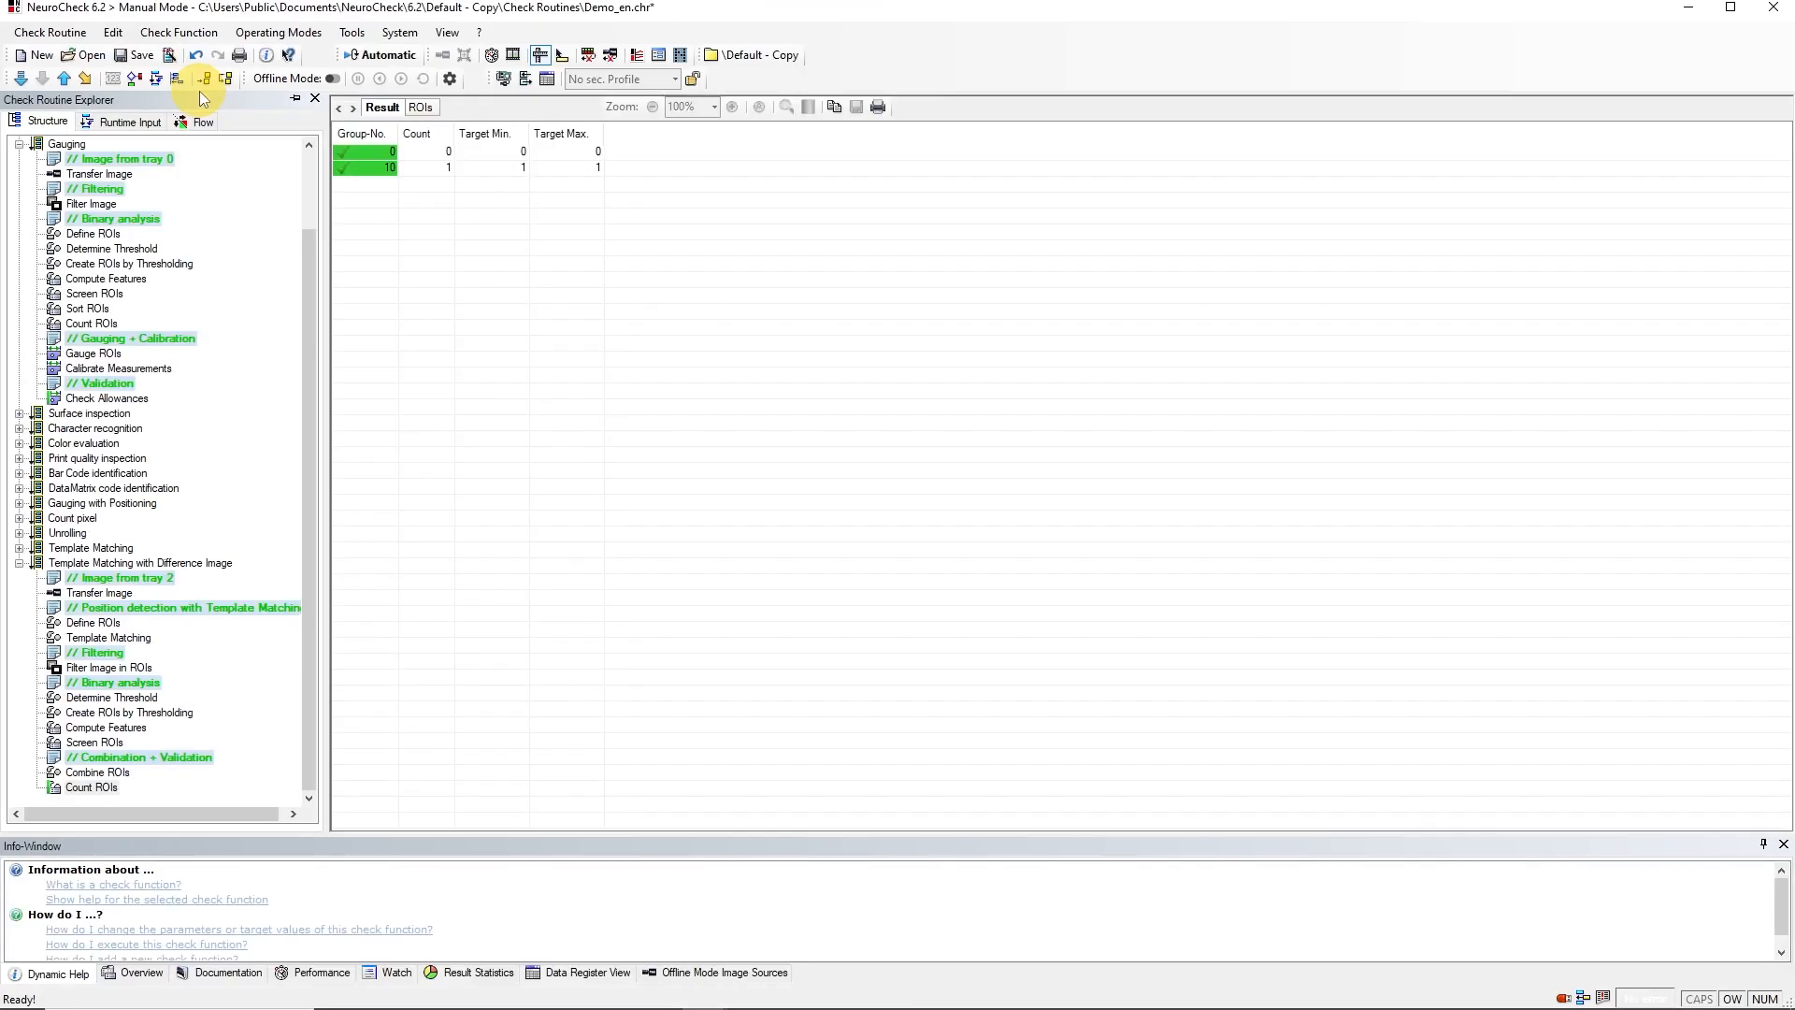
Step: In Software Settings > Automatic Mode > Process view, set Display update to Yes, all windows
click(400, 31)
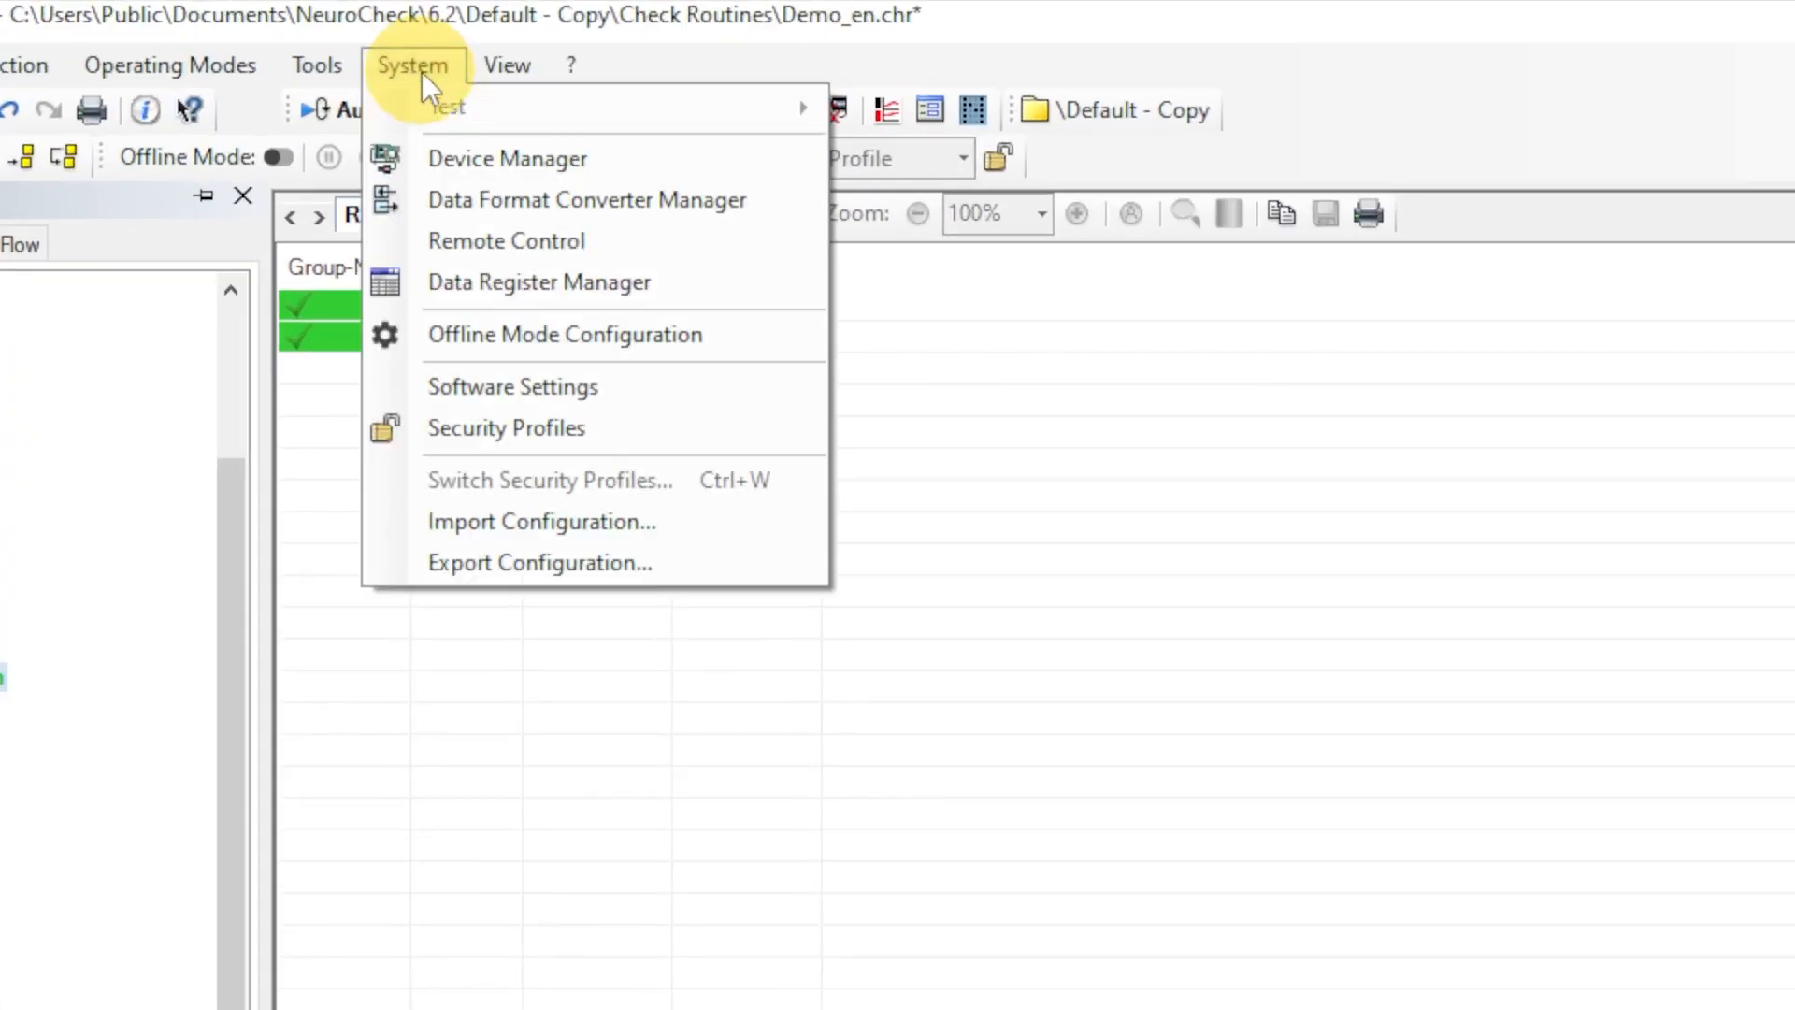
click(512, 386)
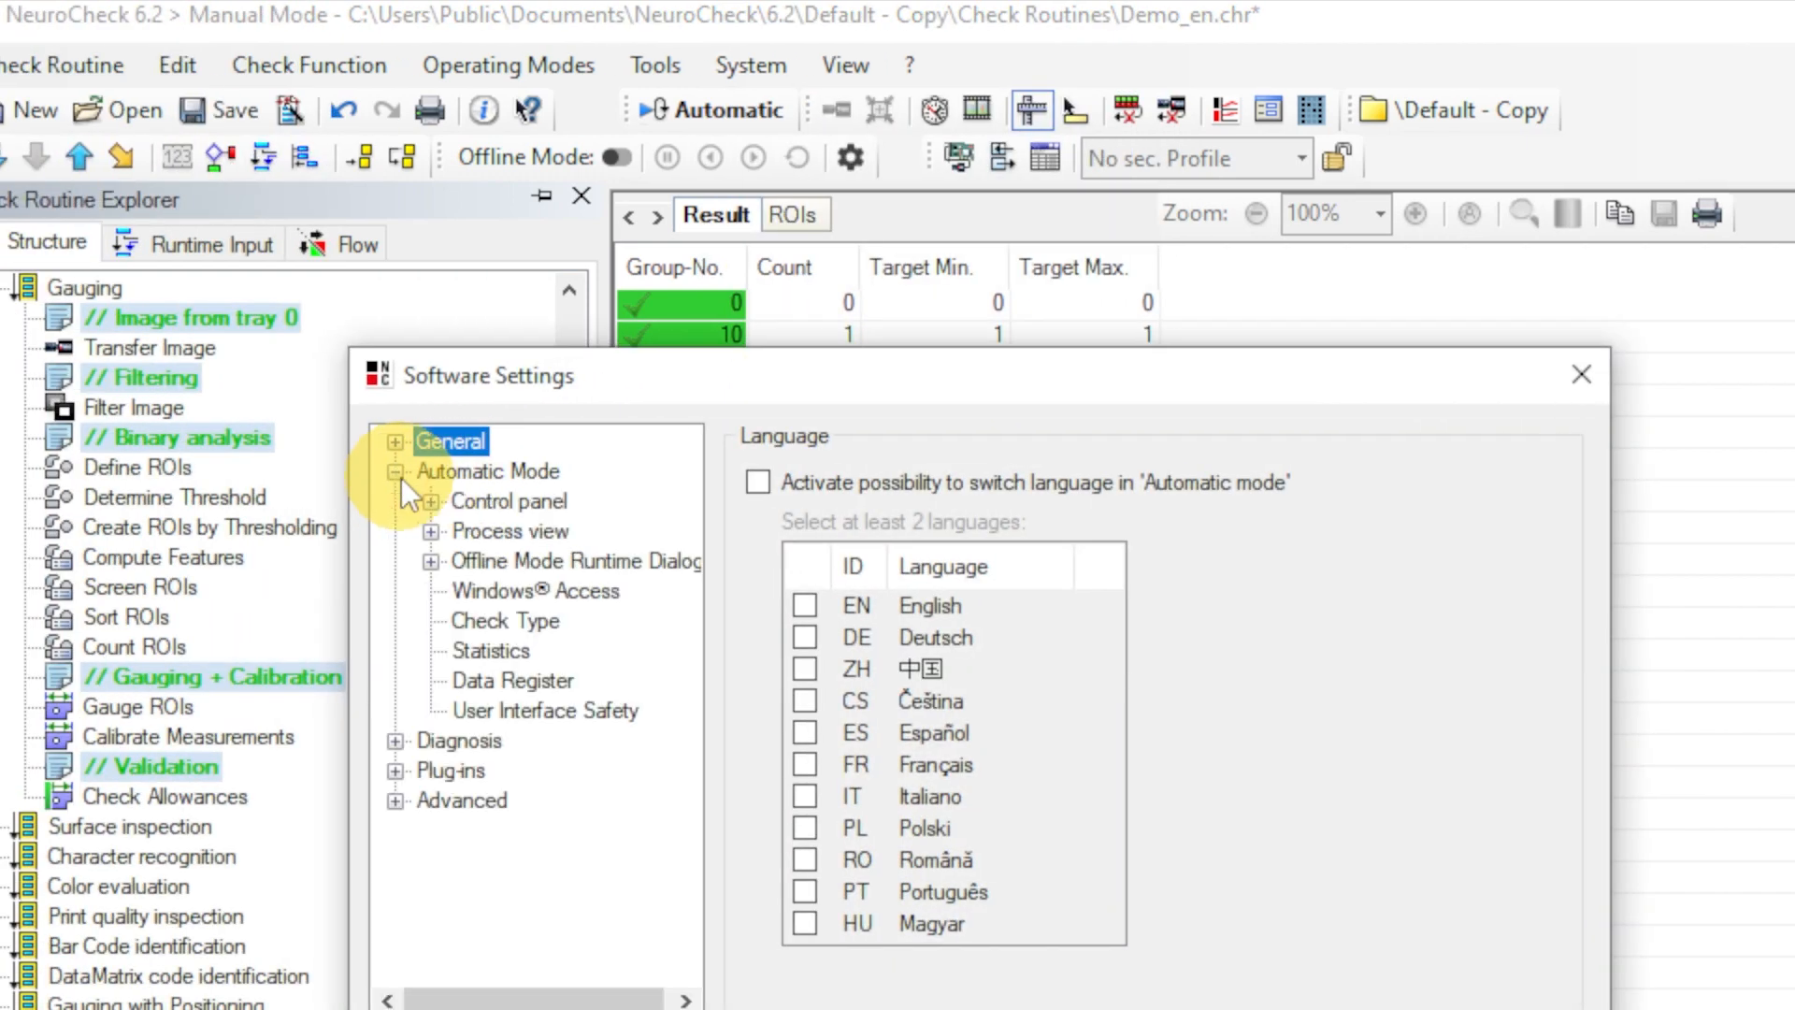
click(430, 531)
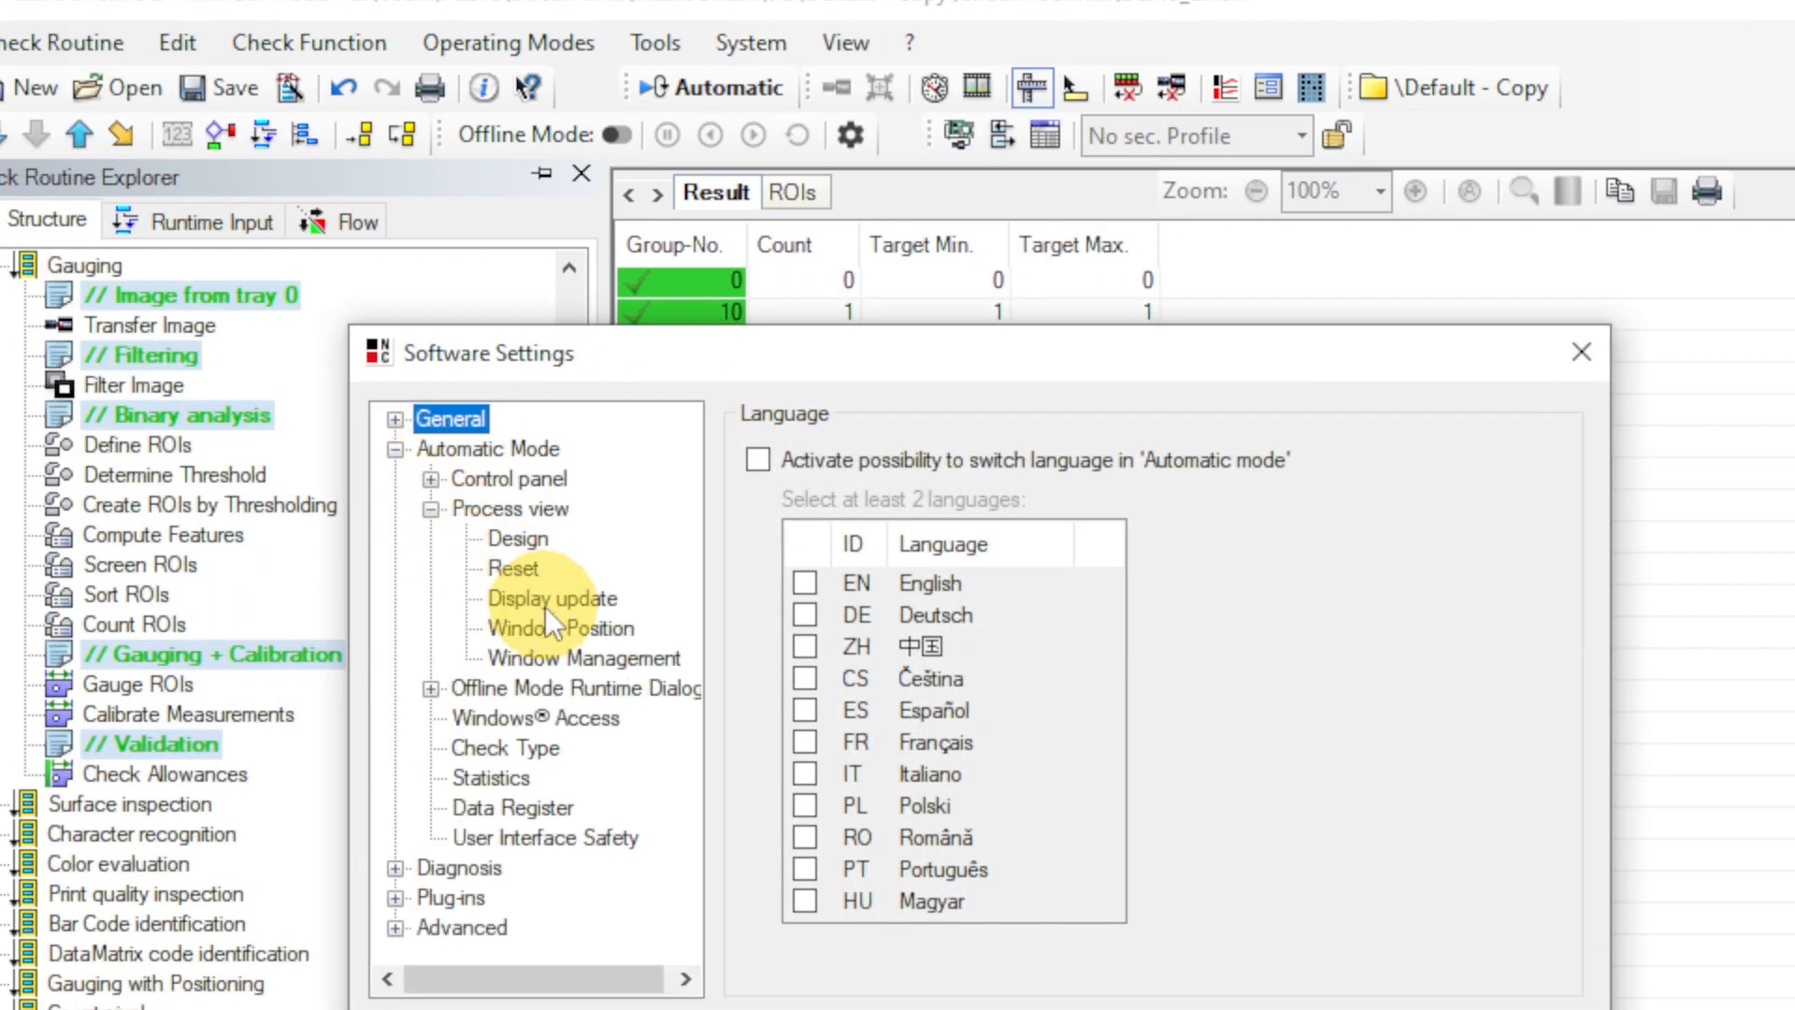
click(551, 598)
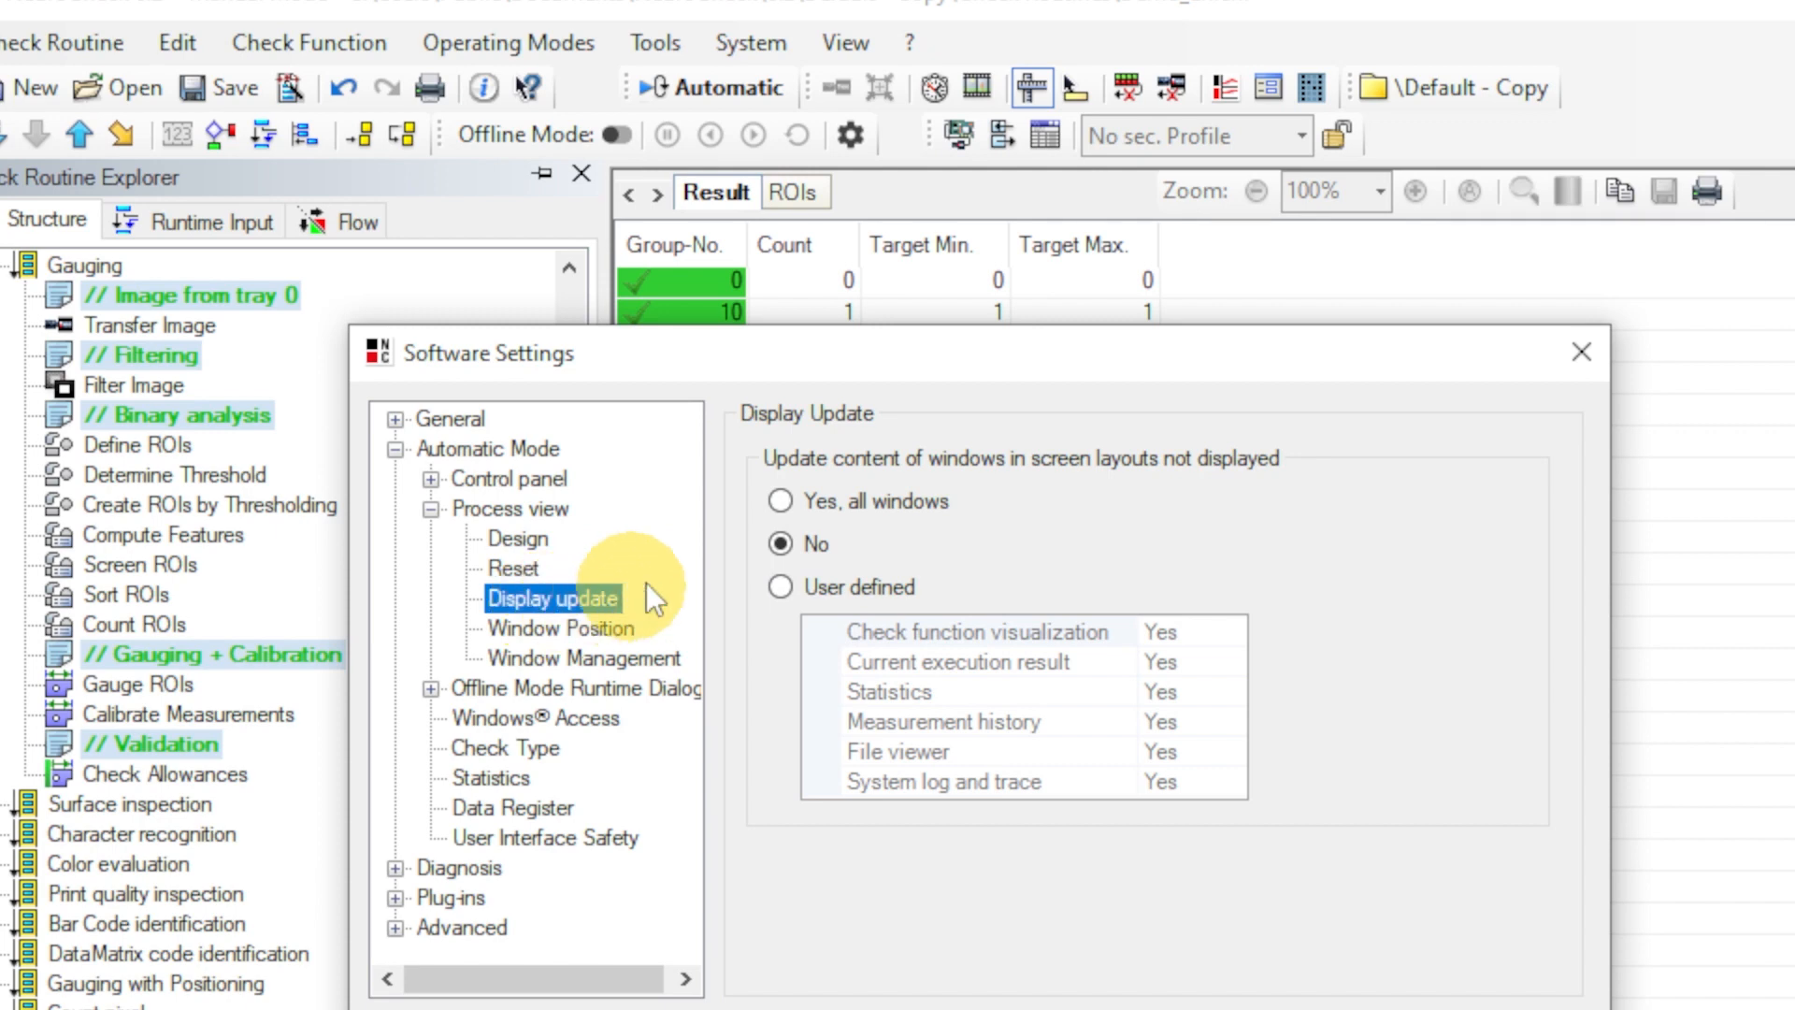
click(780, 500)
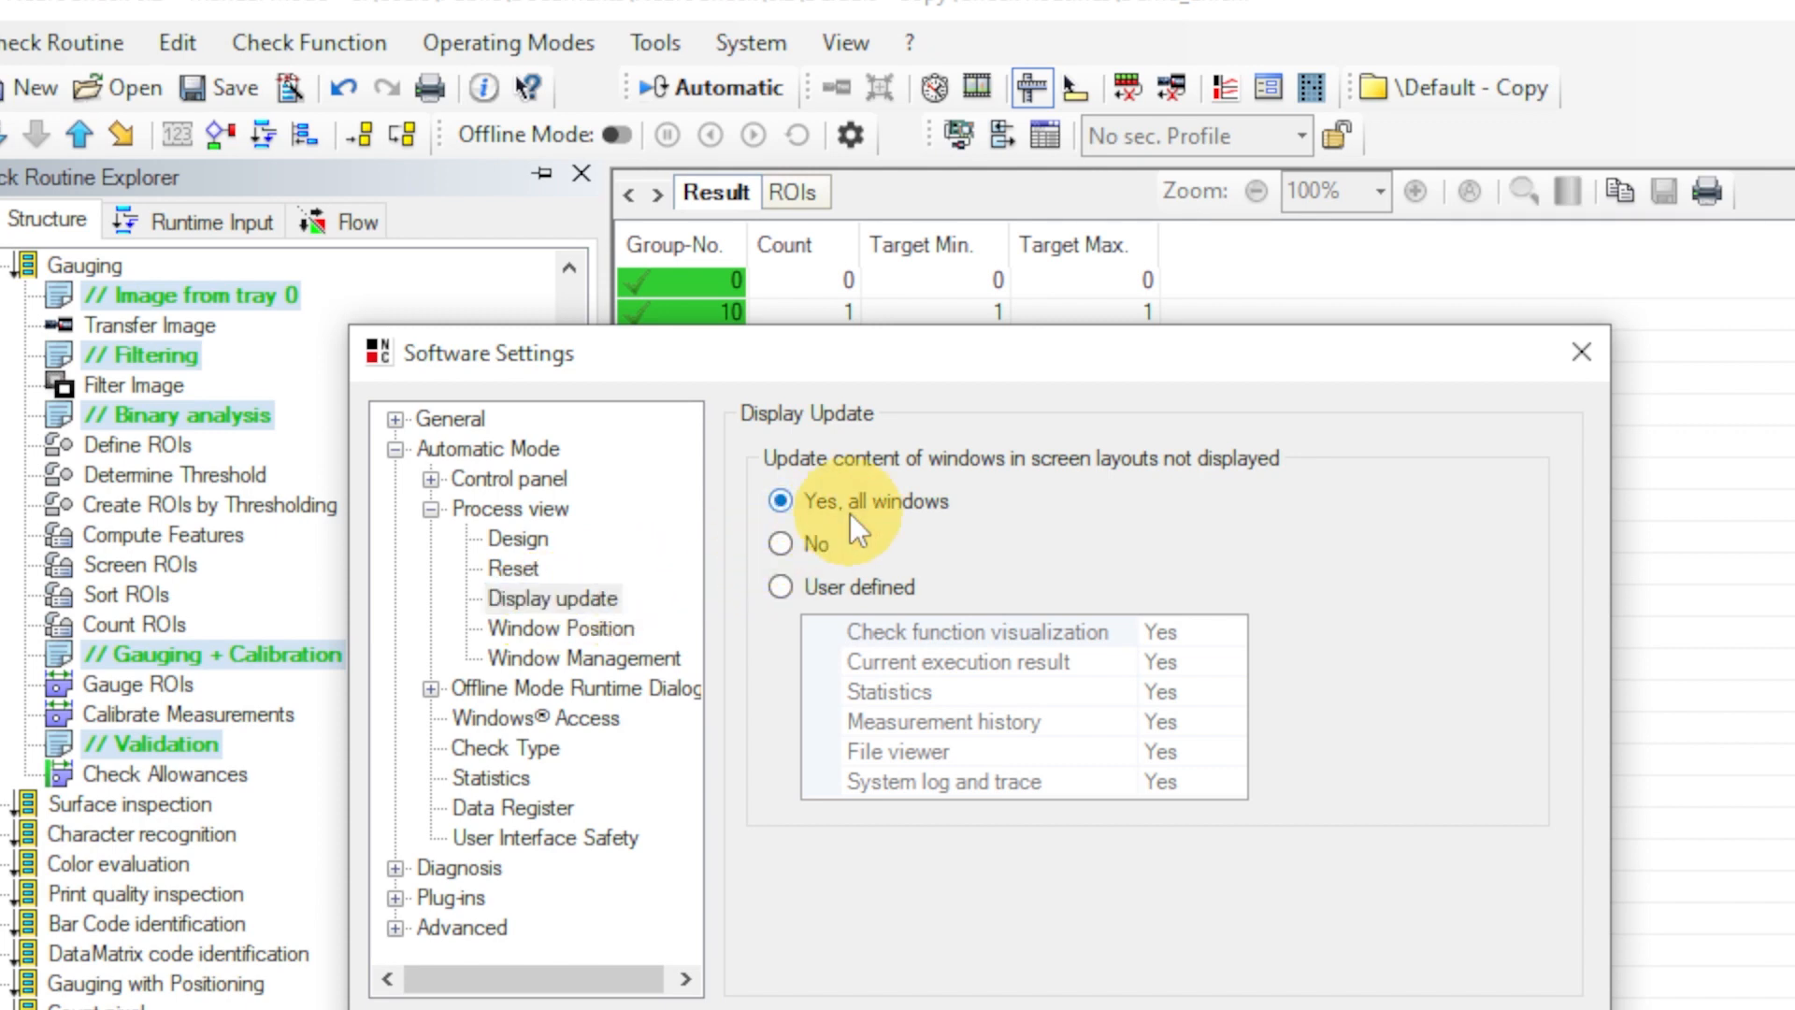
Step: Uncheck Reset output windows at run start and confirm the software settings
click(513, 569)
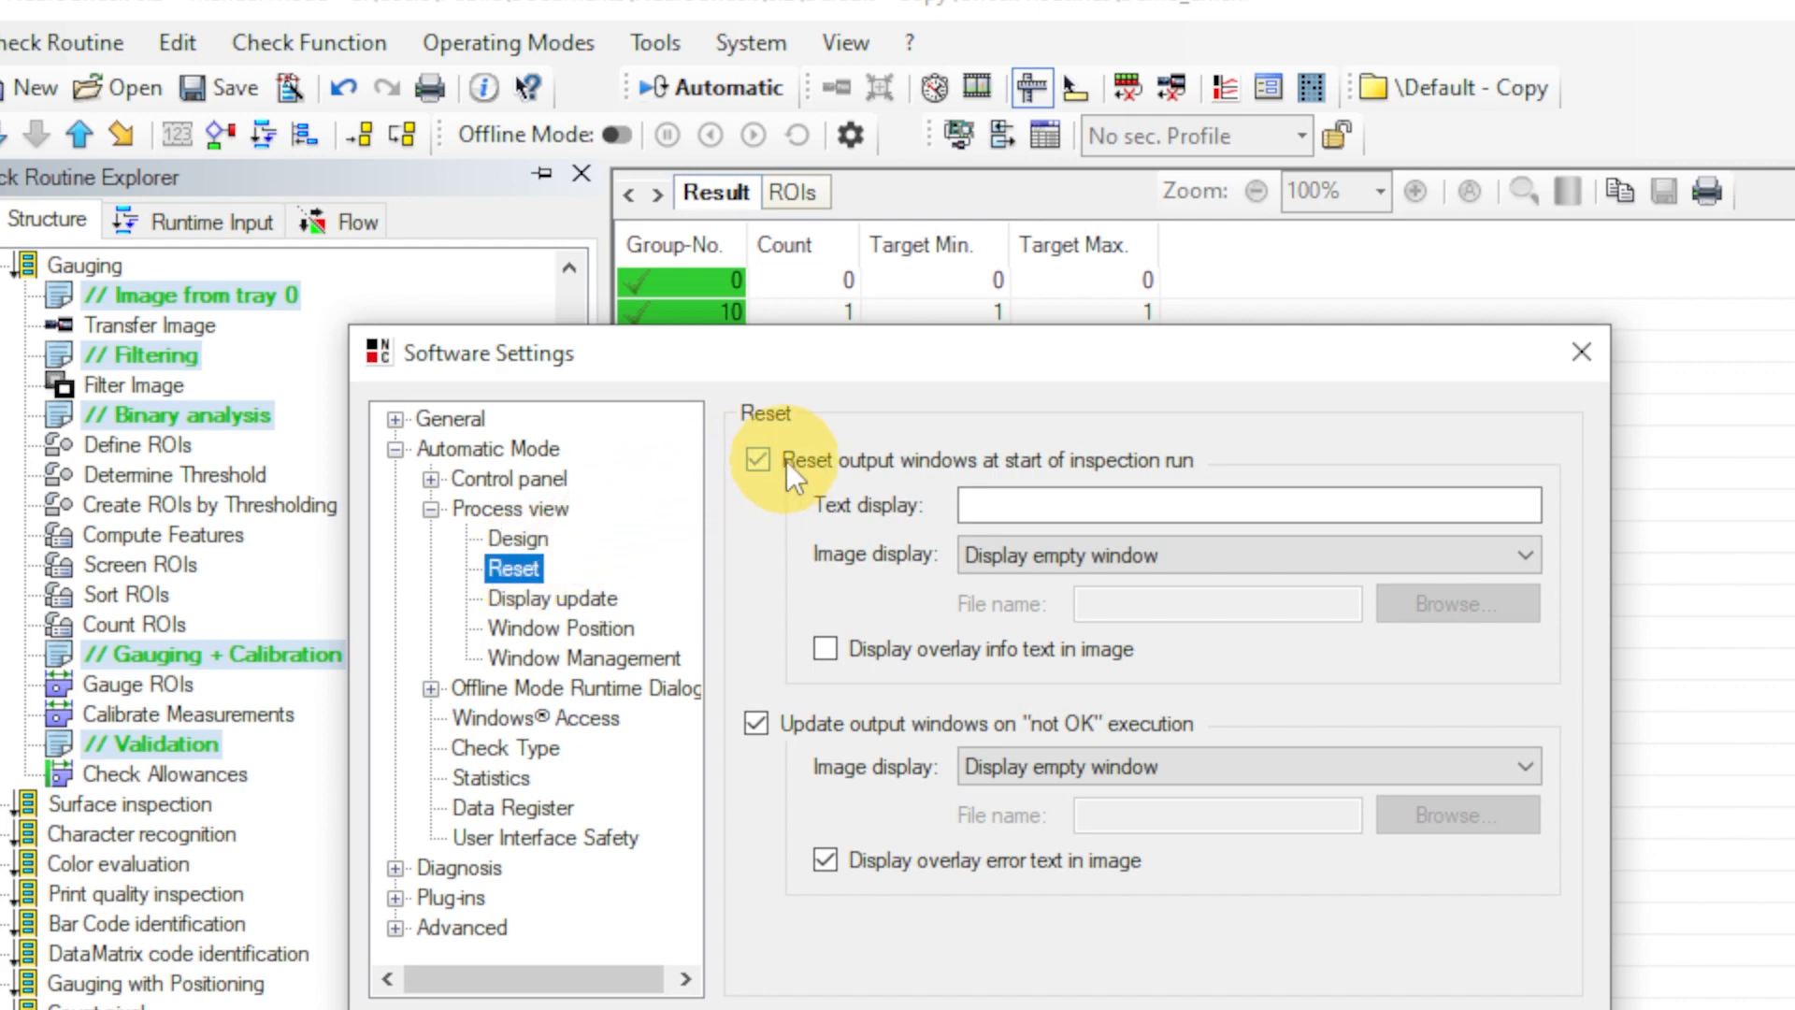
click(756, 459)
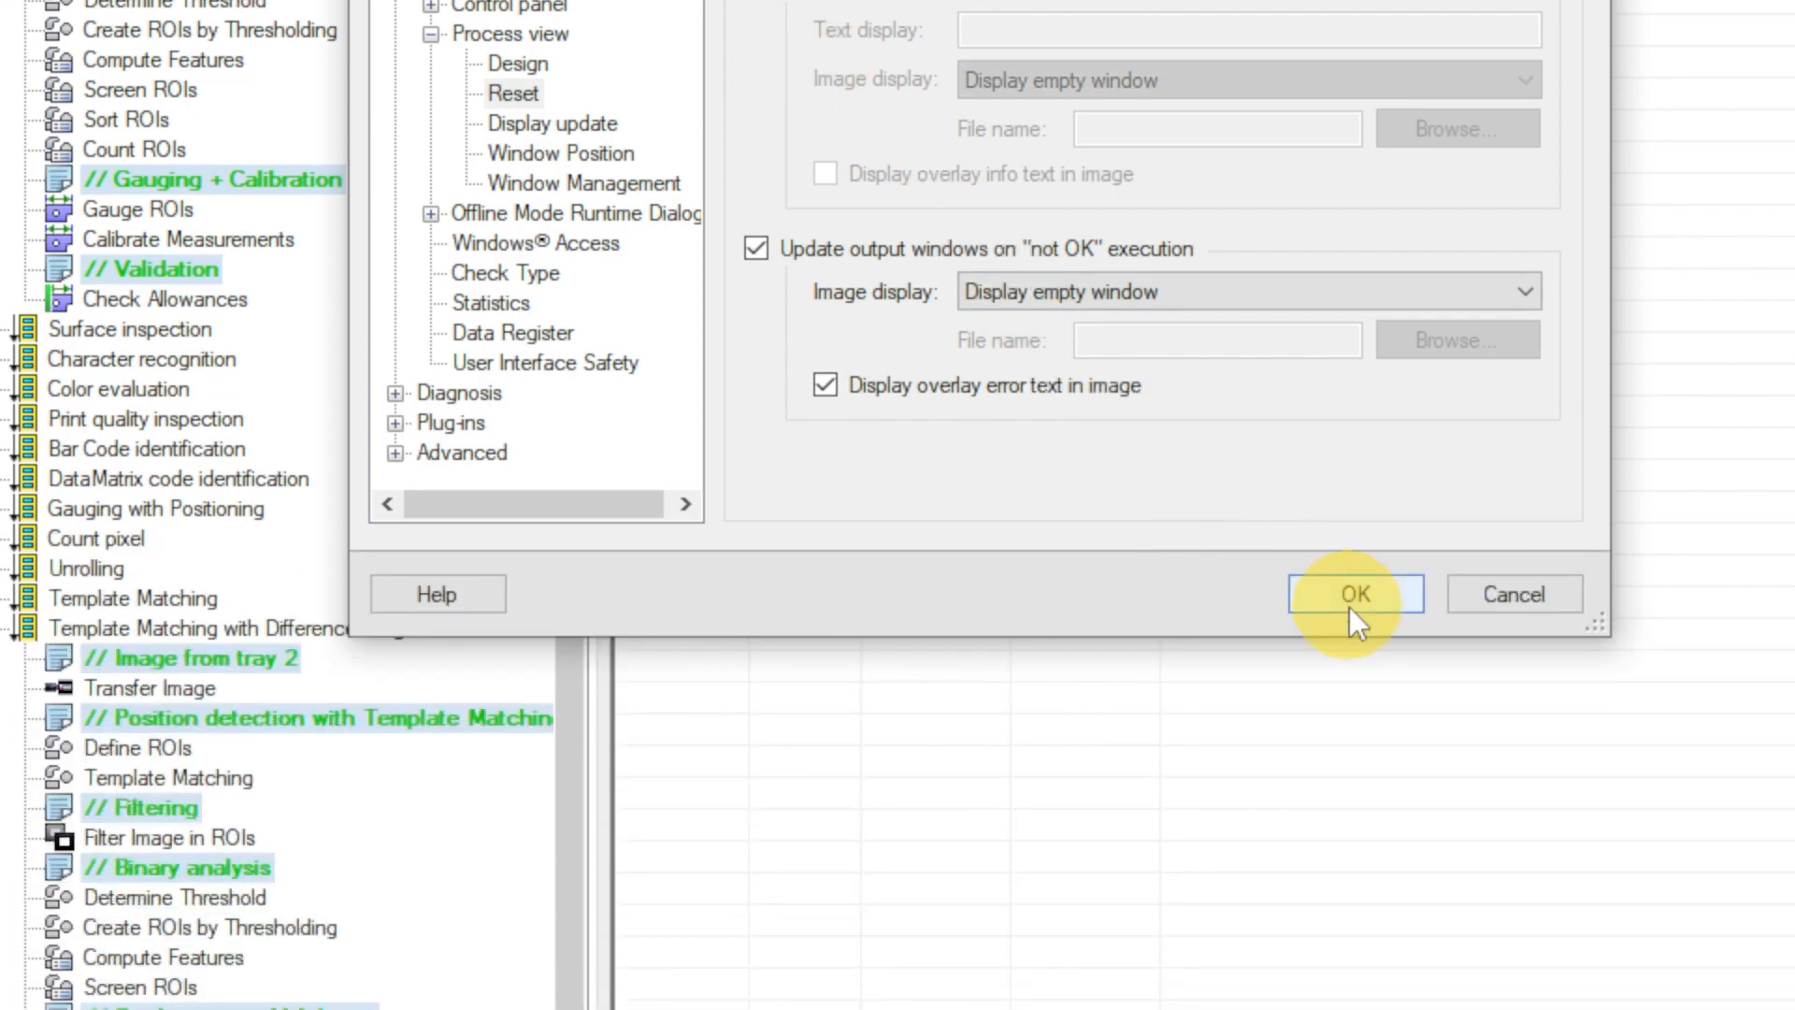
click(1356, 593)
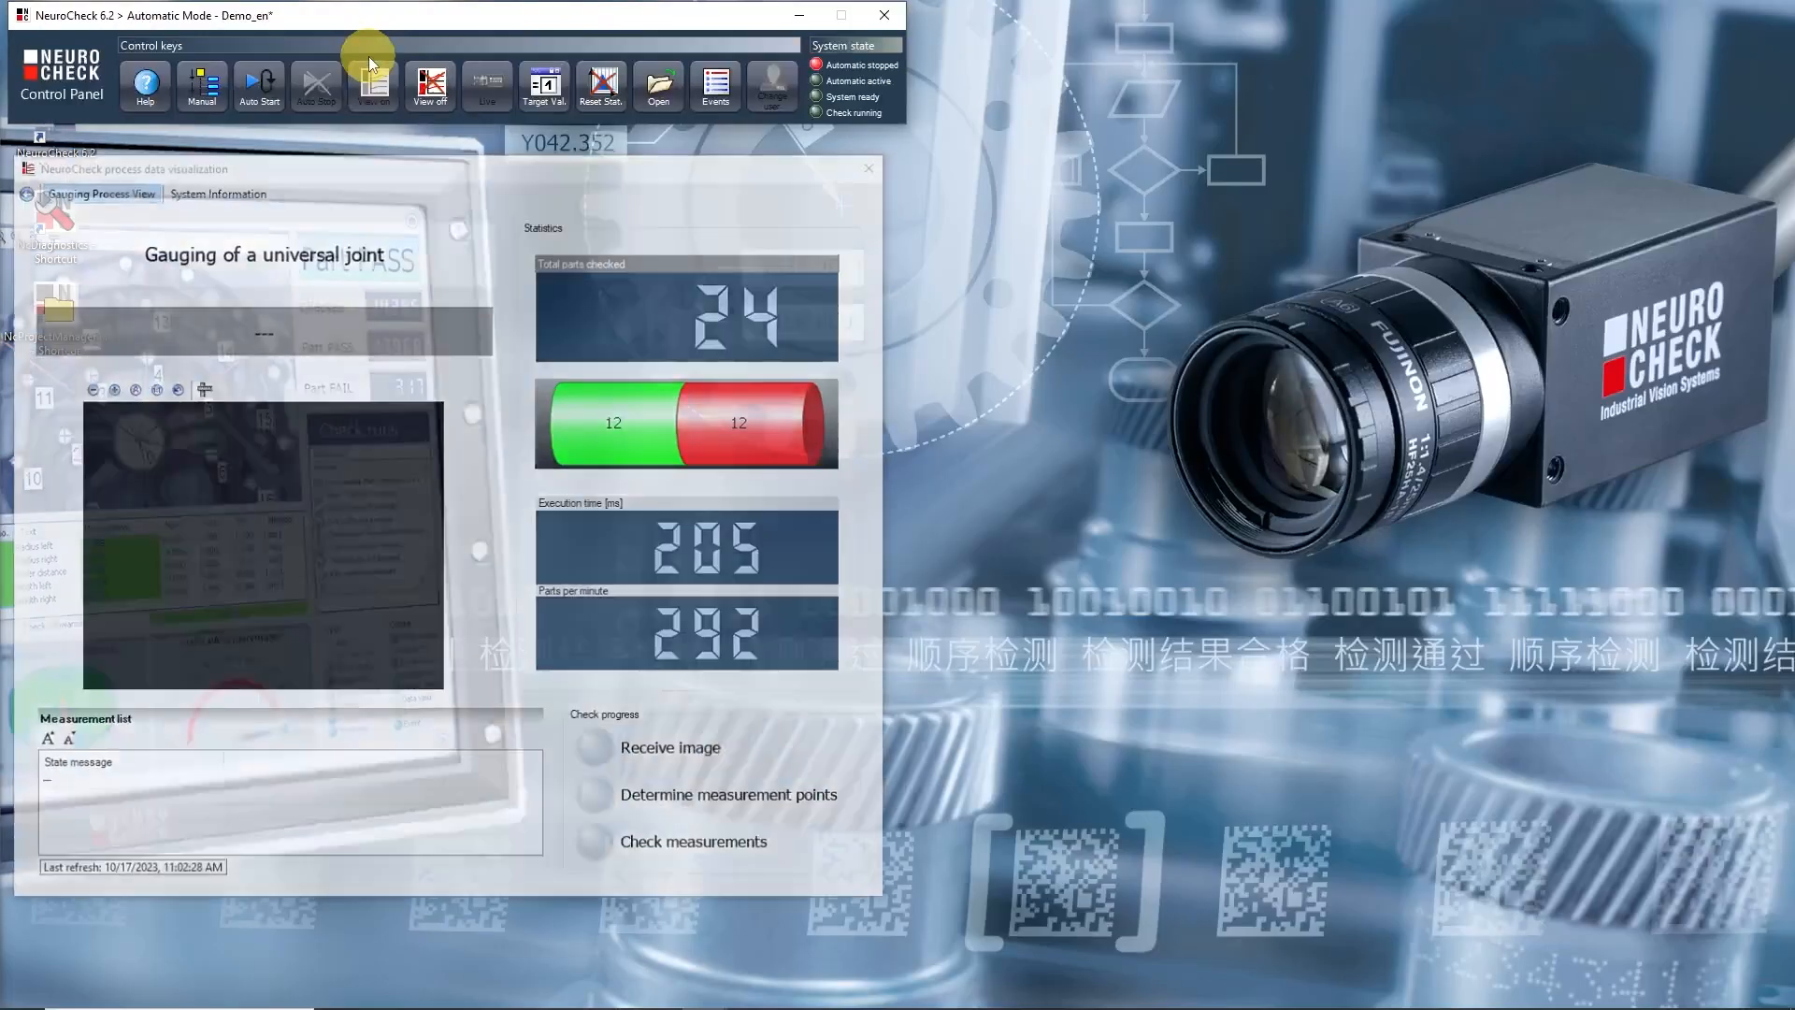
Step: Run Auto Start again, check System Information, and return to the Gauging Process View layout
click(258, 85)
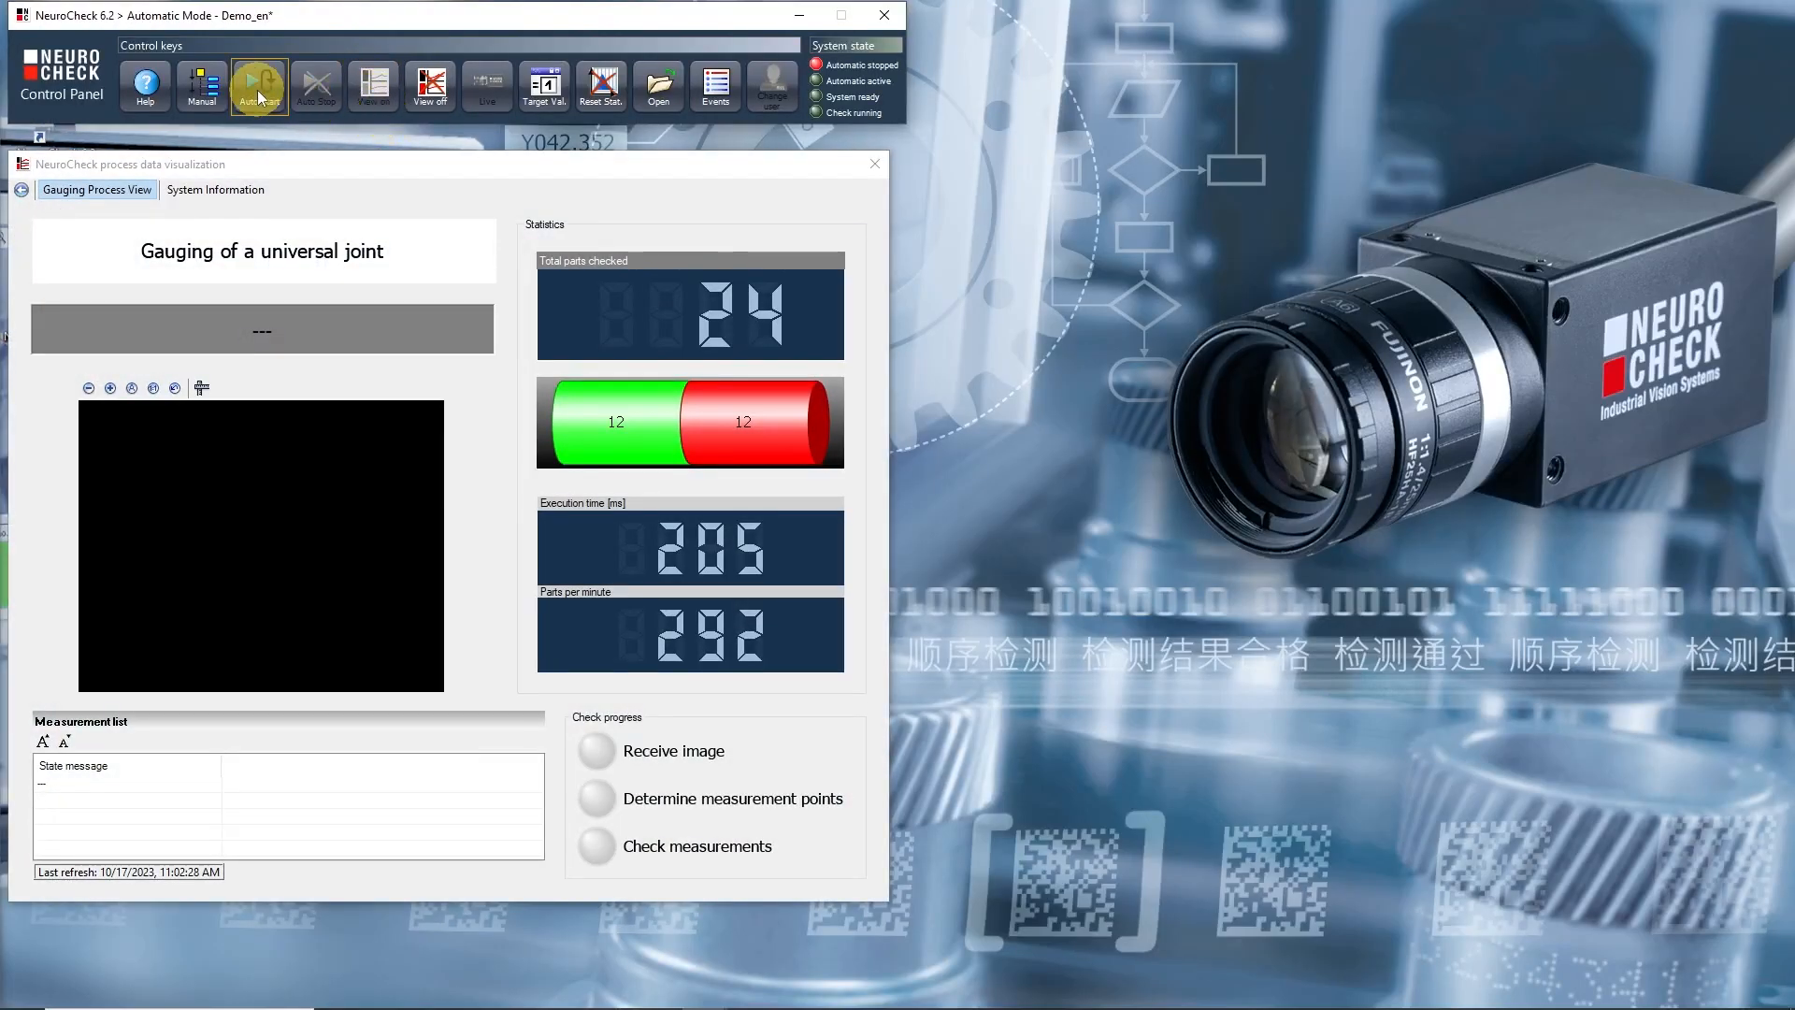
click(258, 85)
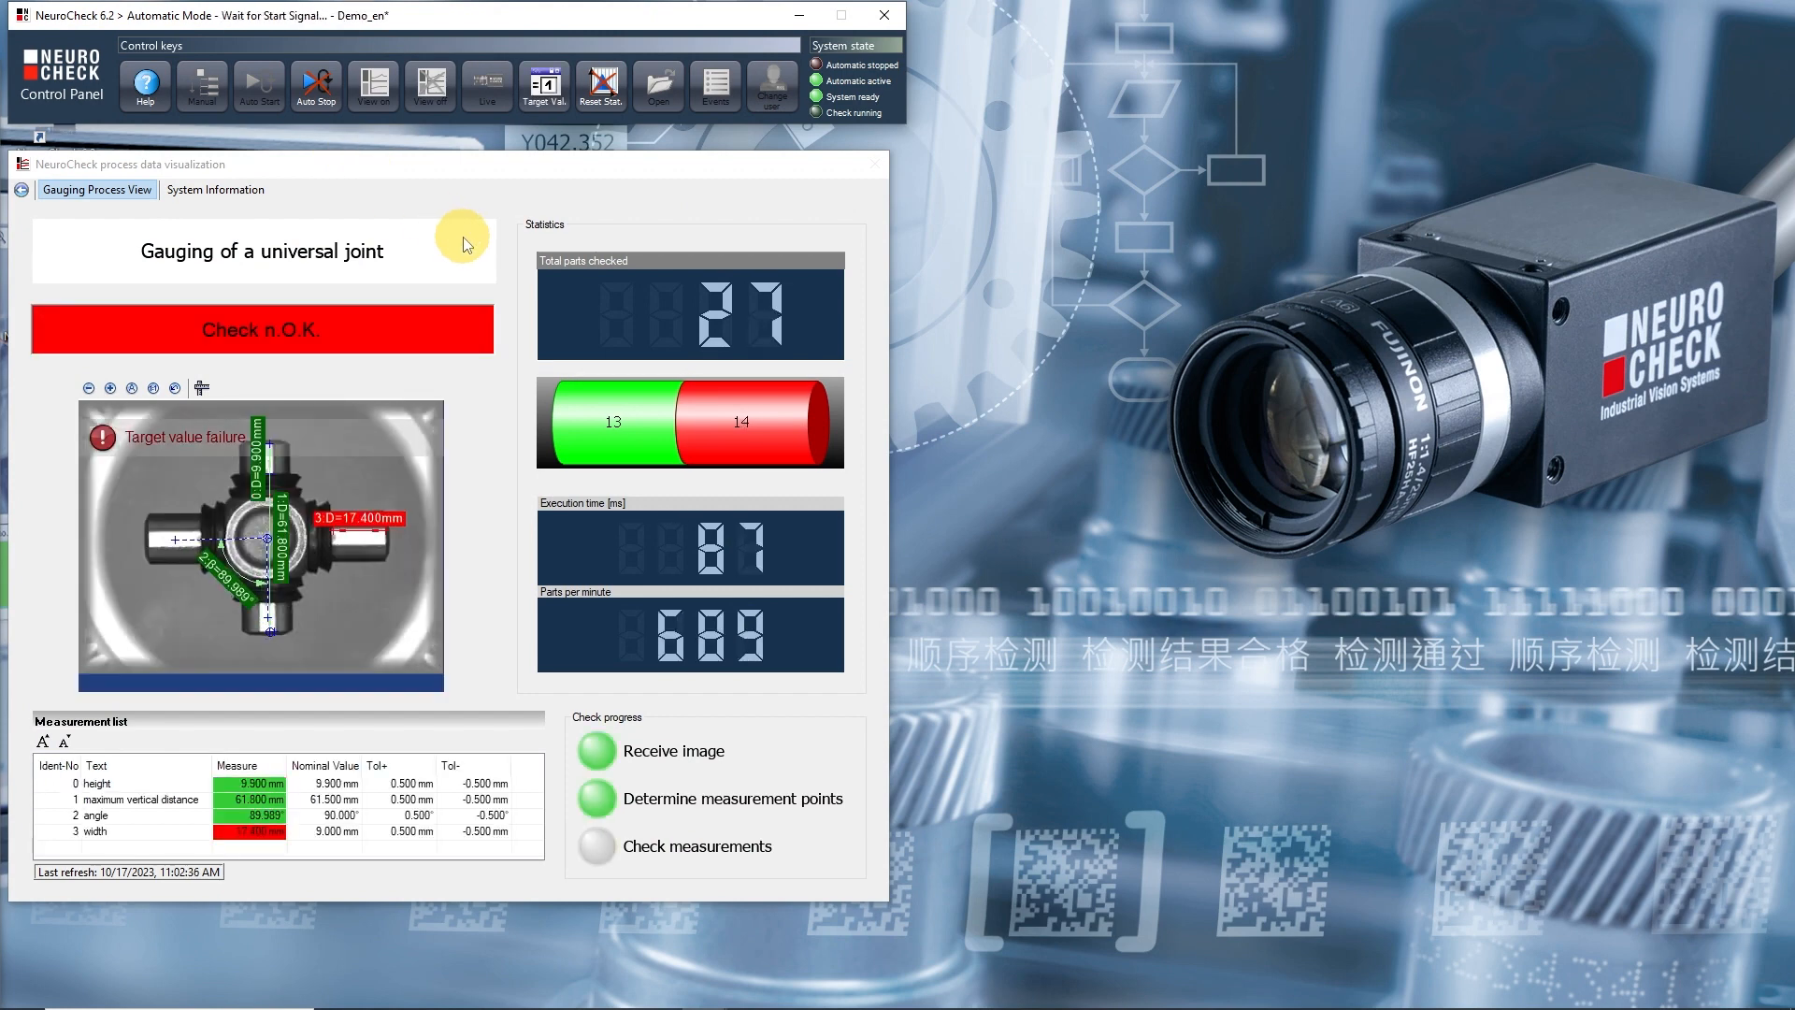
click(215, 189)
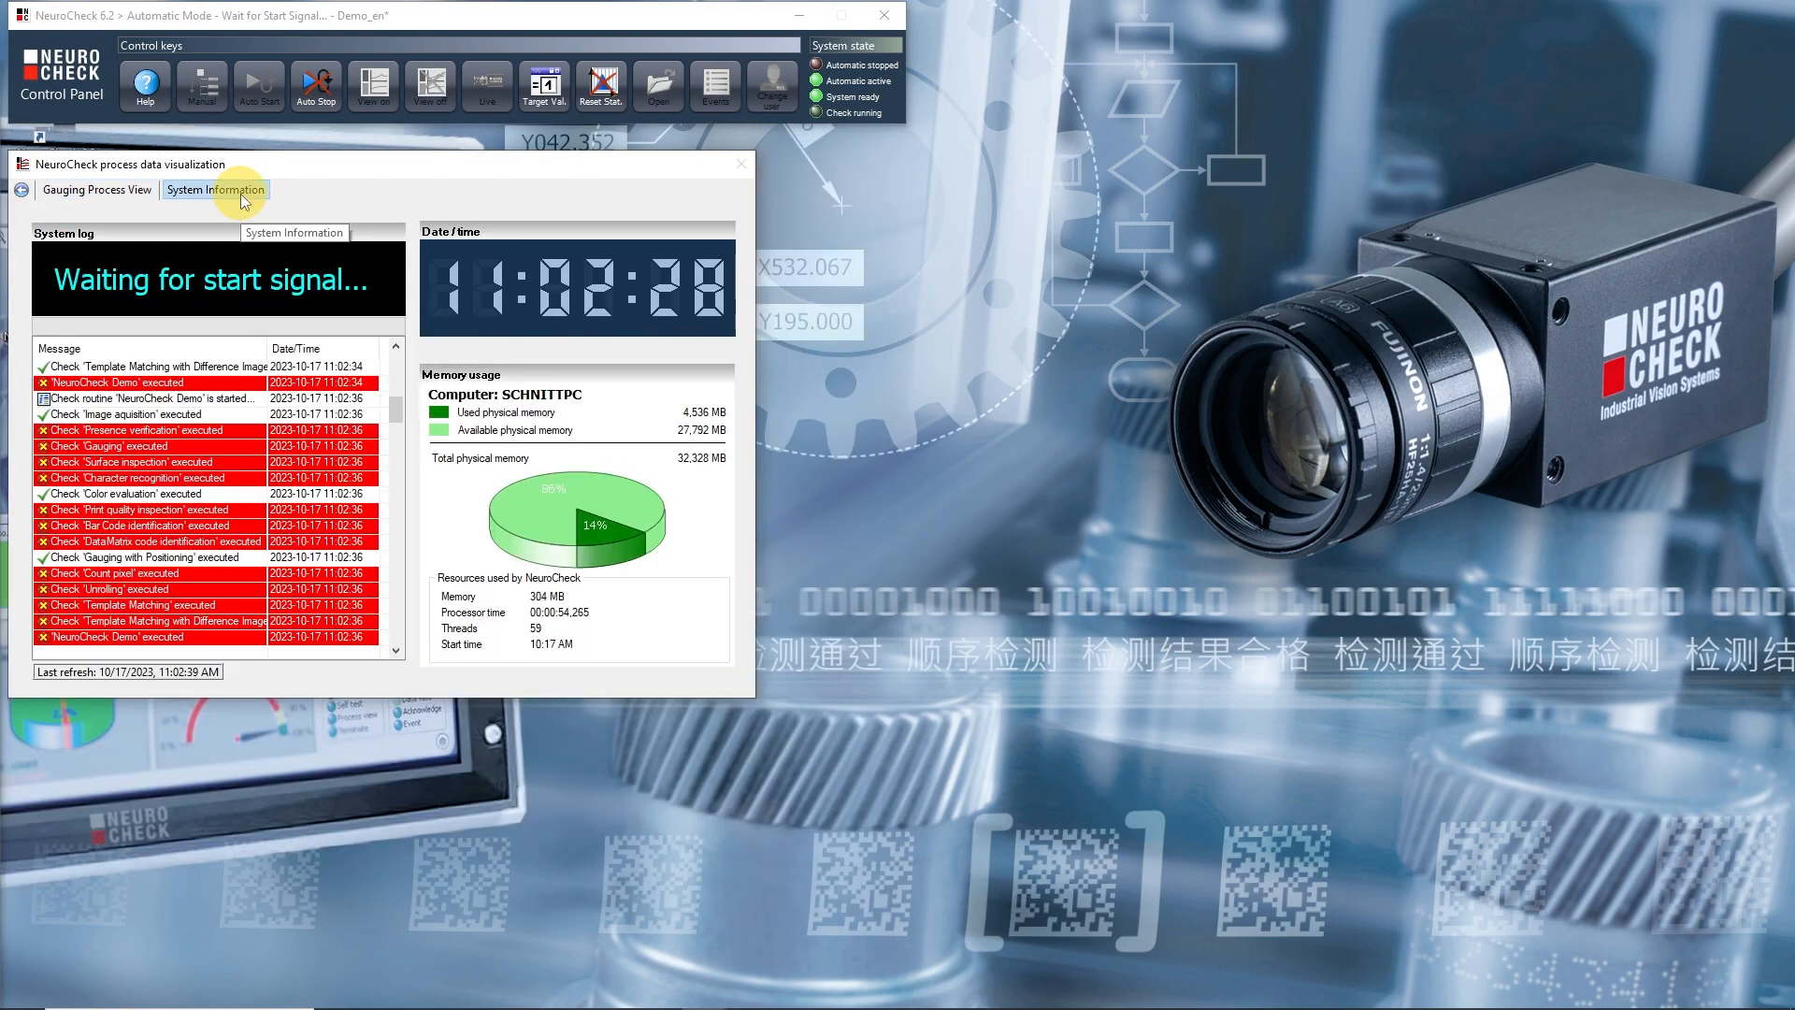
click(97, 189)
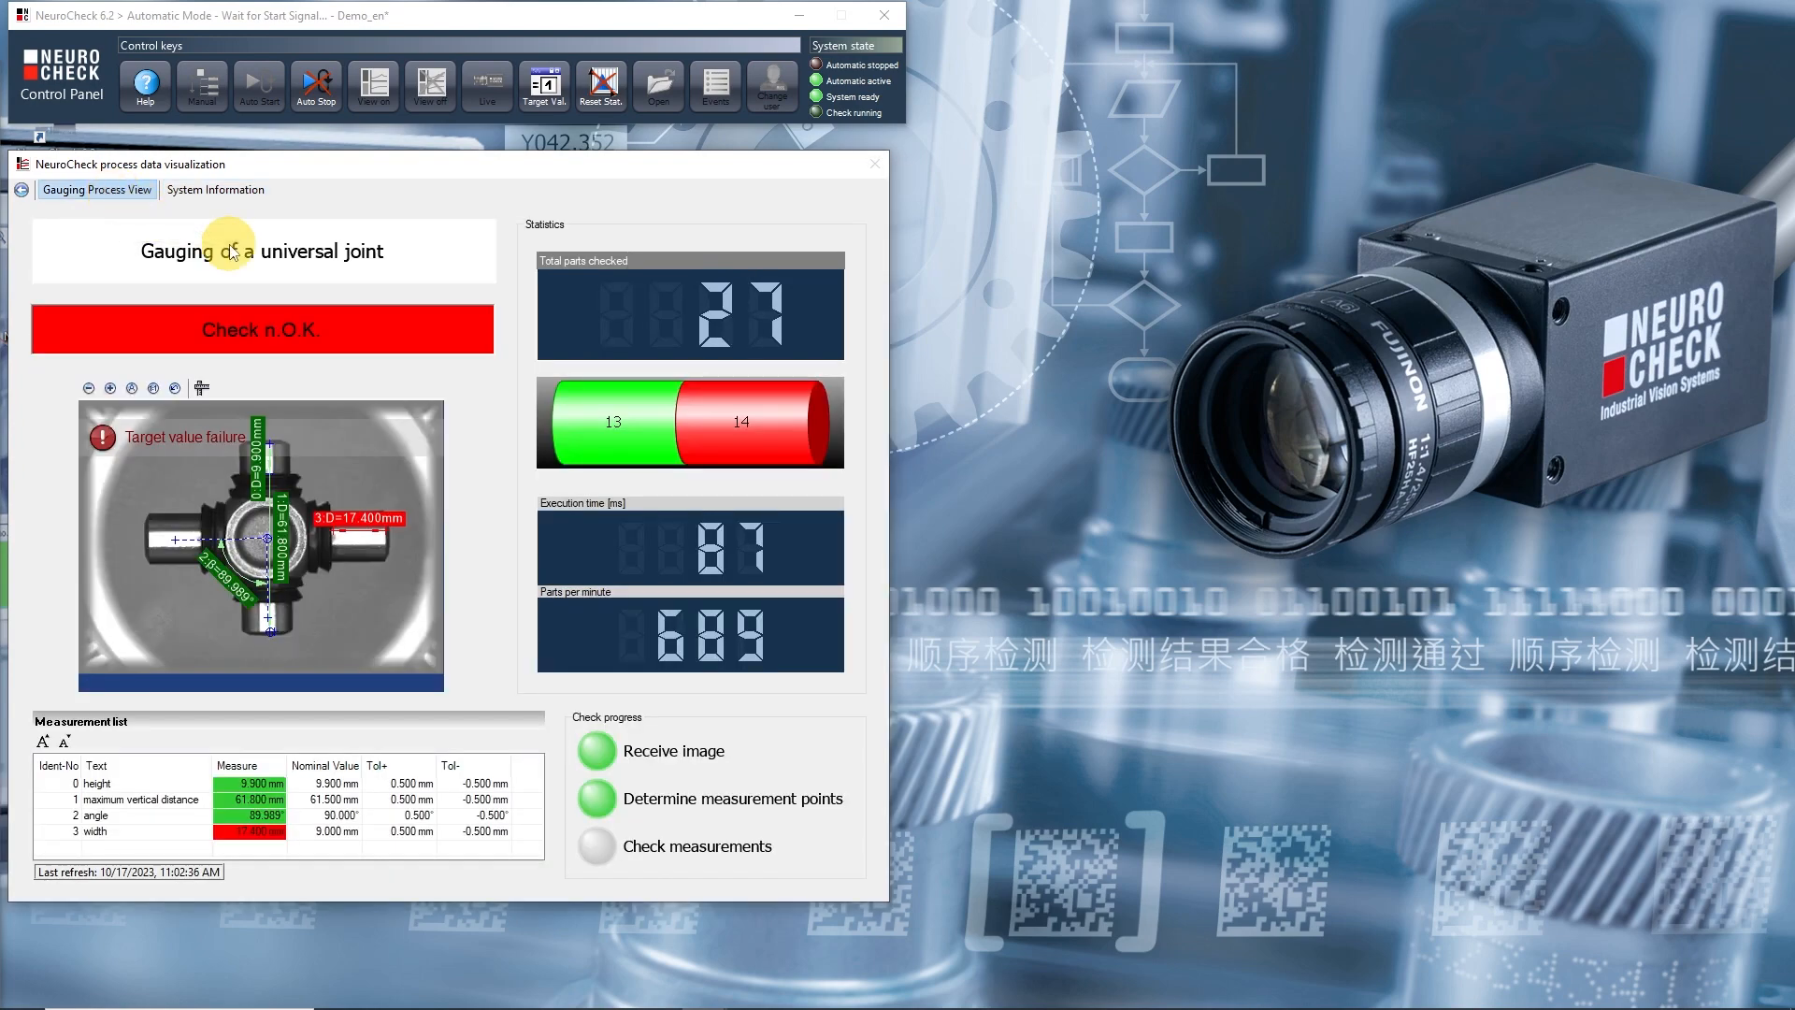